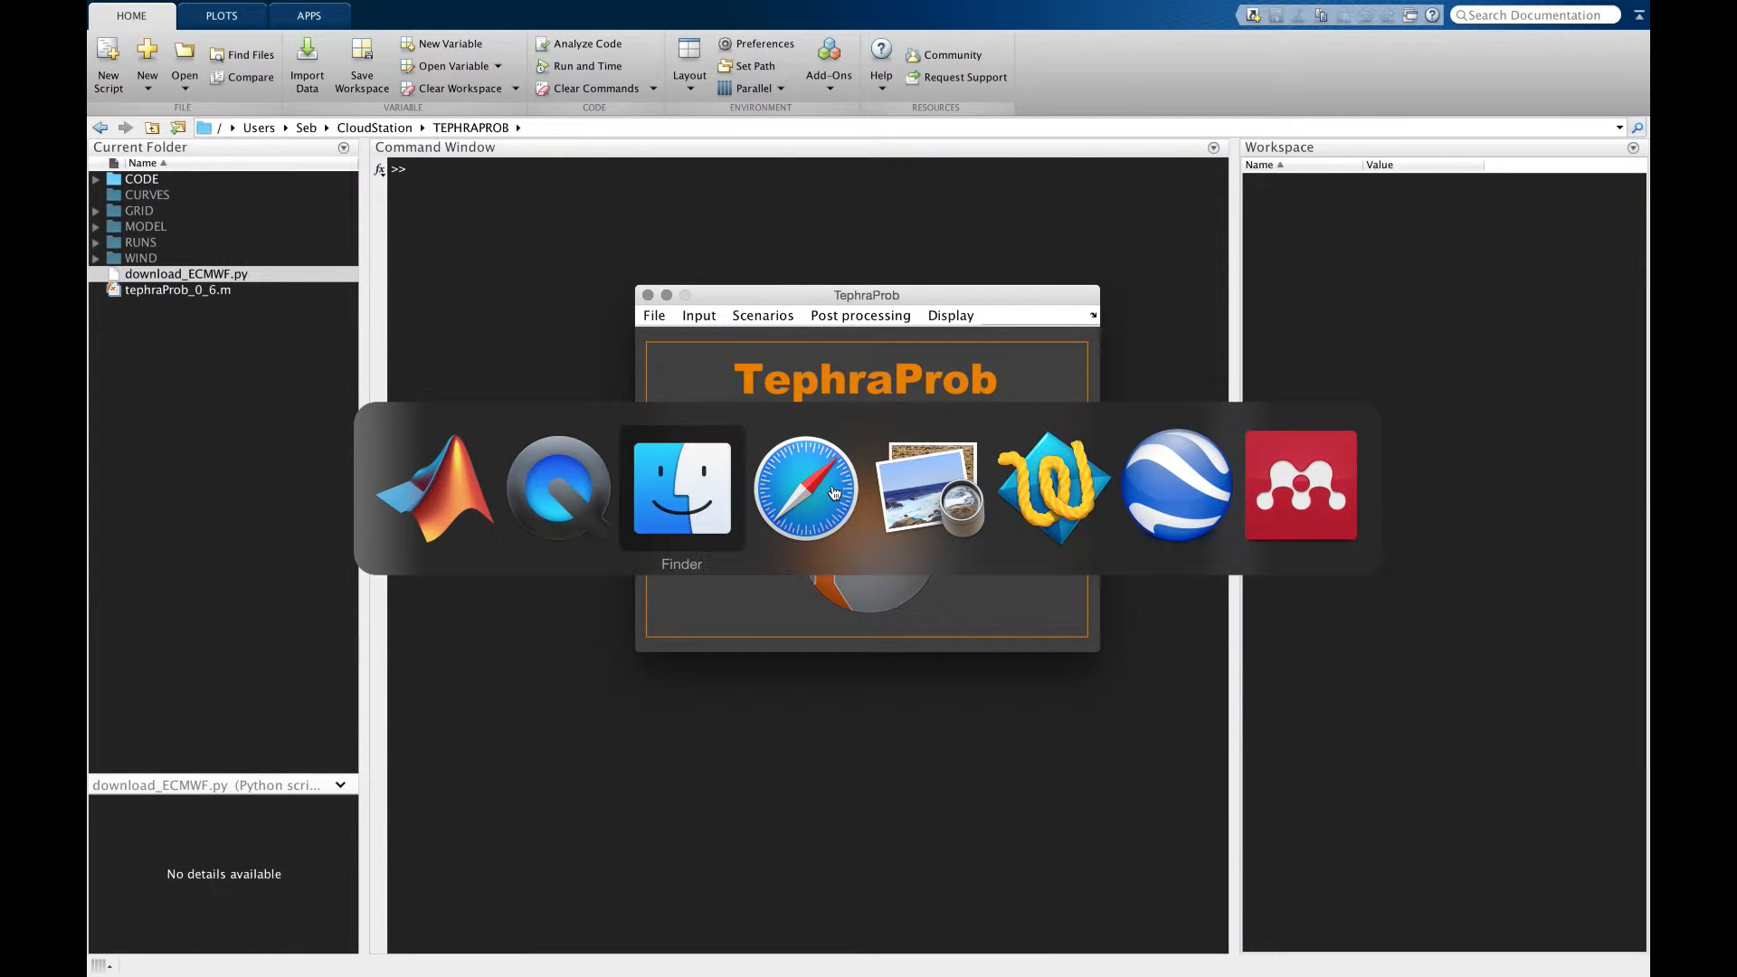
# Step: Switch from MATLAB to Safari showing the Puyehue-Cordón Caulle page on volcano.si.edu
pyautogui.click(808, 490)
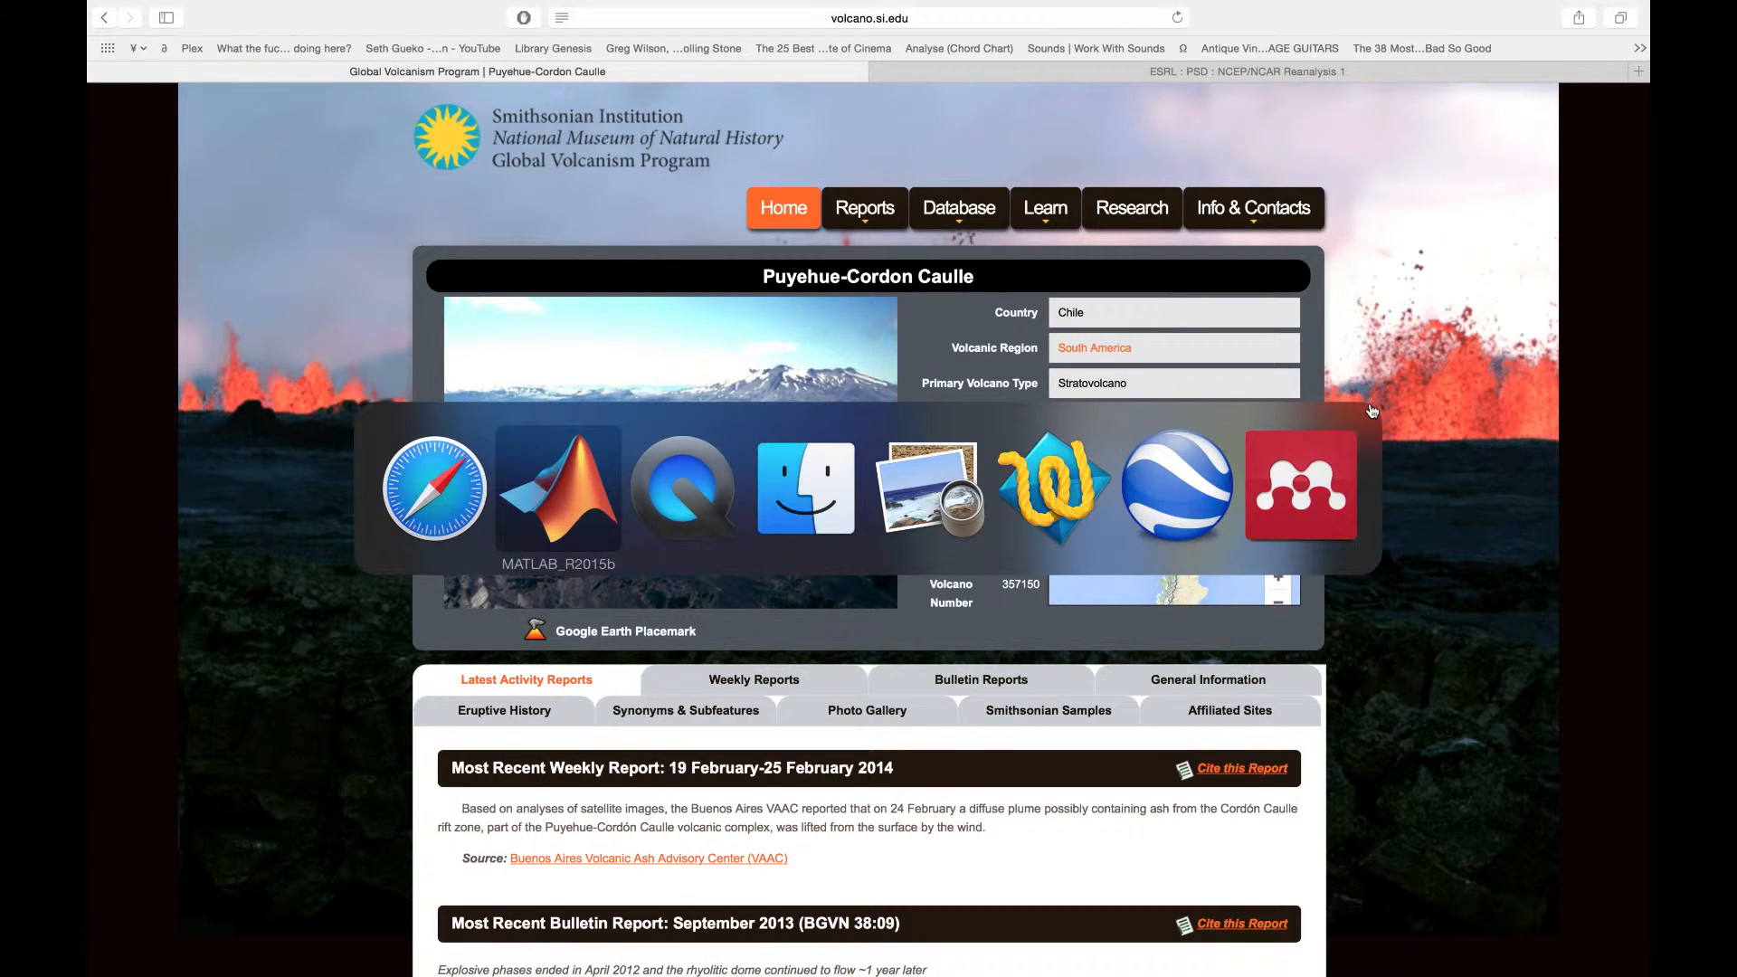
pyautogui.moveTo(1175, 488)
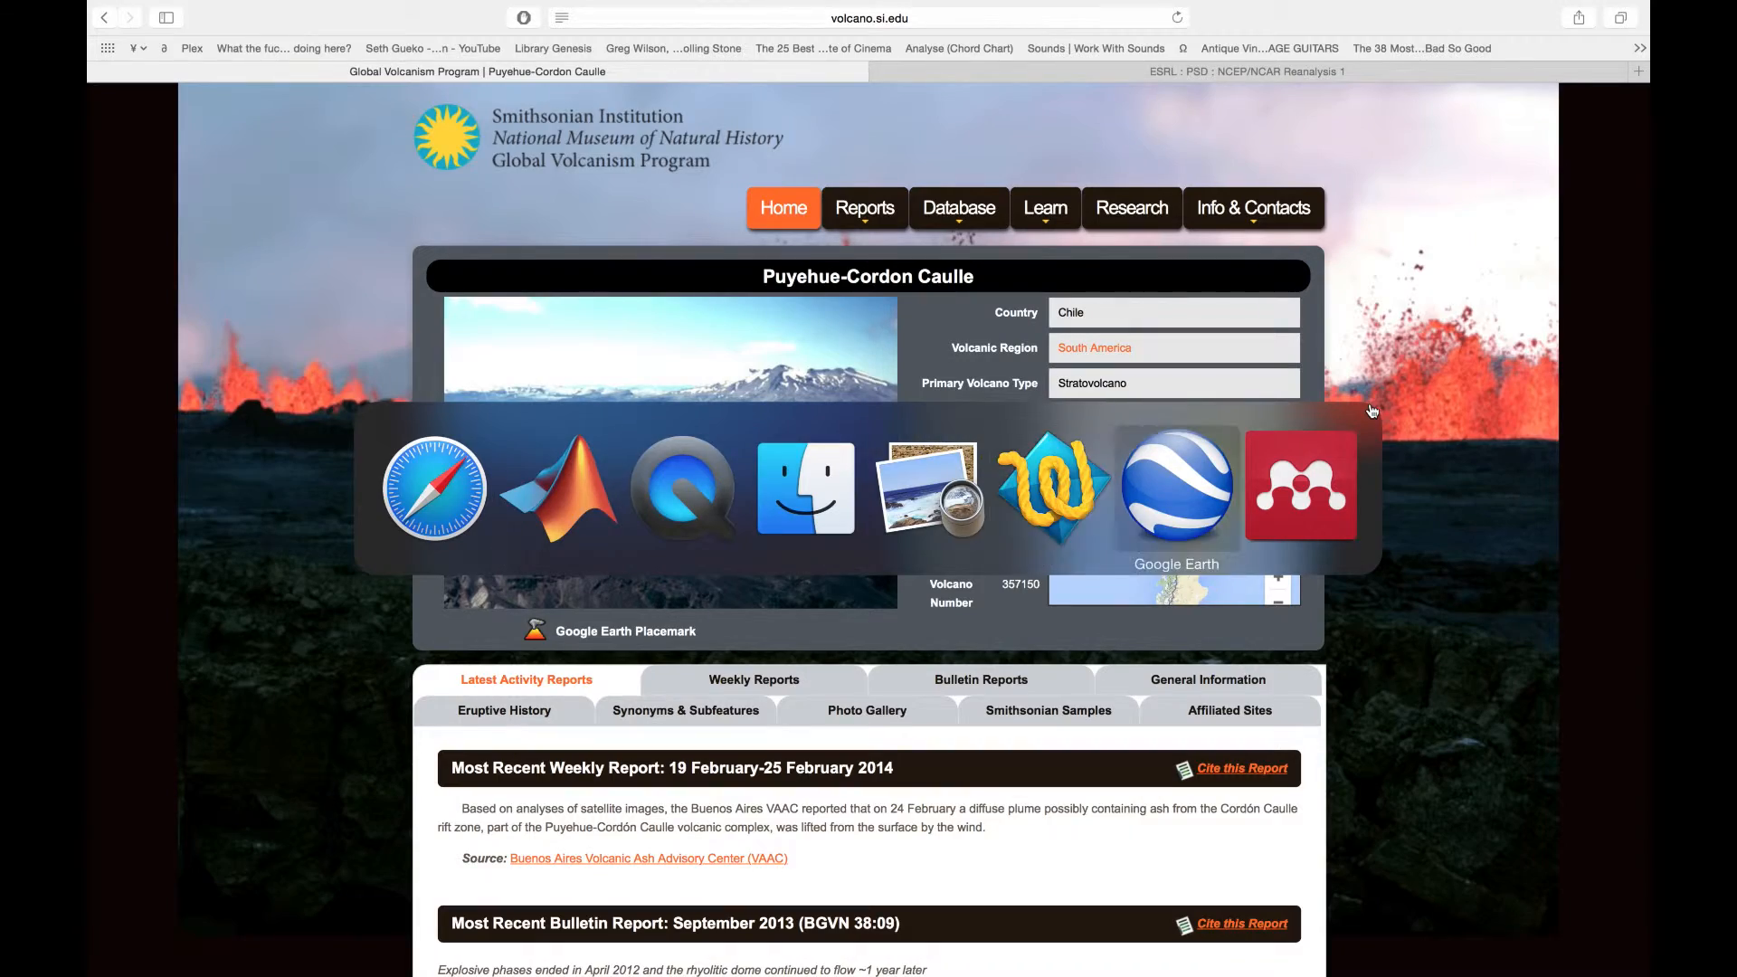
# Step: Select the volcano number 357150 on the GVP page for copying into TephraProb
pyautogui.click(1175, 485)
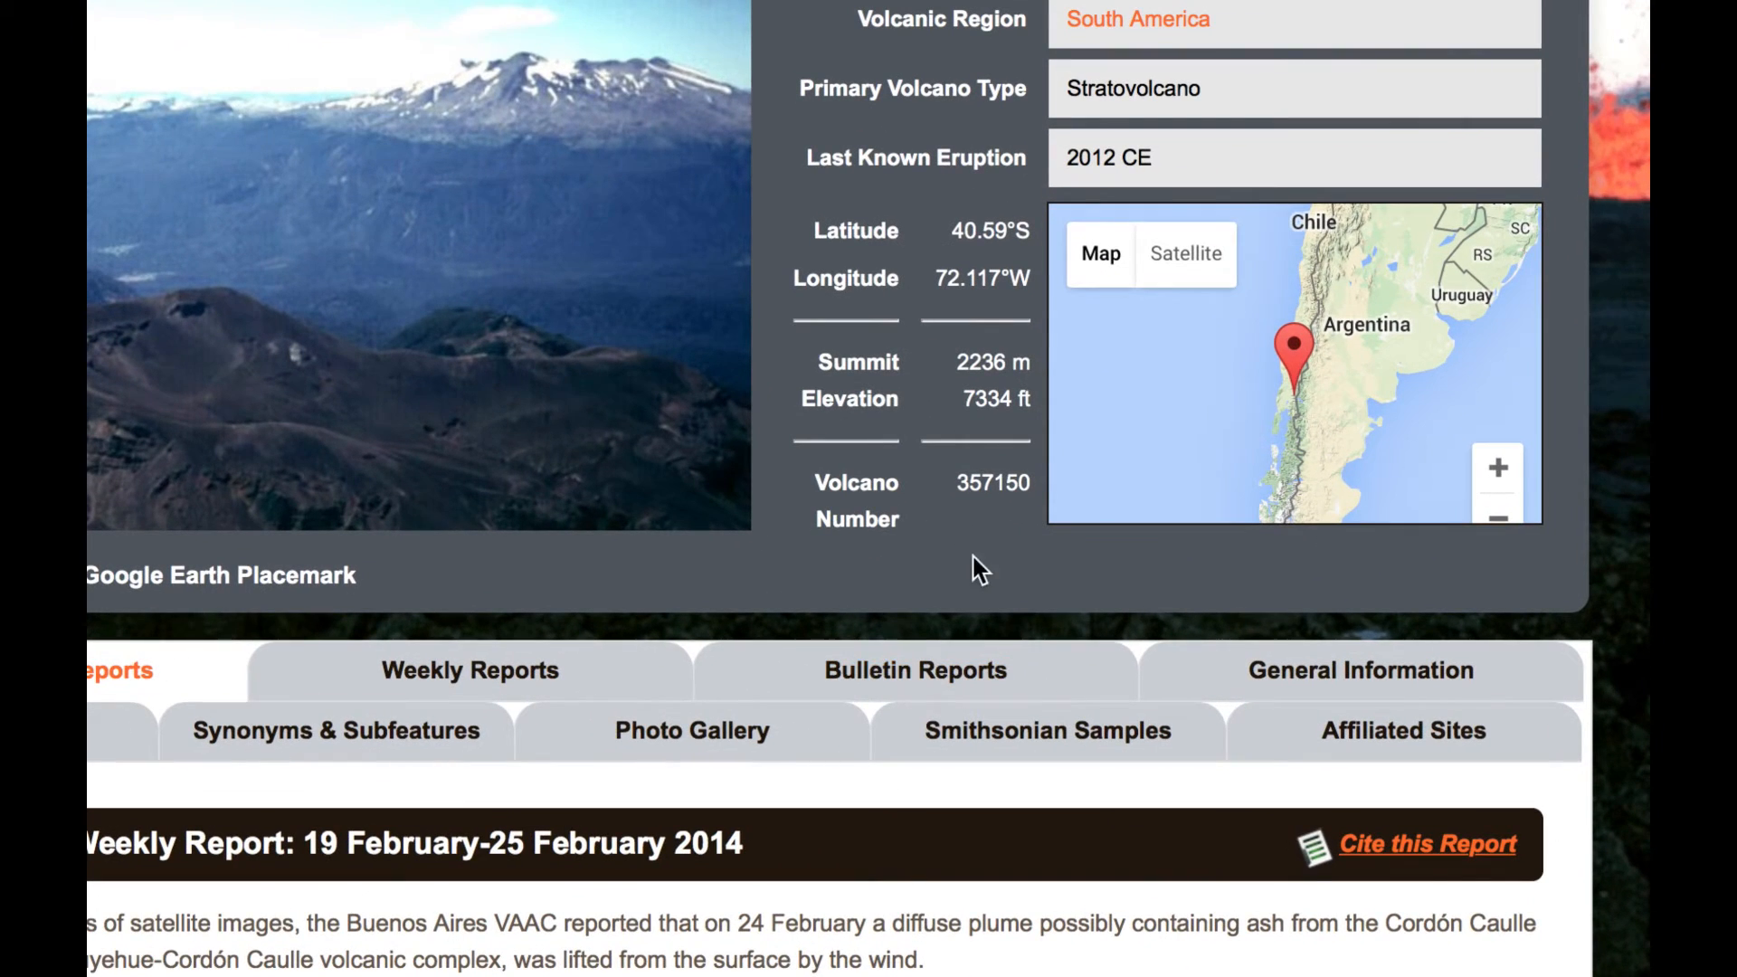
pyautogui.doubleClick(992, 483)
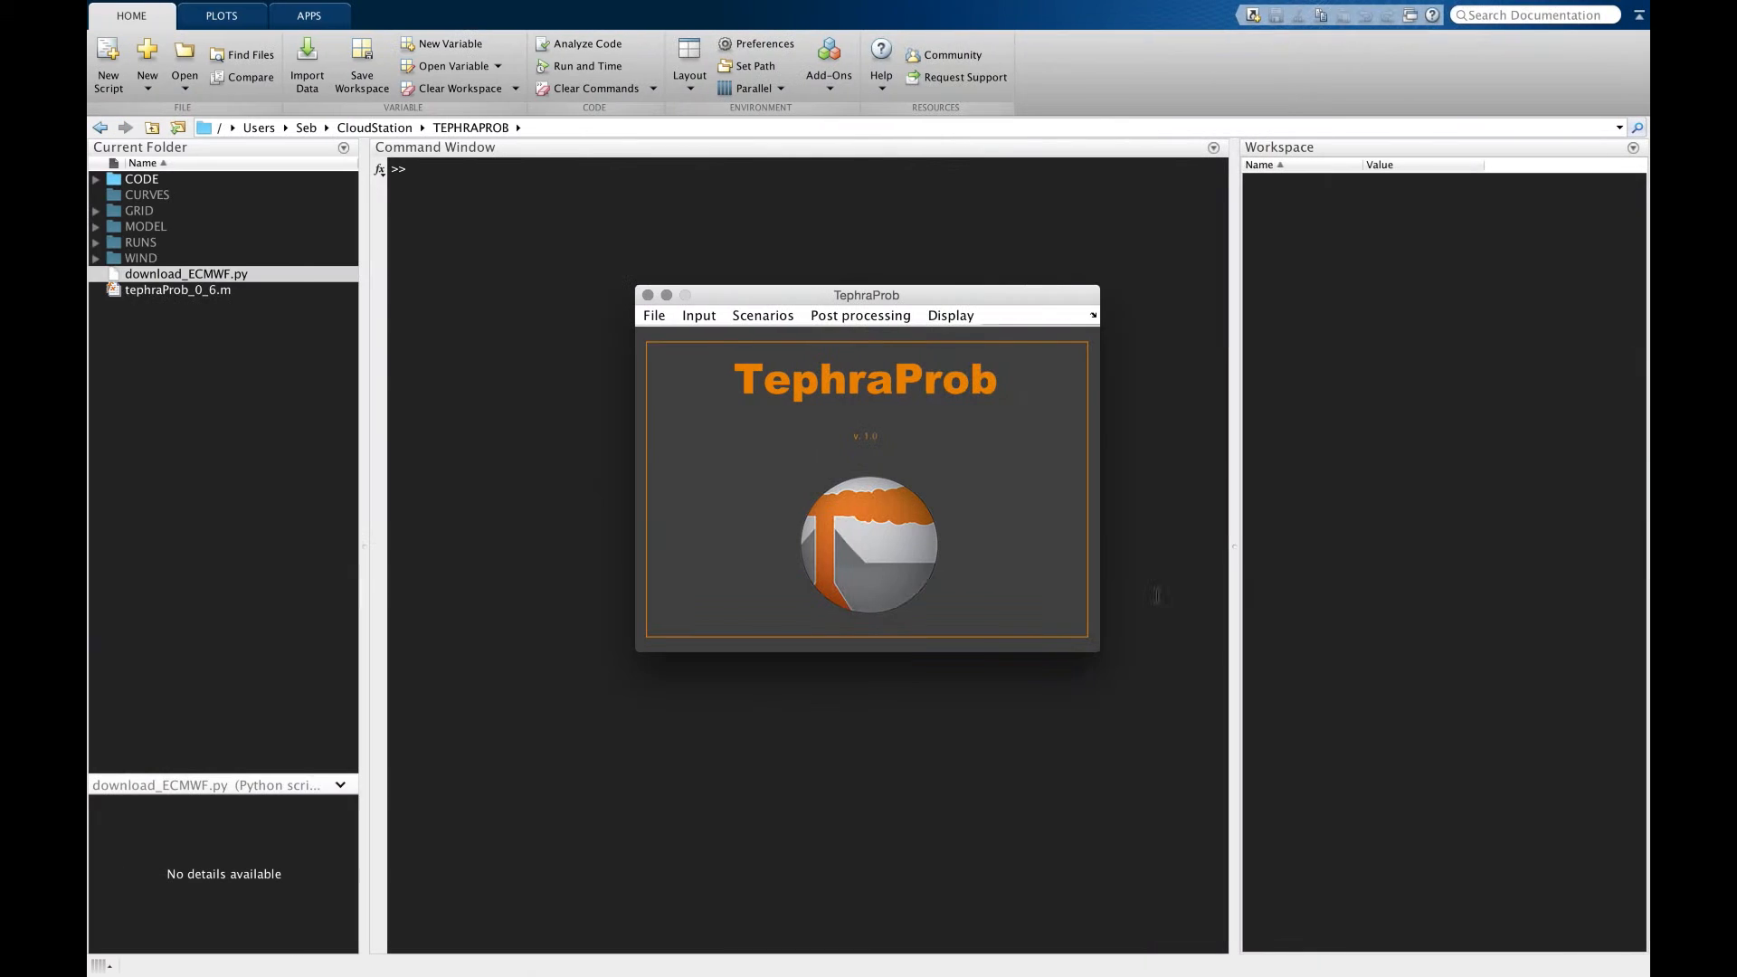
# Step: Enter volcano ID 357150 in the Input > GVP eruptive-history dialog
pyautogui.click(700, 316)
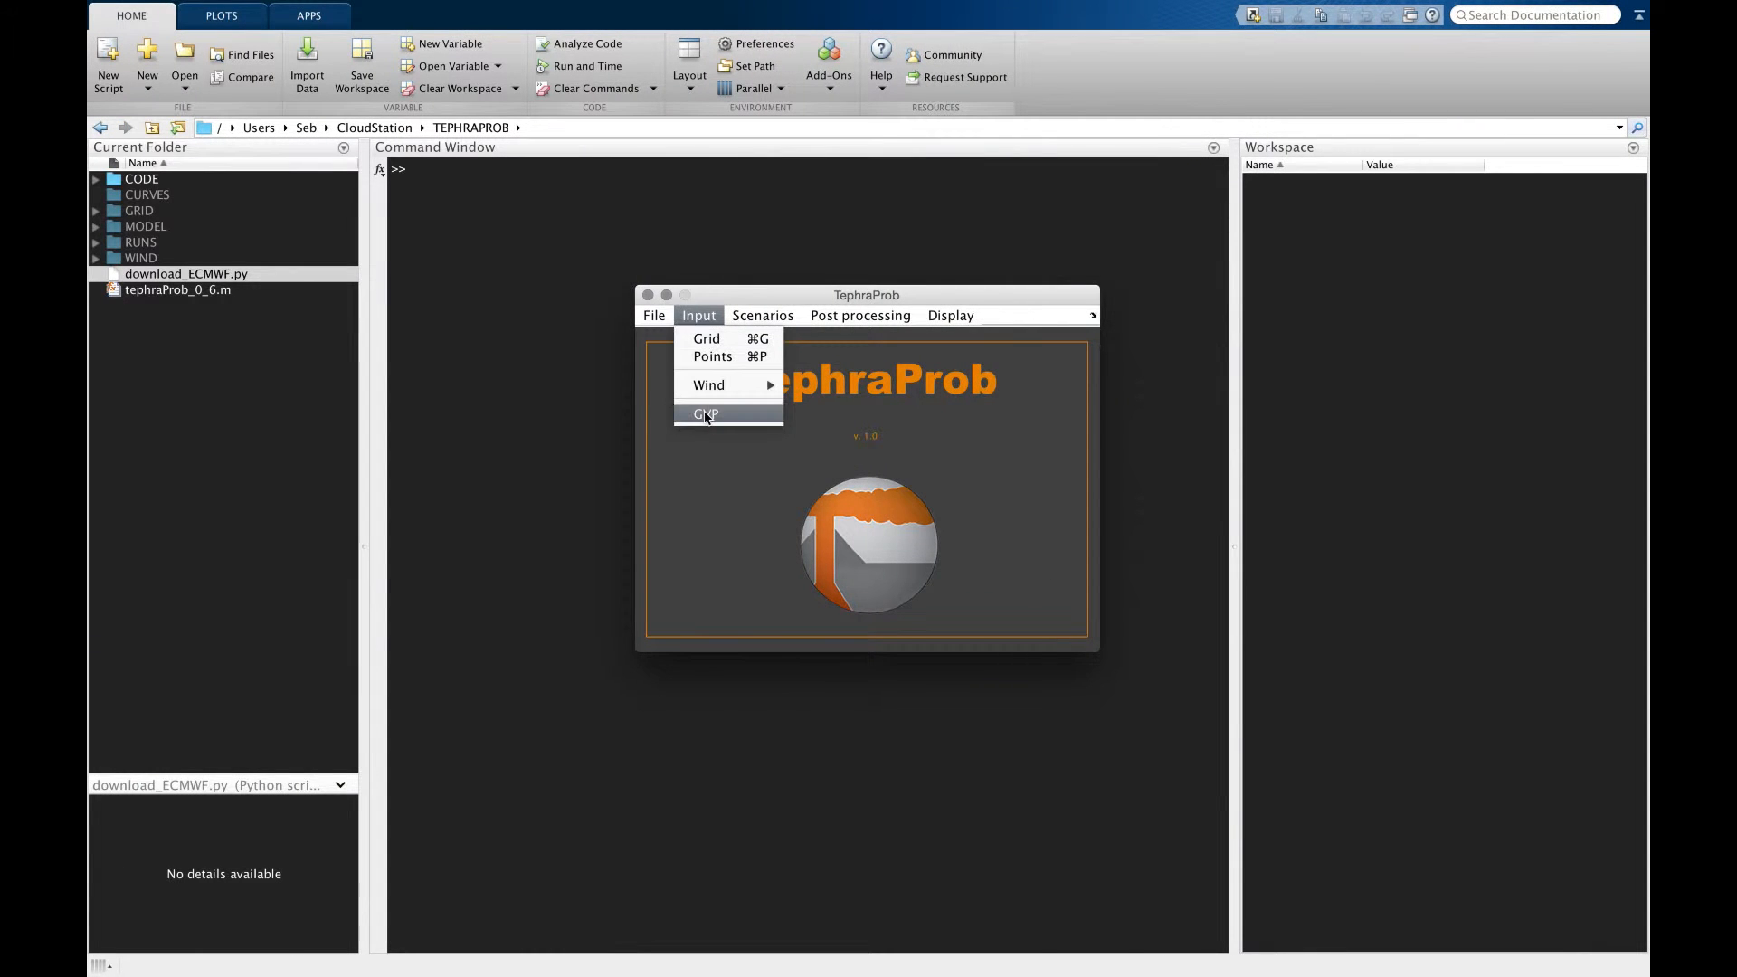
pyautogui.click(705, 414)
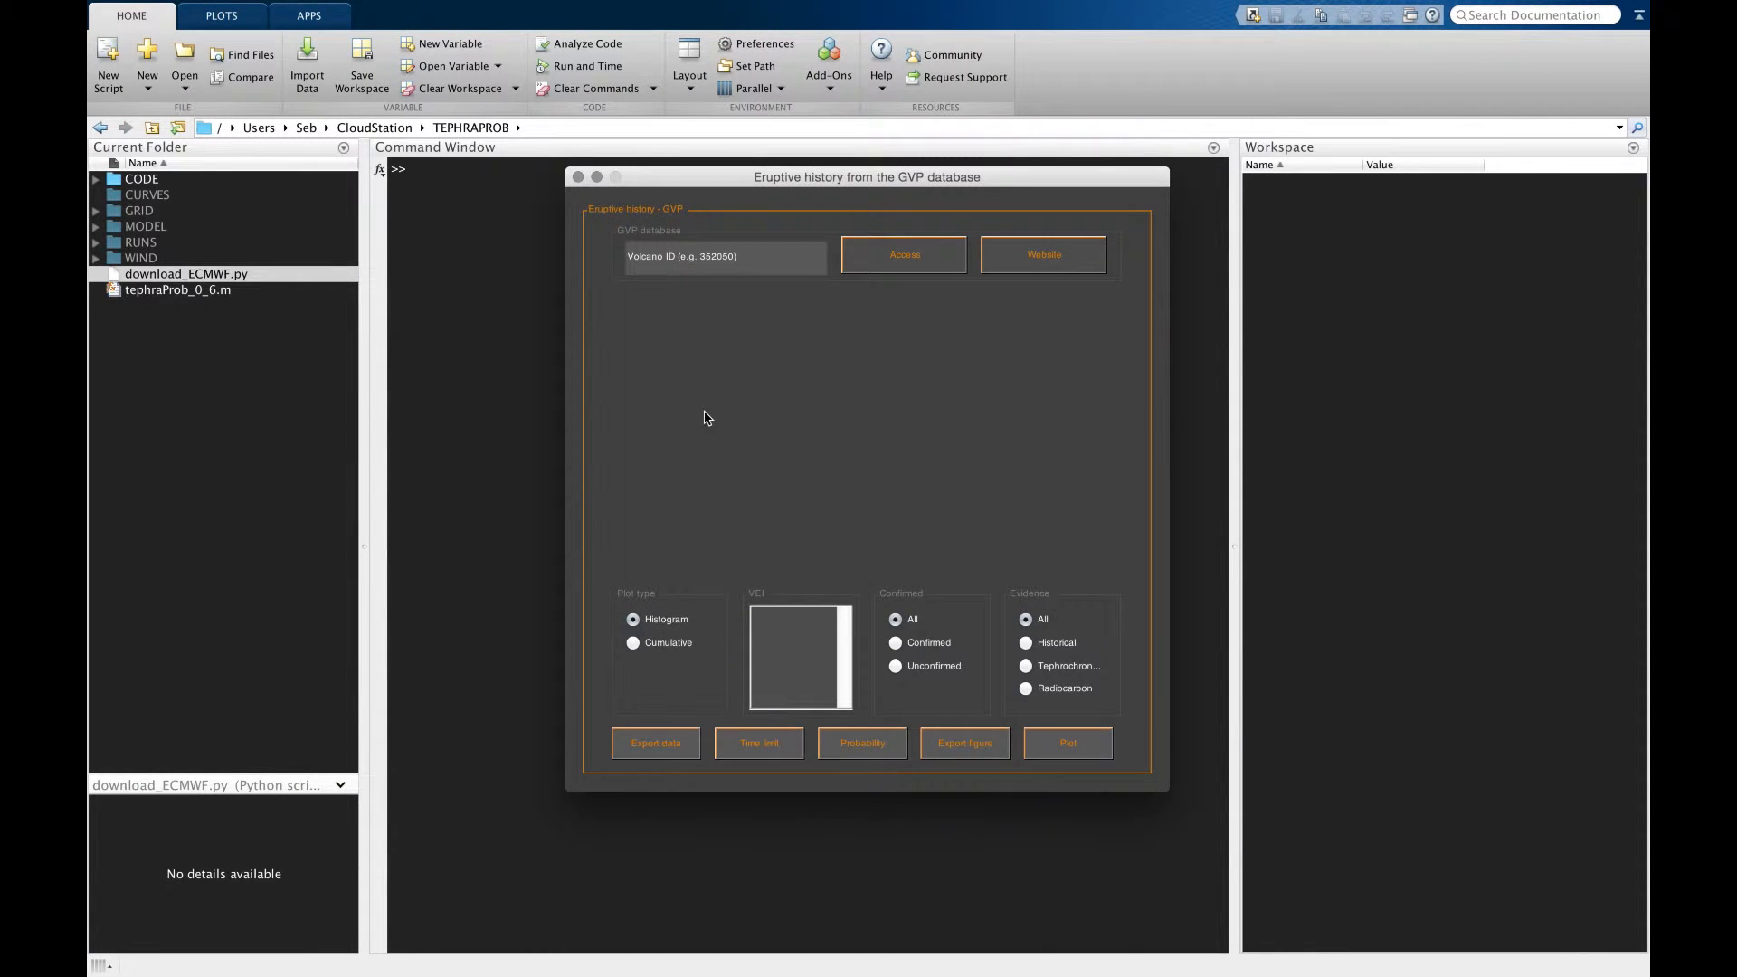
pyautogui.click(725, 256)
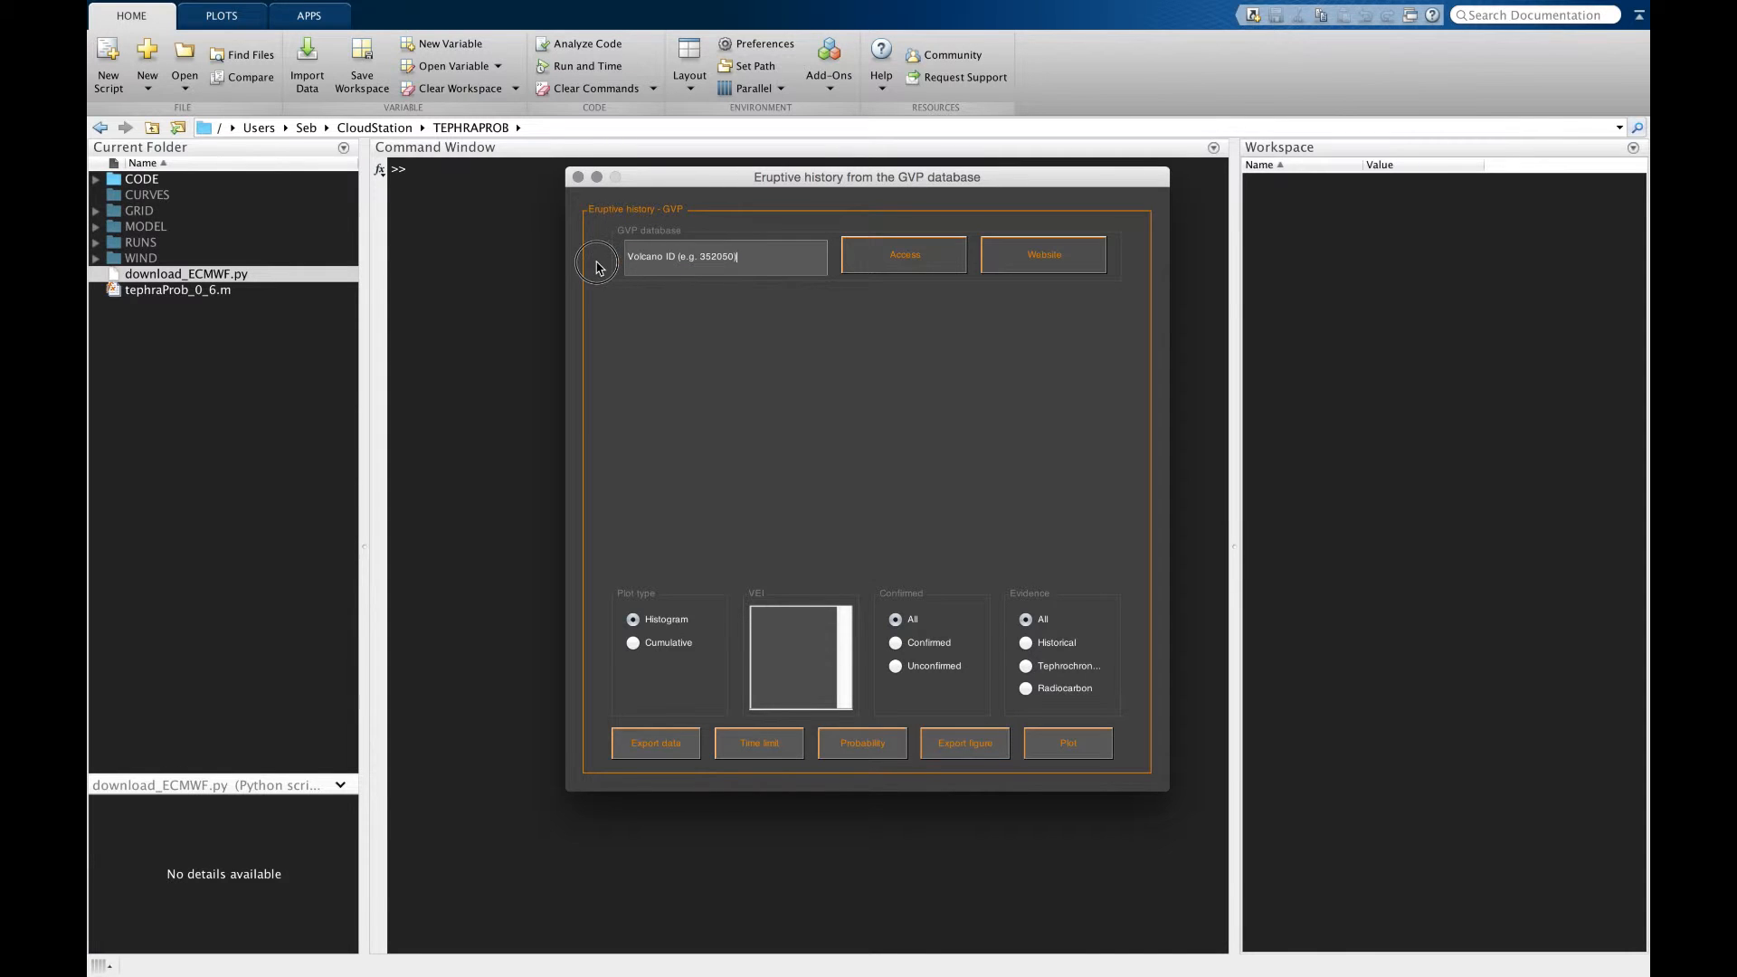
pyautogui.write('357150')
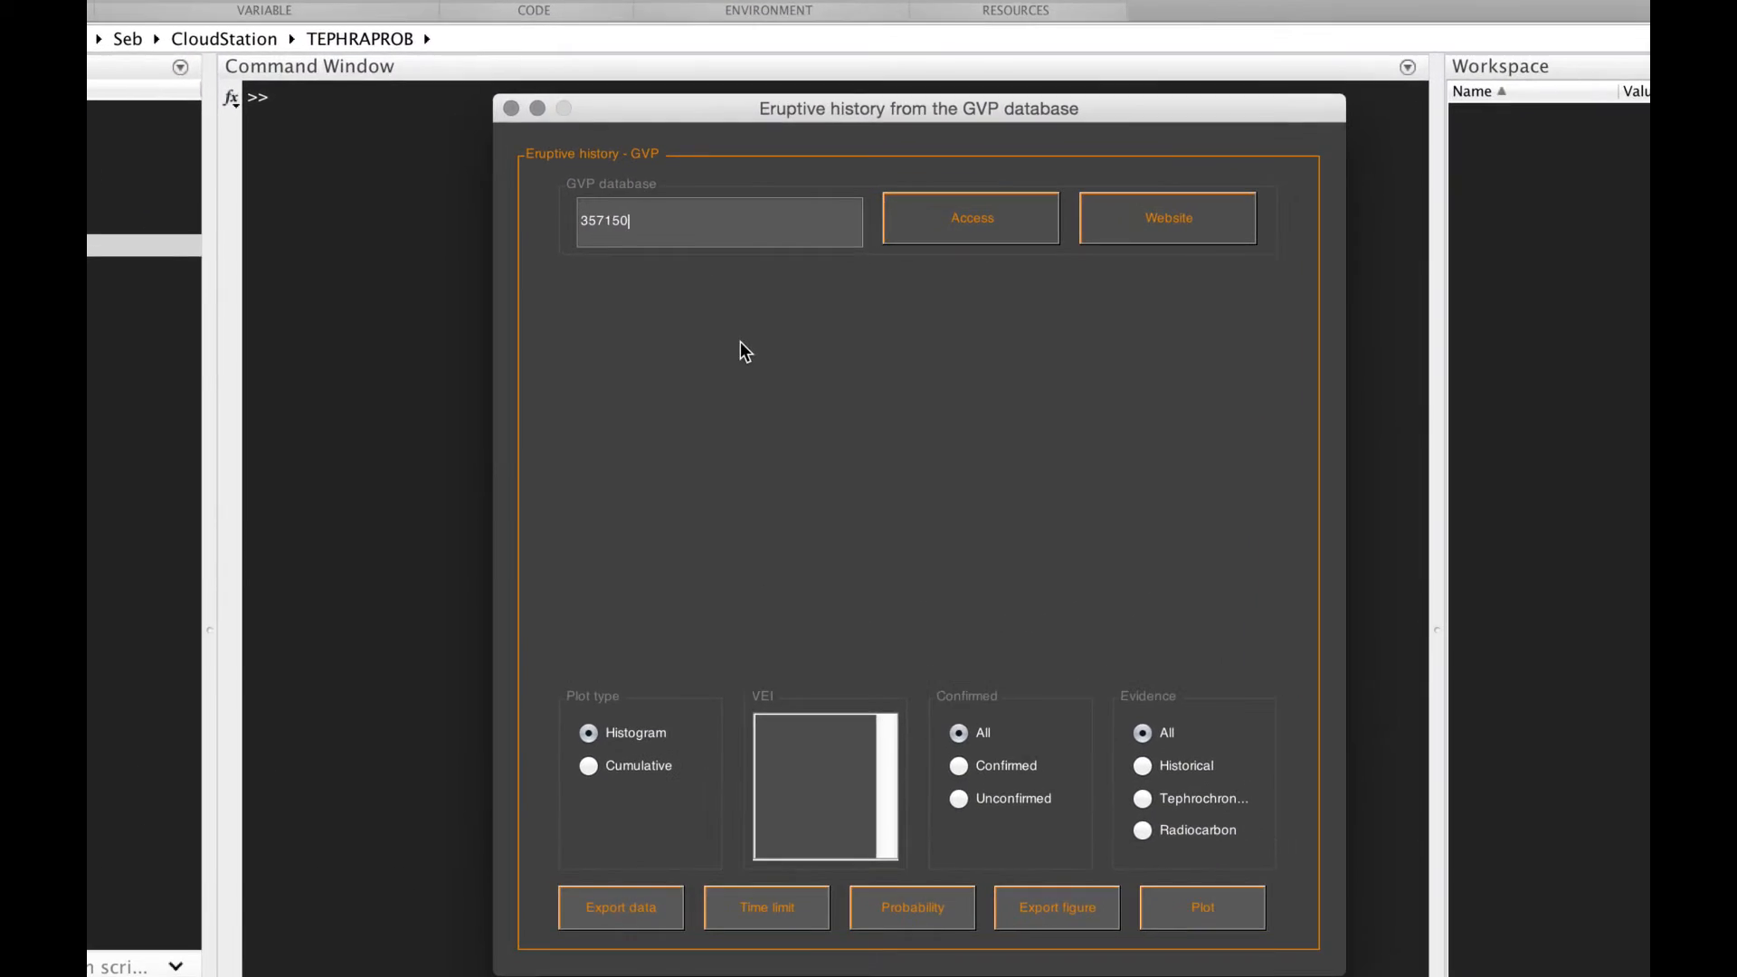
pyautogui.moveTo(704, 293)
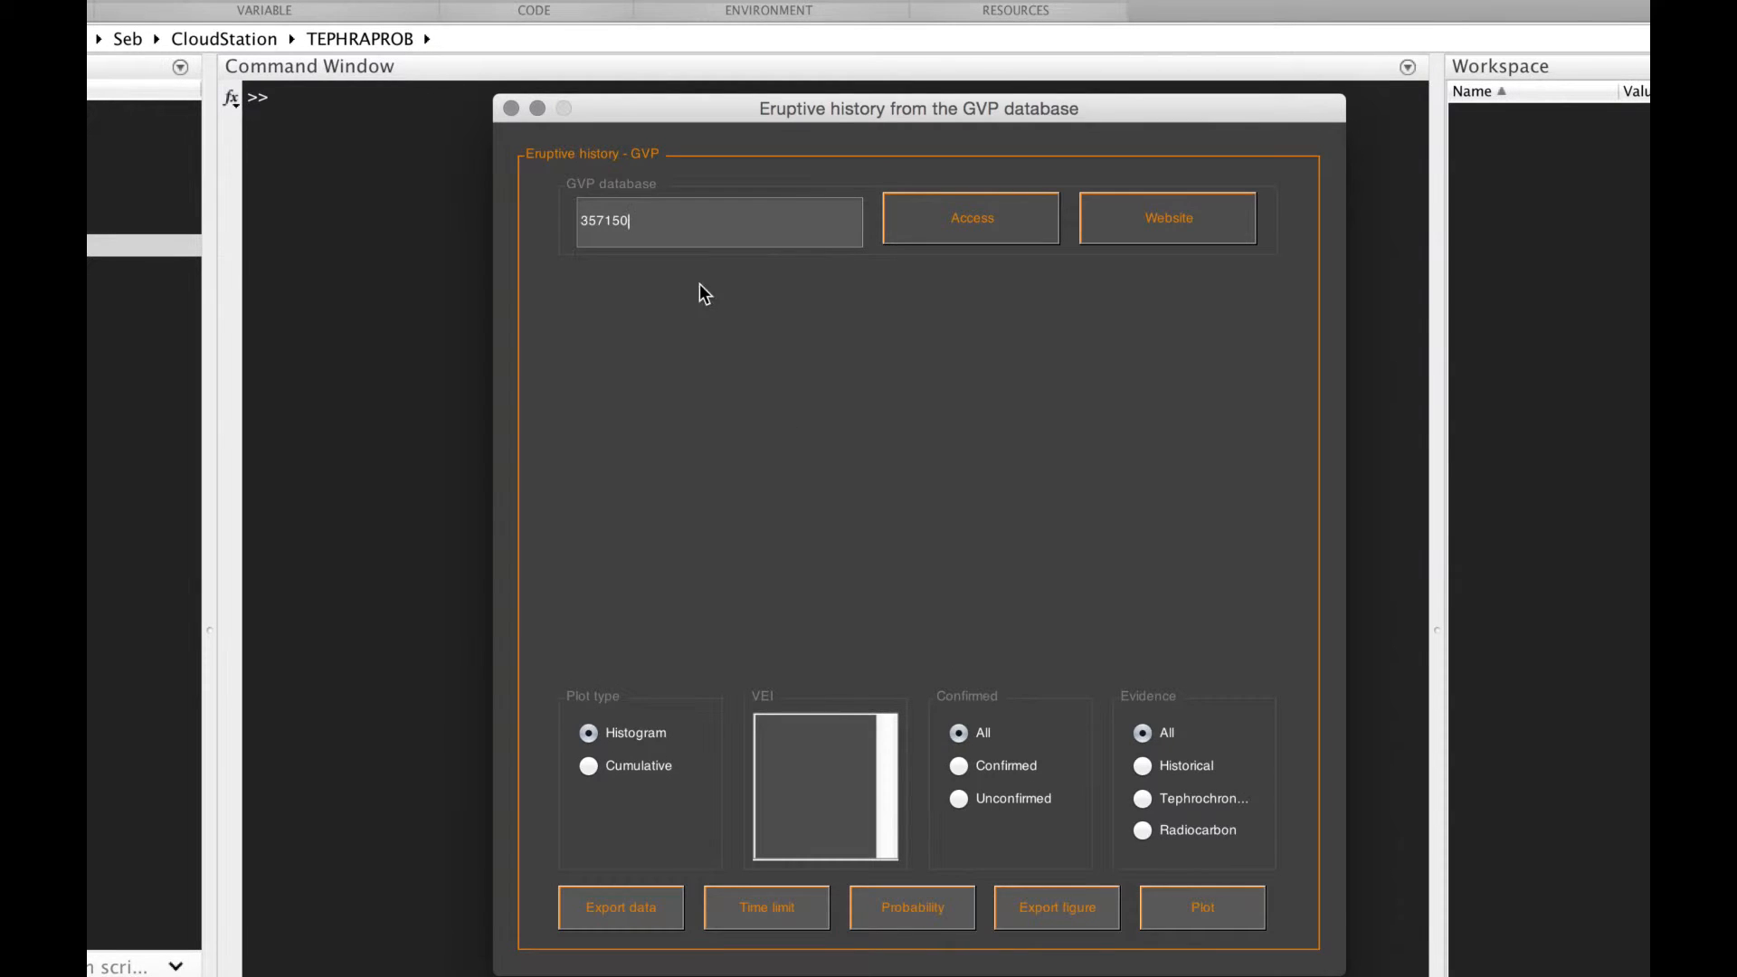
pyautogui.moveTo(646, 223)
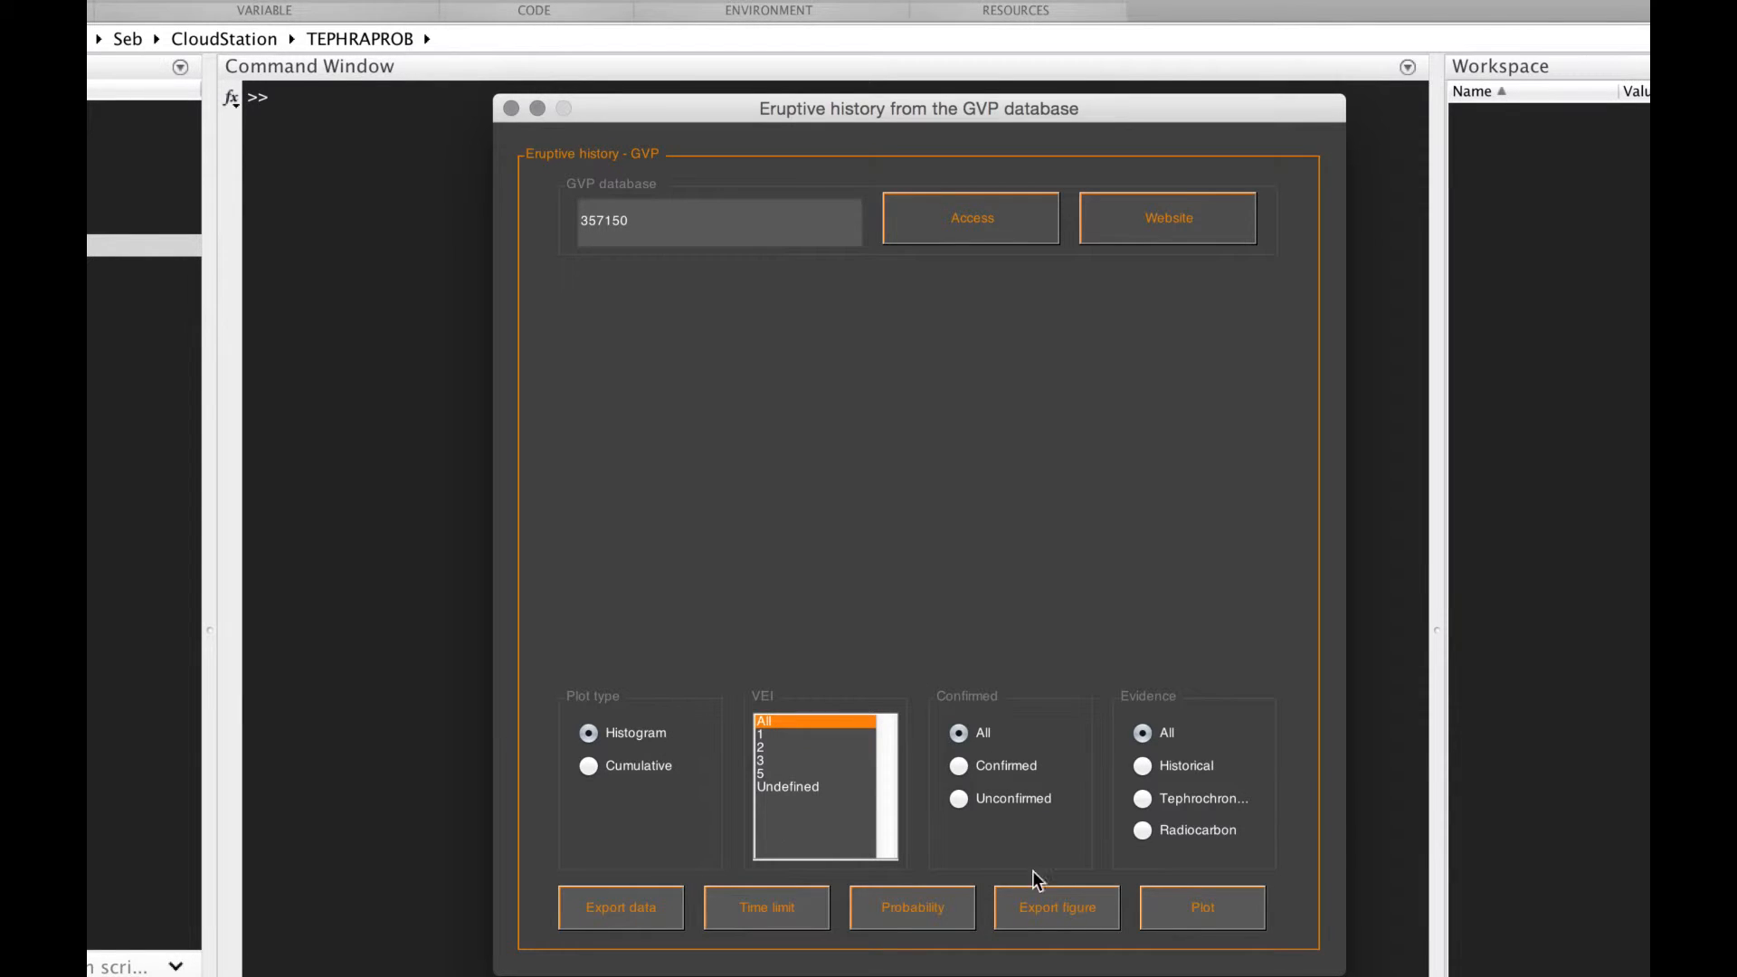
pyautogui.moveTo(772, 812)
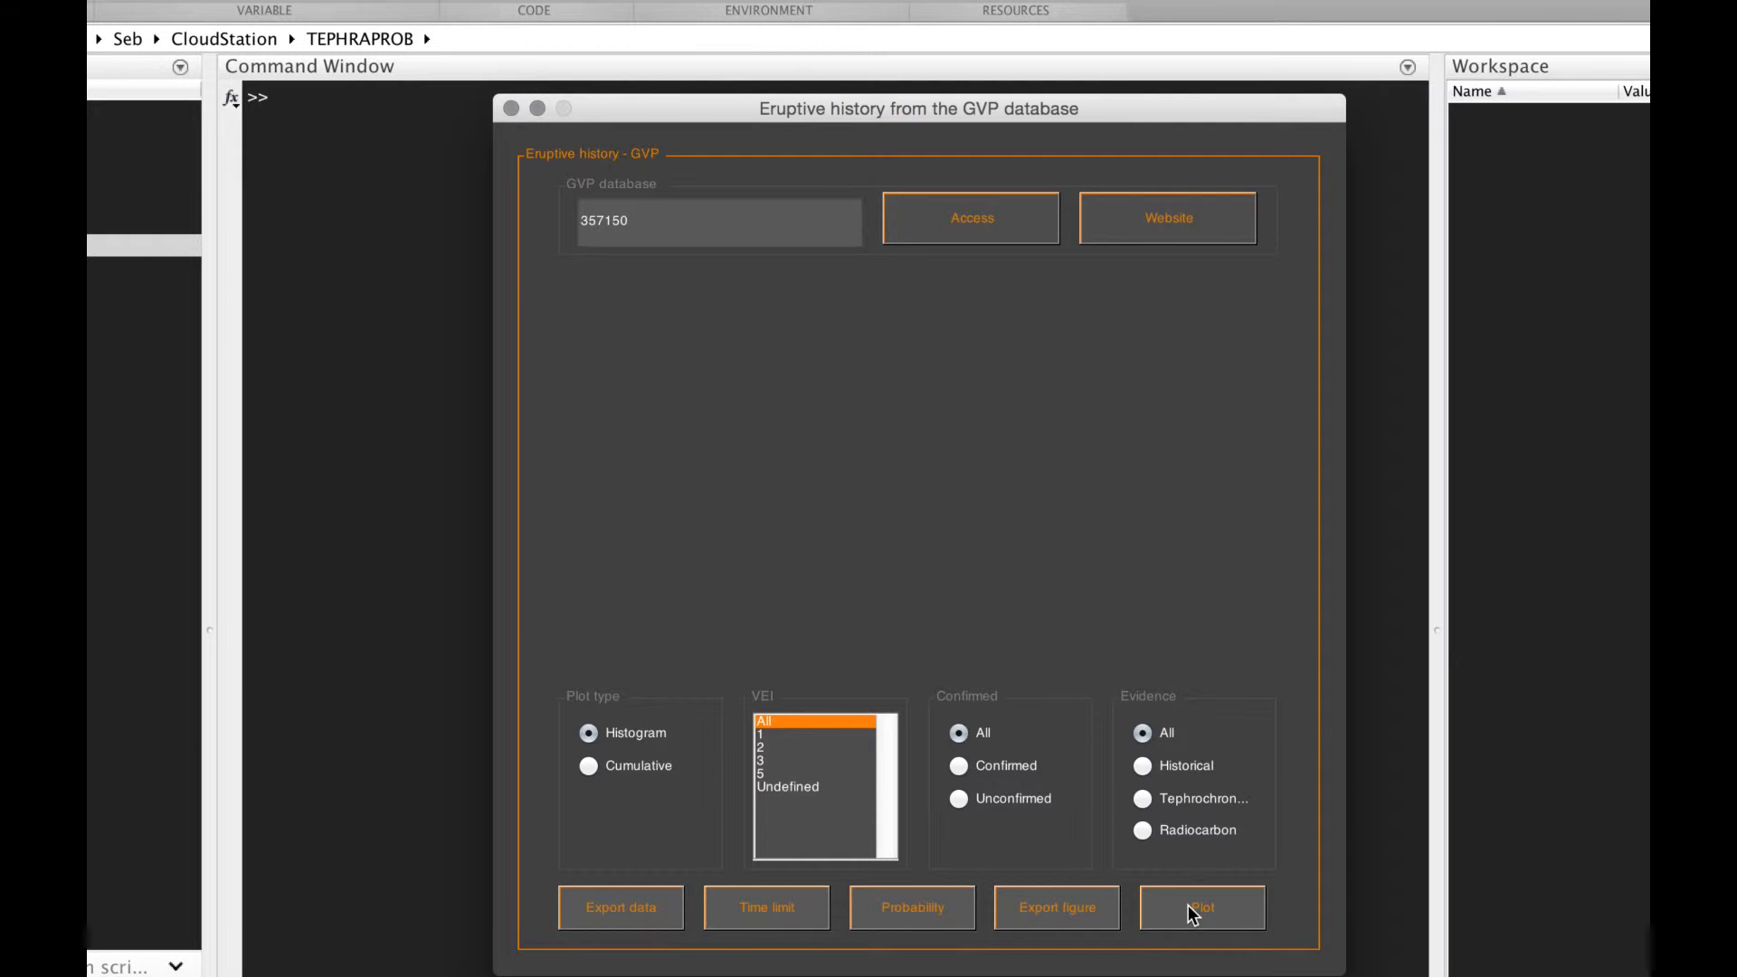
# Step: Plot the VEI histogram, try a VEI 3 and 5 subset, then show all 26 events again
pyautogui.click(1202, 908)
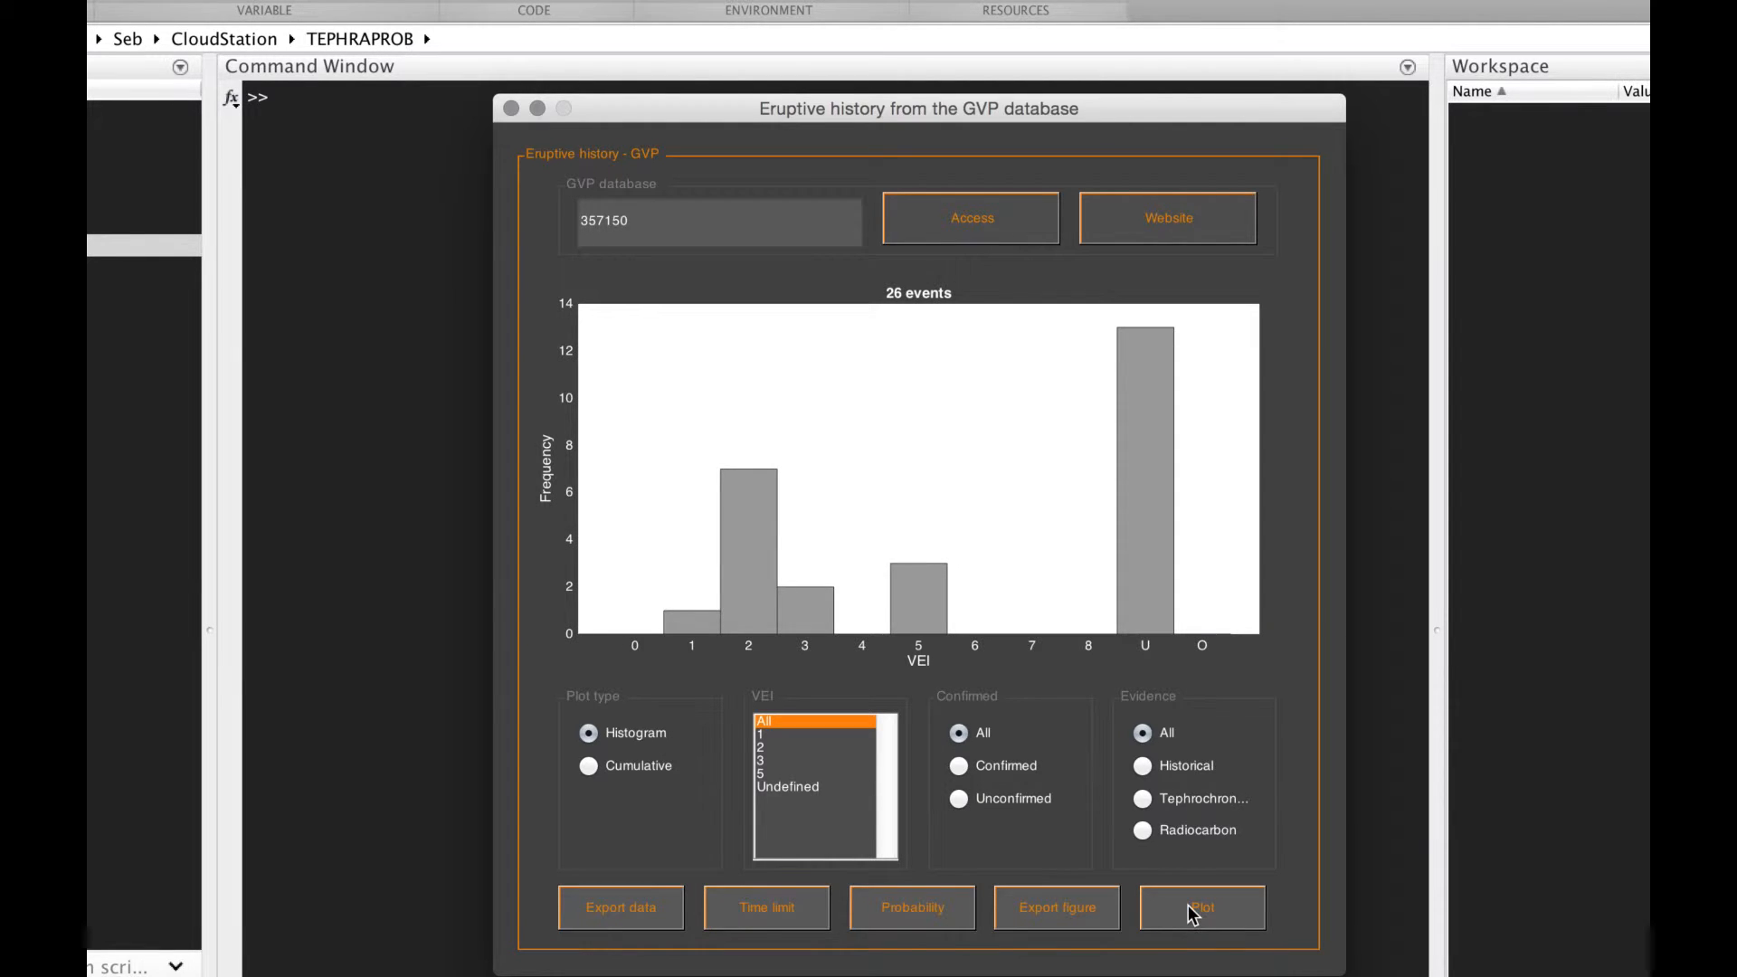
pyautogui.moveTo(596, 710)
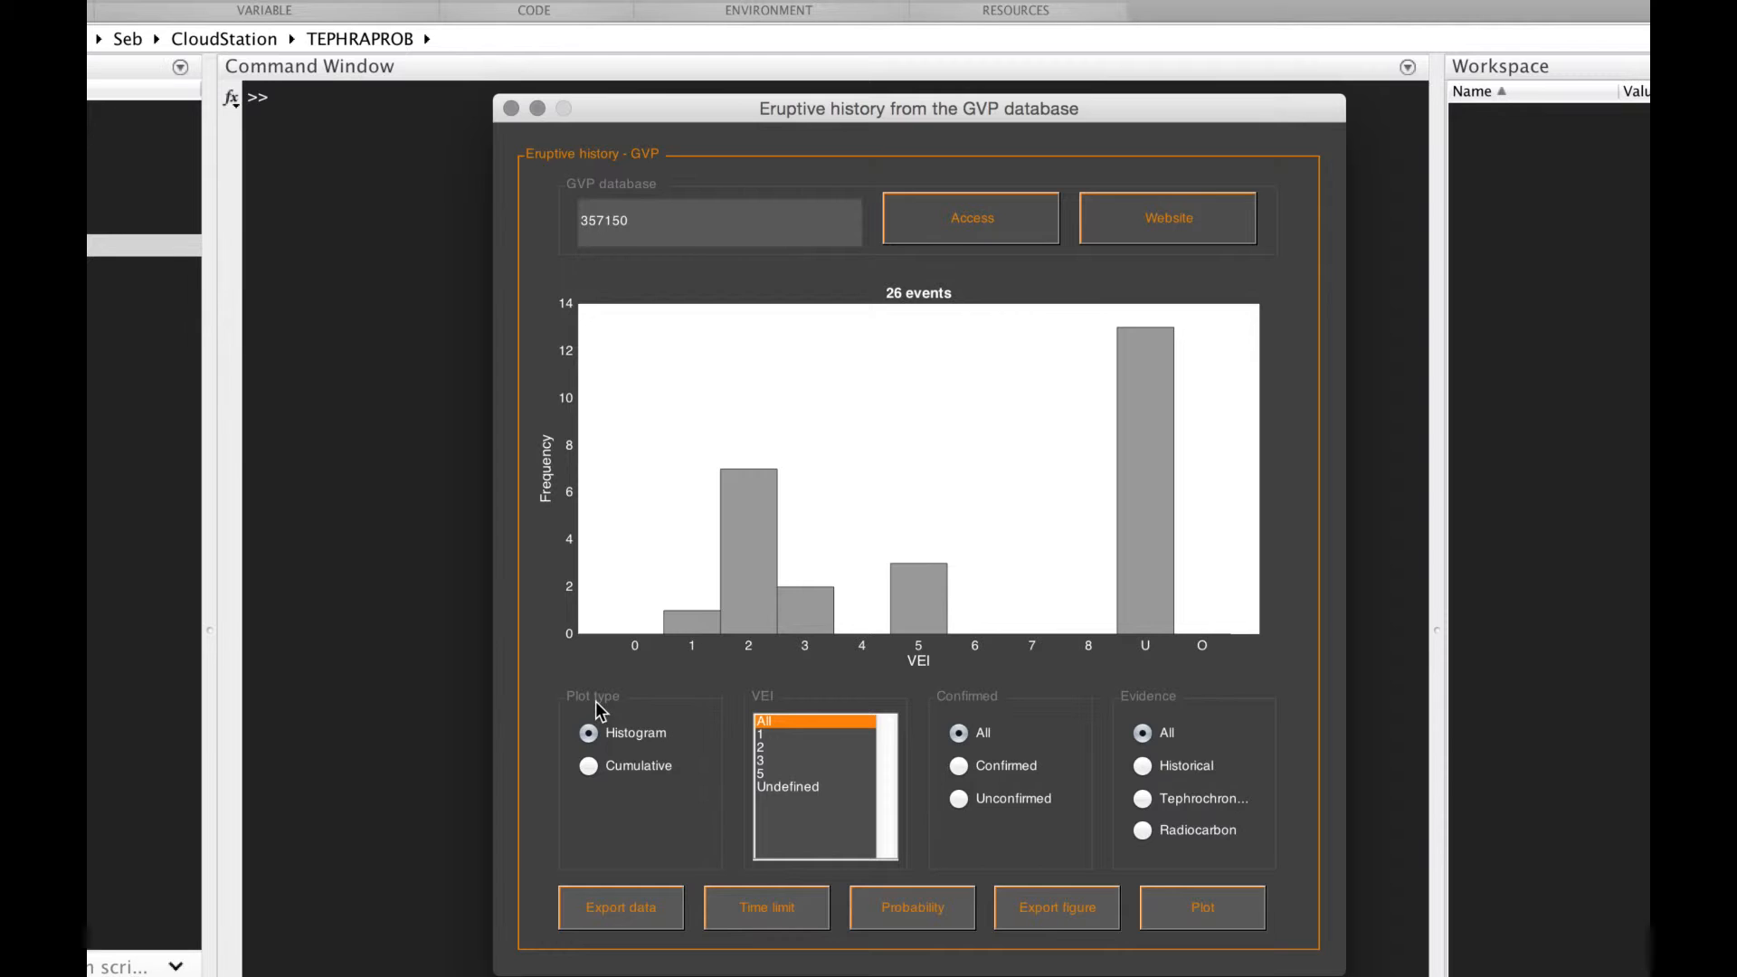
pyautogui.moveTo(711, 762)
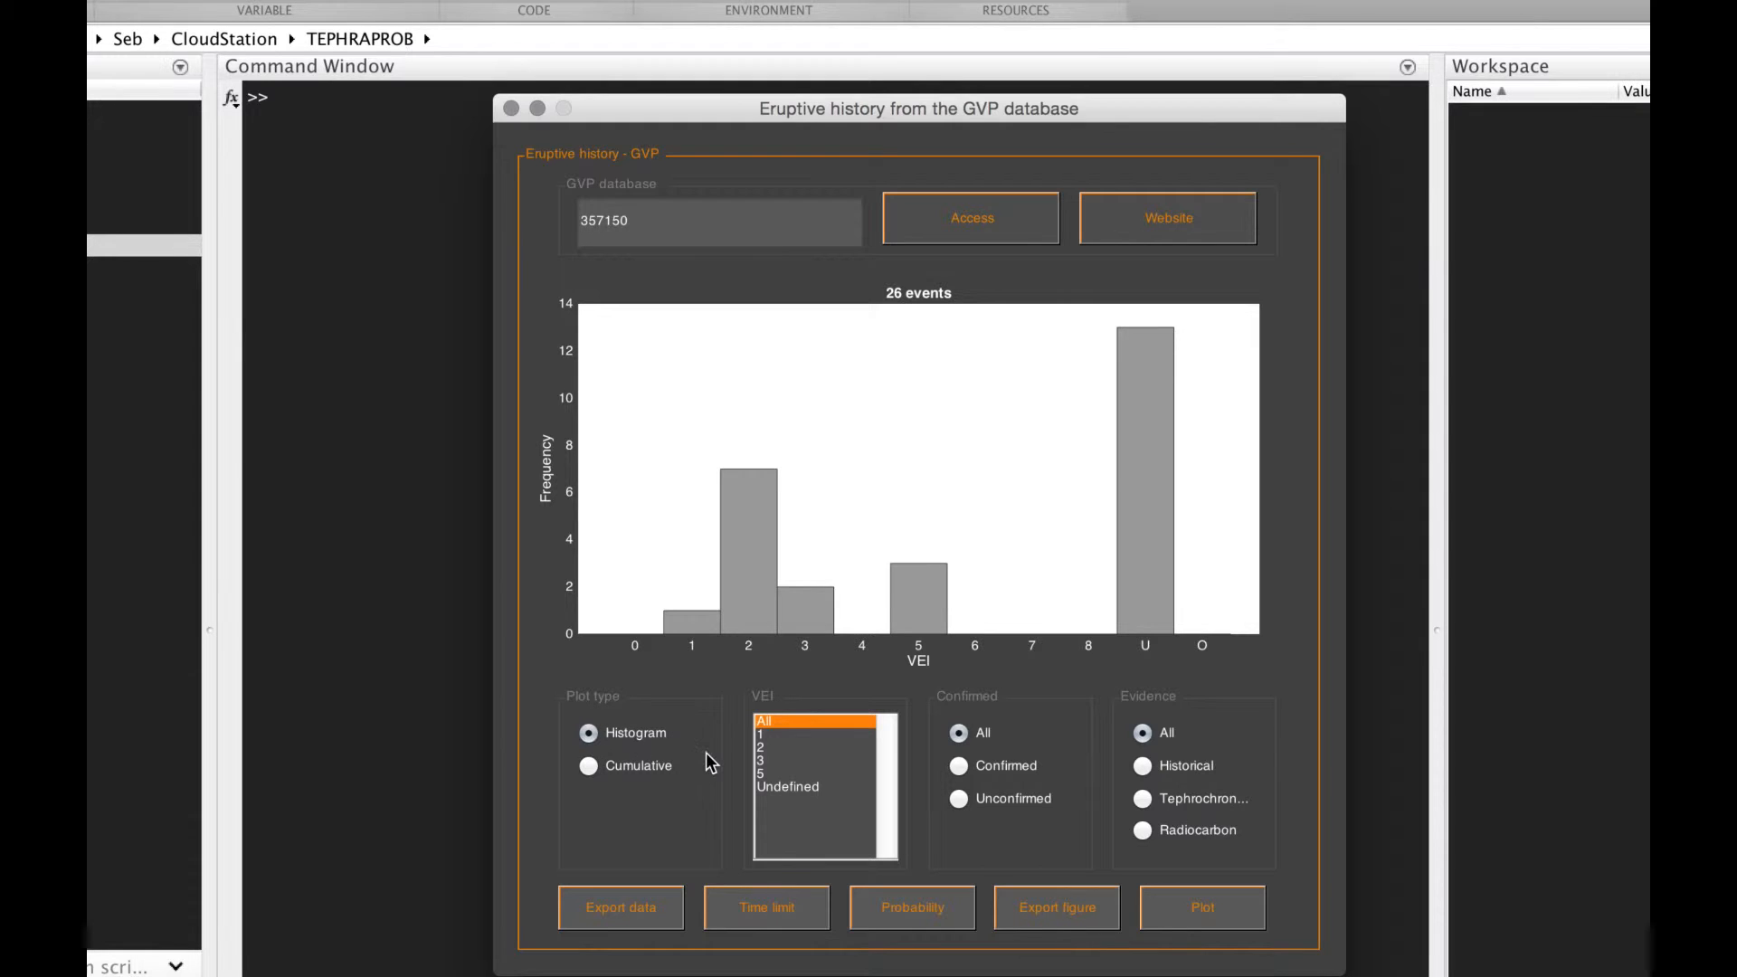
pyautogui.moveTo(665, 753)
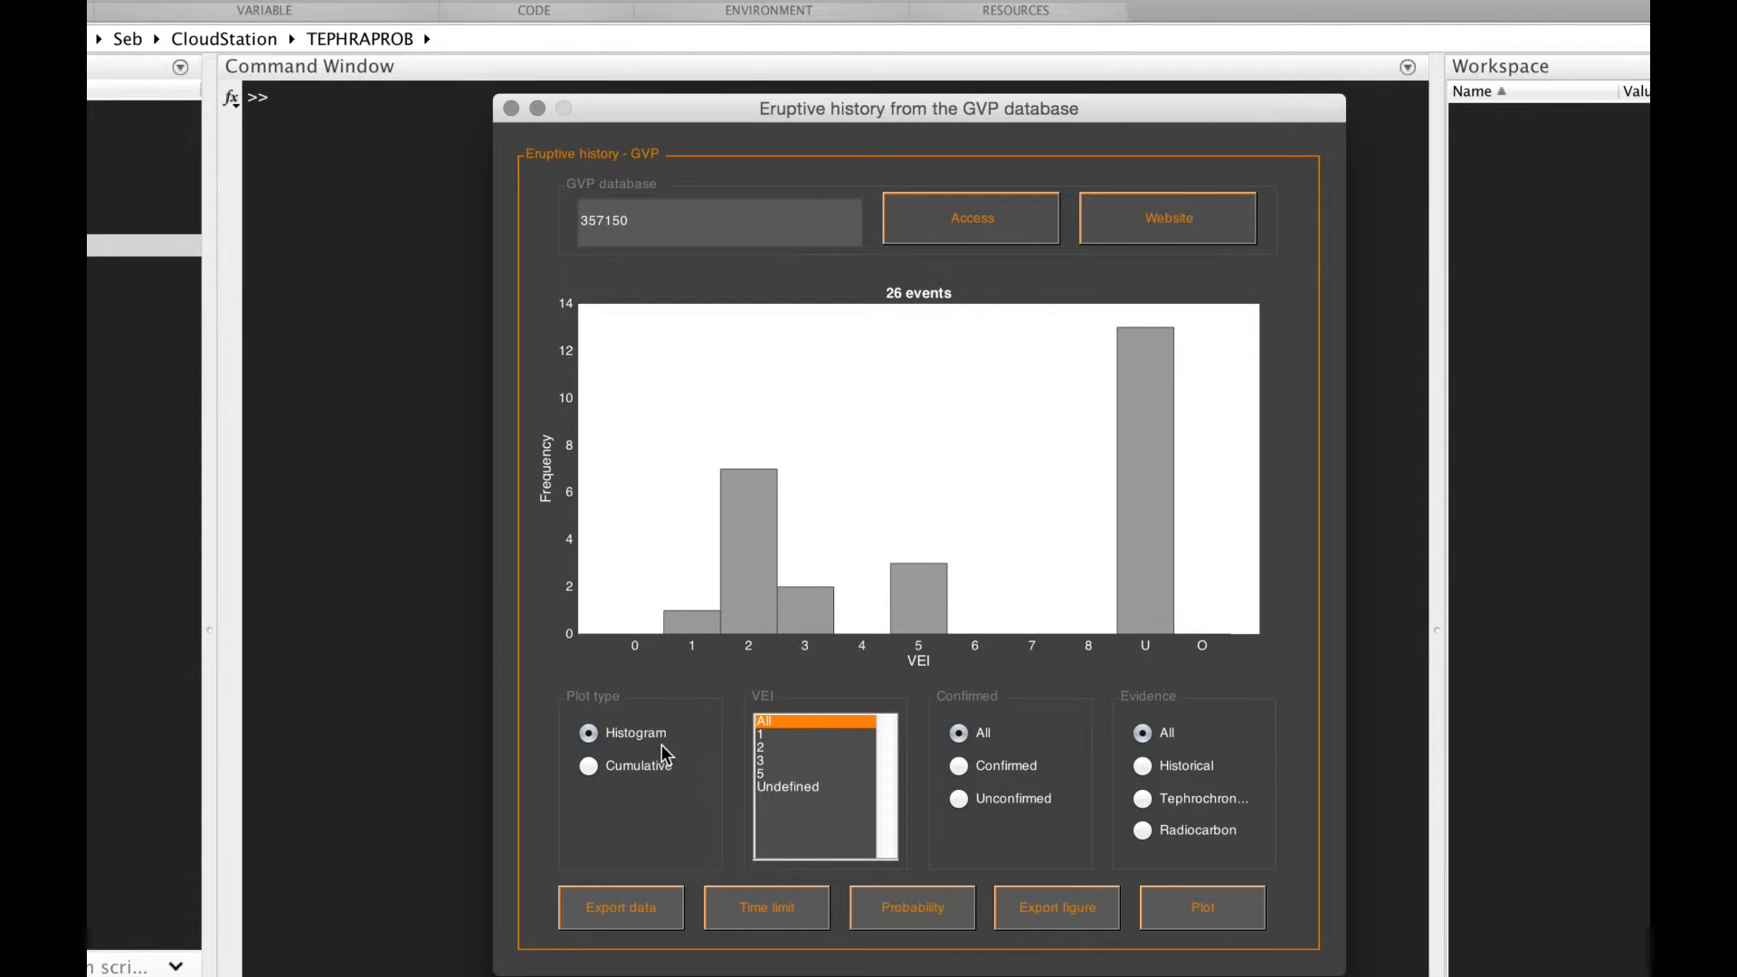
pyautogui.moveTo(908, 642)
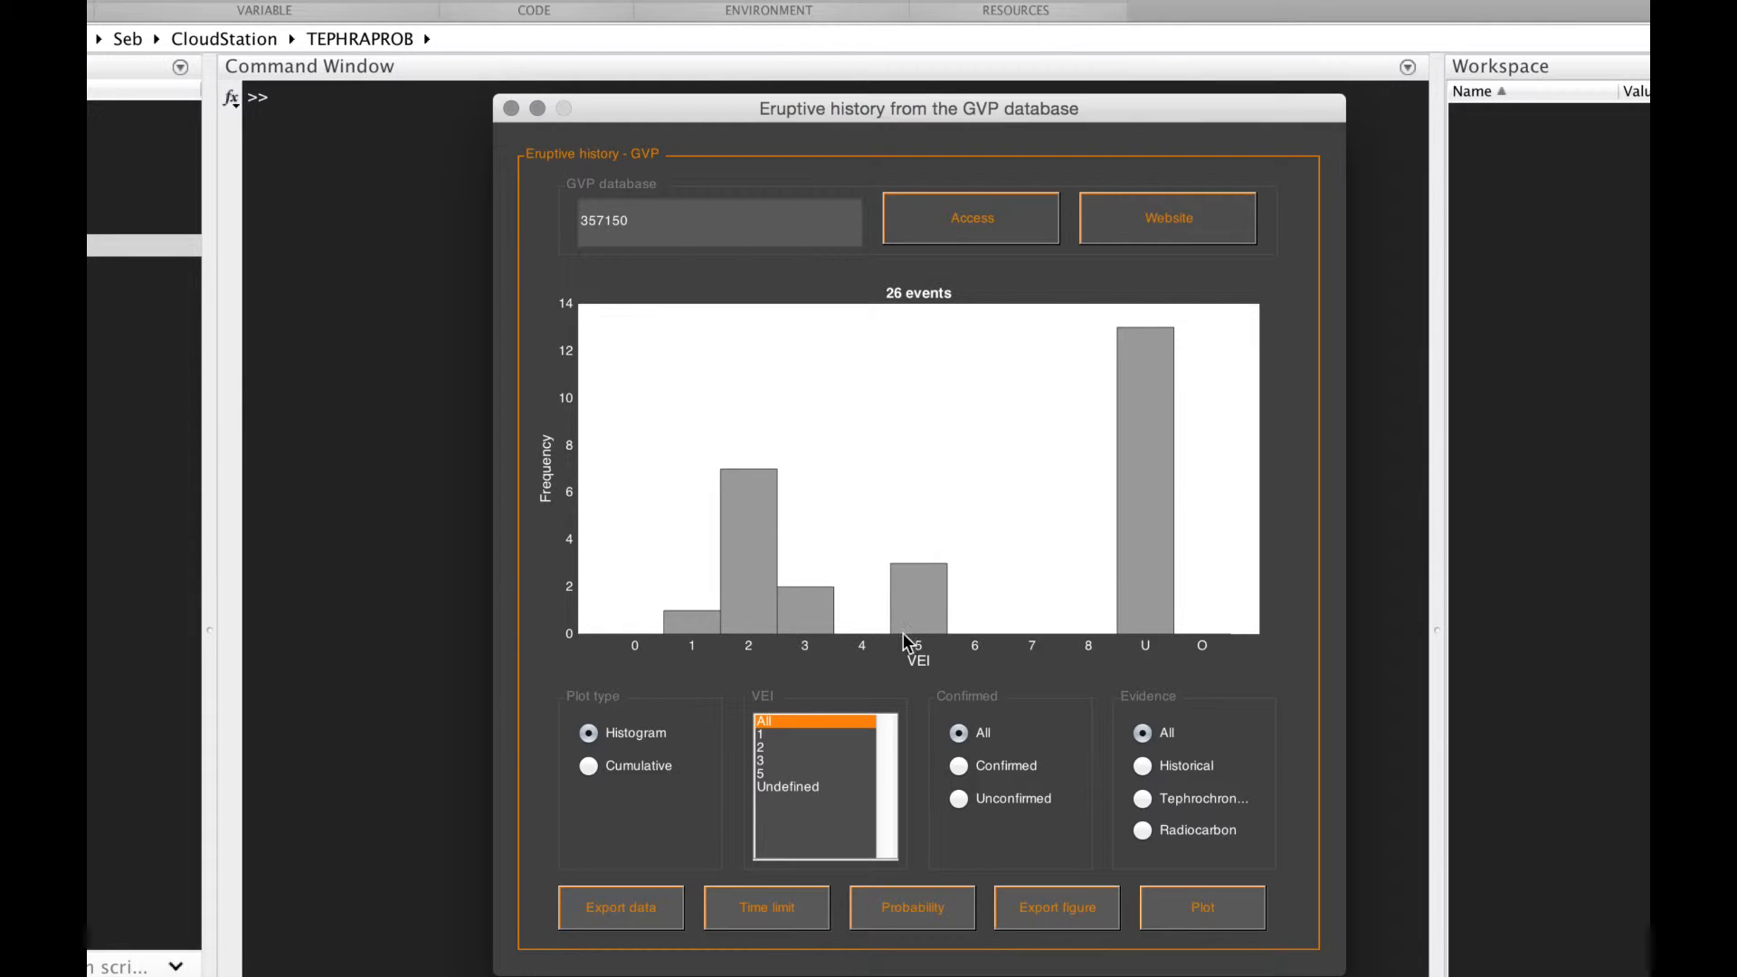
pyautogui.moveTo(771, 567)
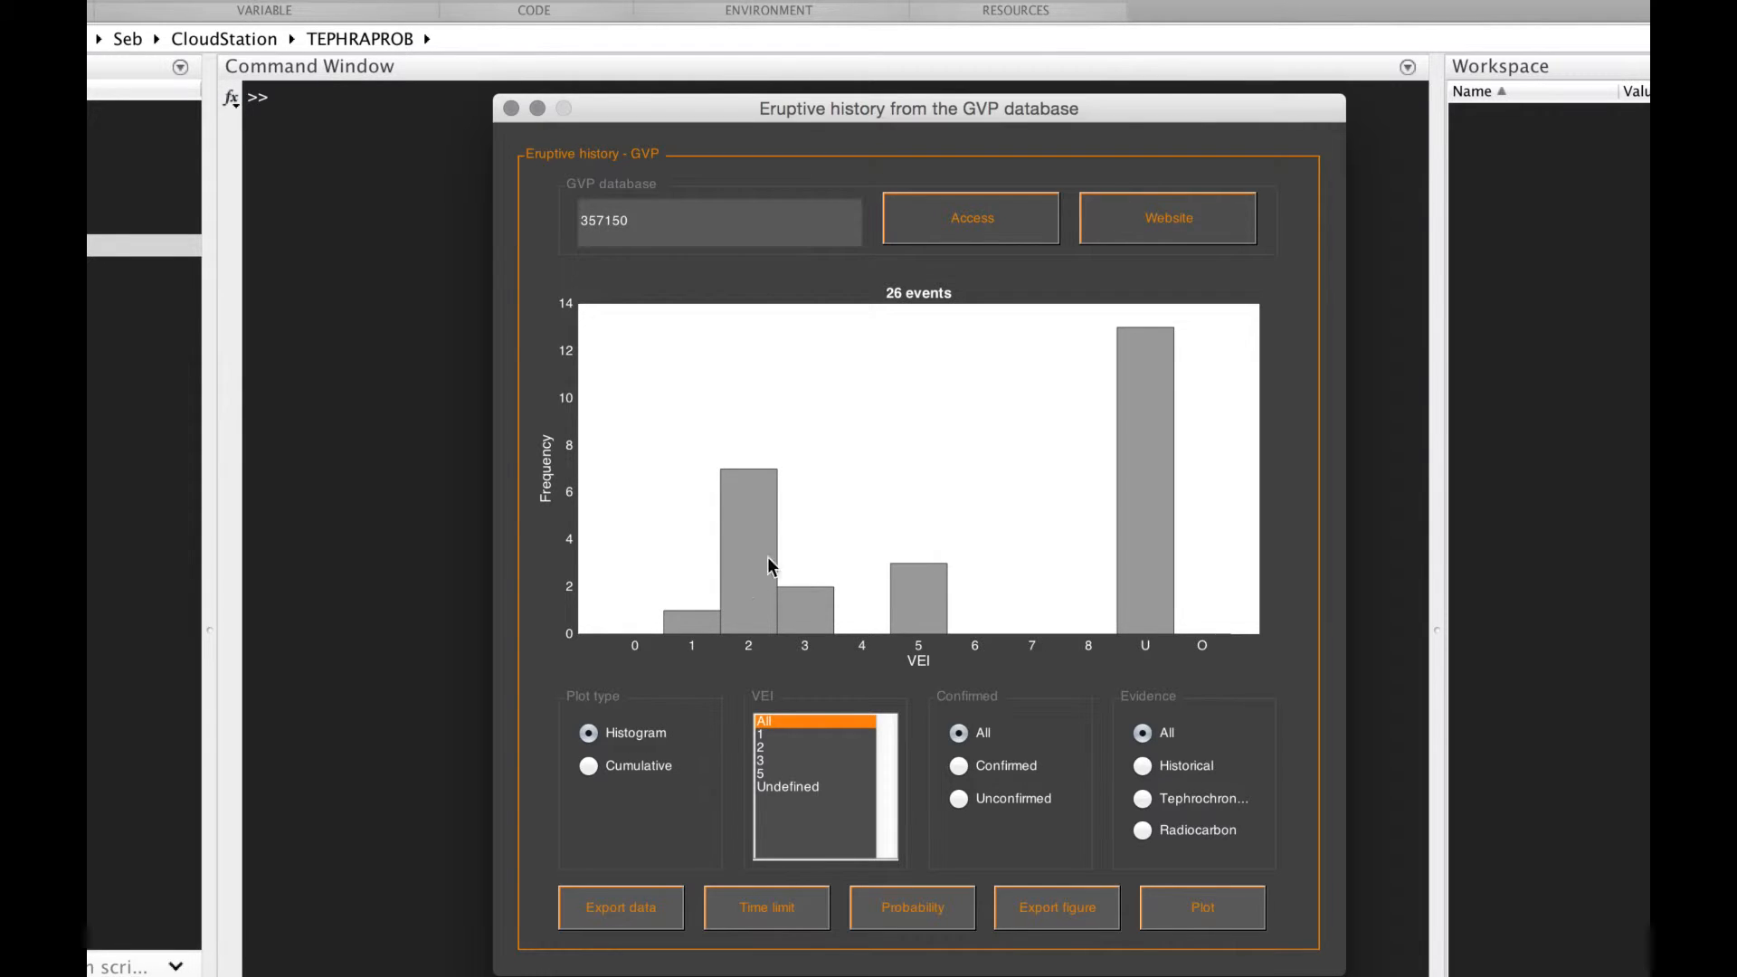
pyautogui.moveTo(813, 637)
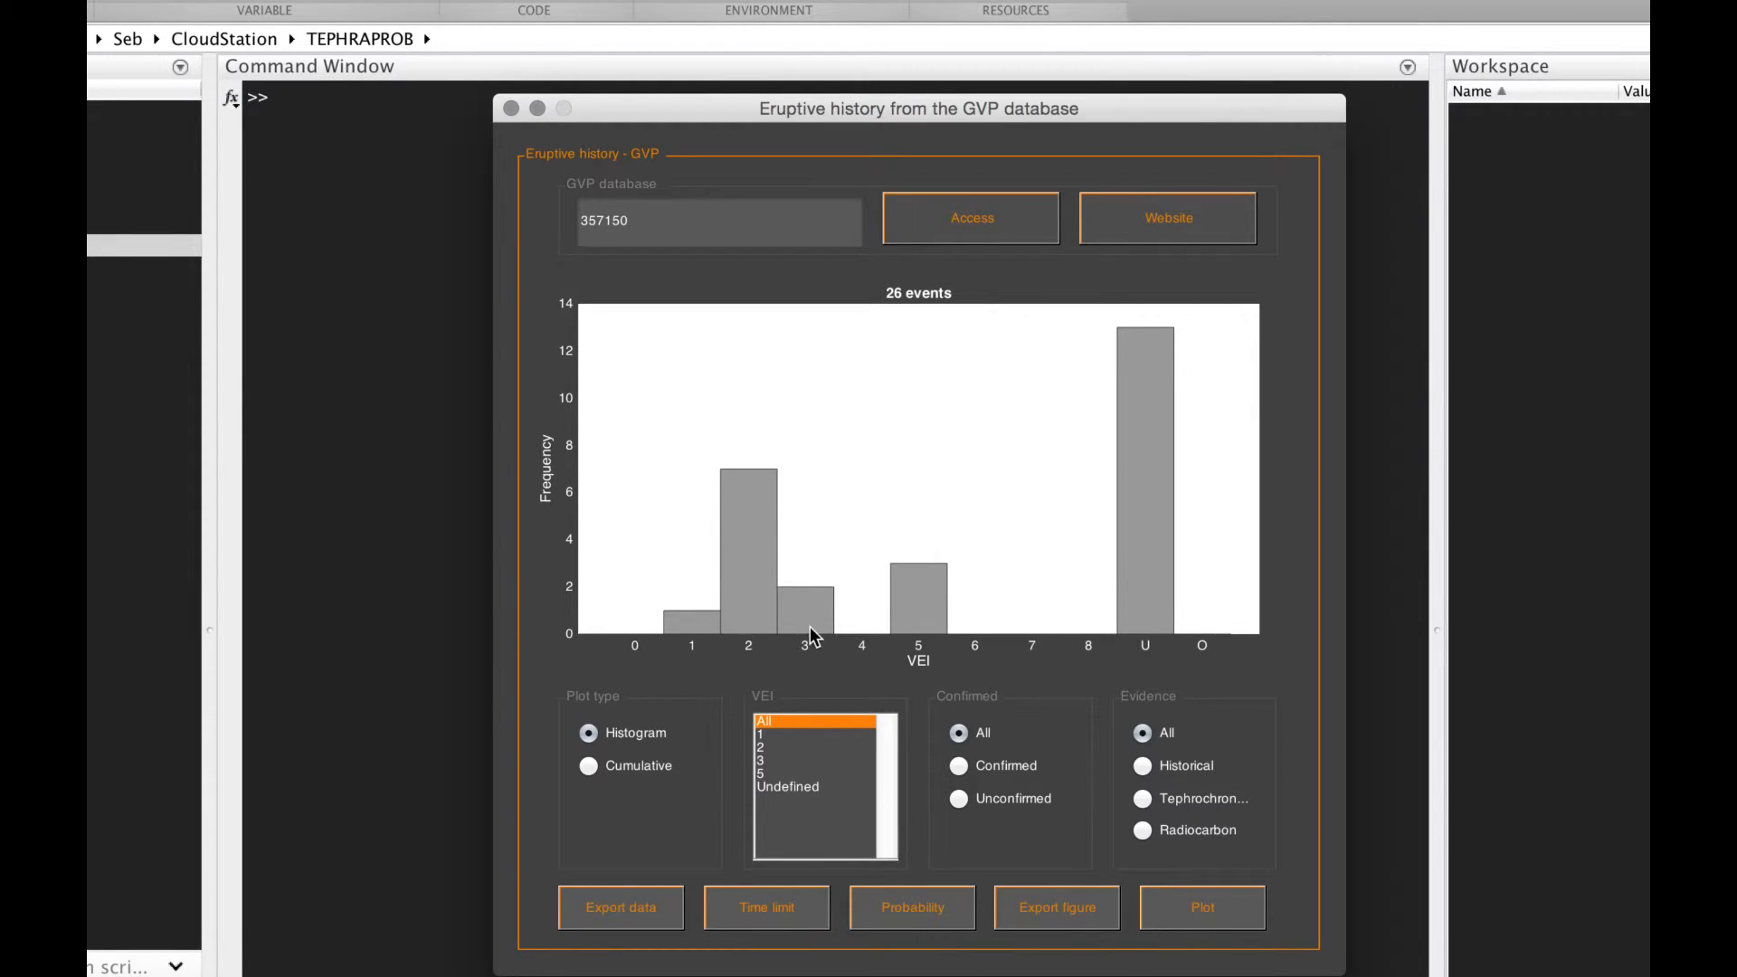
pyautogui.moveTo(1173, 452)
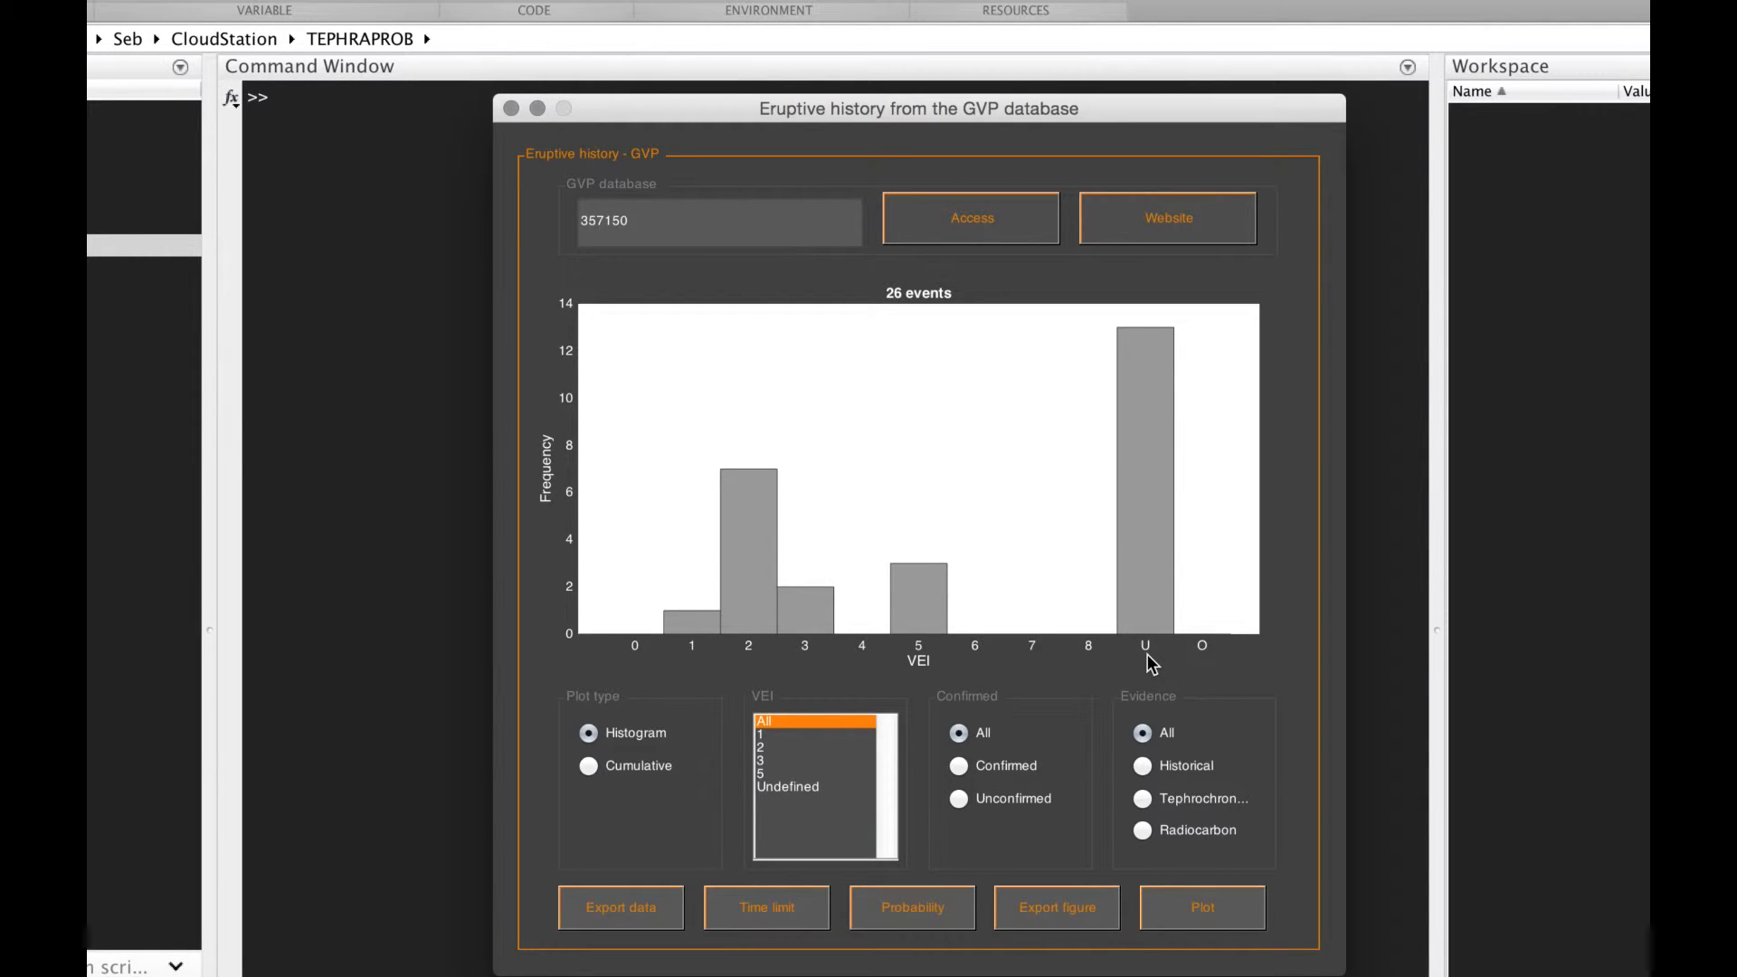
pyautogui.moveTo(1212, 662)
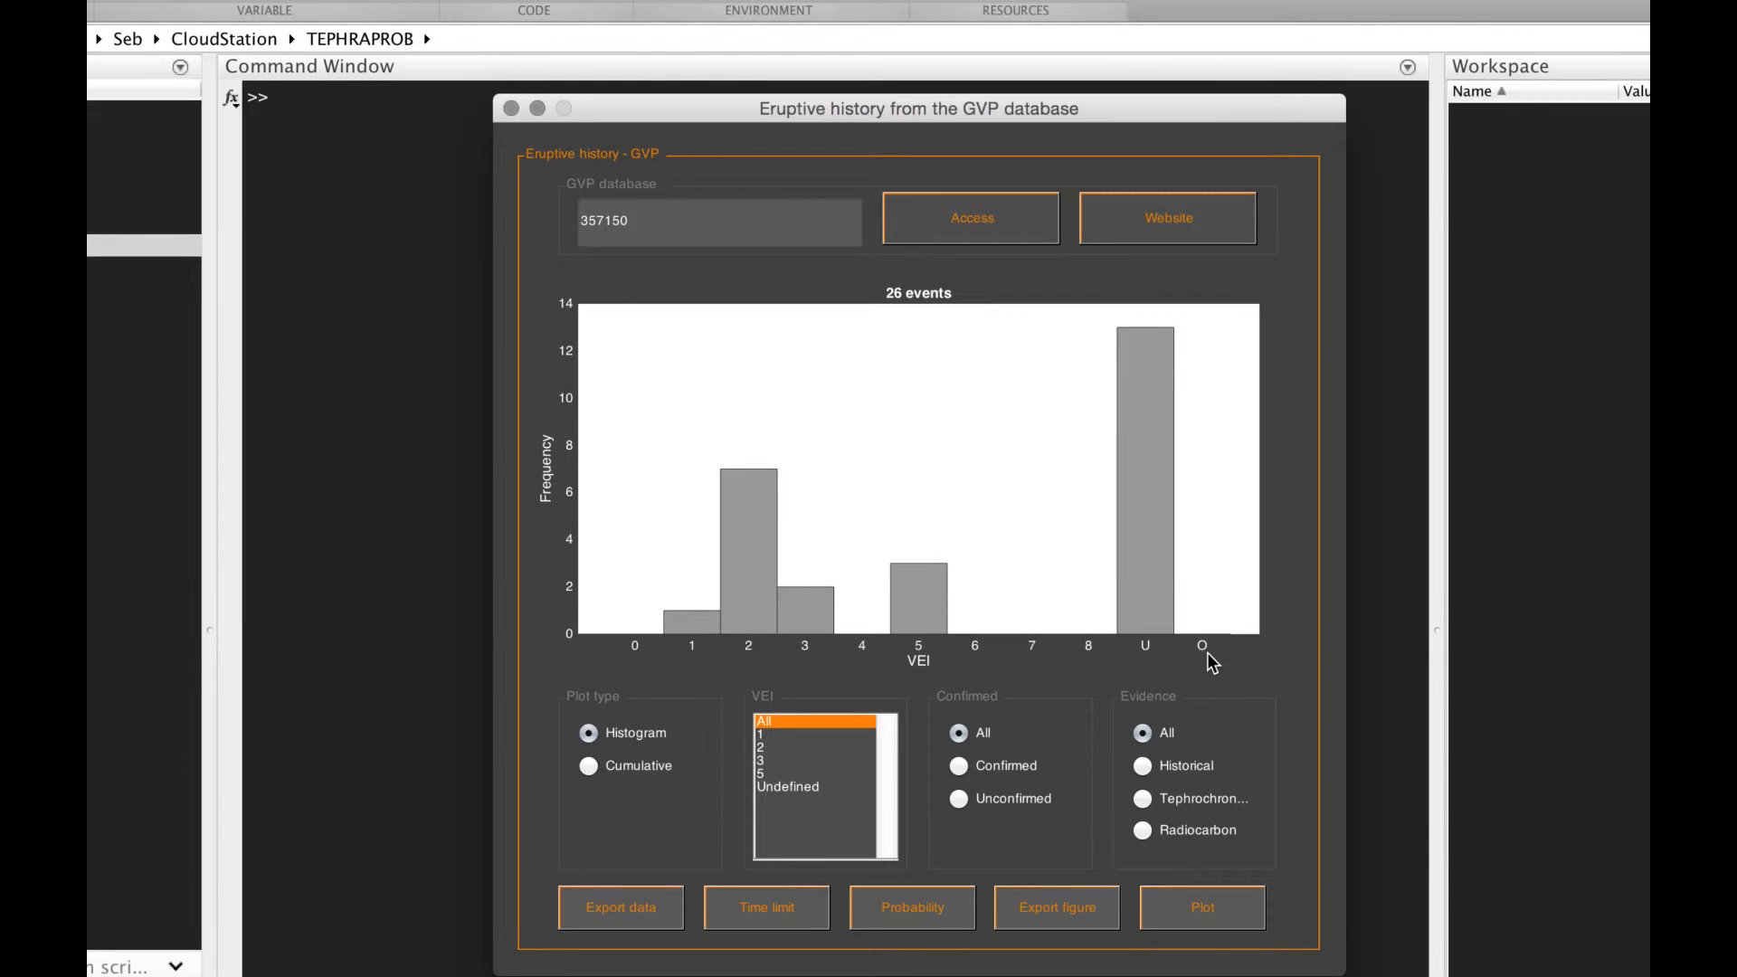
pyautogui.moveTo(867, 759)
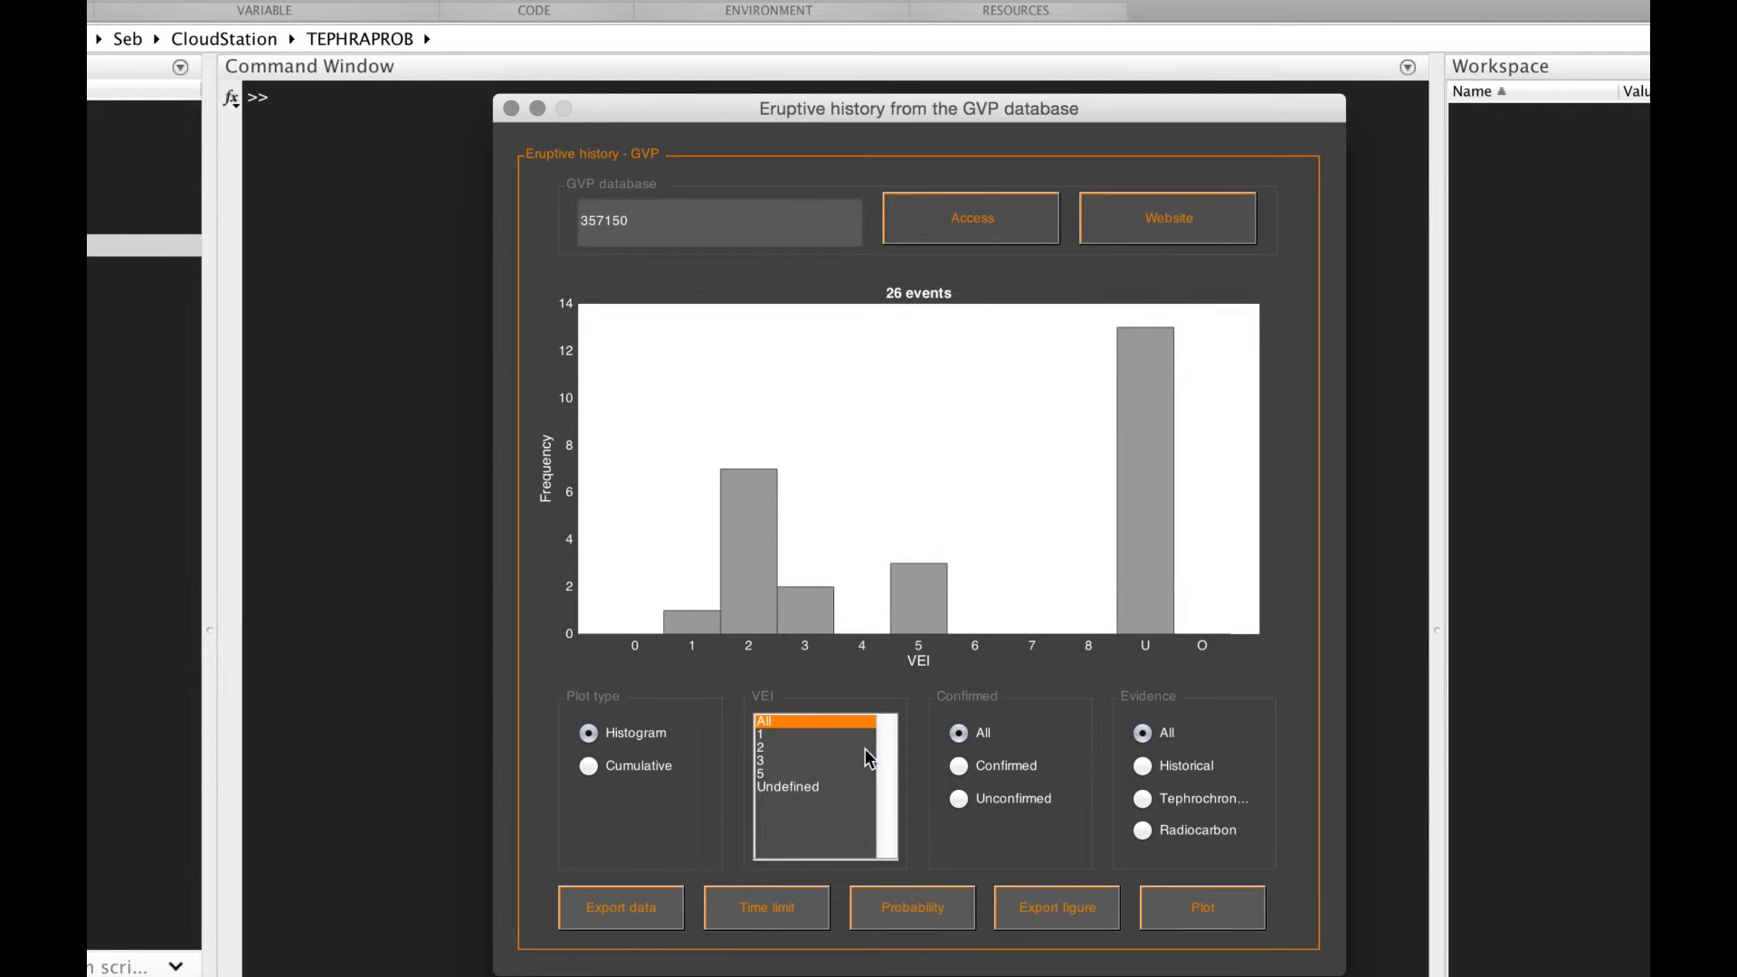
pyautogui.click(760, 735)
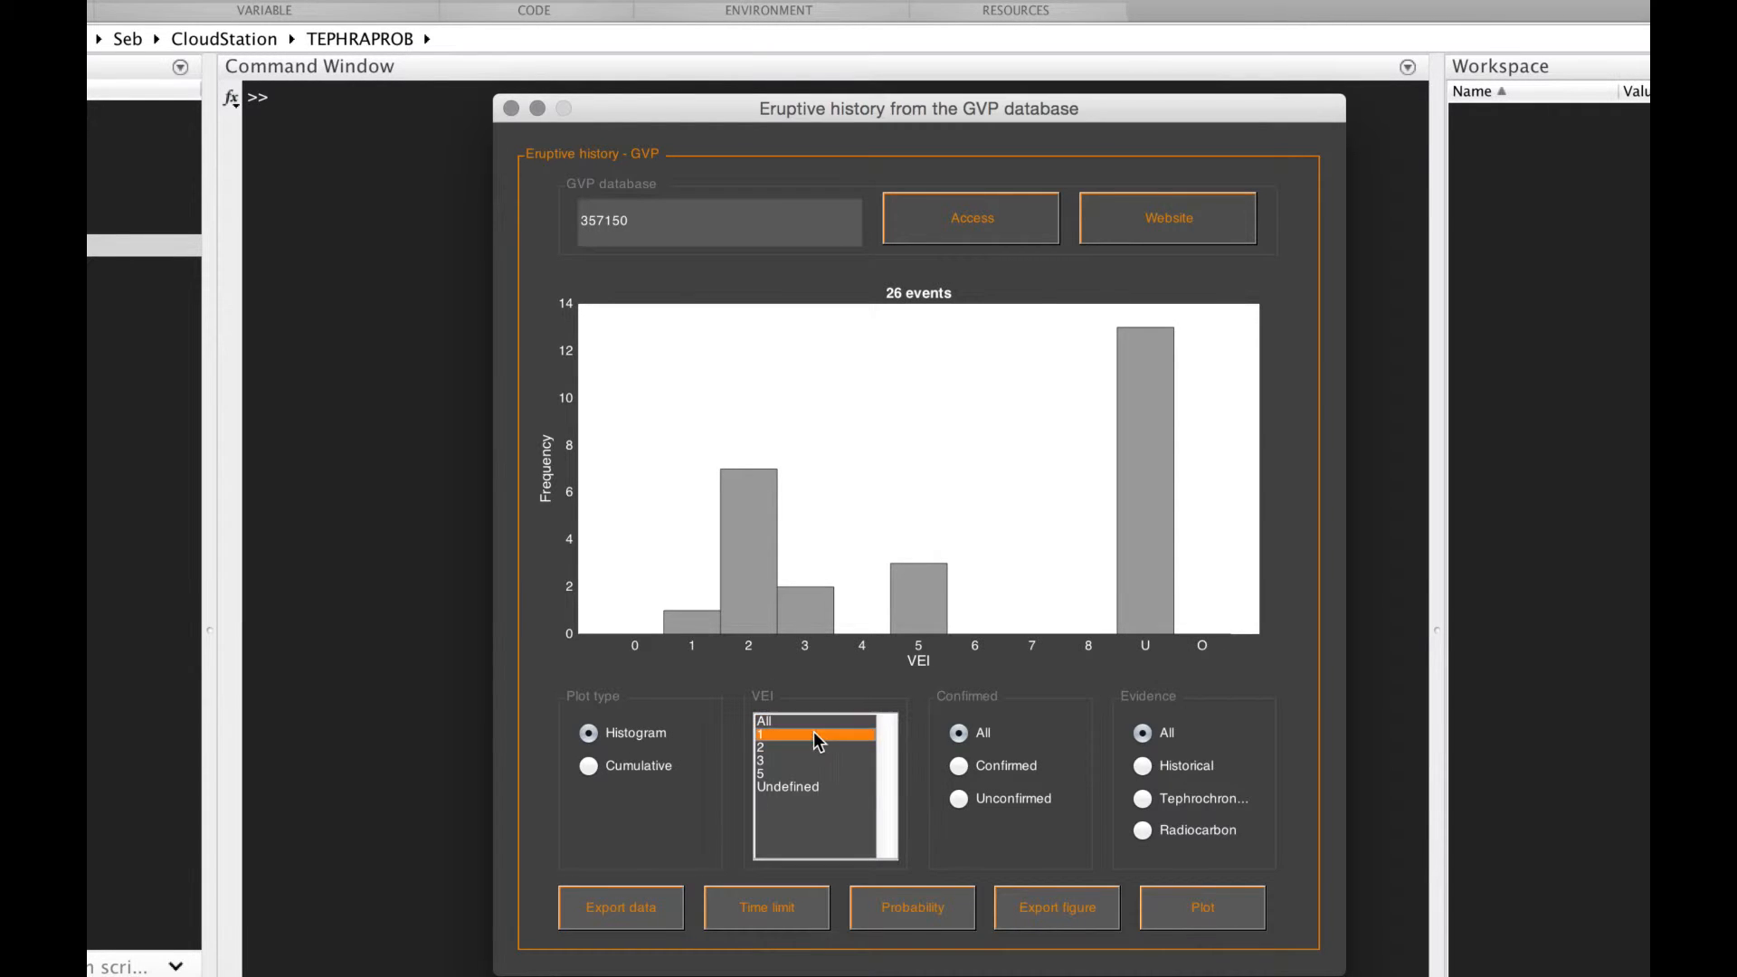
pyautogui.click(814, 749)
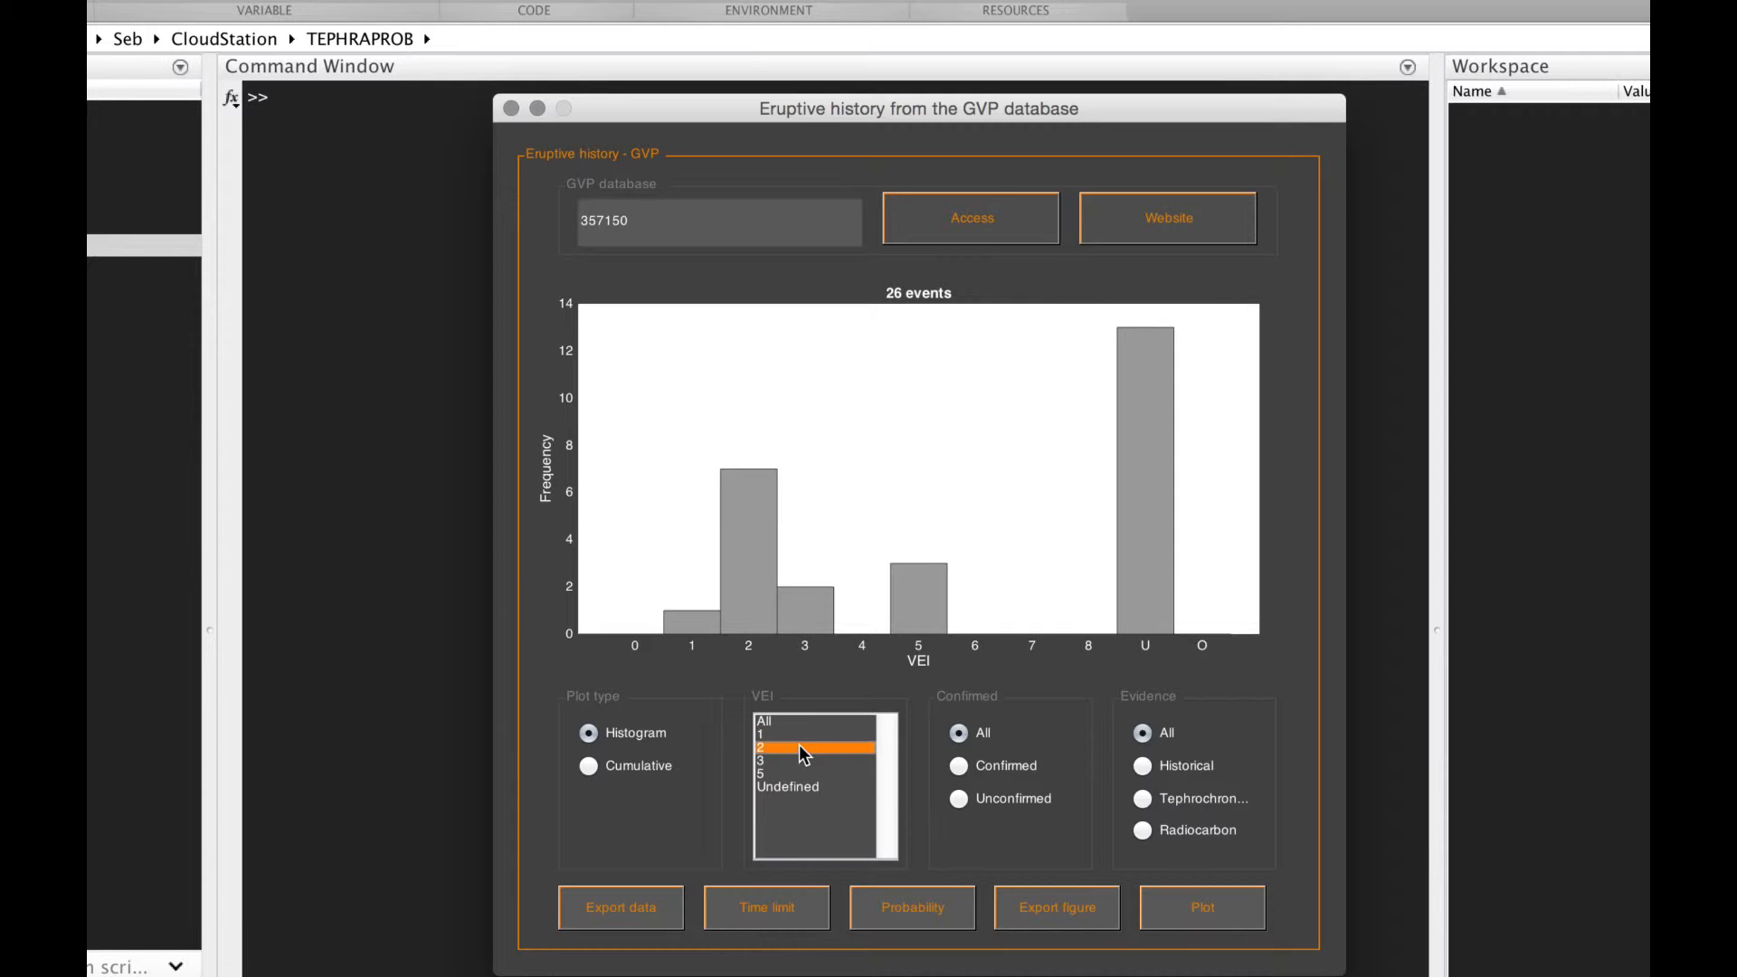
pyautogui.click(786, 761)
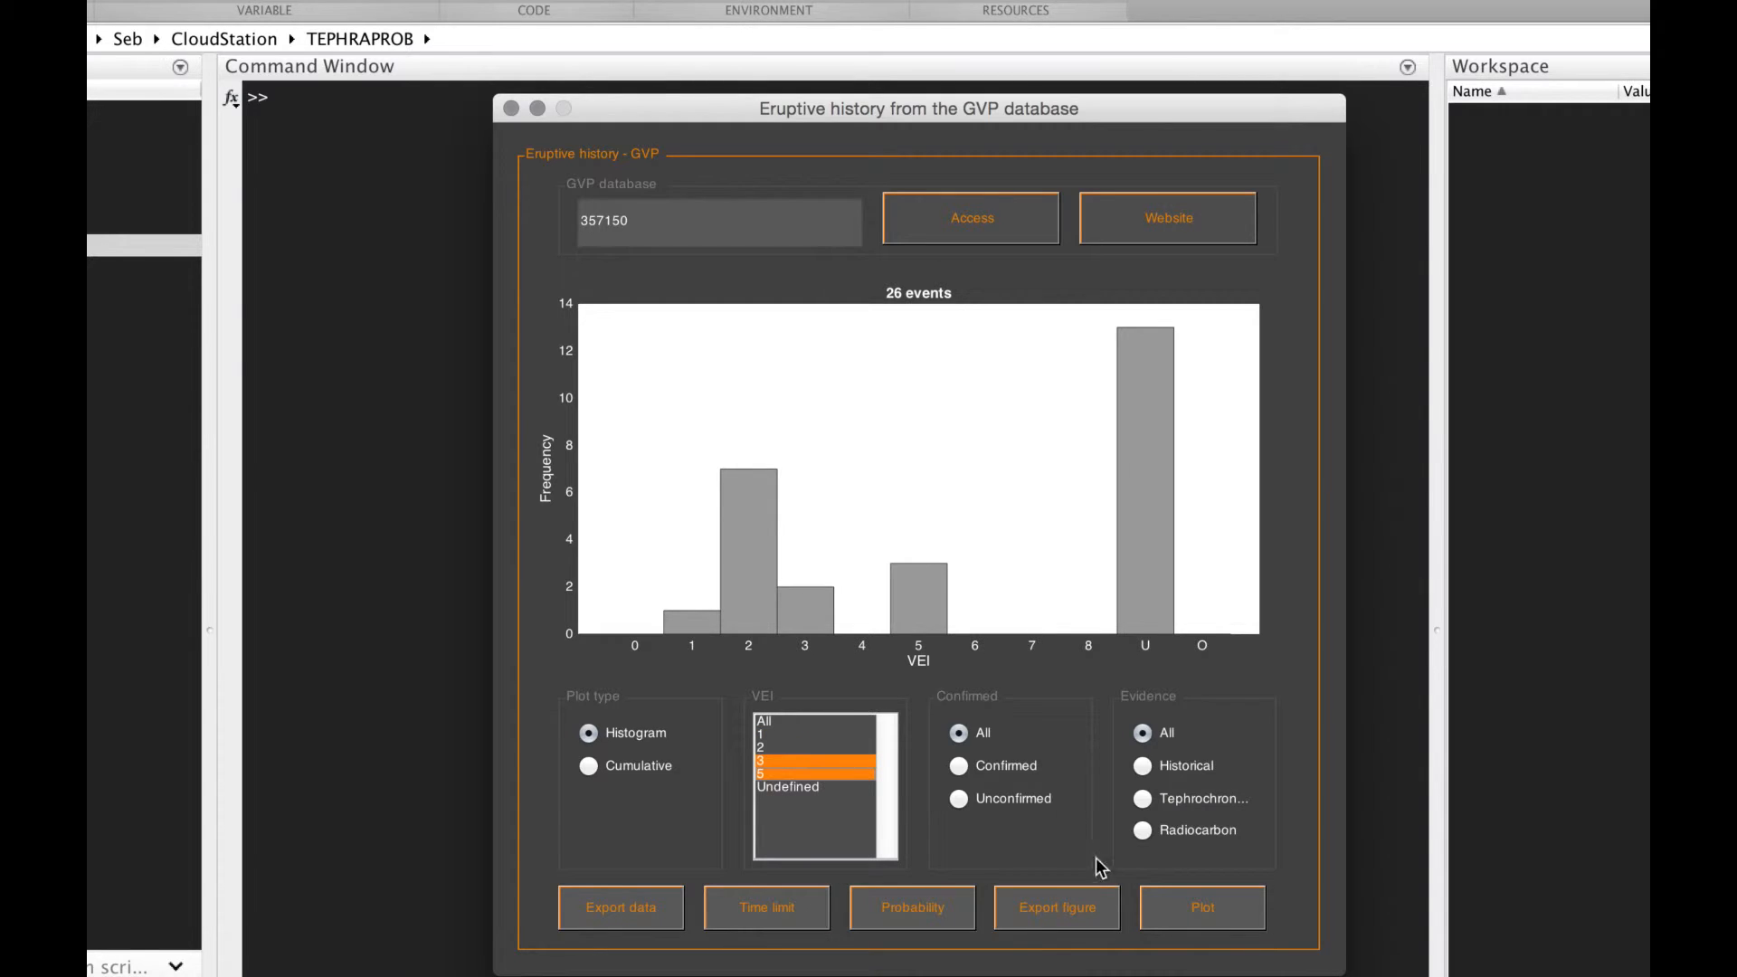
pyautogui.click(1201, 907)
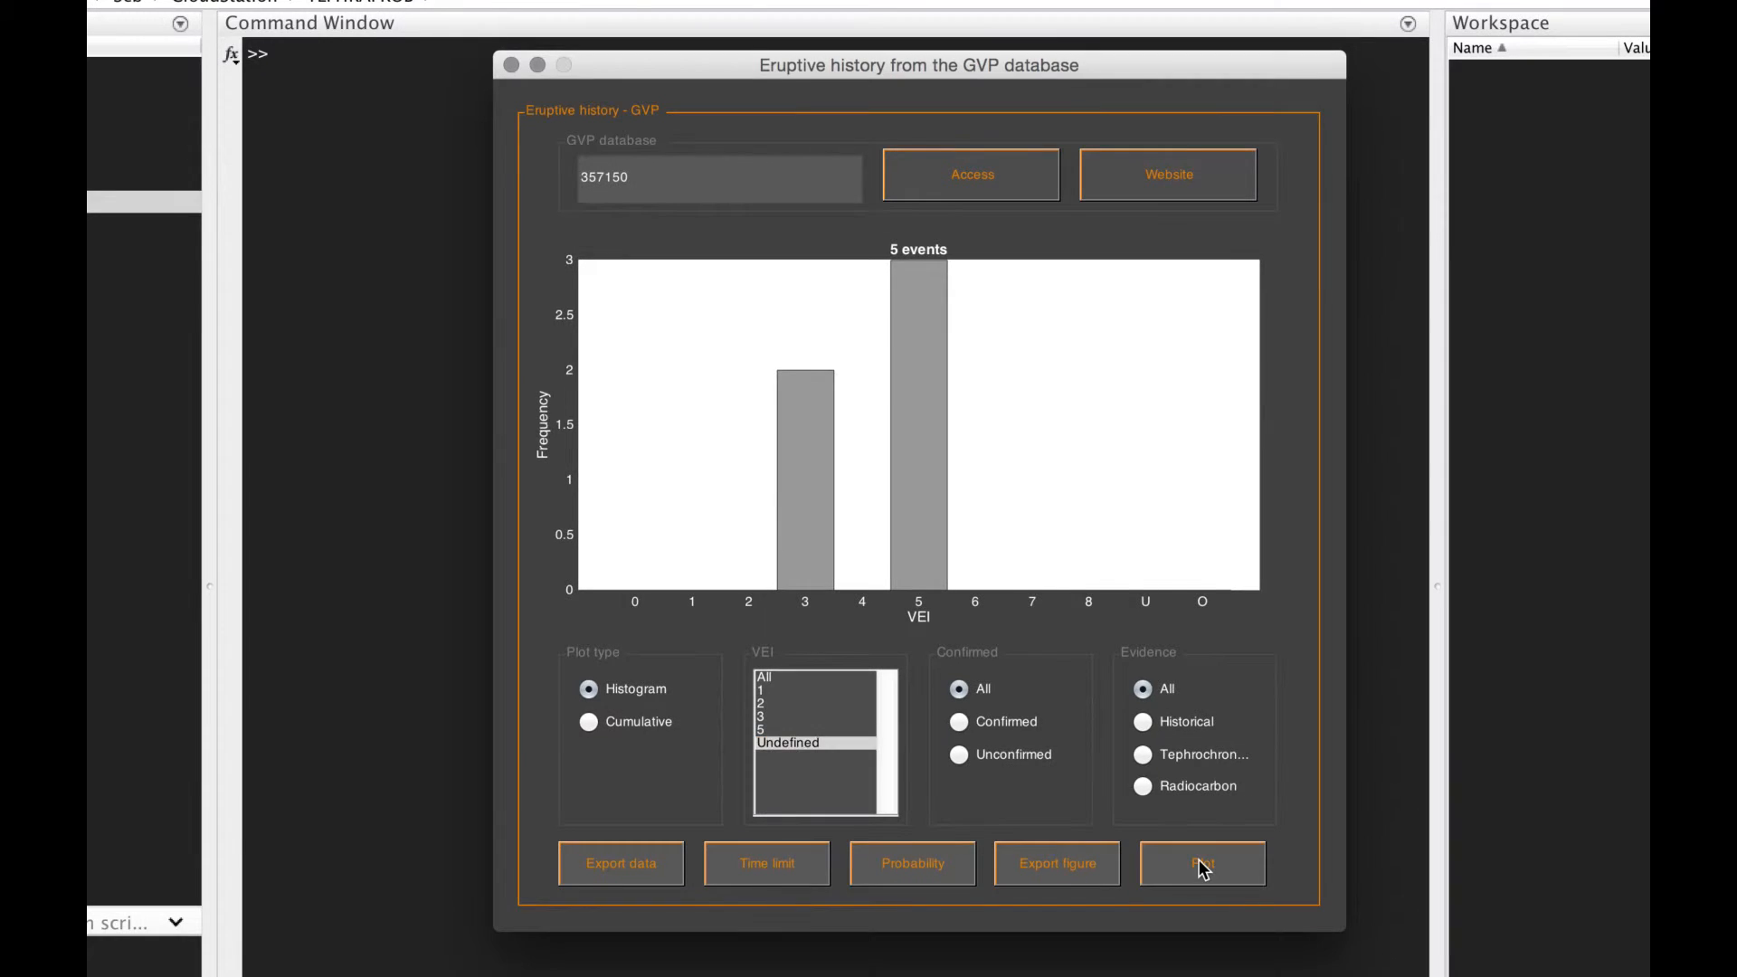
pyautogui.click(1202, 863)
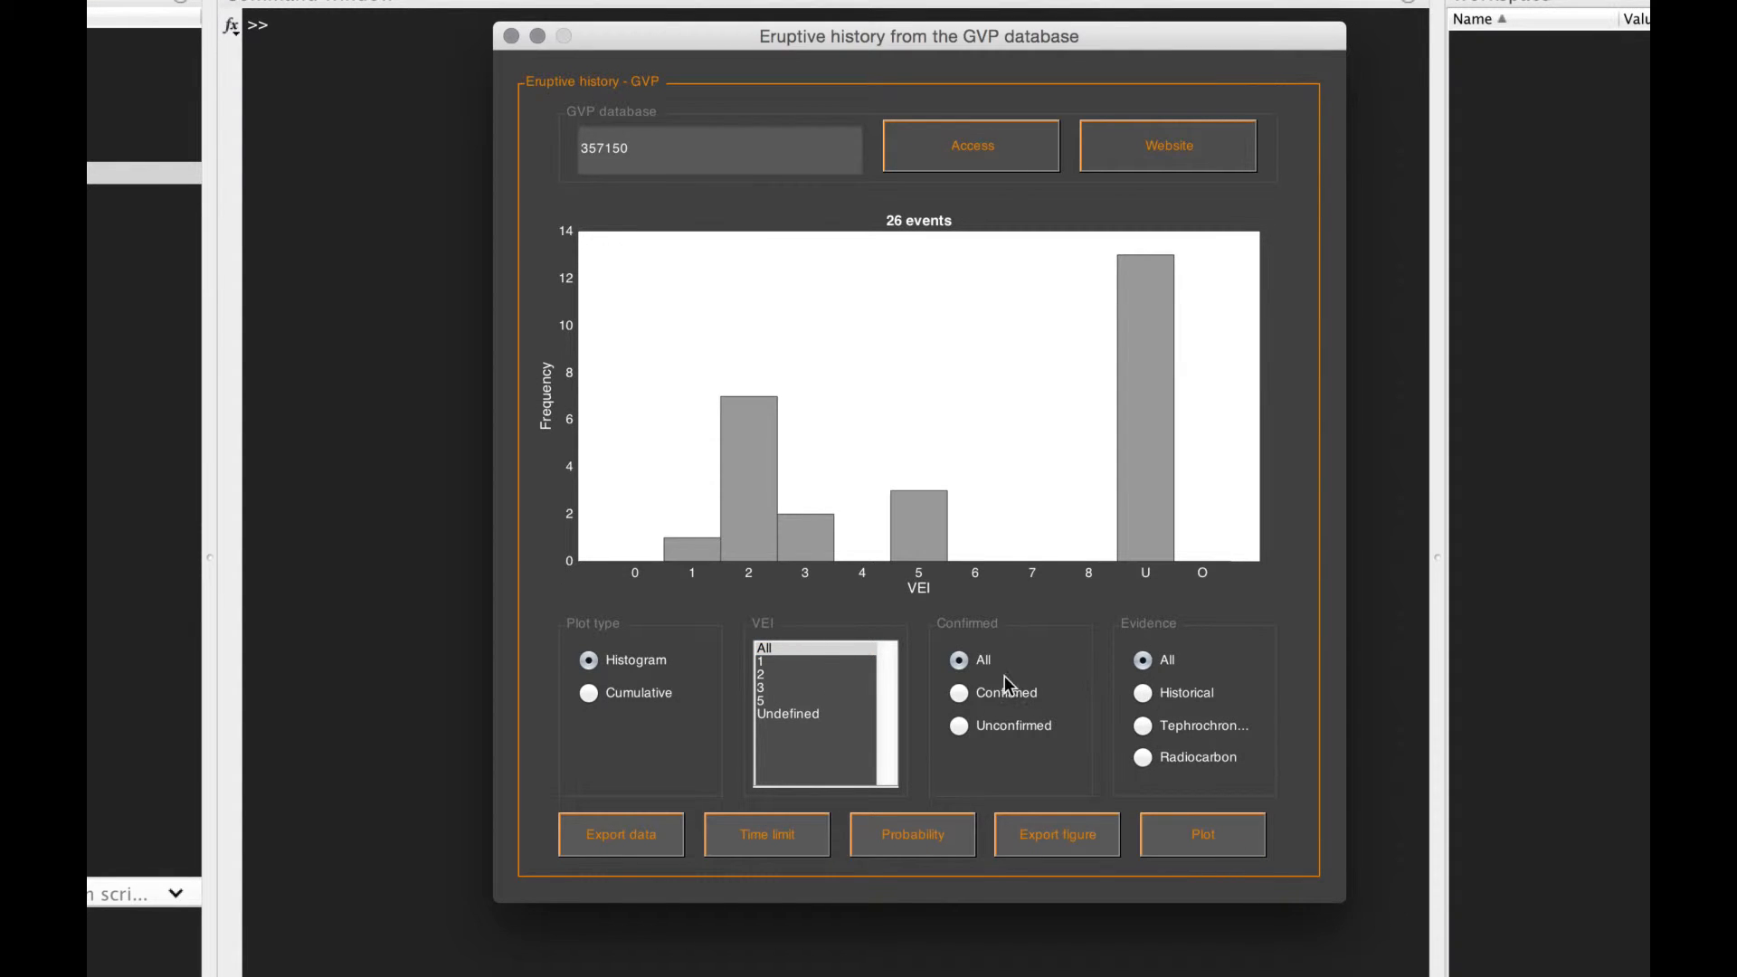
pyautogui.click(959, 693)
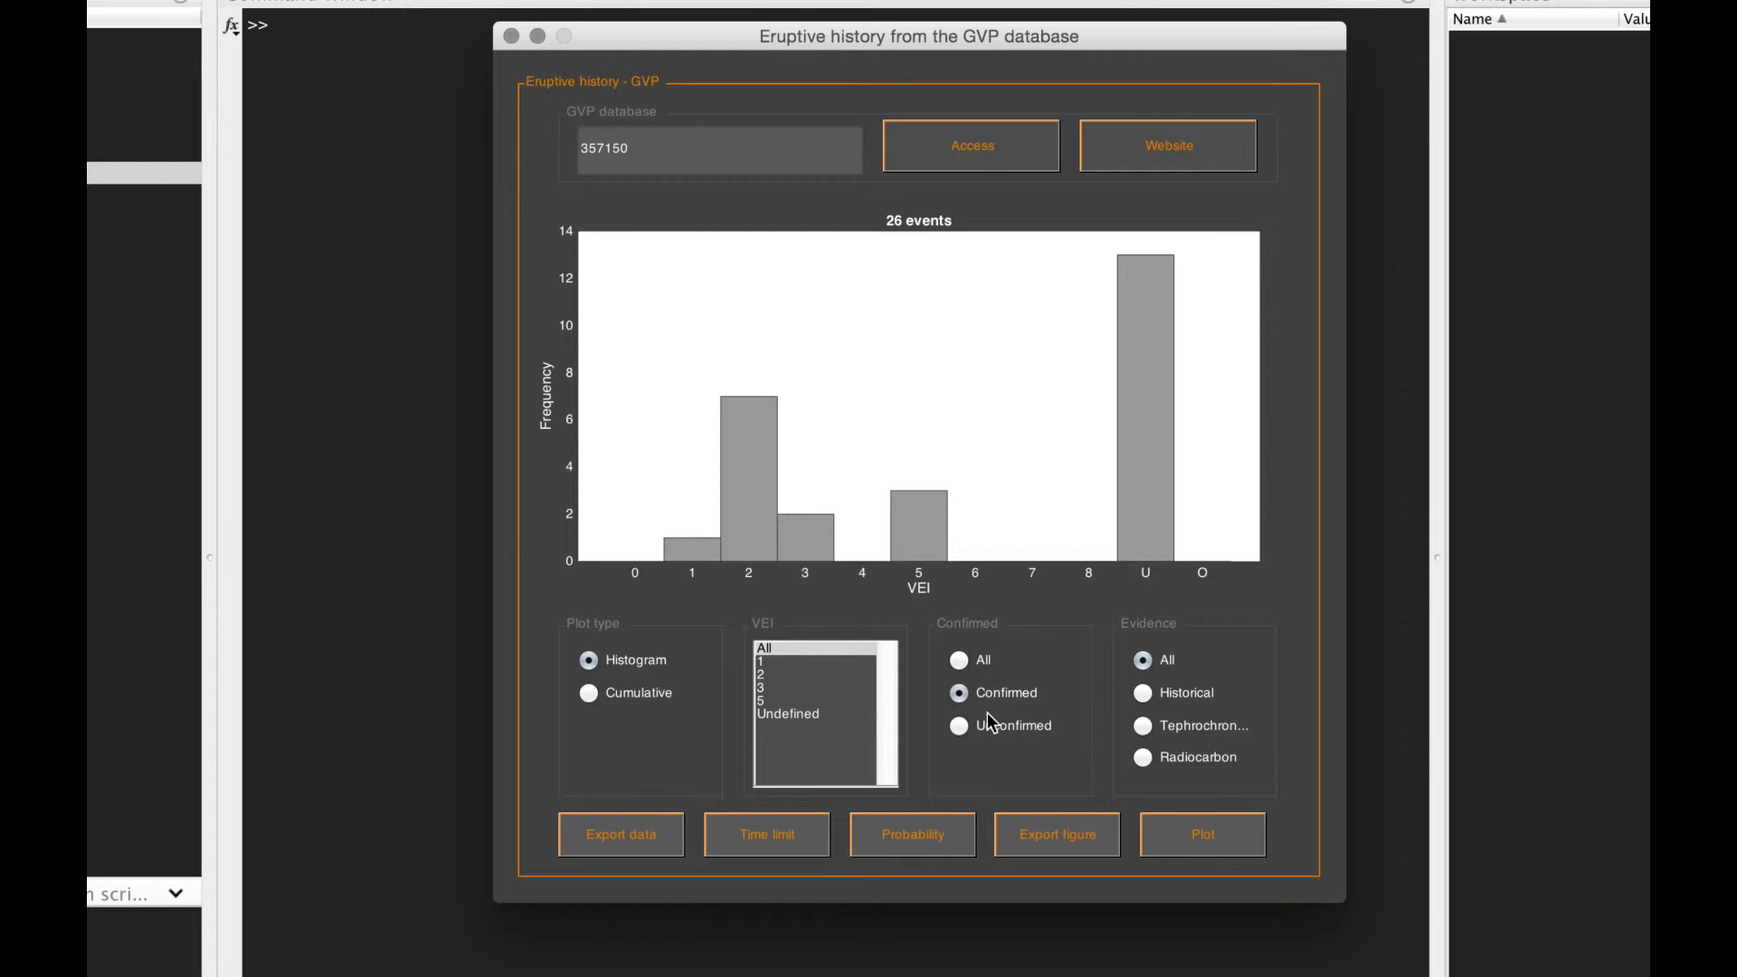
pyautogui.click(959, 725)
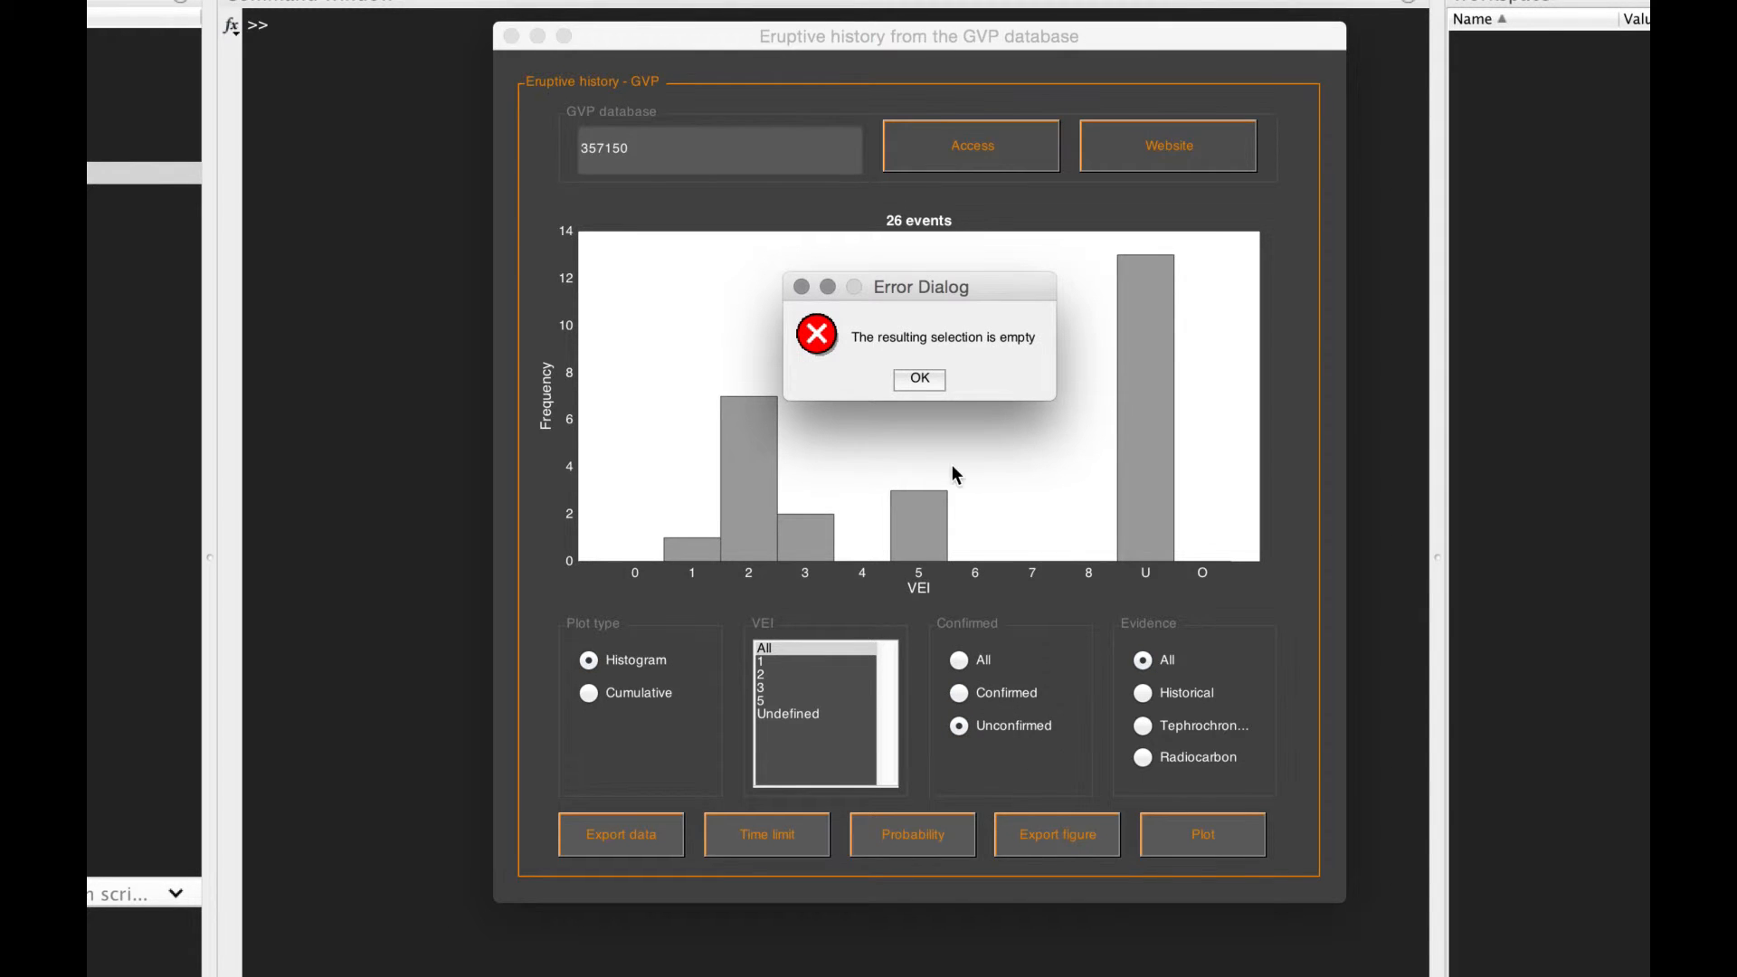
pyautogui.click(919, 379)
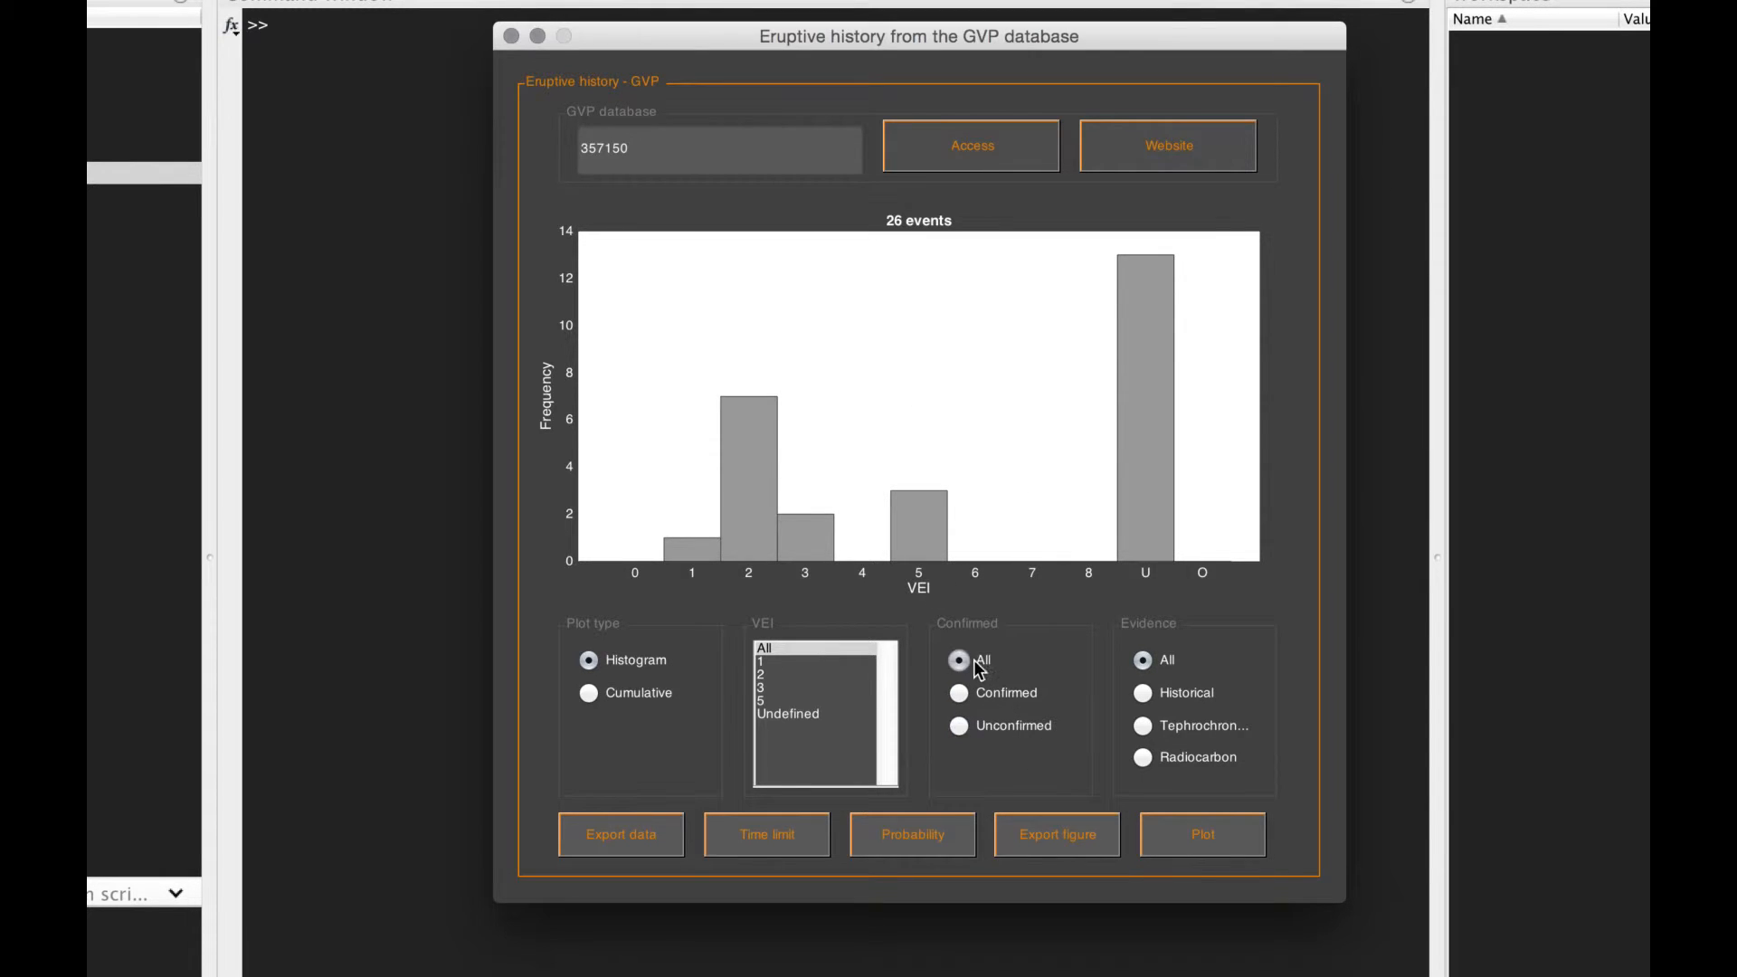
pyautogui.moveTo(1198, 733)
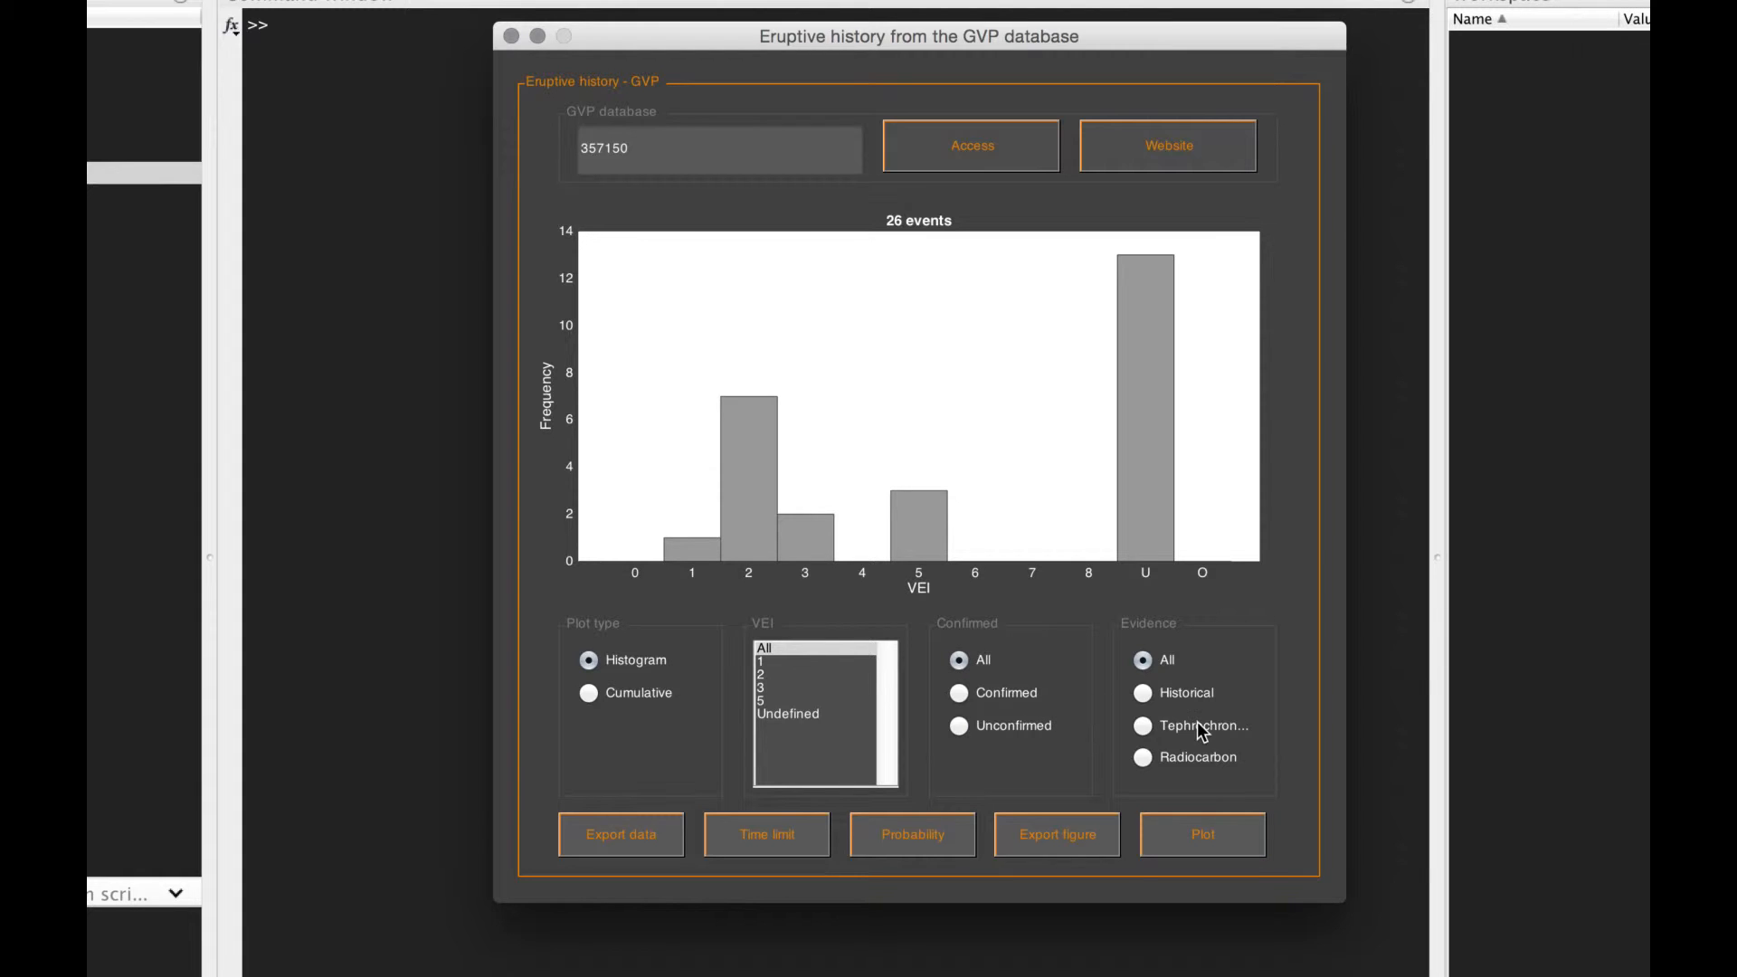
pyautogui.click(1144, 692)
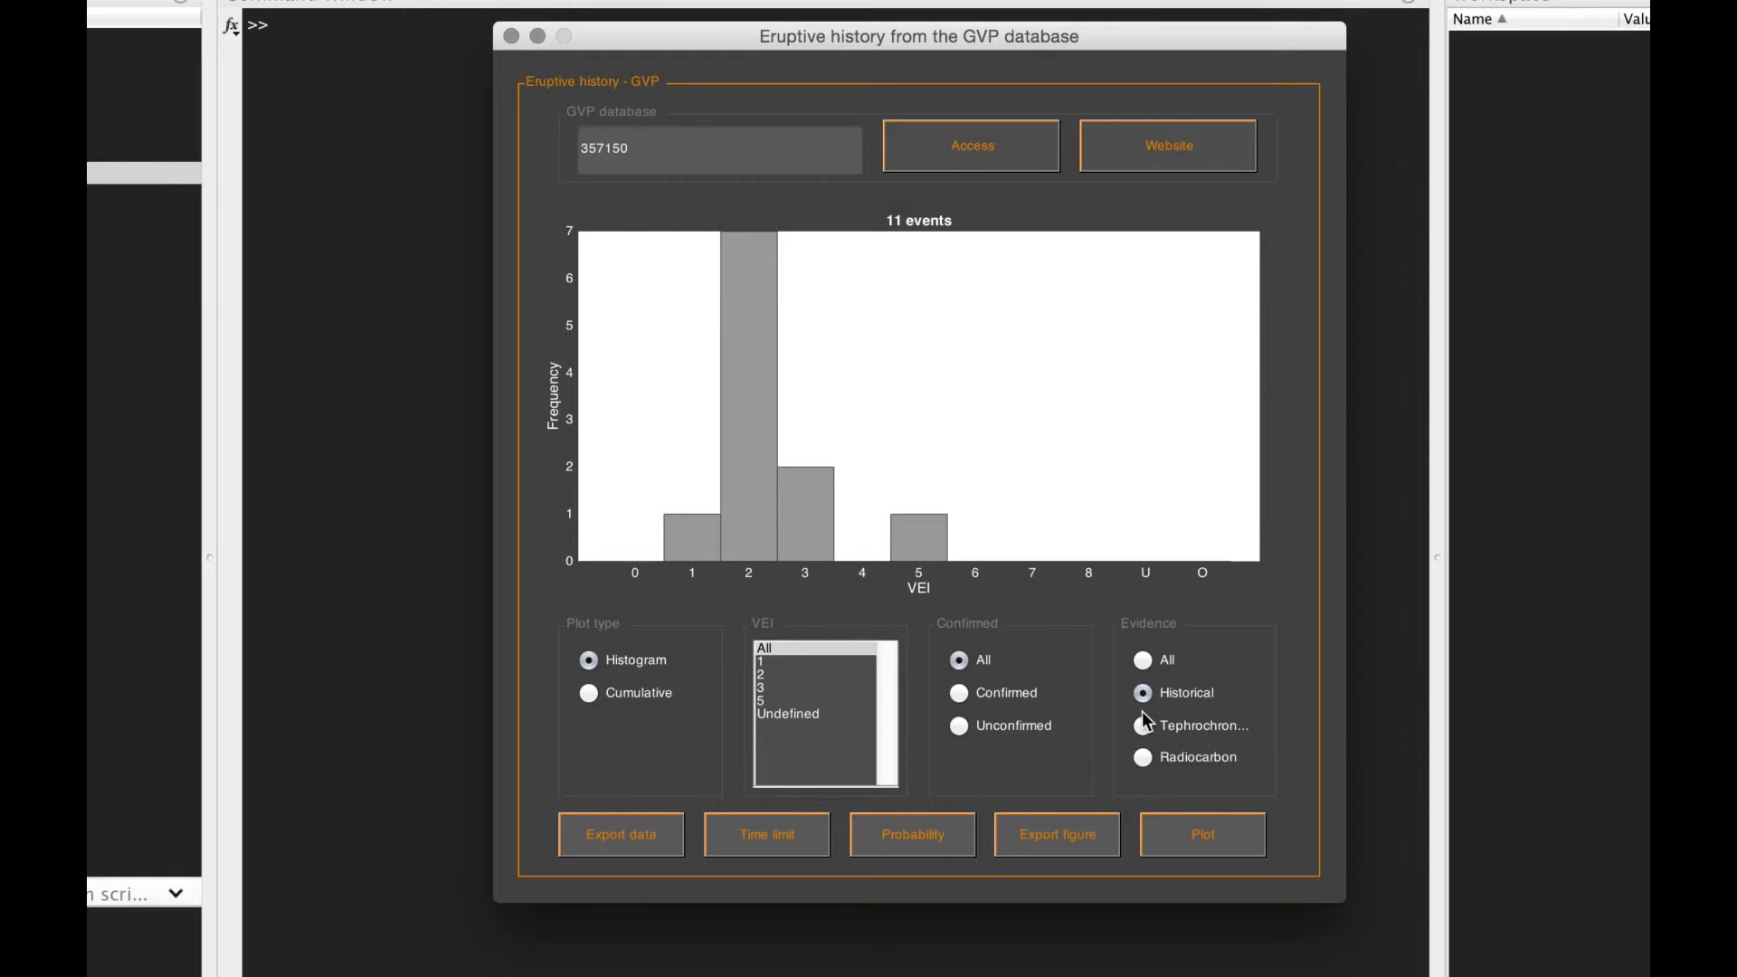
pyautogui.click(1142, 725)
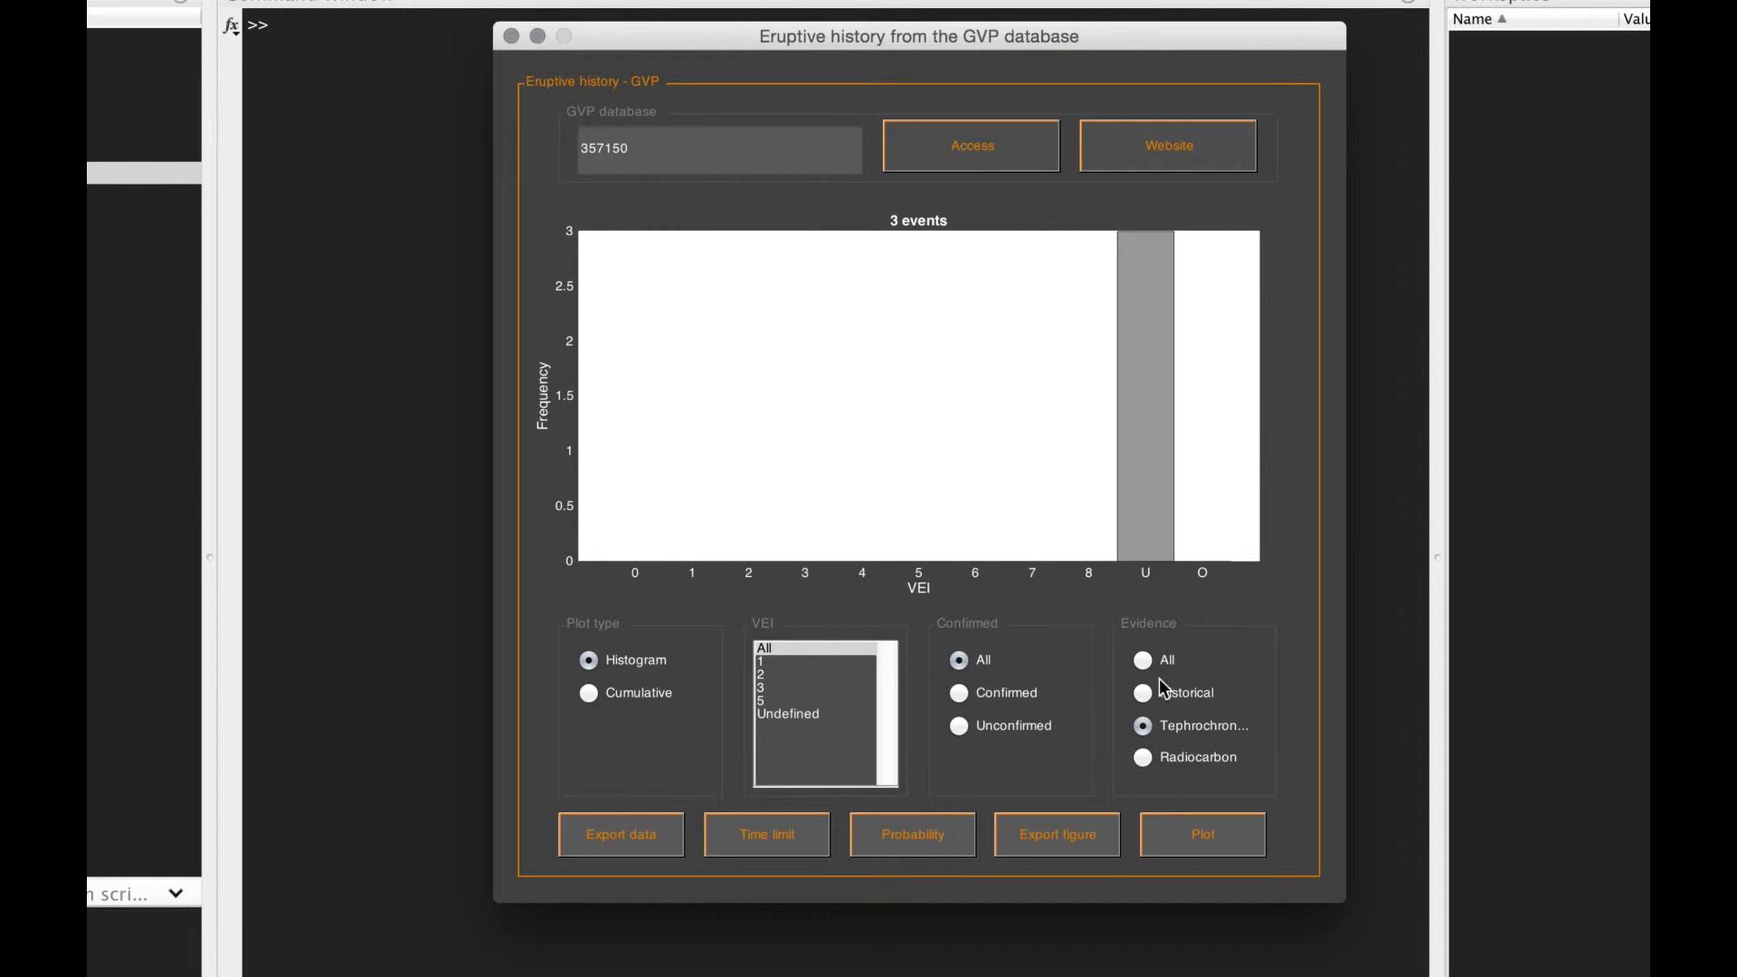
pyautogui.click(1202, 835)
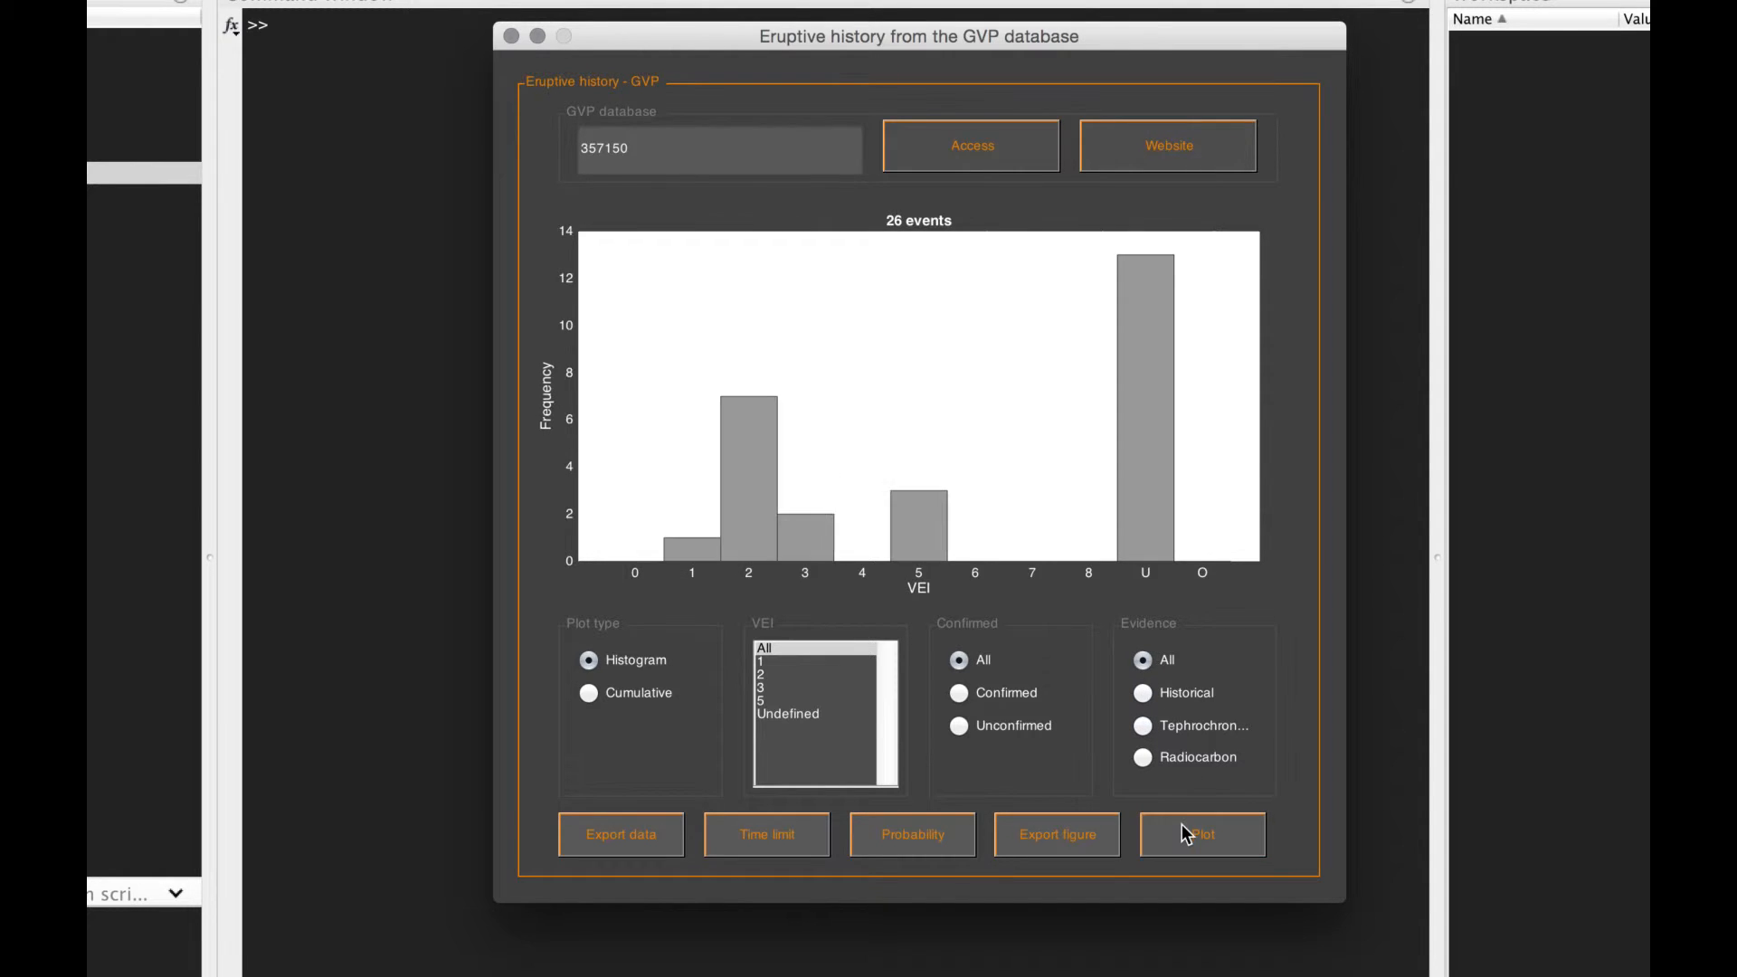
pyautogui.moveTo(991, 464)
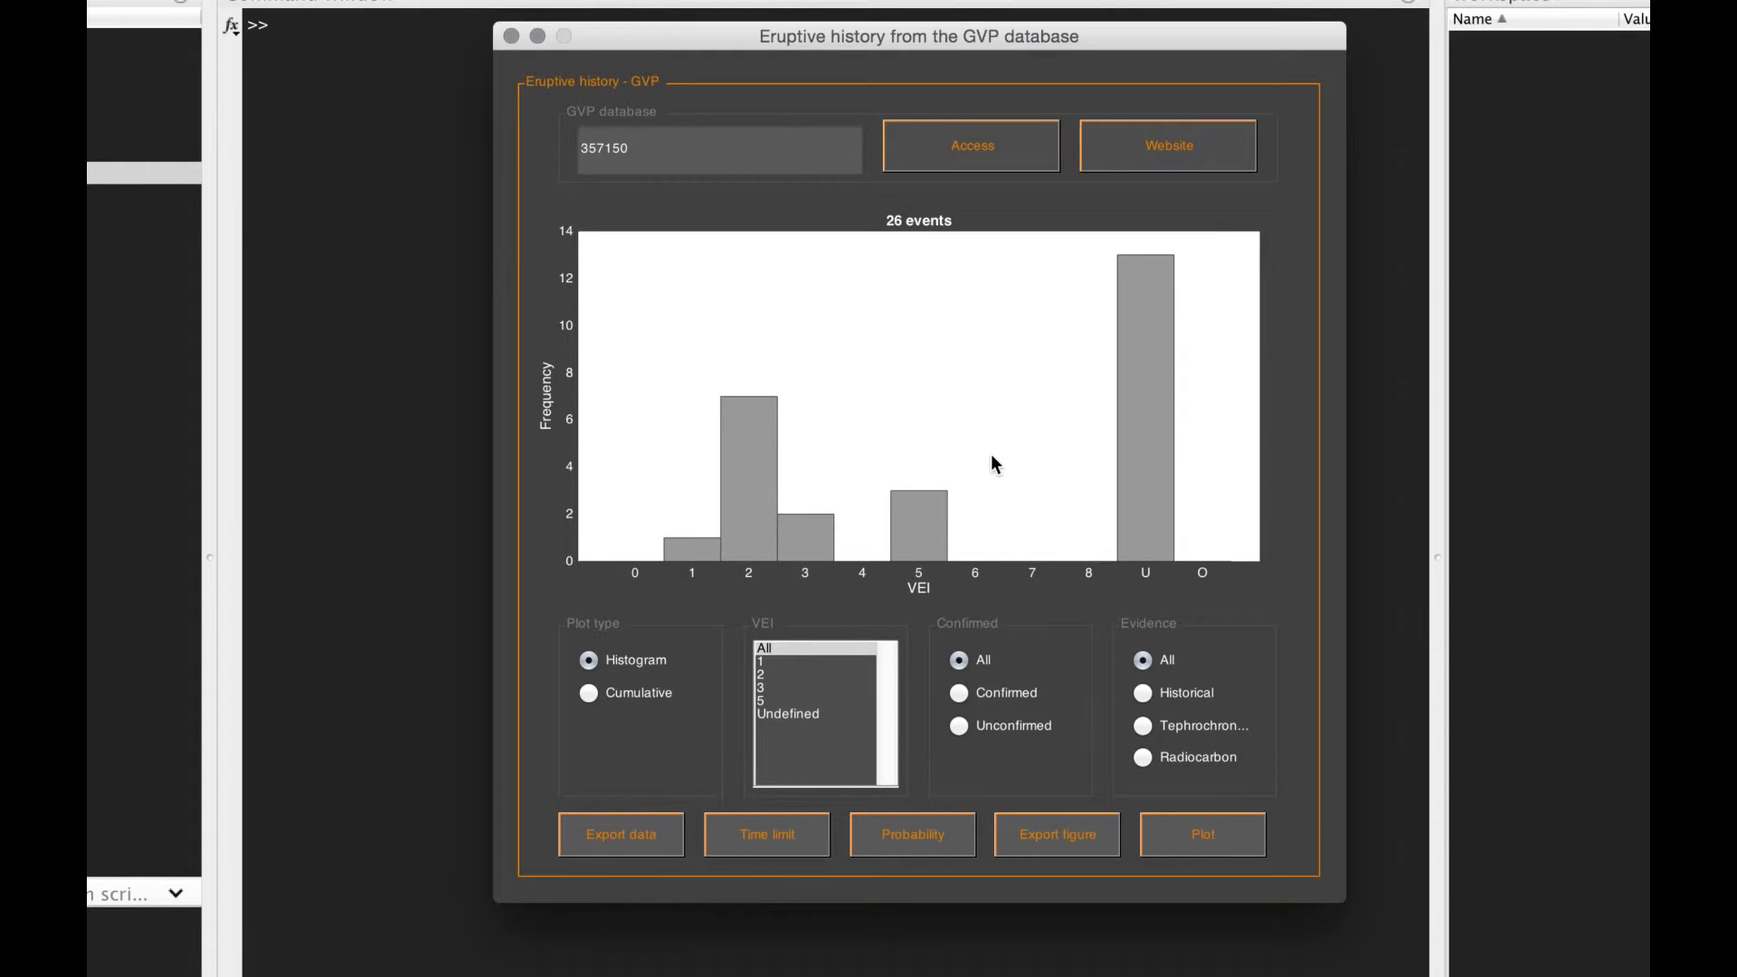
# Step: Draw the cumulative plot of all 26 eruptions from about 5000 BC to present, coloured by VEI
pyautogui.click(588, 693)
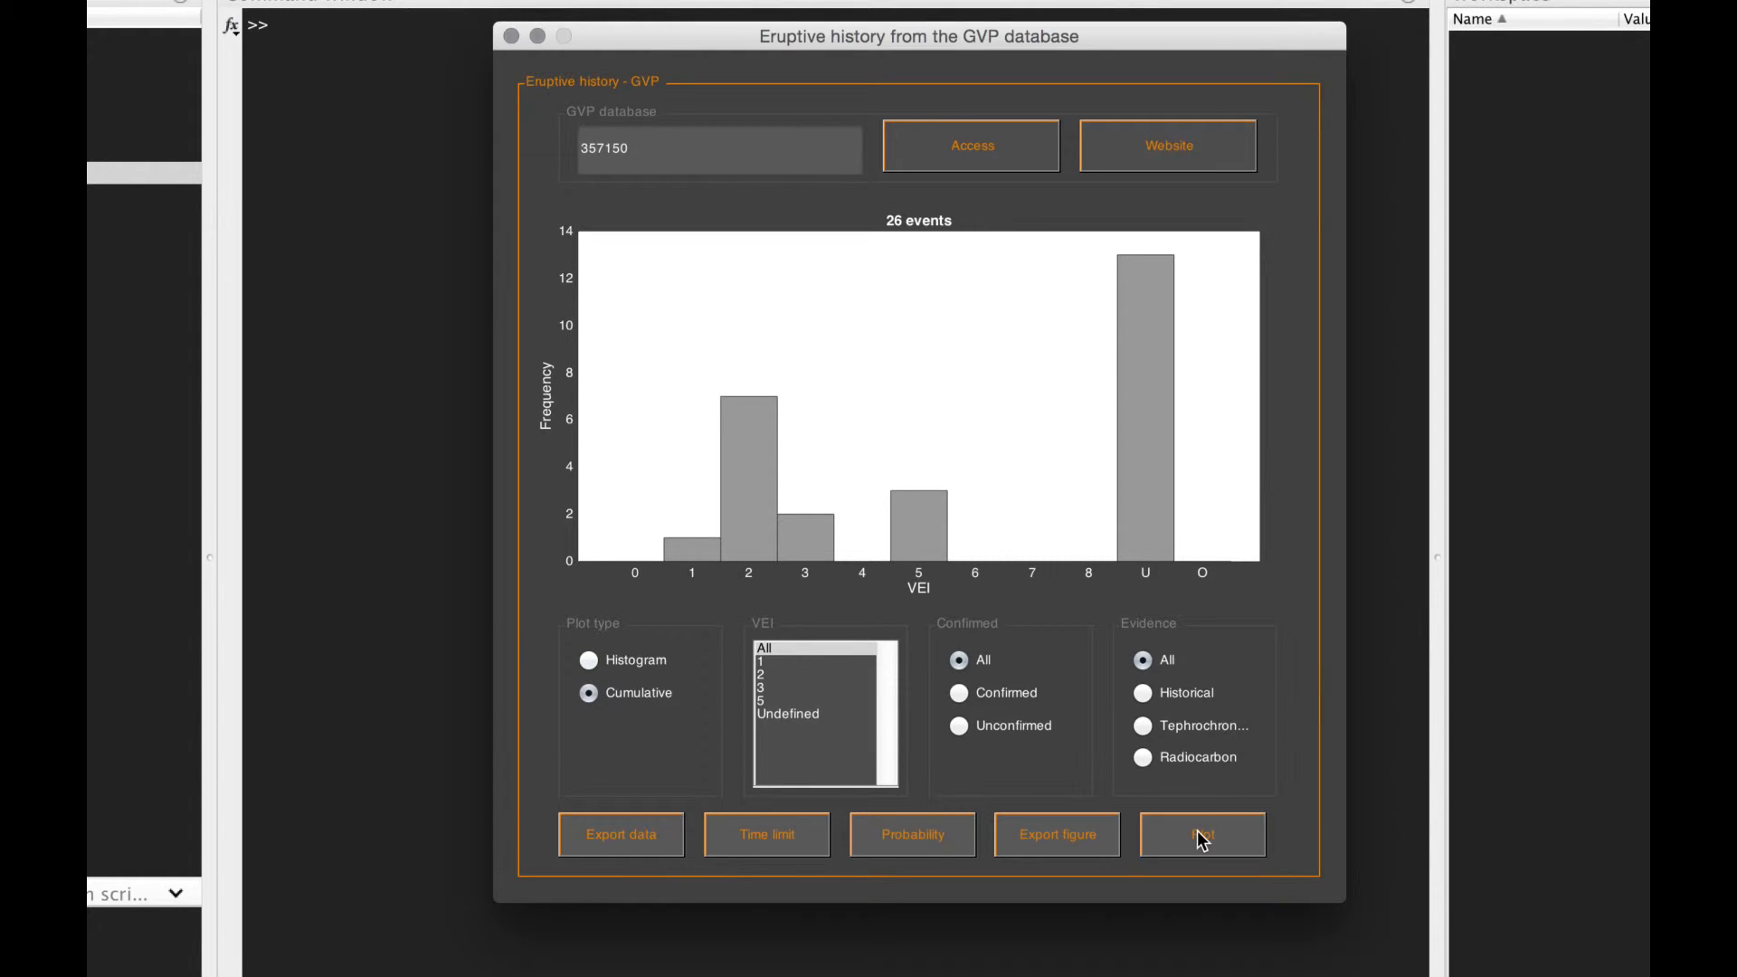
pyautogui.click(1203, 835)
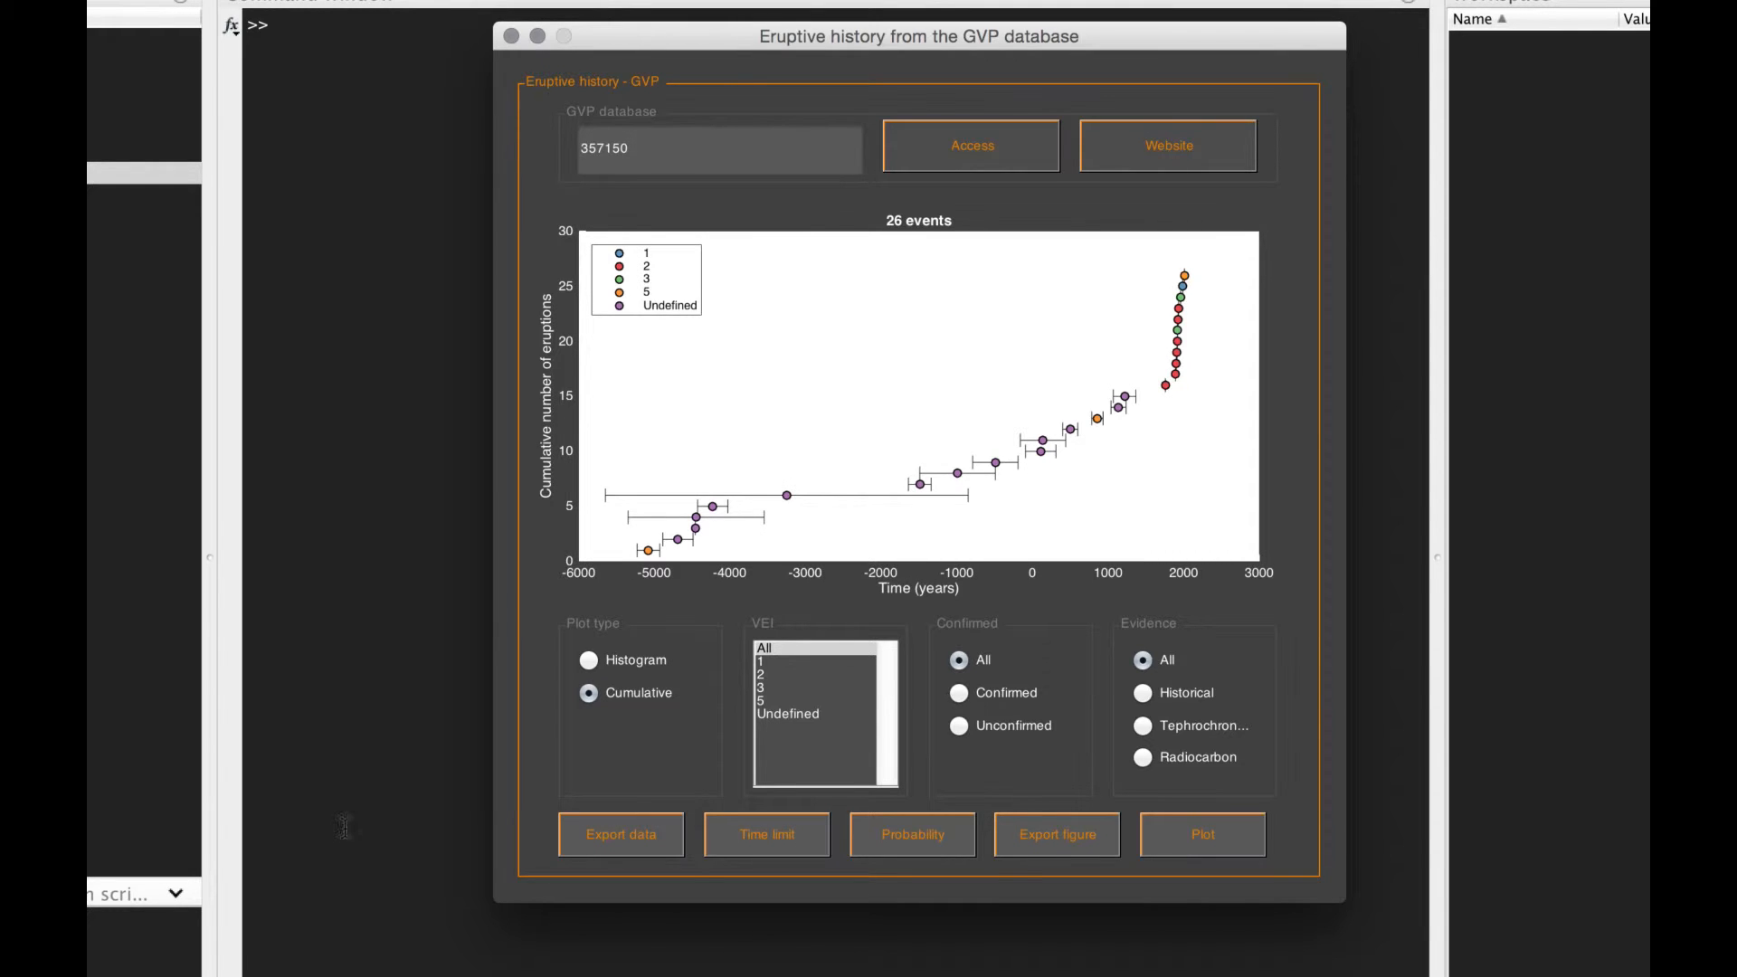
pyautogui.moveTo(622, 567)
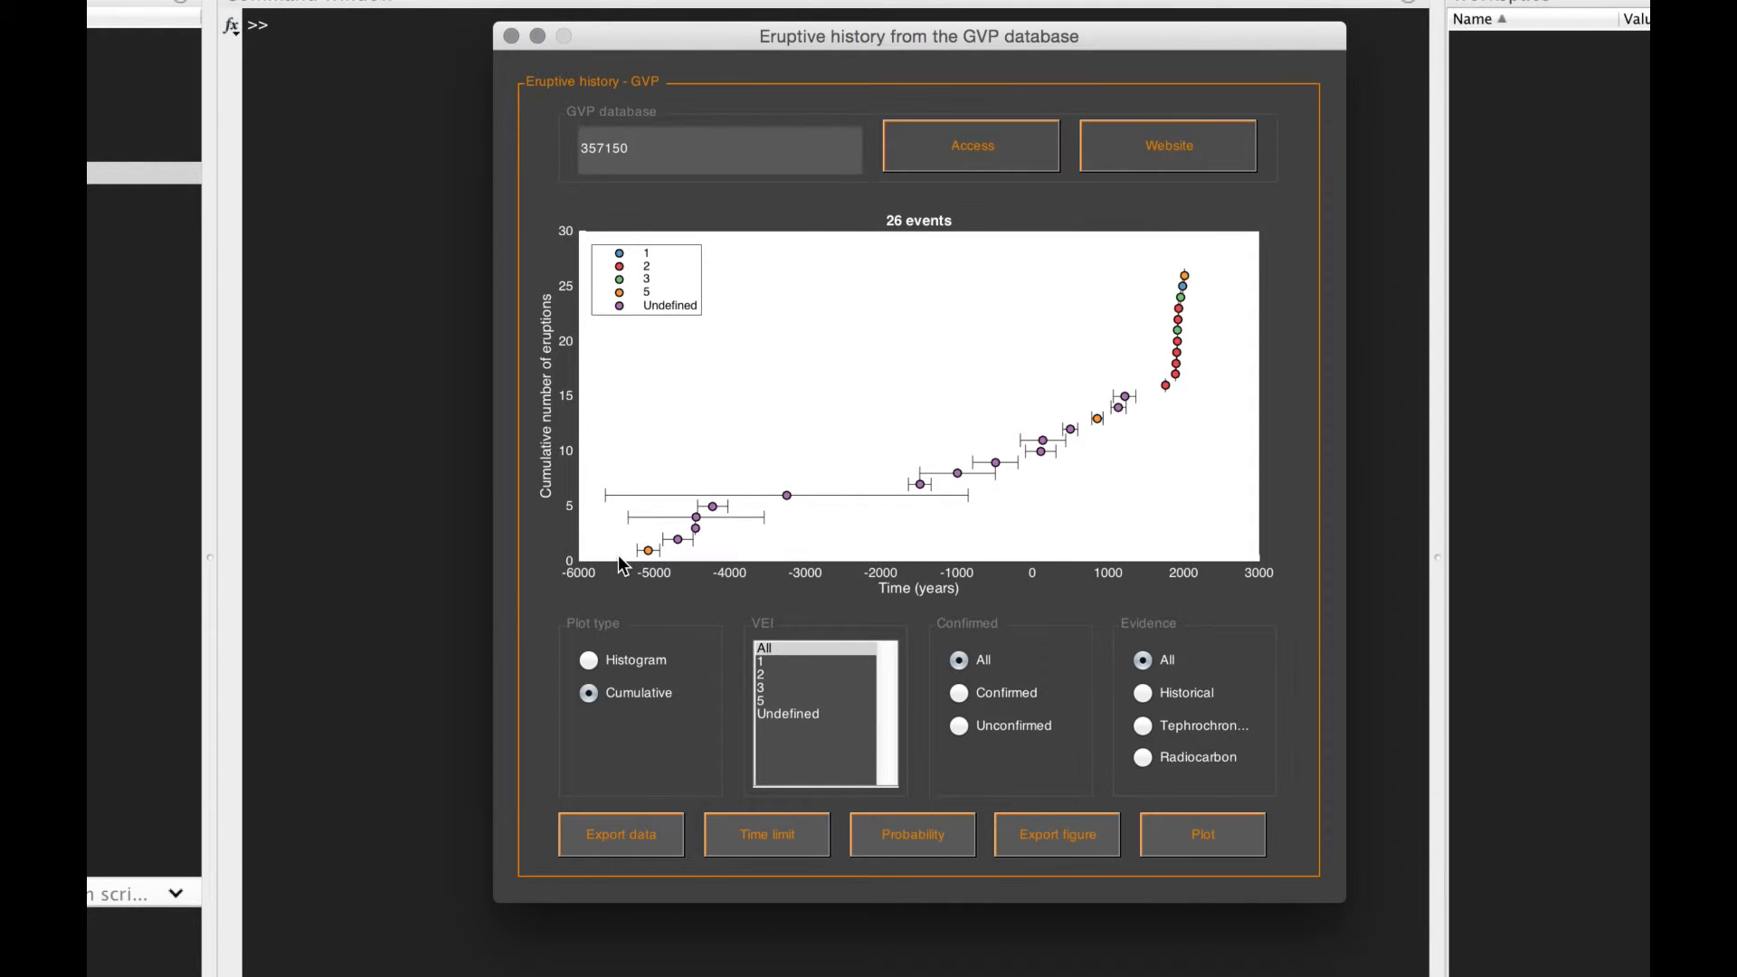
pyautogui.moveTo(1116, 454)
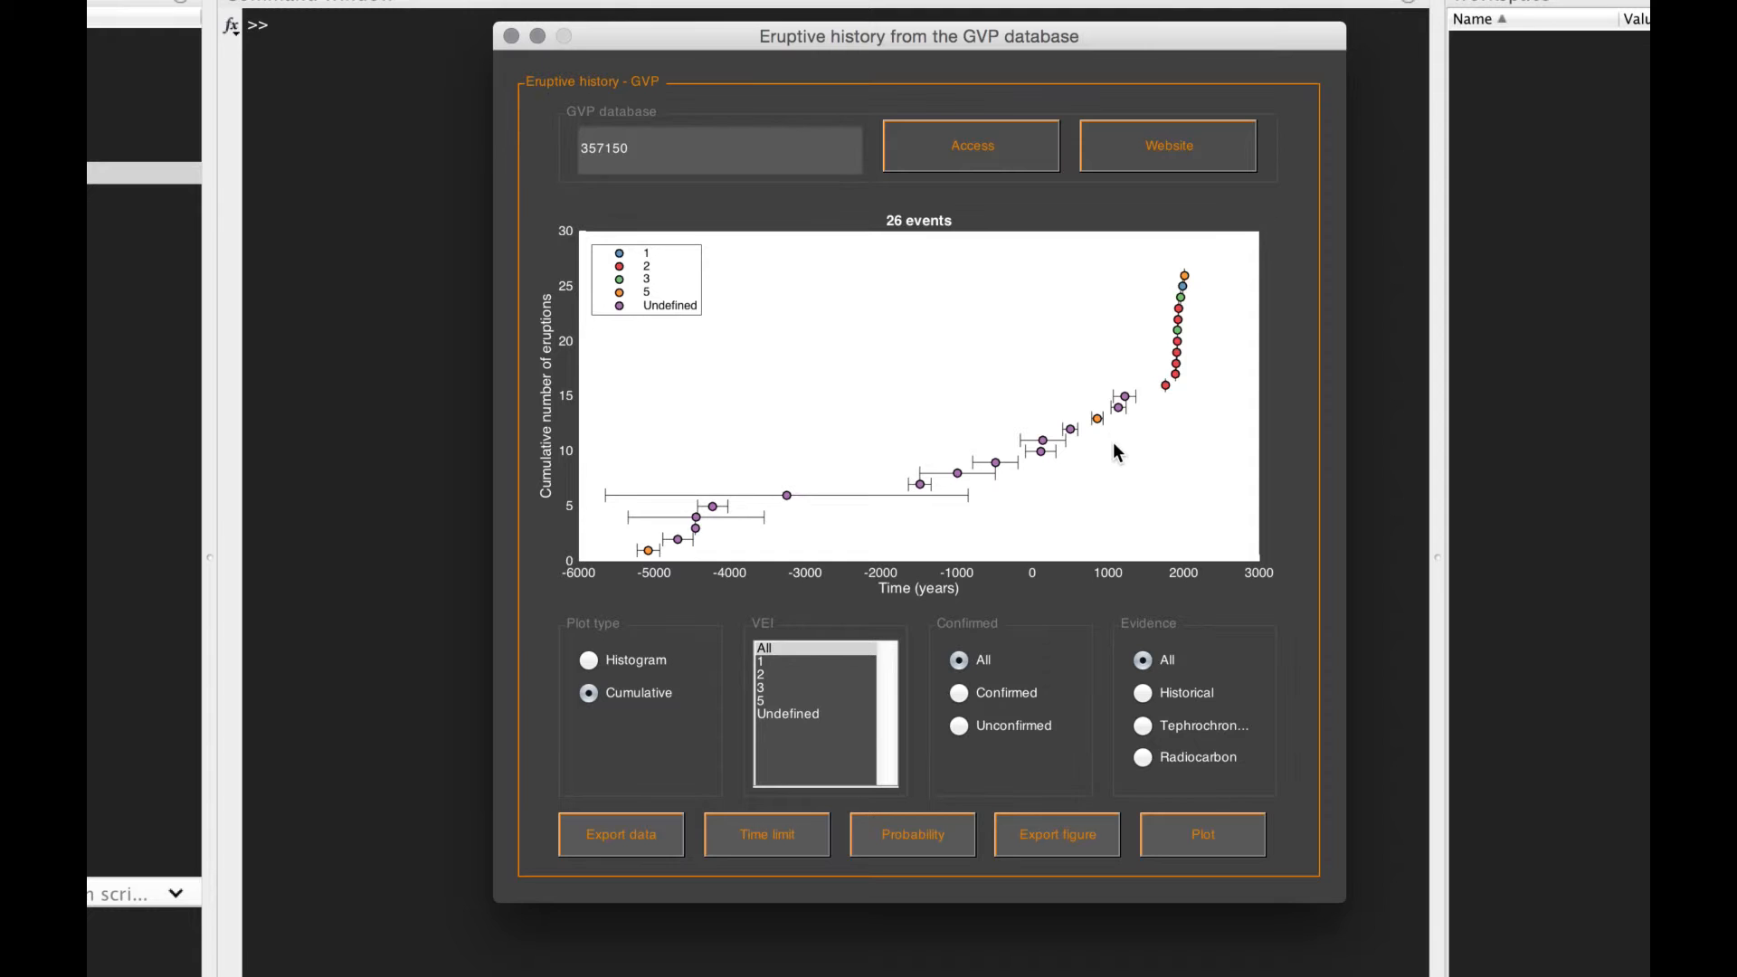
pyautogui.moveTo(1189, 235)
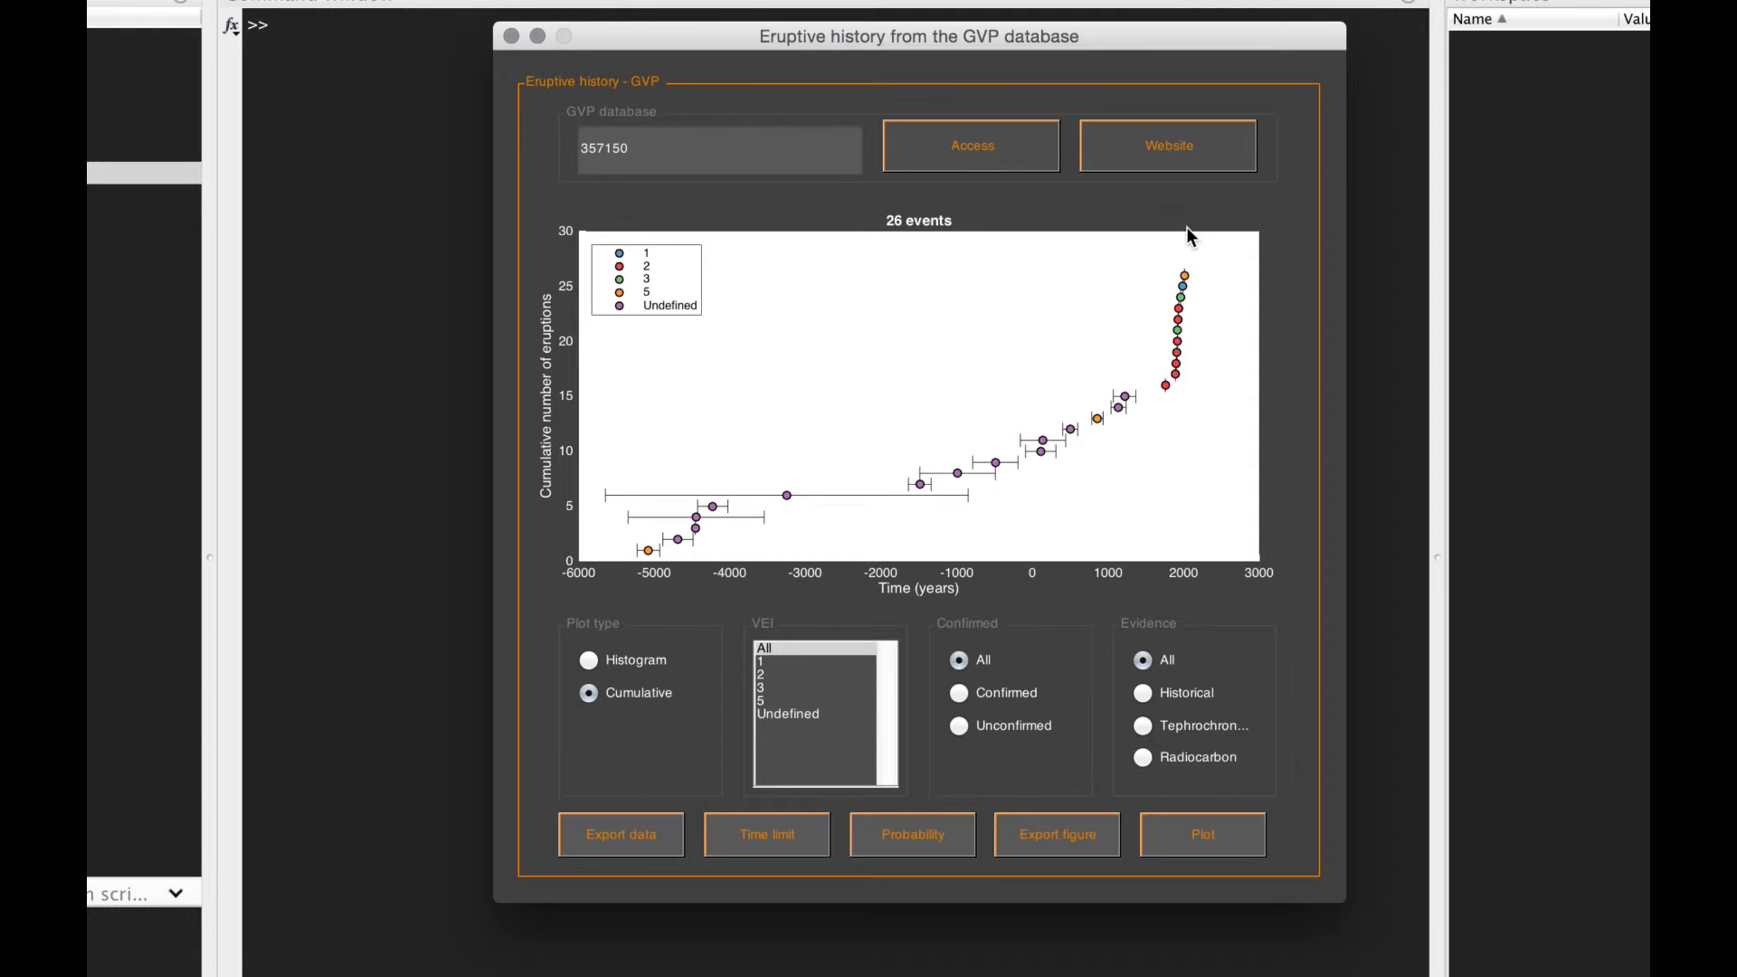
pyautogui.moveTo(1184, 344)
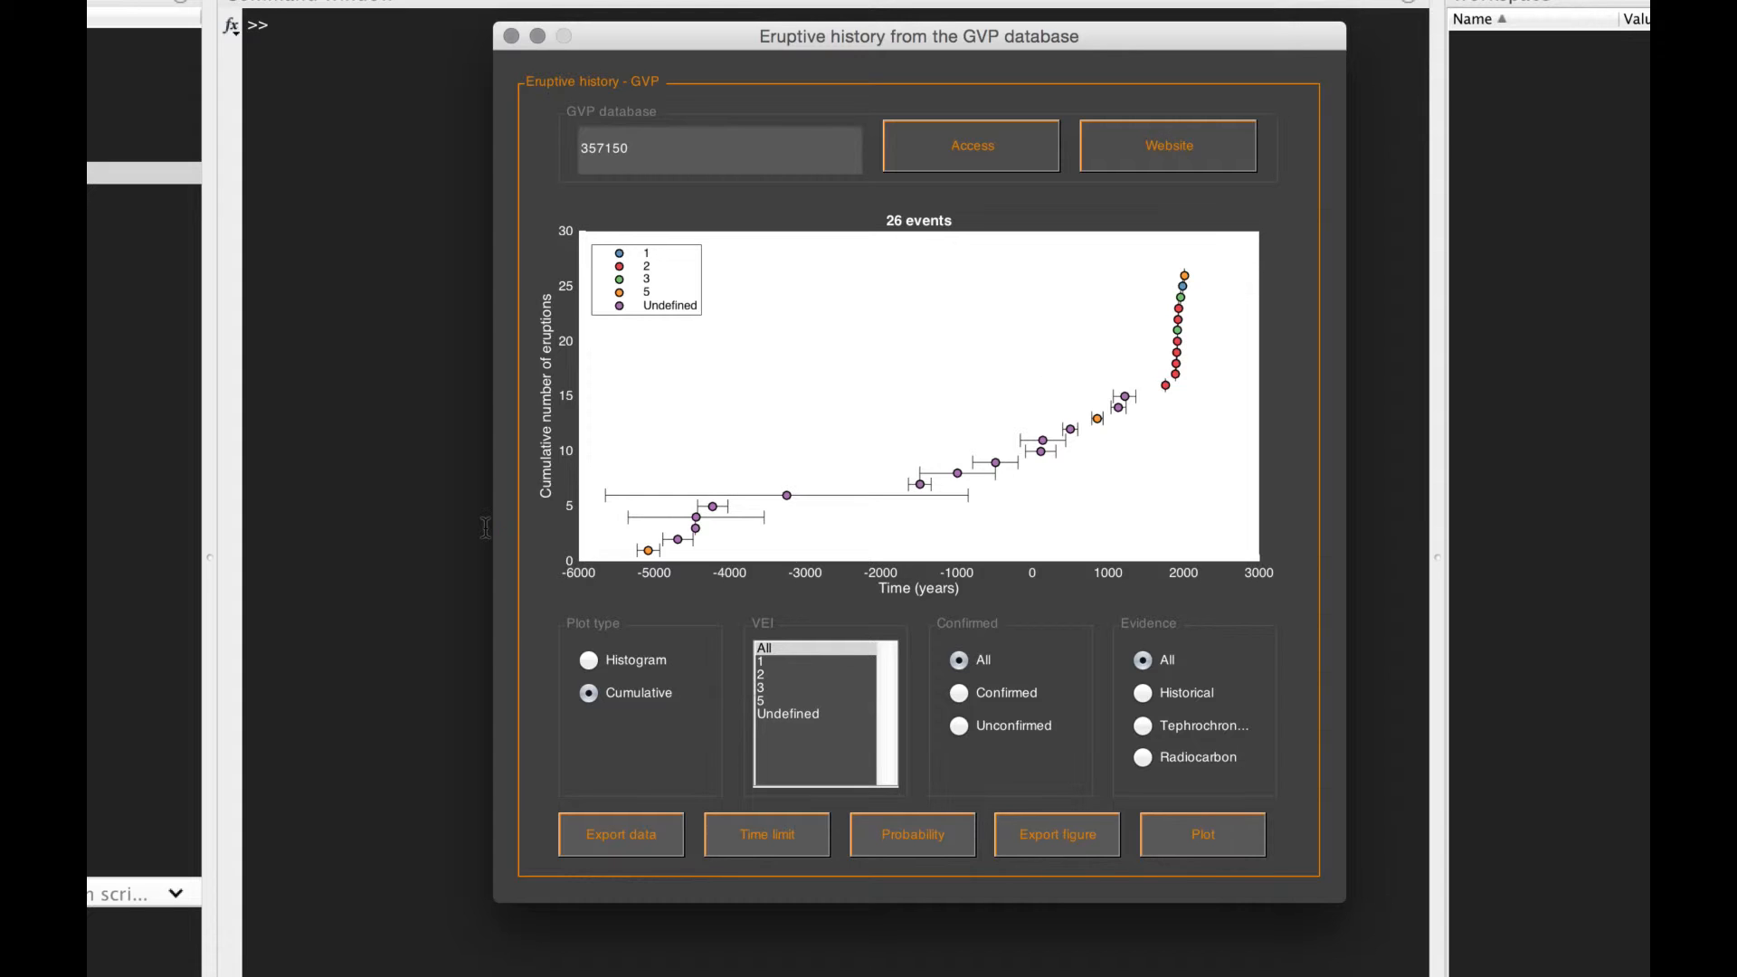
pyautogui.moveTo(818, 550)
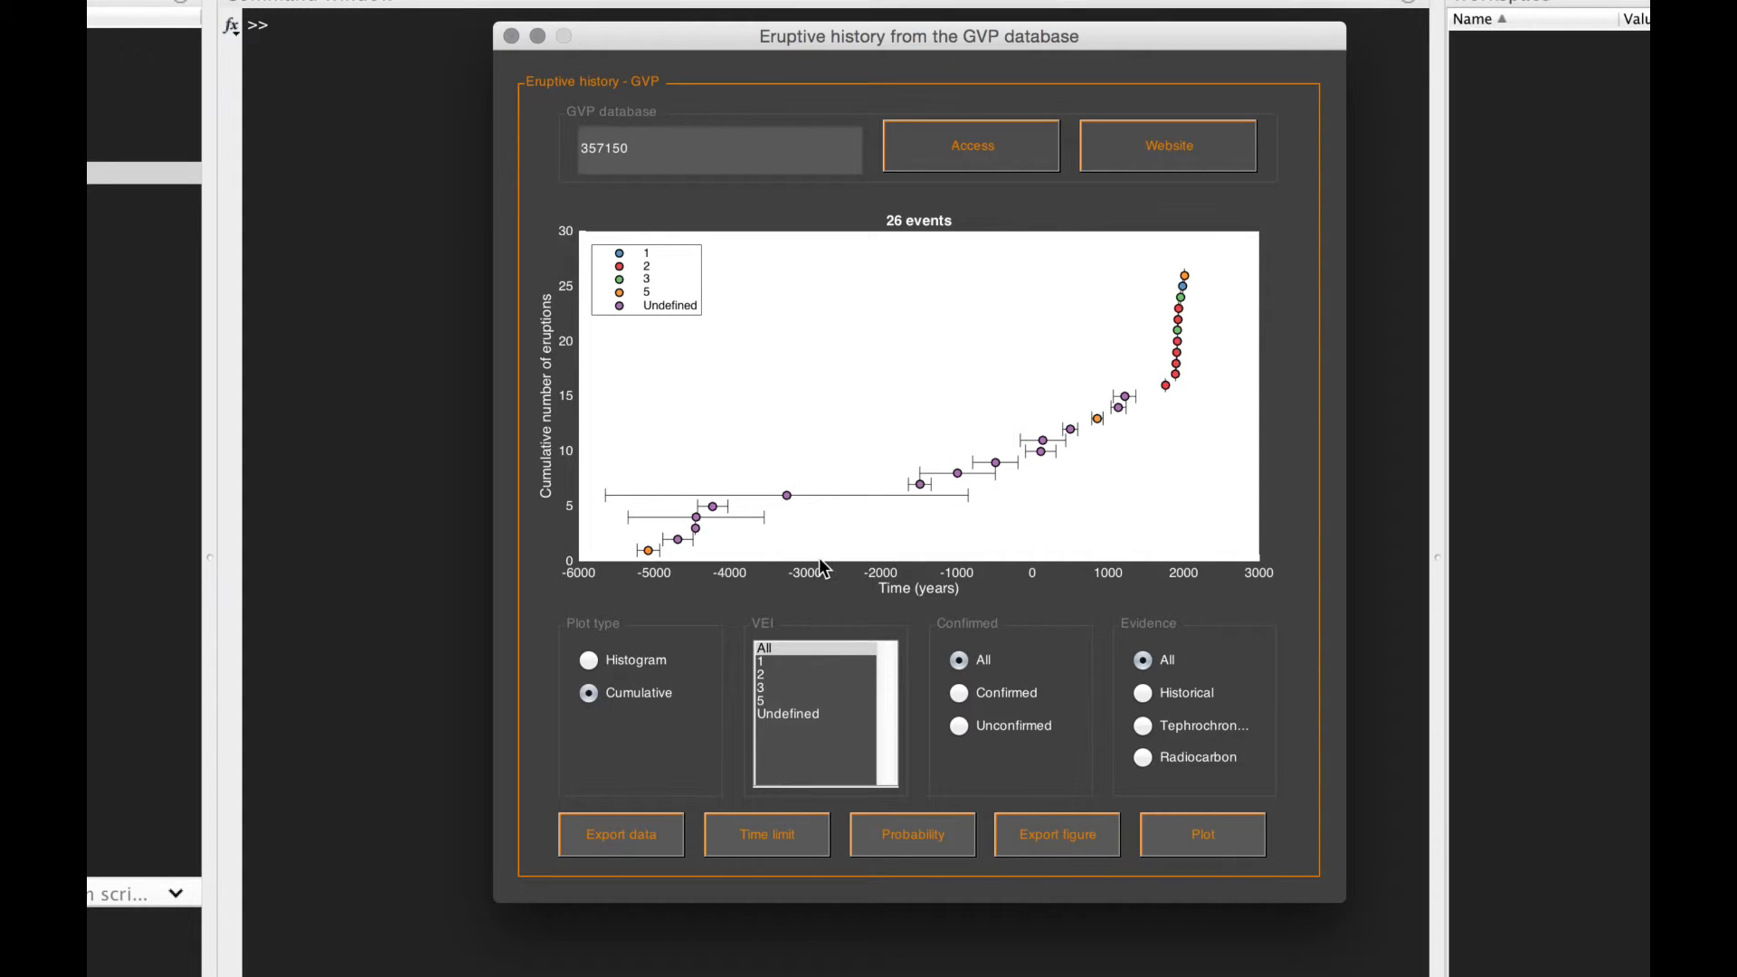
pyautogui.moveTo(1047, 463)
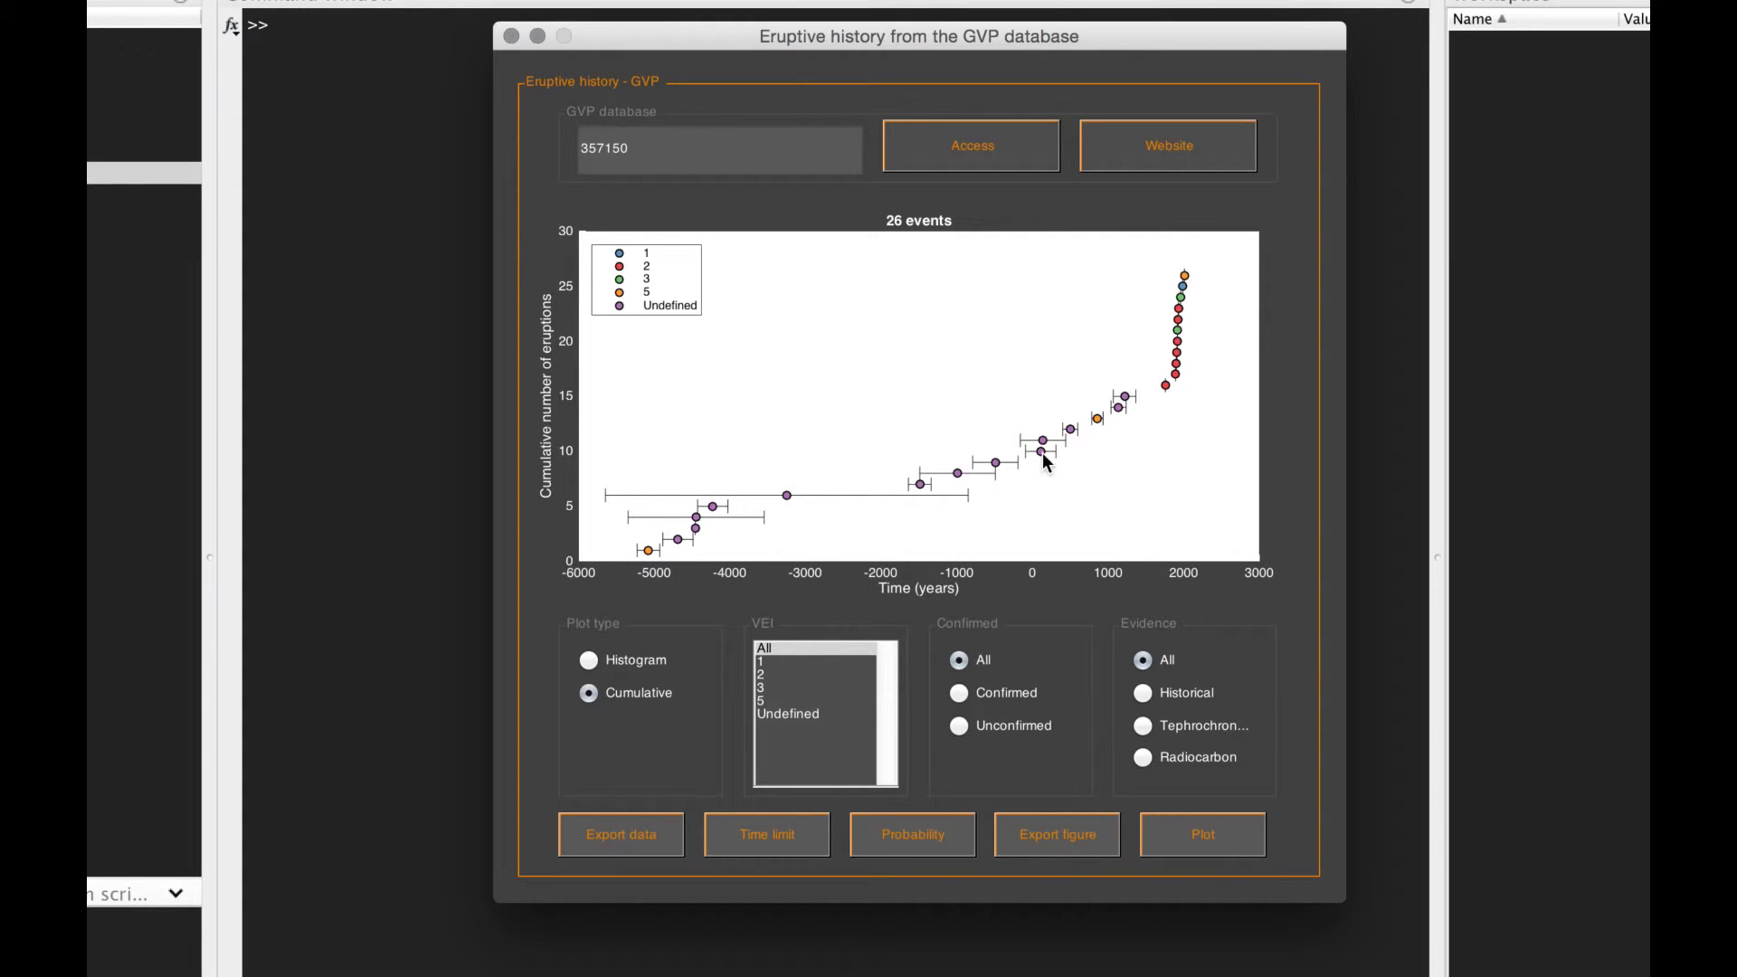
pyautogui.moveTo(1159, 377)
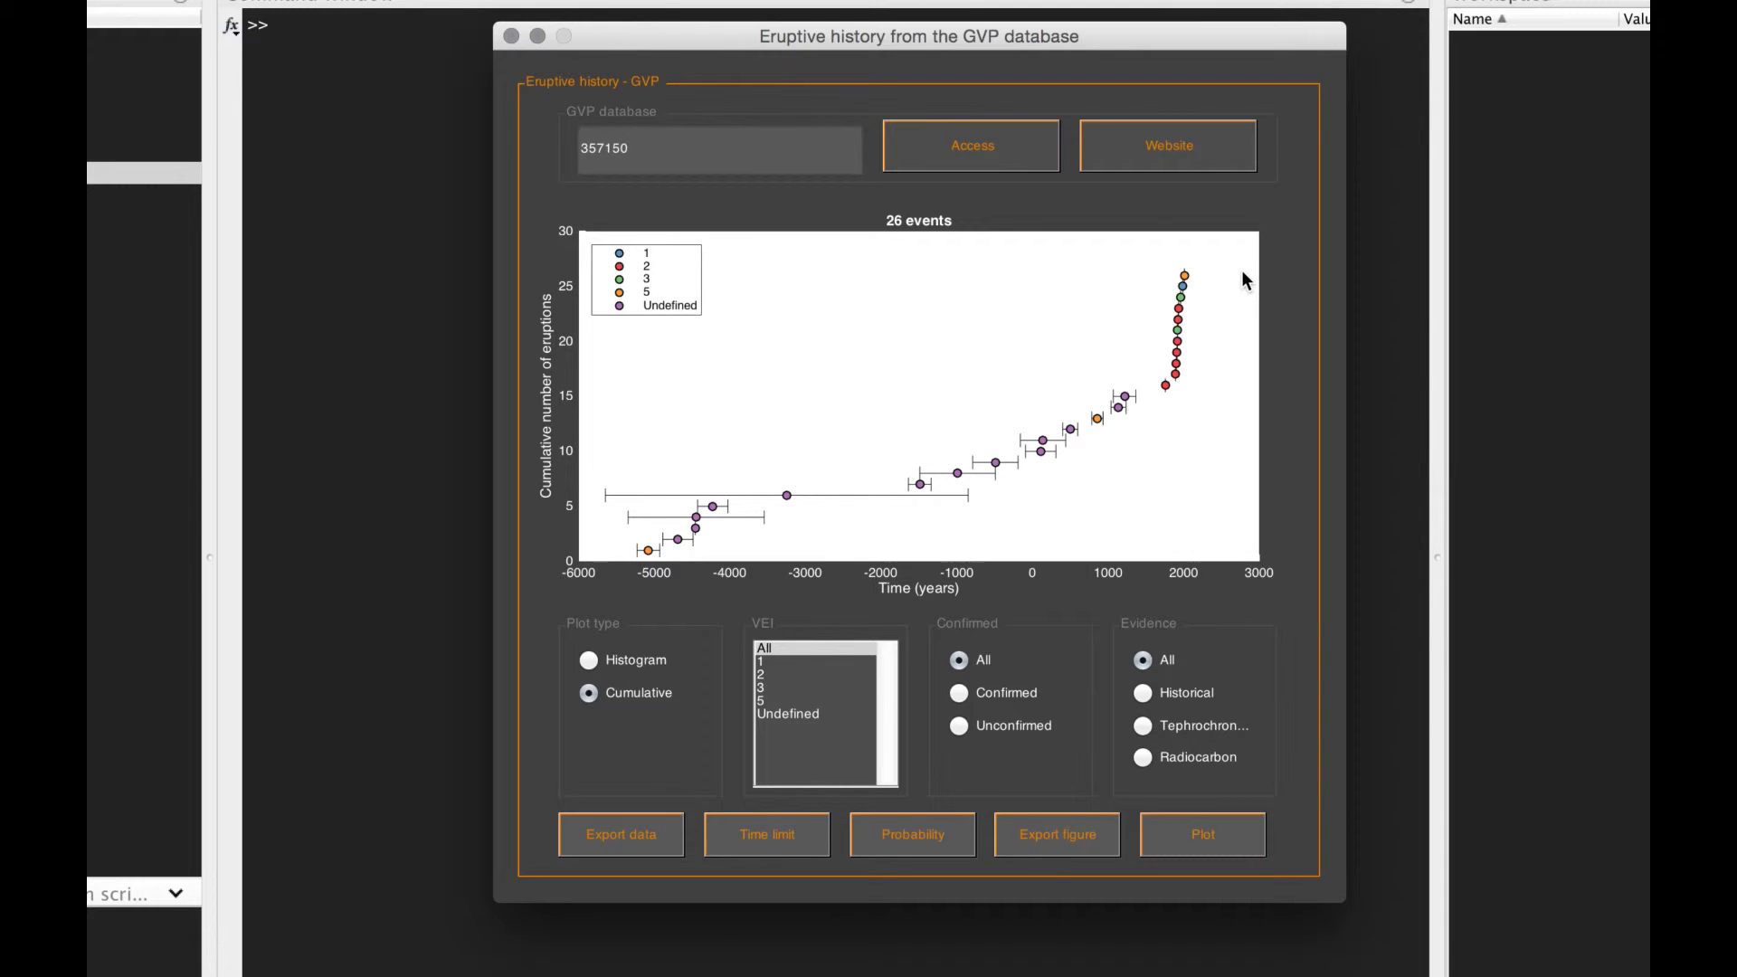
pyautogui.moveTo(1185, 256)
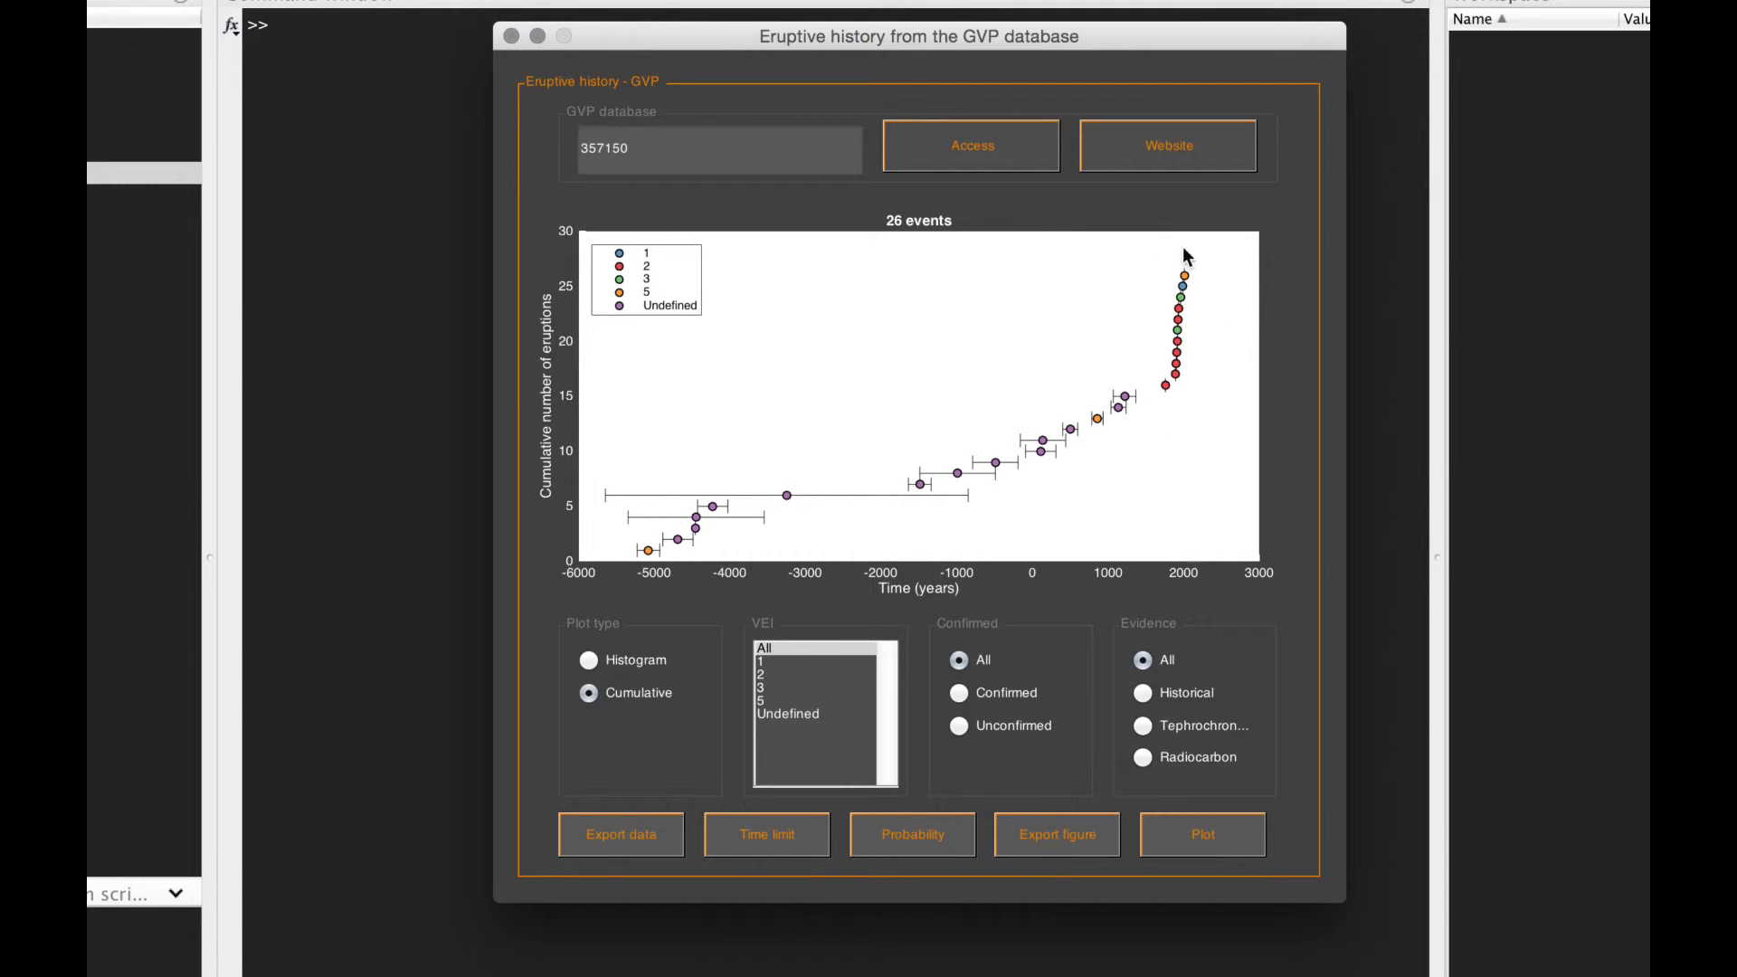
pyautogui.moveTo(1165, 405)
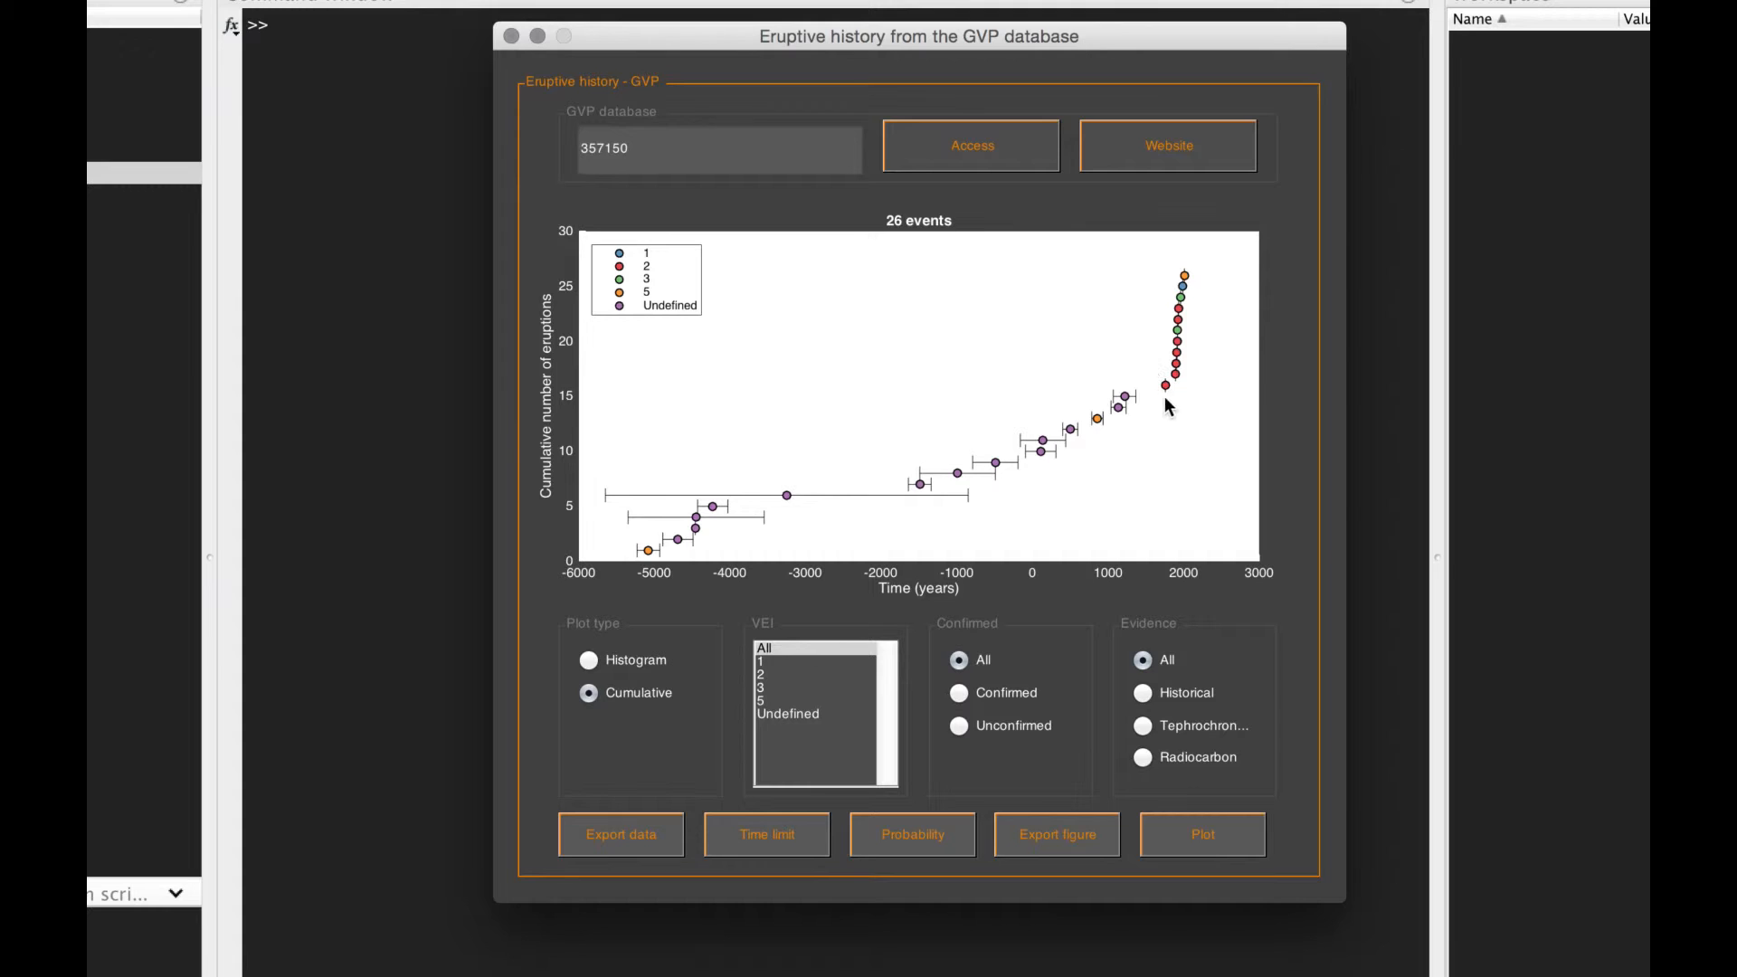
pyautogui.moveTo(1178, 403)
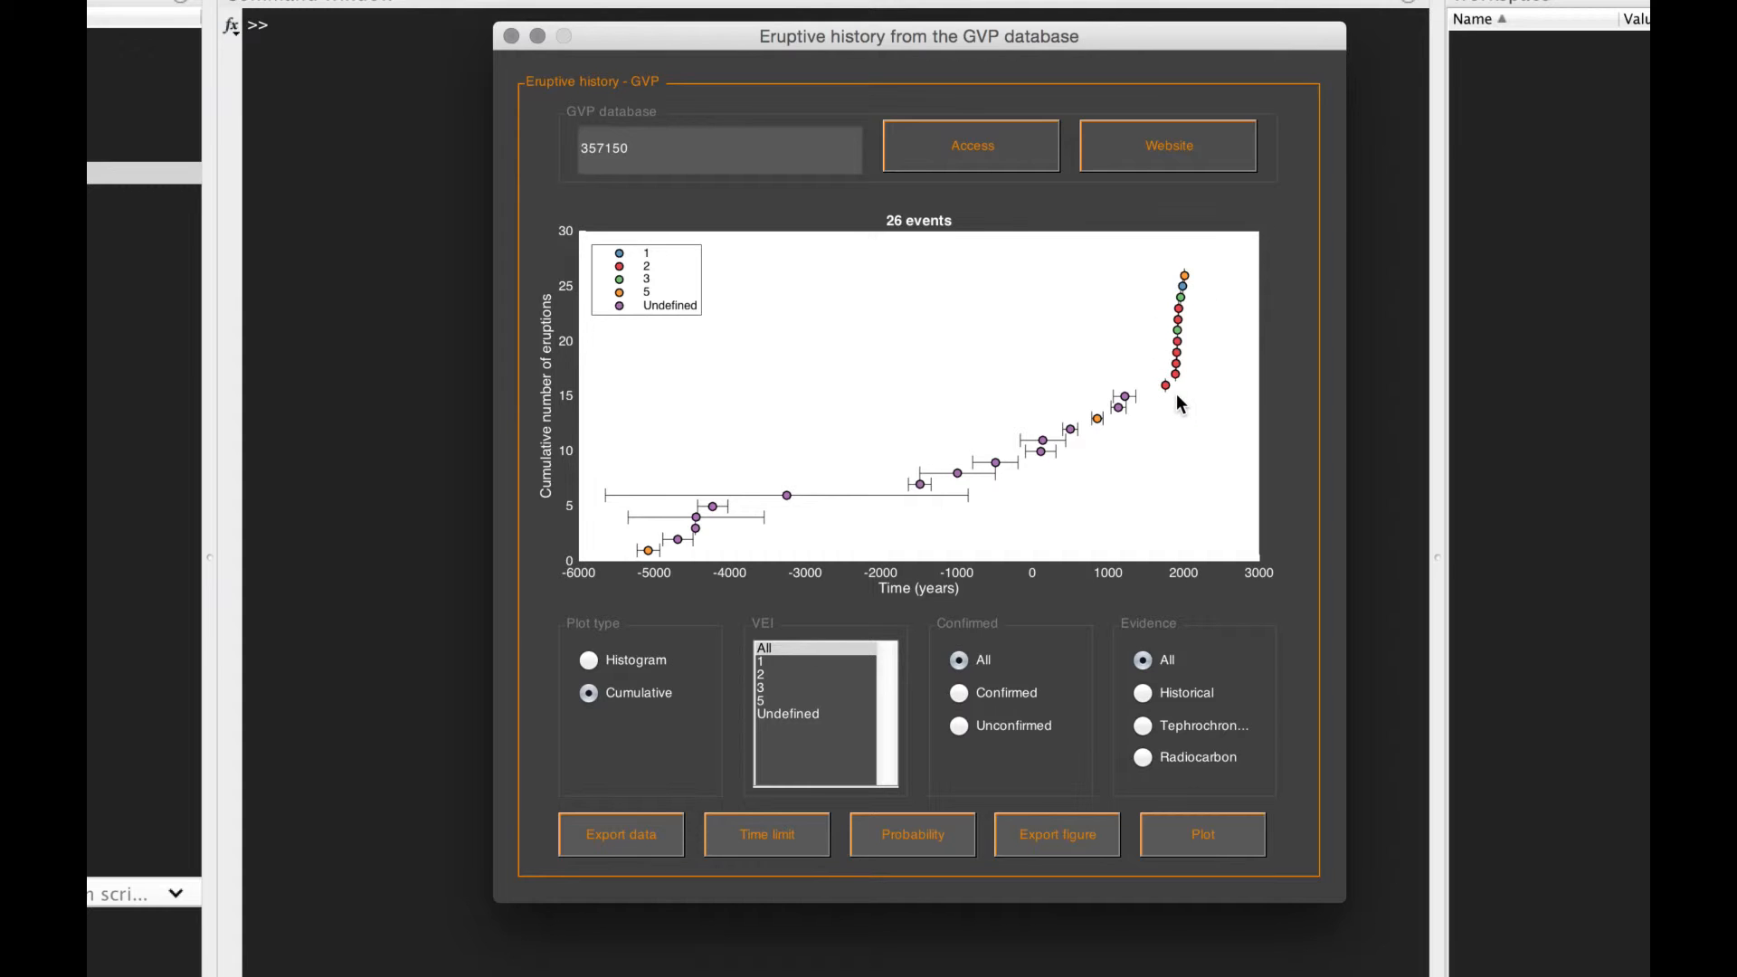
pyautogui.moveTo(958, 474)
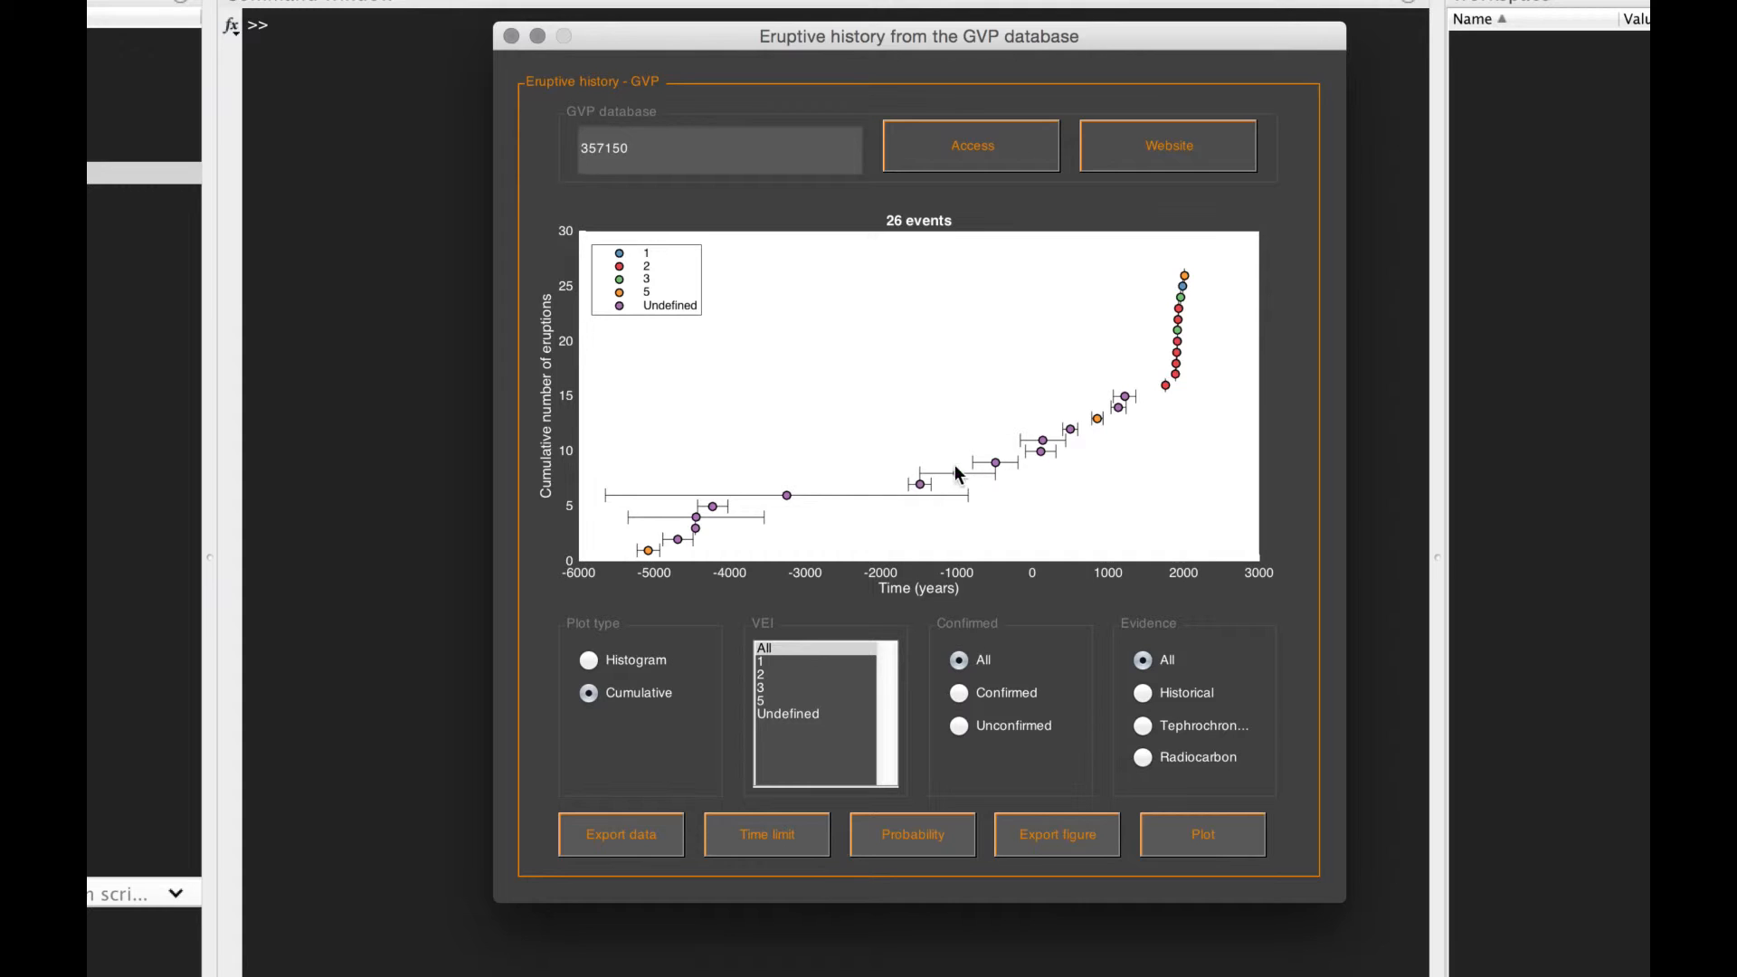
pyautogui.moveTo(1135, 519)
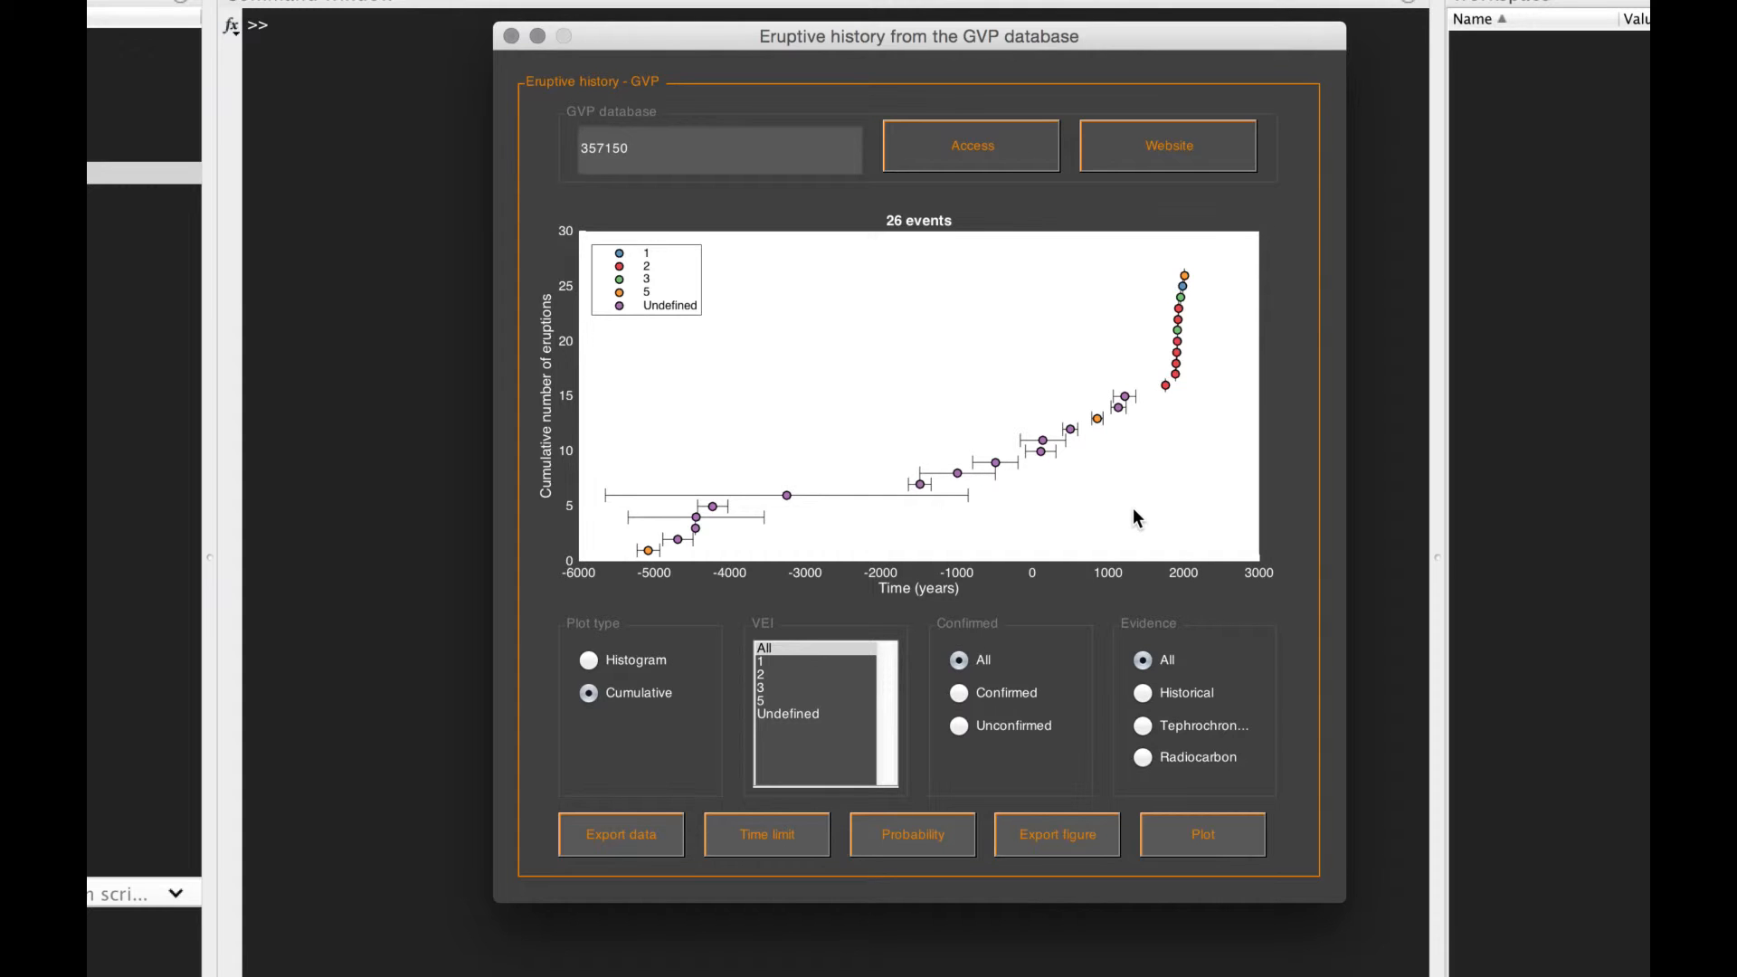
pyautogui.moveTo(592, 571)
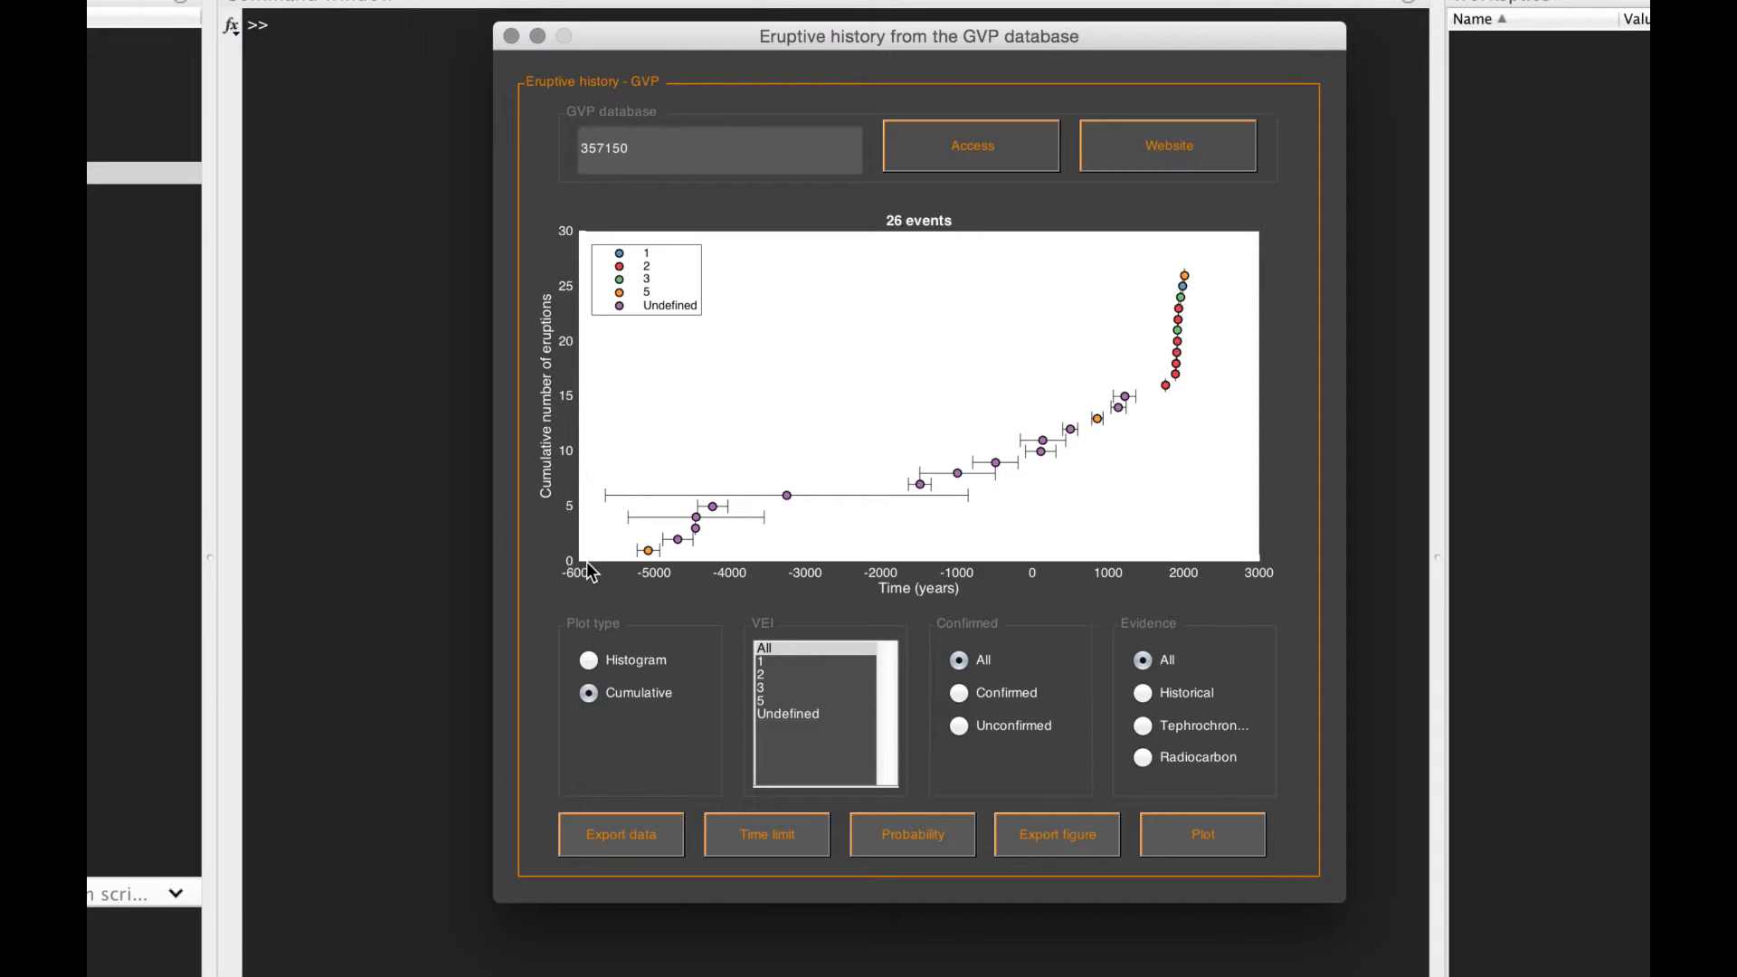
pyautogui.moveTo(899, 425)
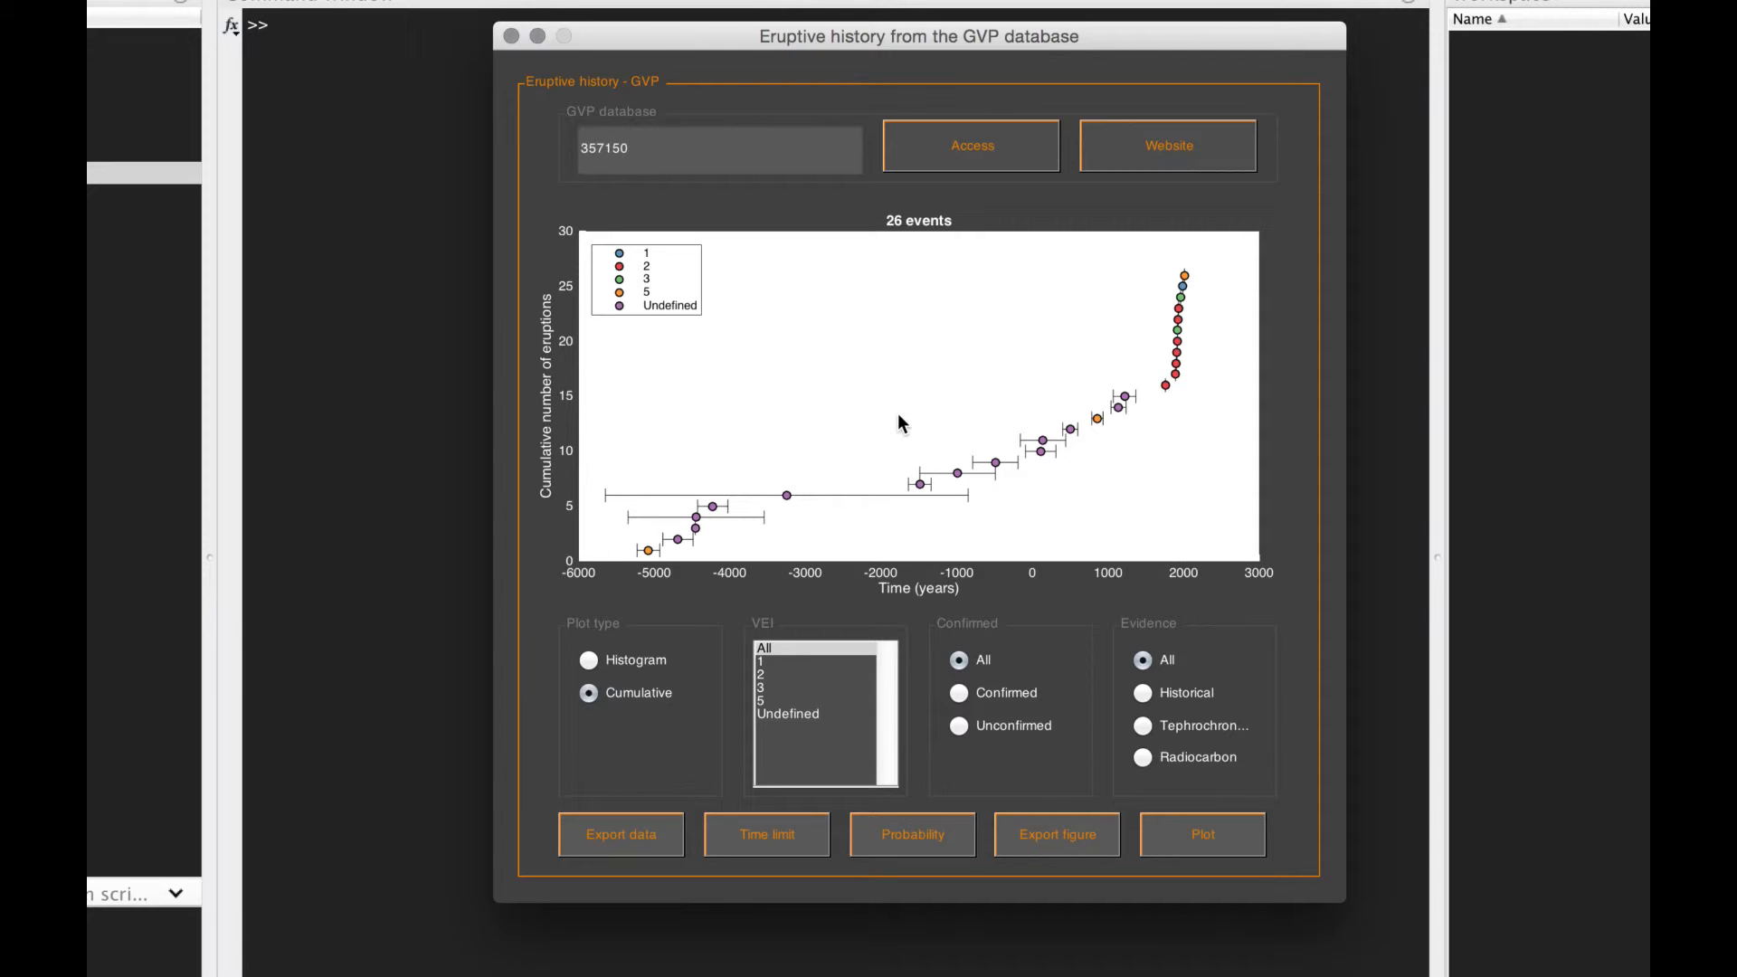
pyautogui.moveTo(899, 642)
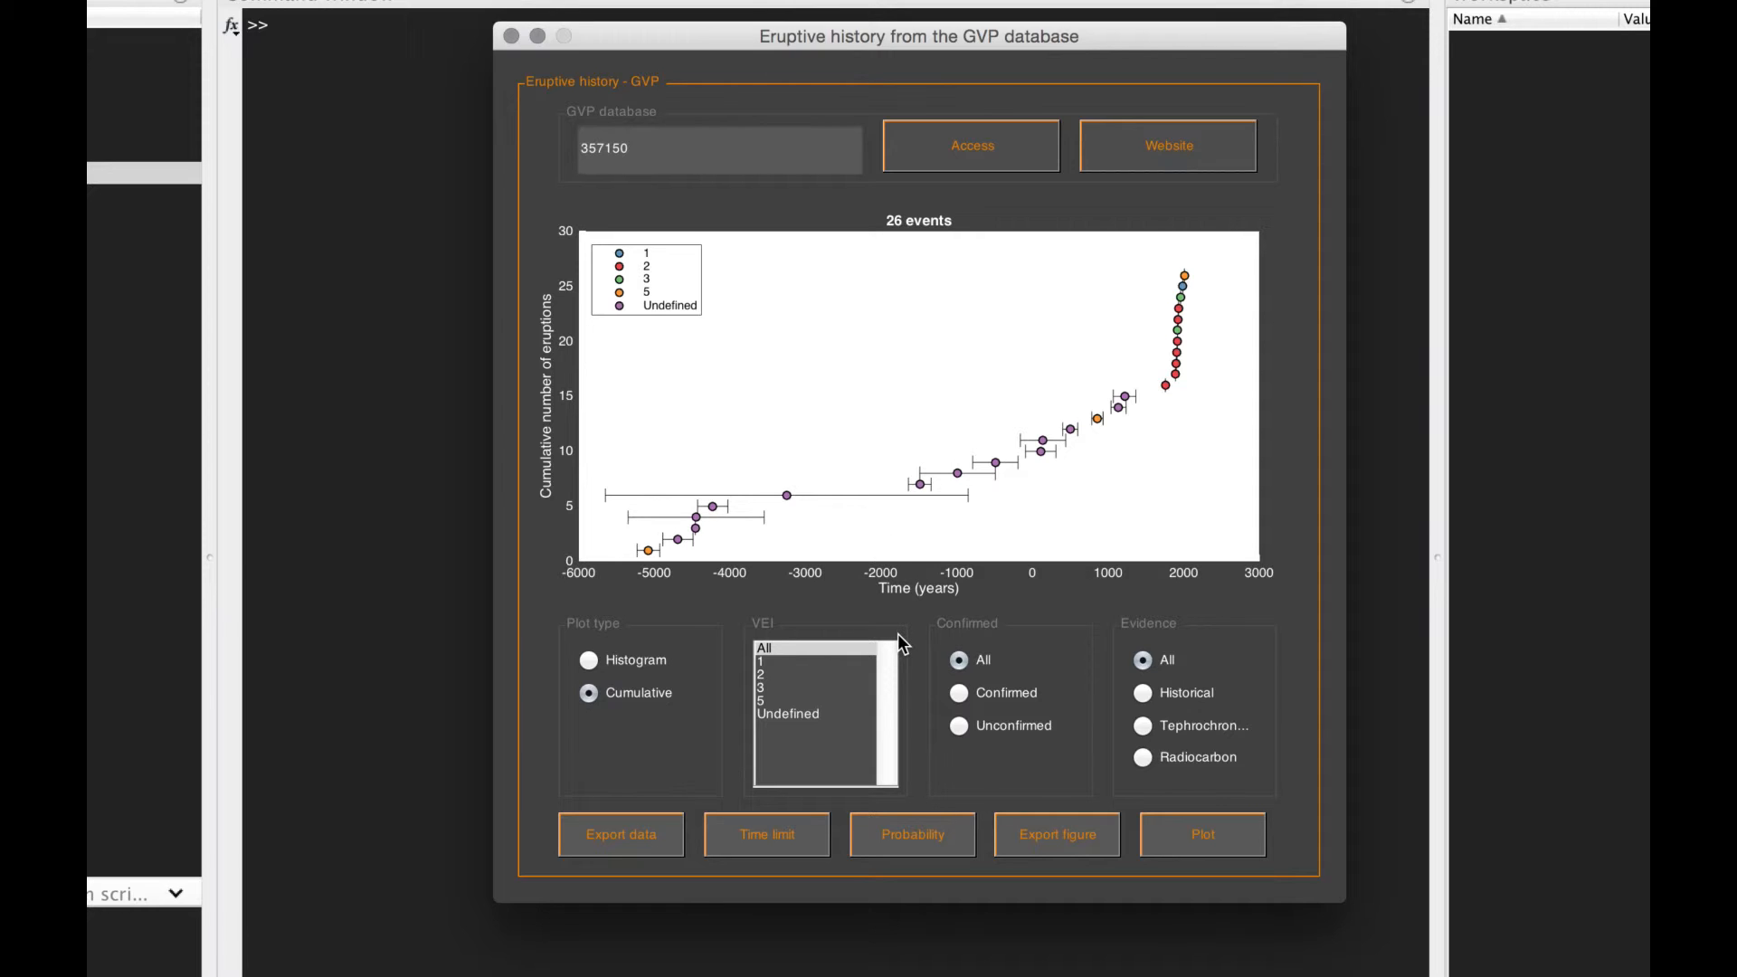
pyautogui.moveTo(1242, 561)
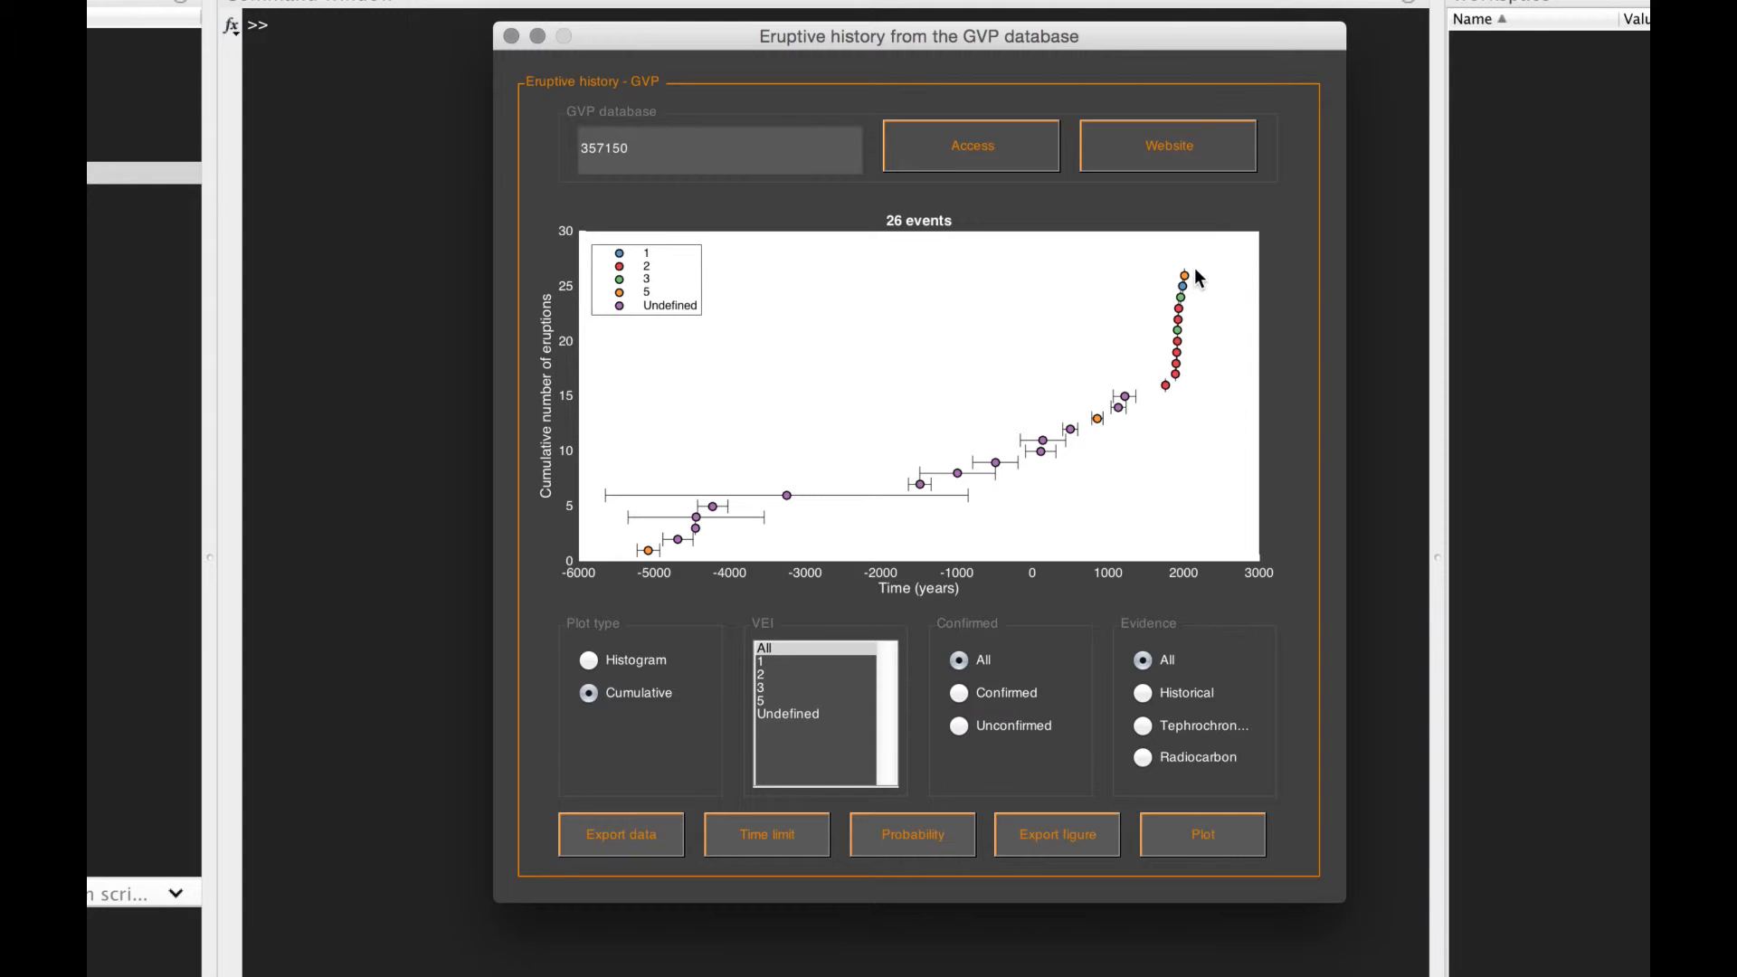
pyautogui.moveTo(1219, 399)
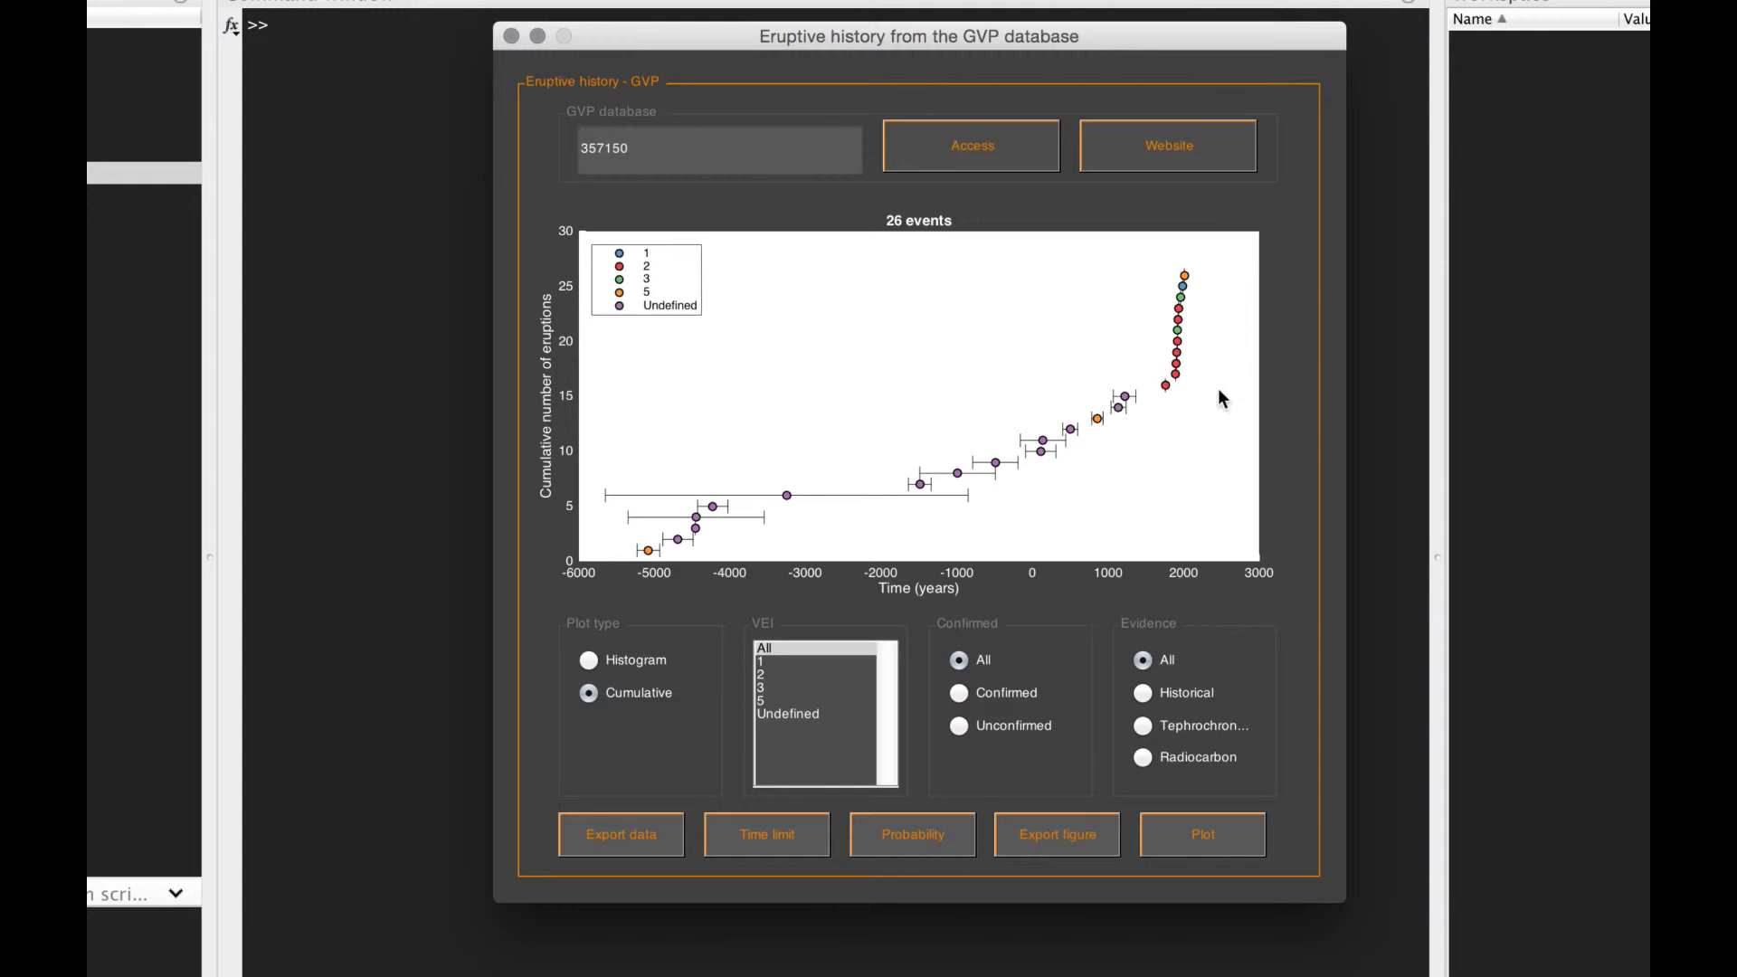
pyautogui.moveTo(1180, 451)
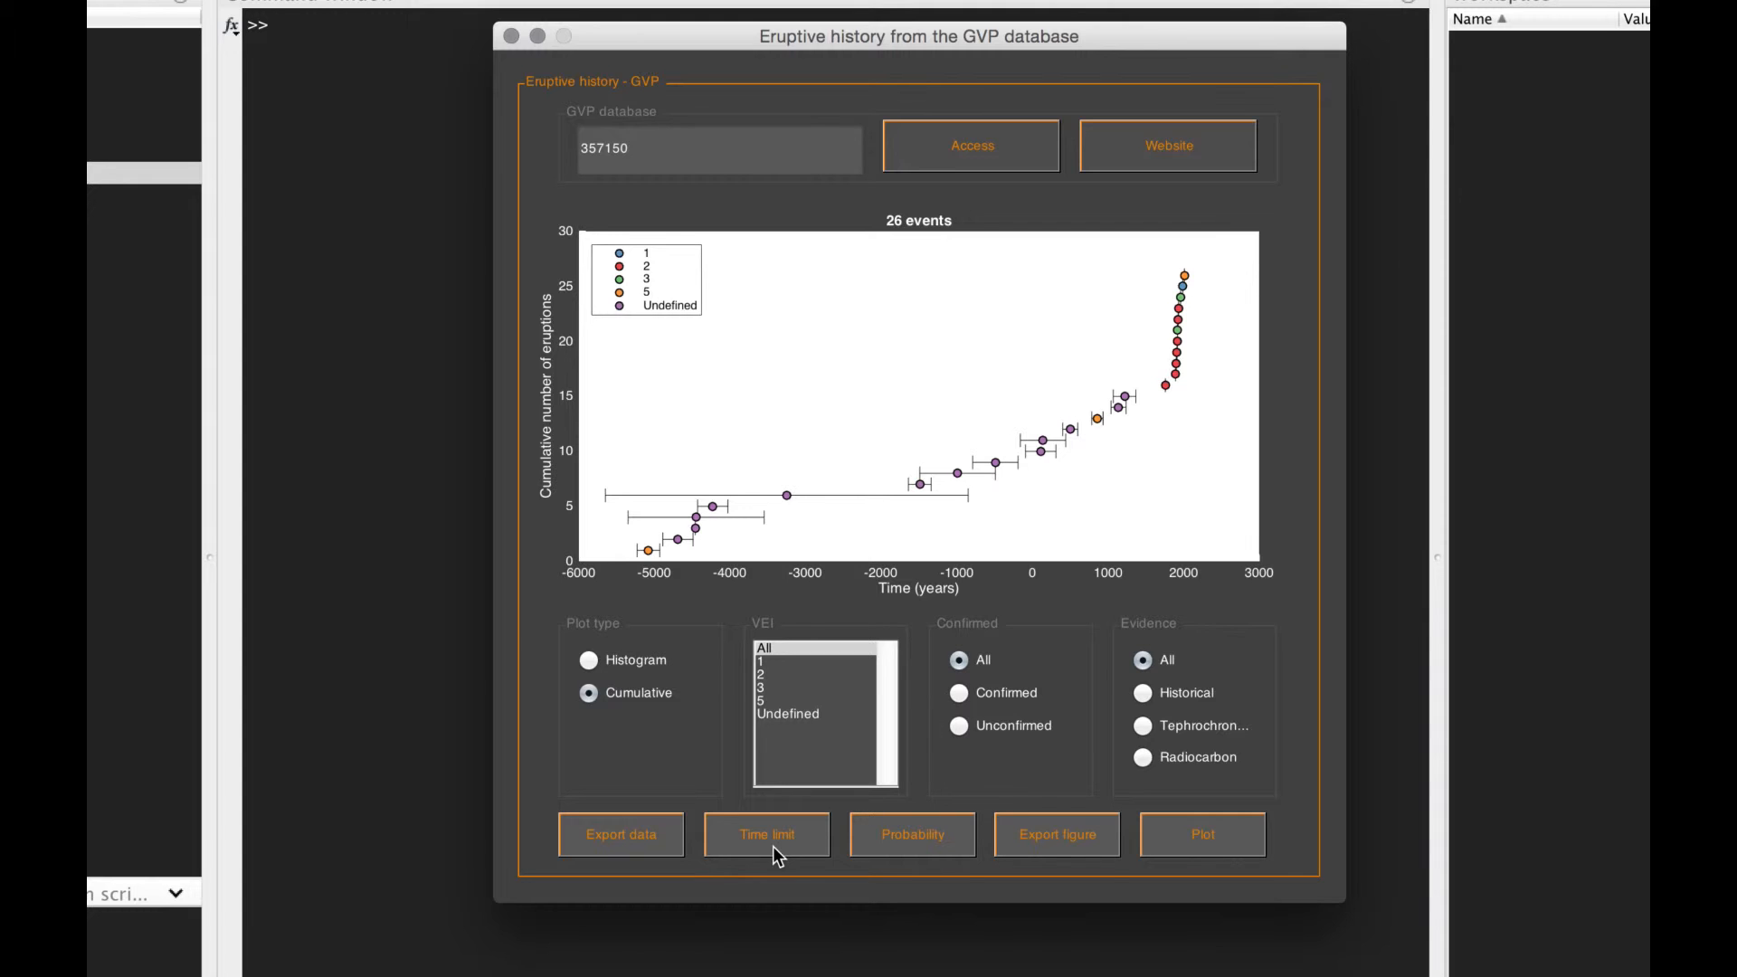
# Step: Set the time constraint to eruptions from 1800 to now
pyautogui.click(765, 834)
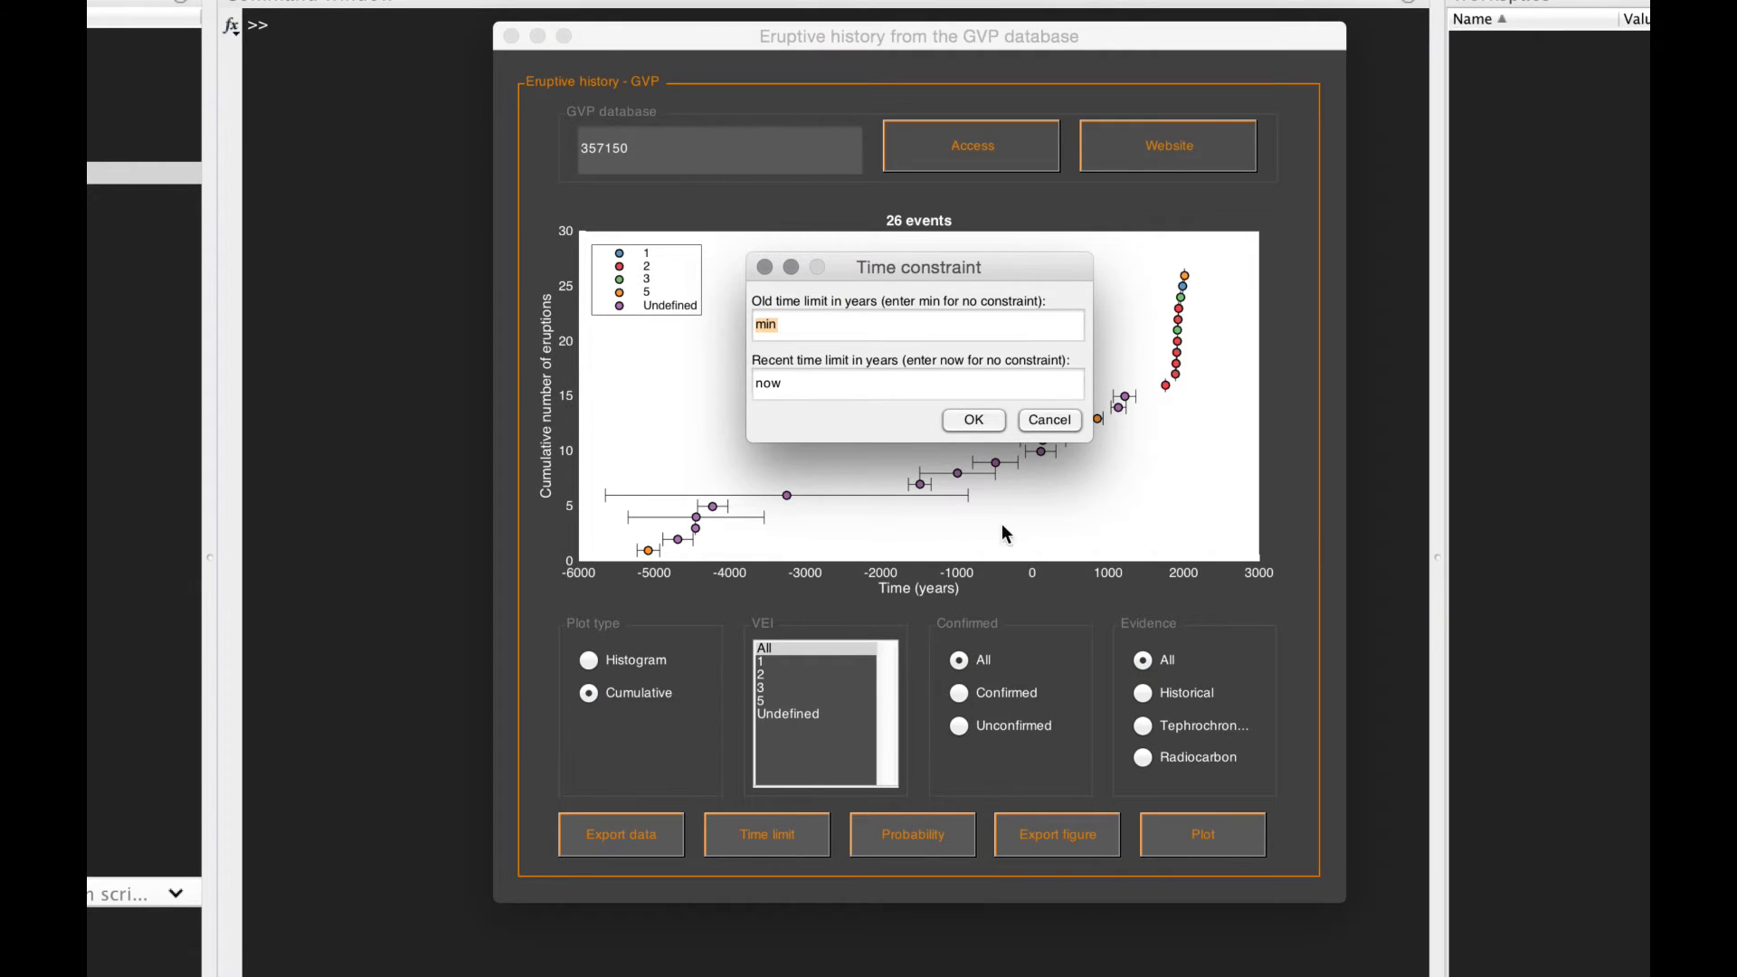
pyautogui.moveTo(1143, 341)
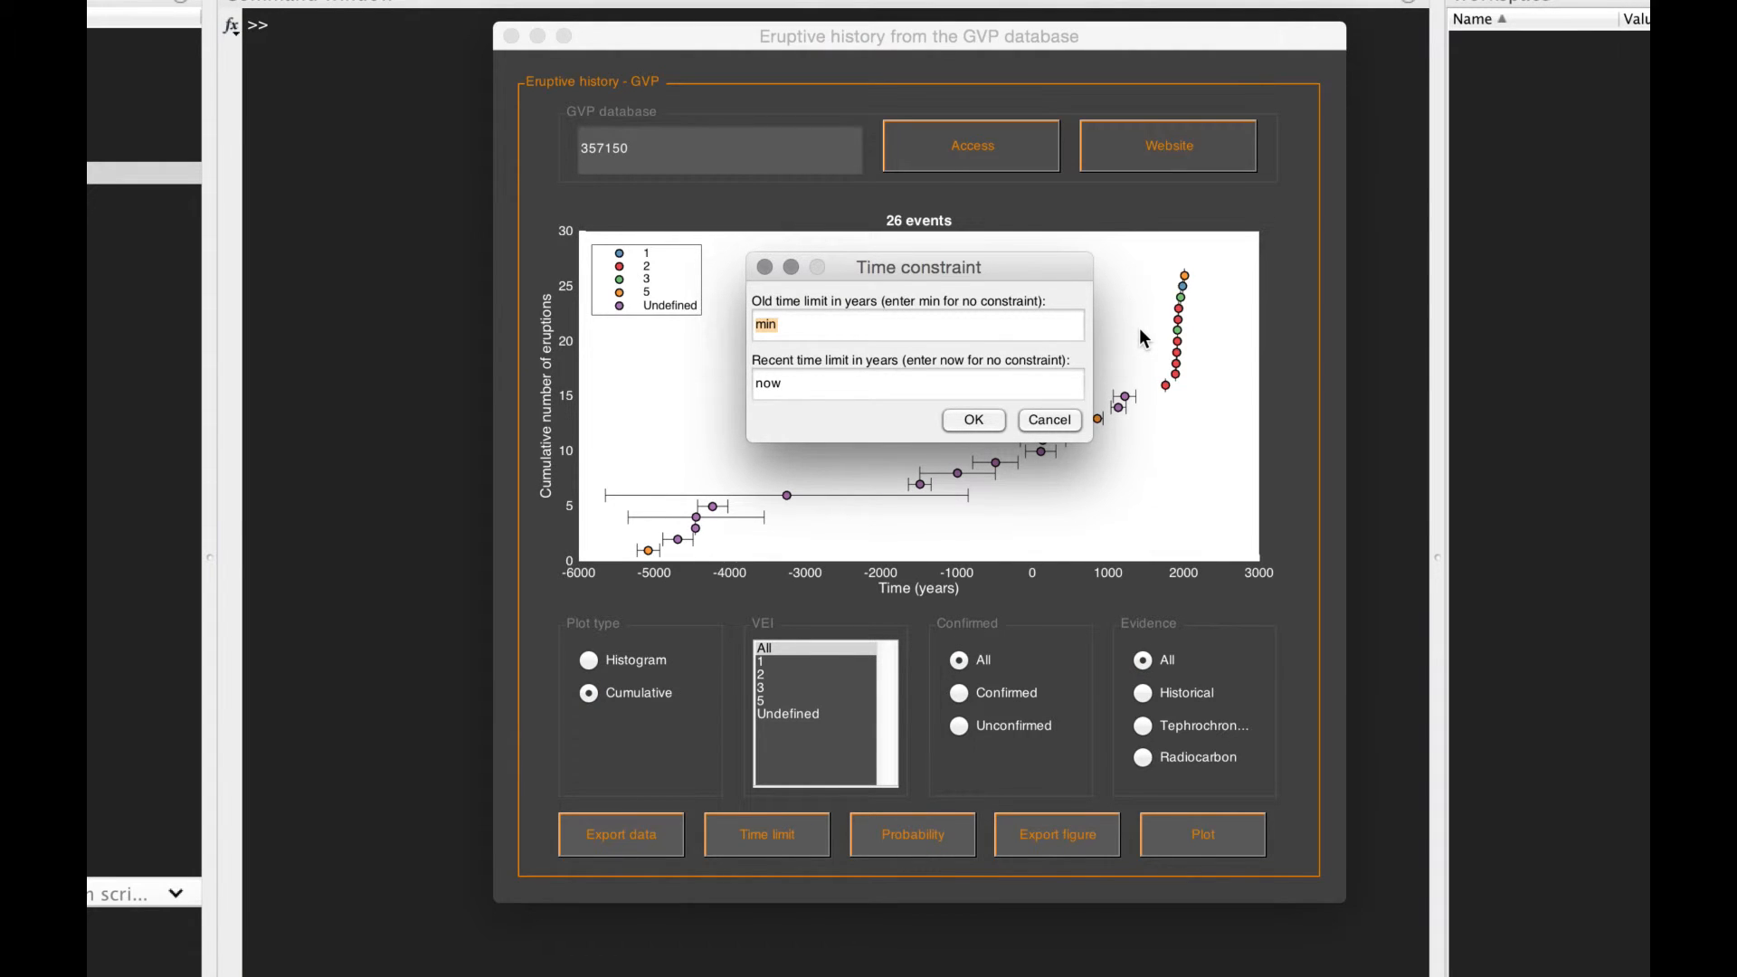
pyautogui.moveTo(1176, 388)
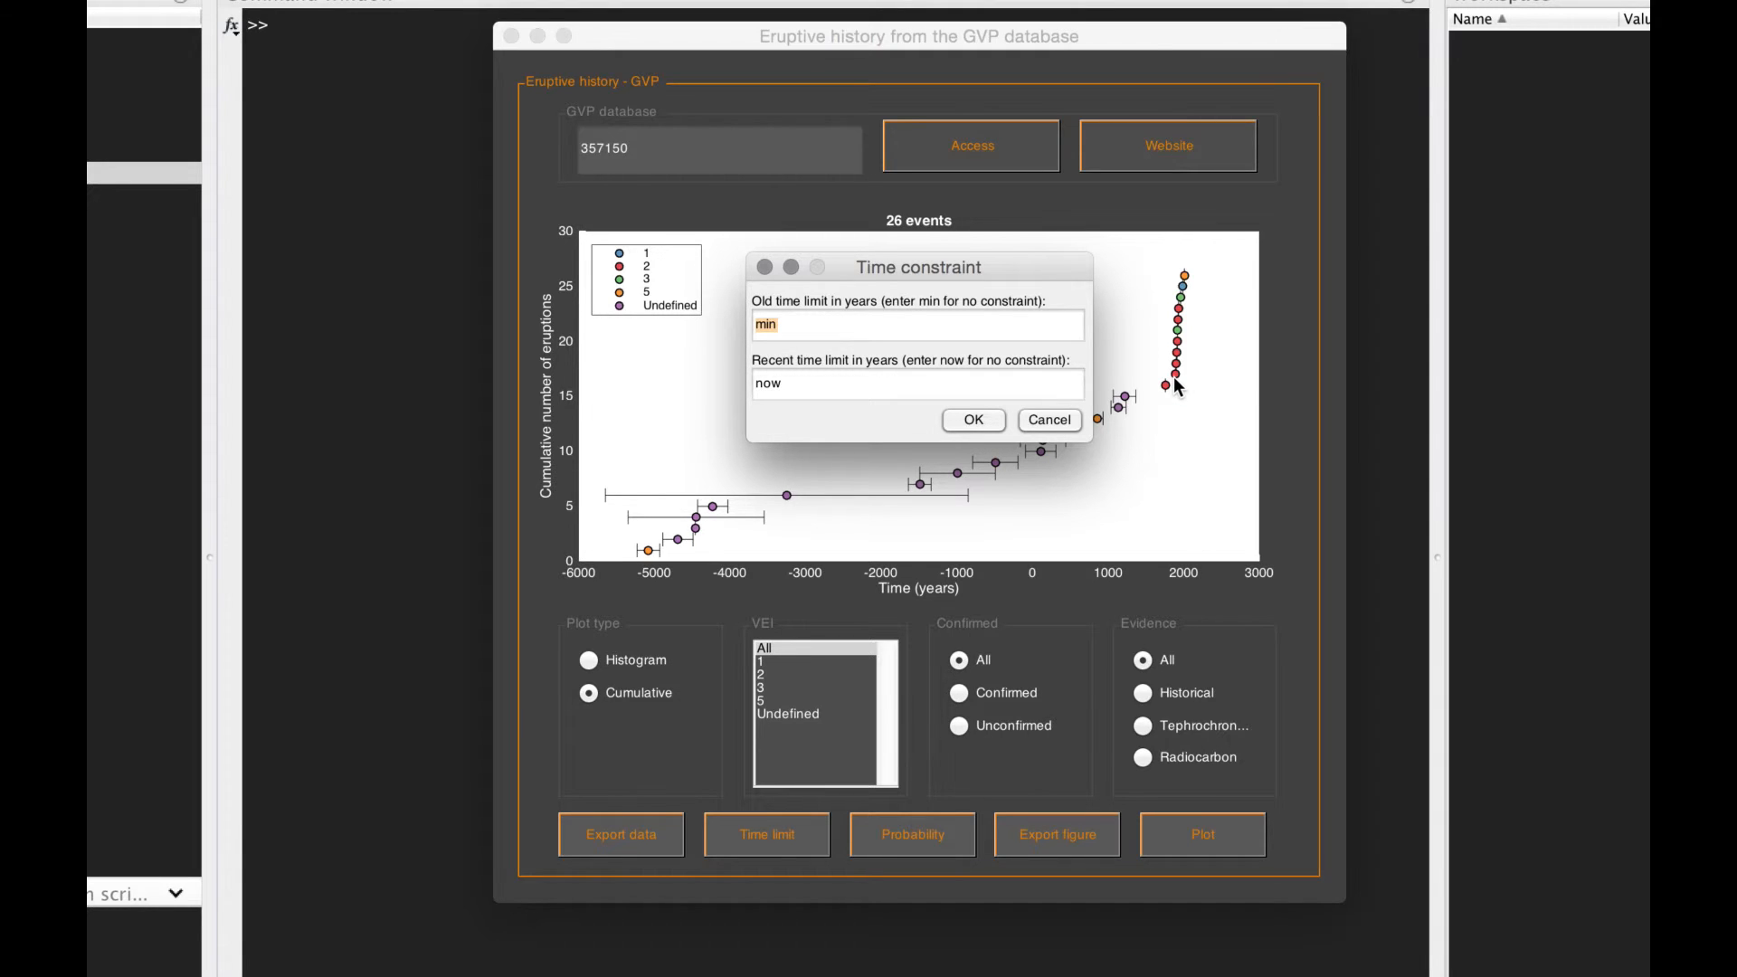
pyautogui.moveTo(1170, 388)
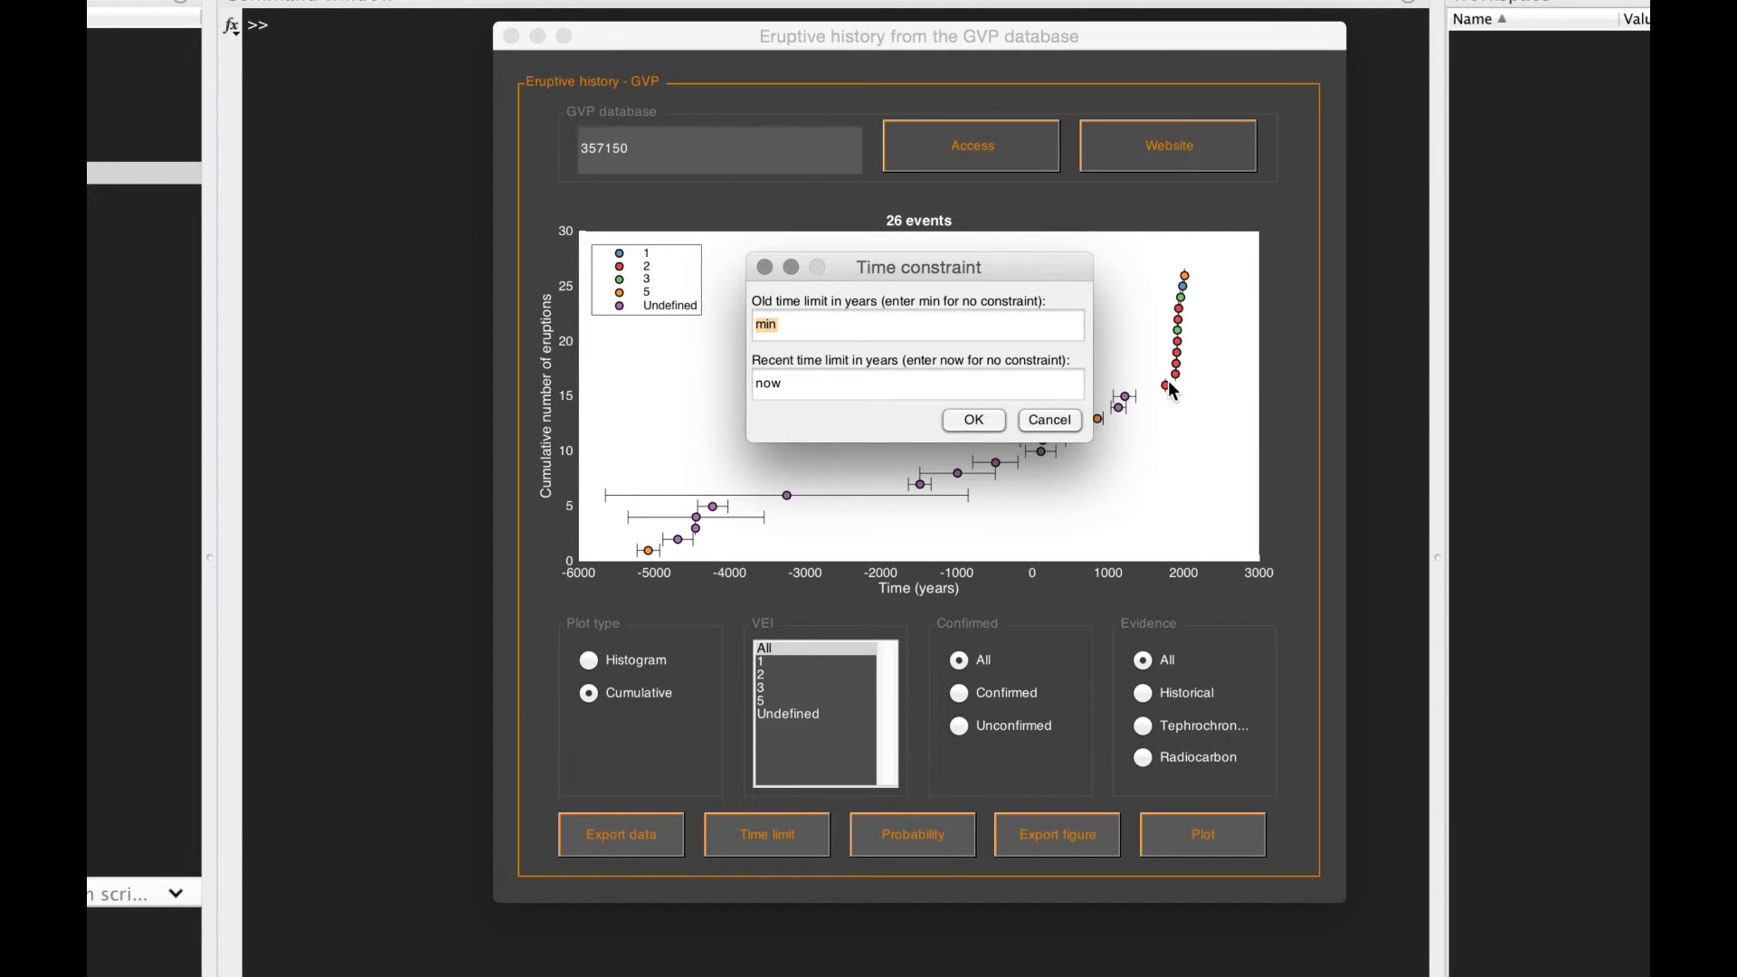
pyautogui.moveTo(1021, 375)
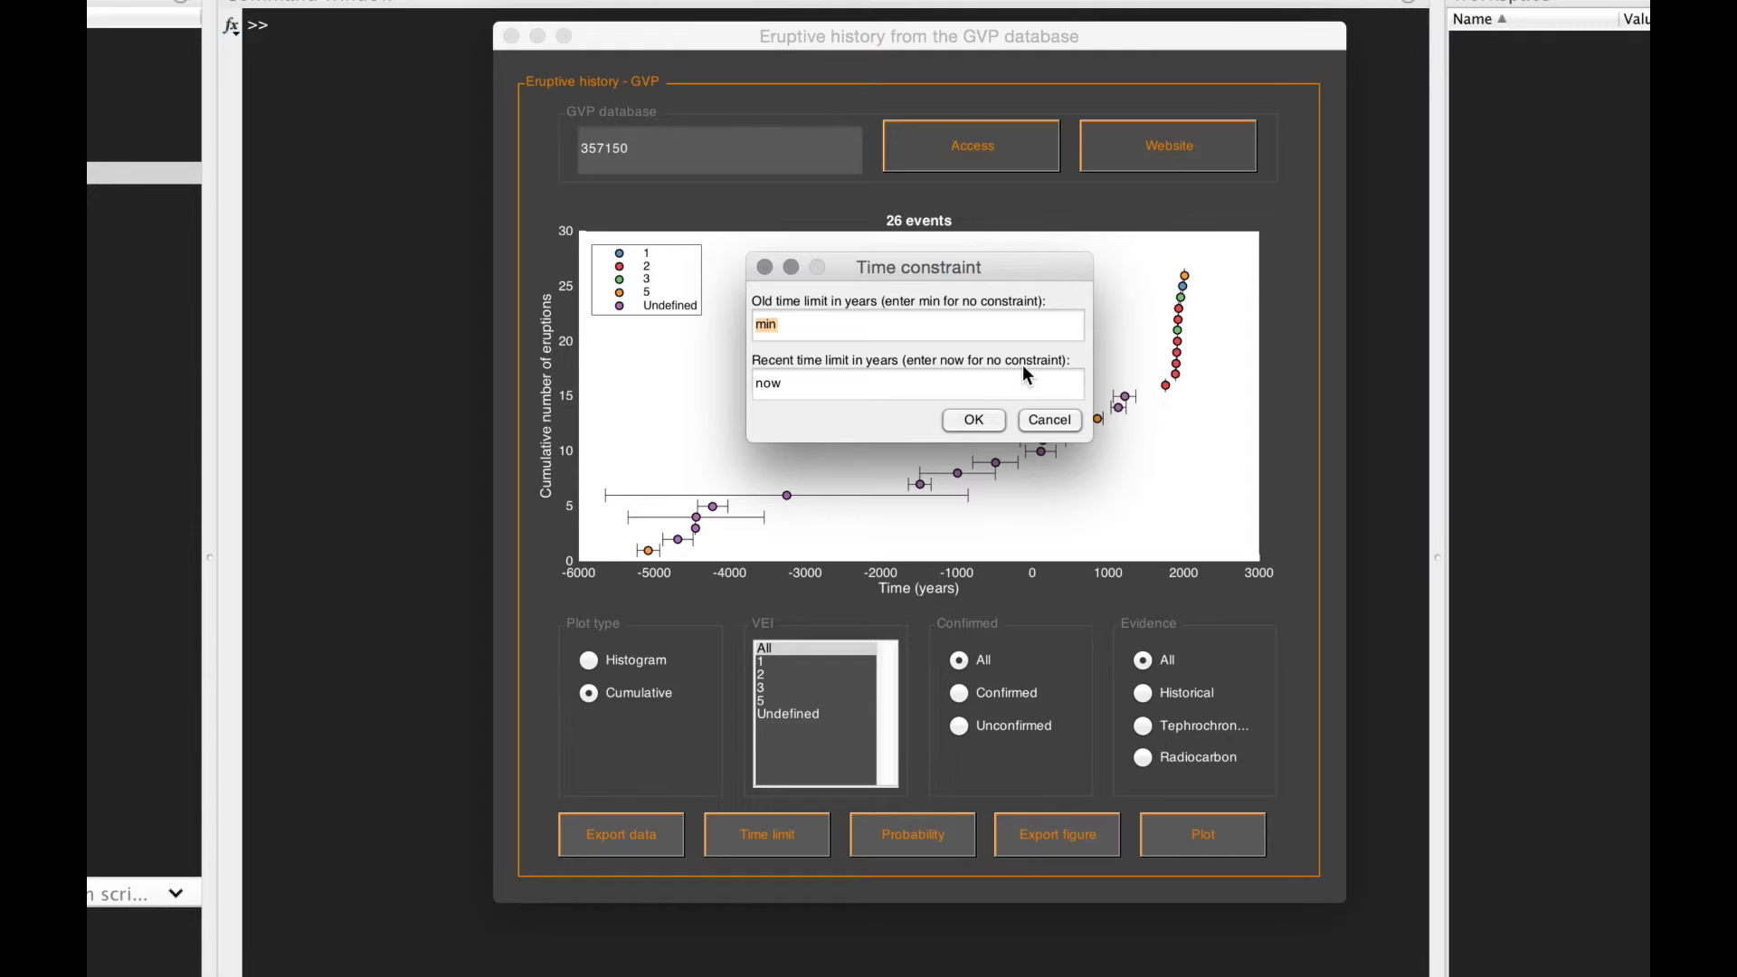
pyautogui.write('1800')
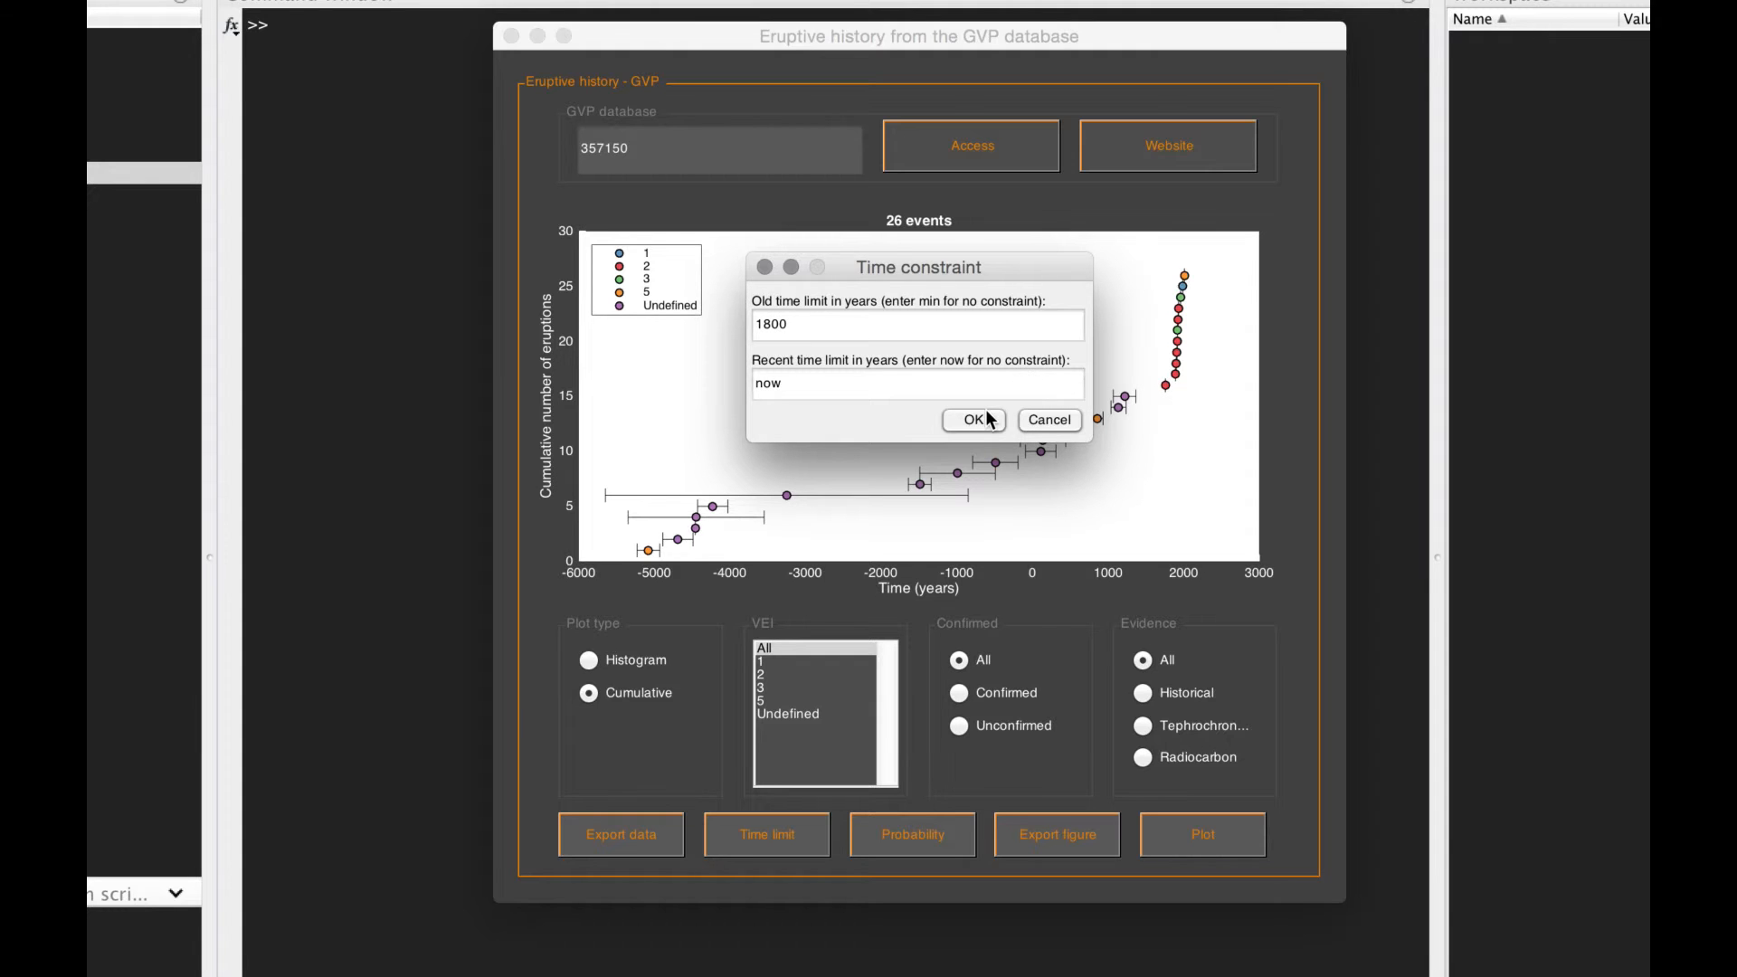
pyautogui.click(971, 420)
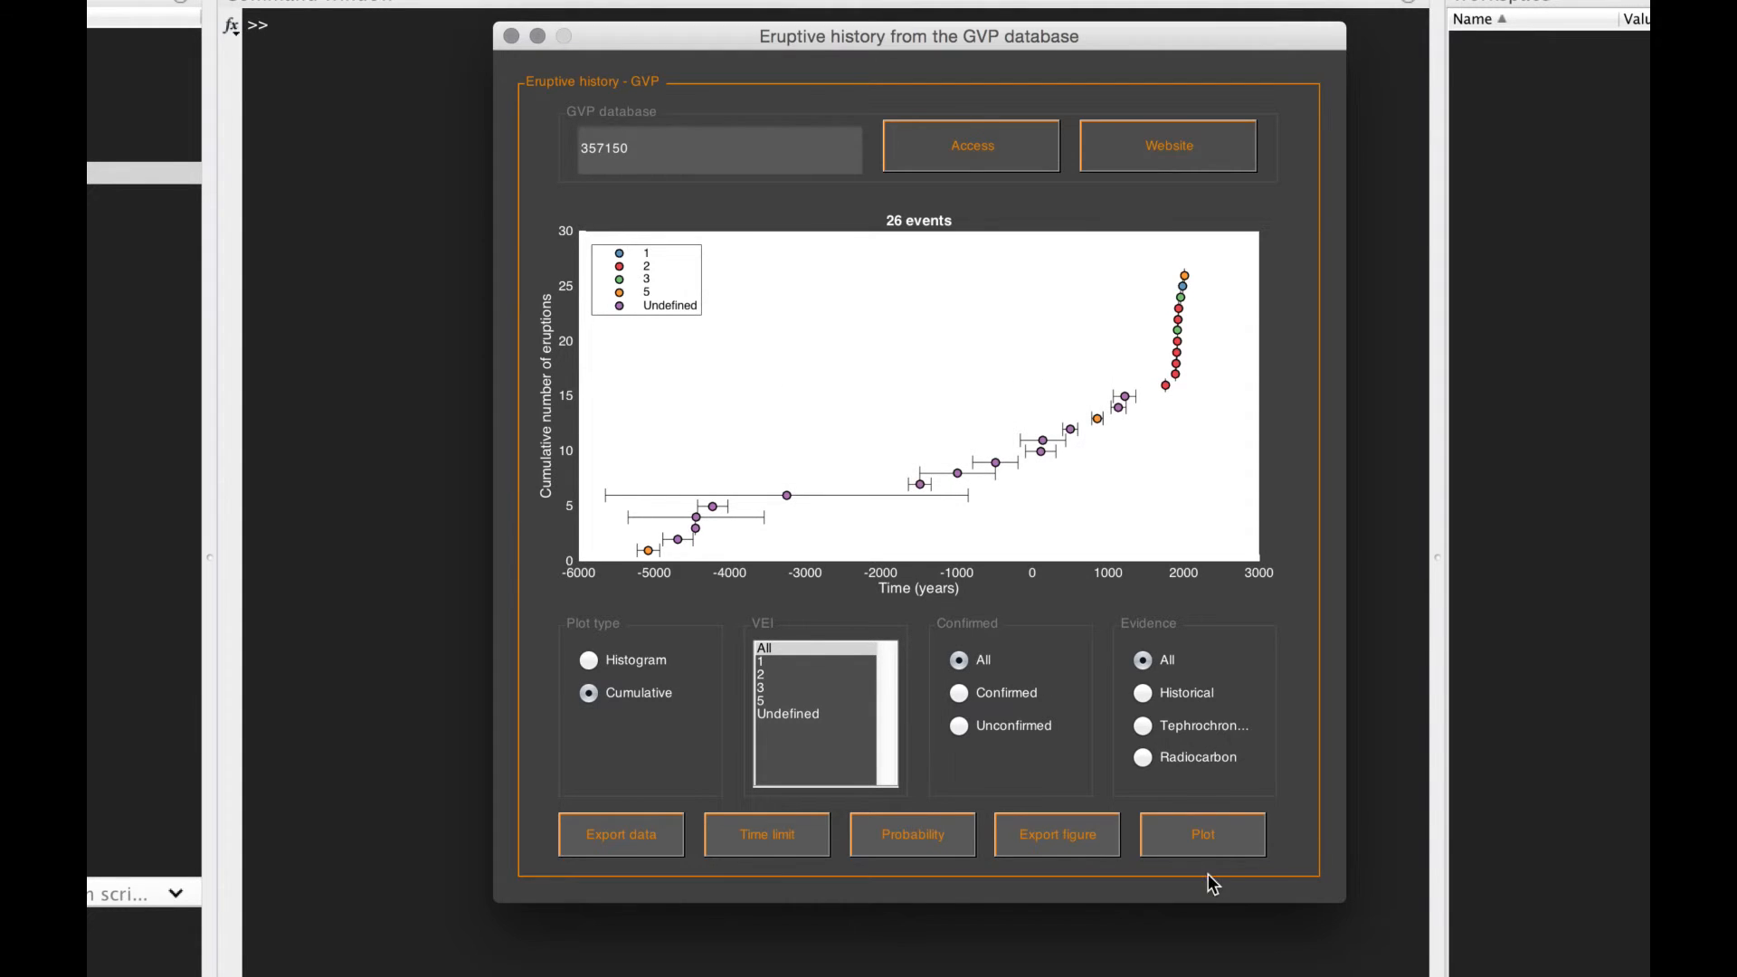
# Step: Replot the cumulative curve to show only the 10 events from about 1890 to 2010
pyautogui.click(1200, 834)
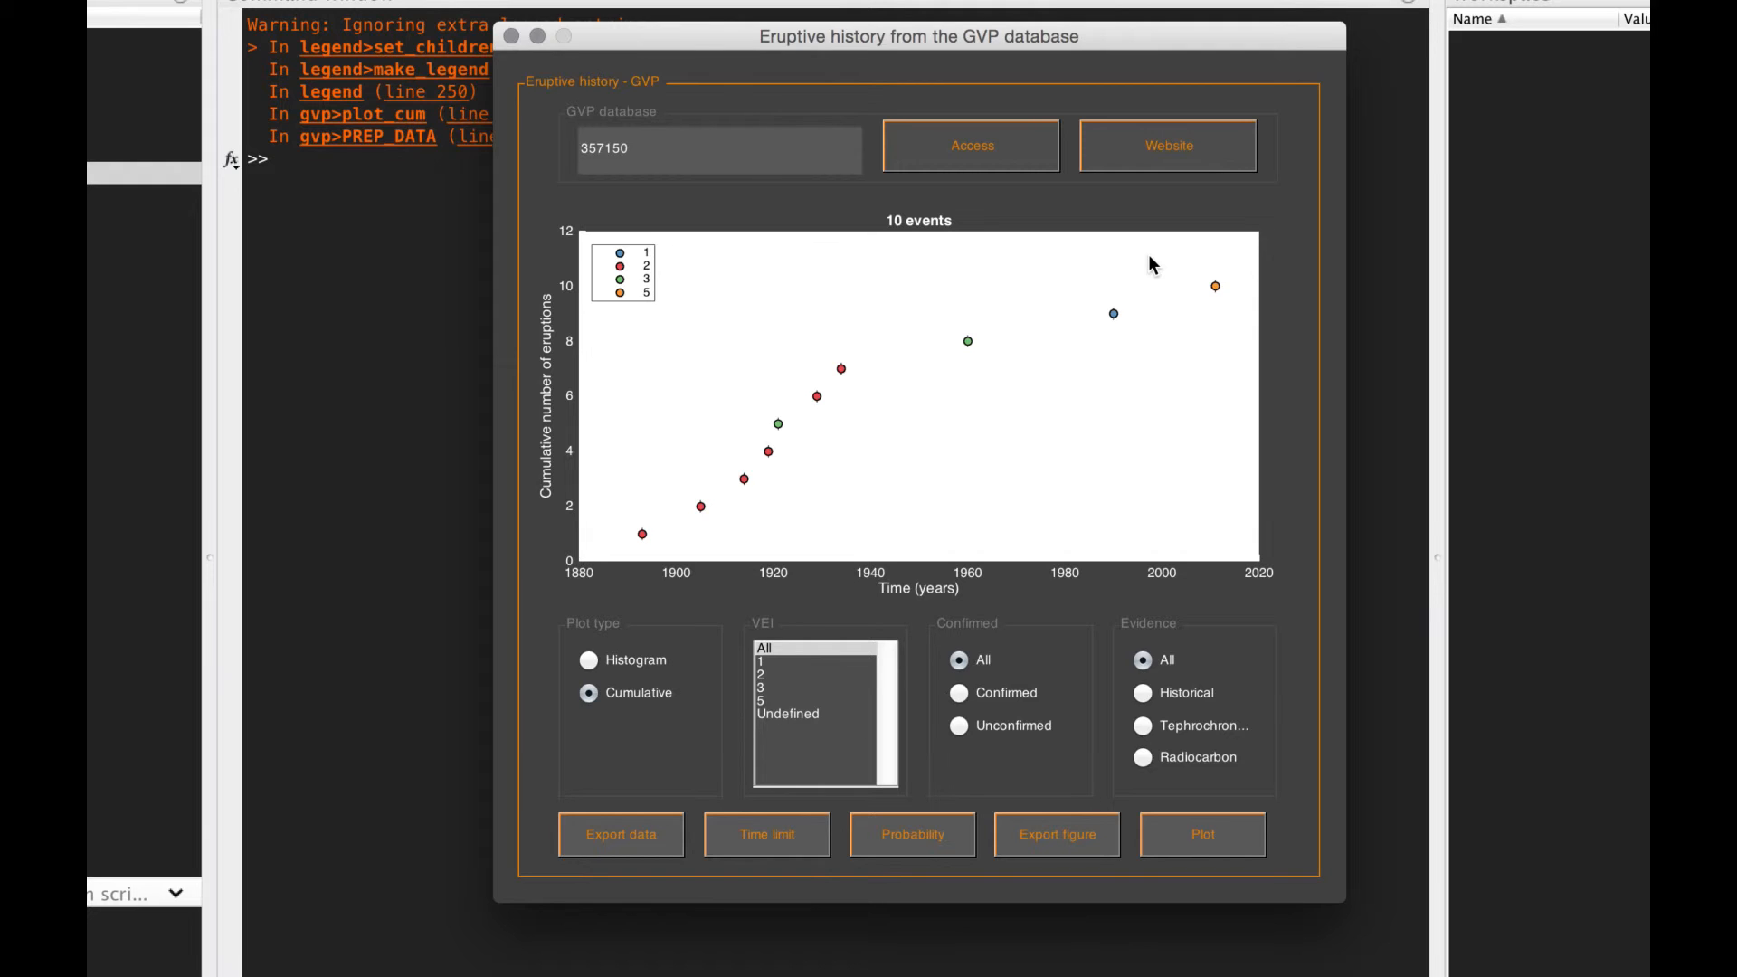
pyautogui.moveTo(983, 413)
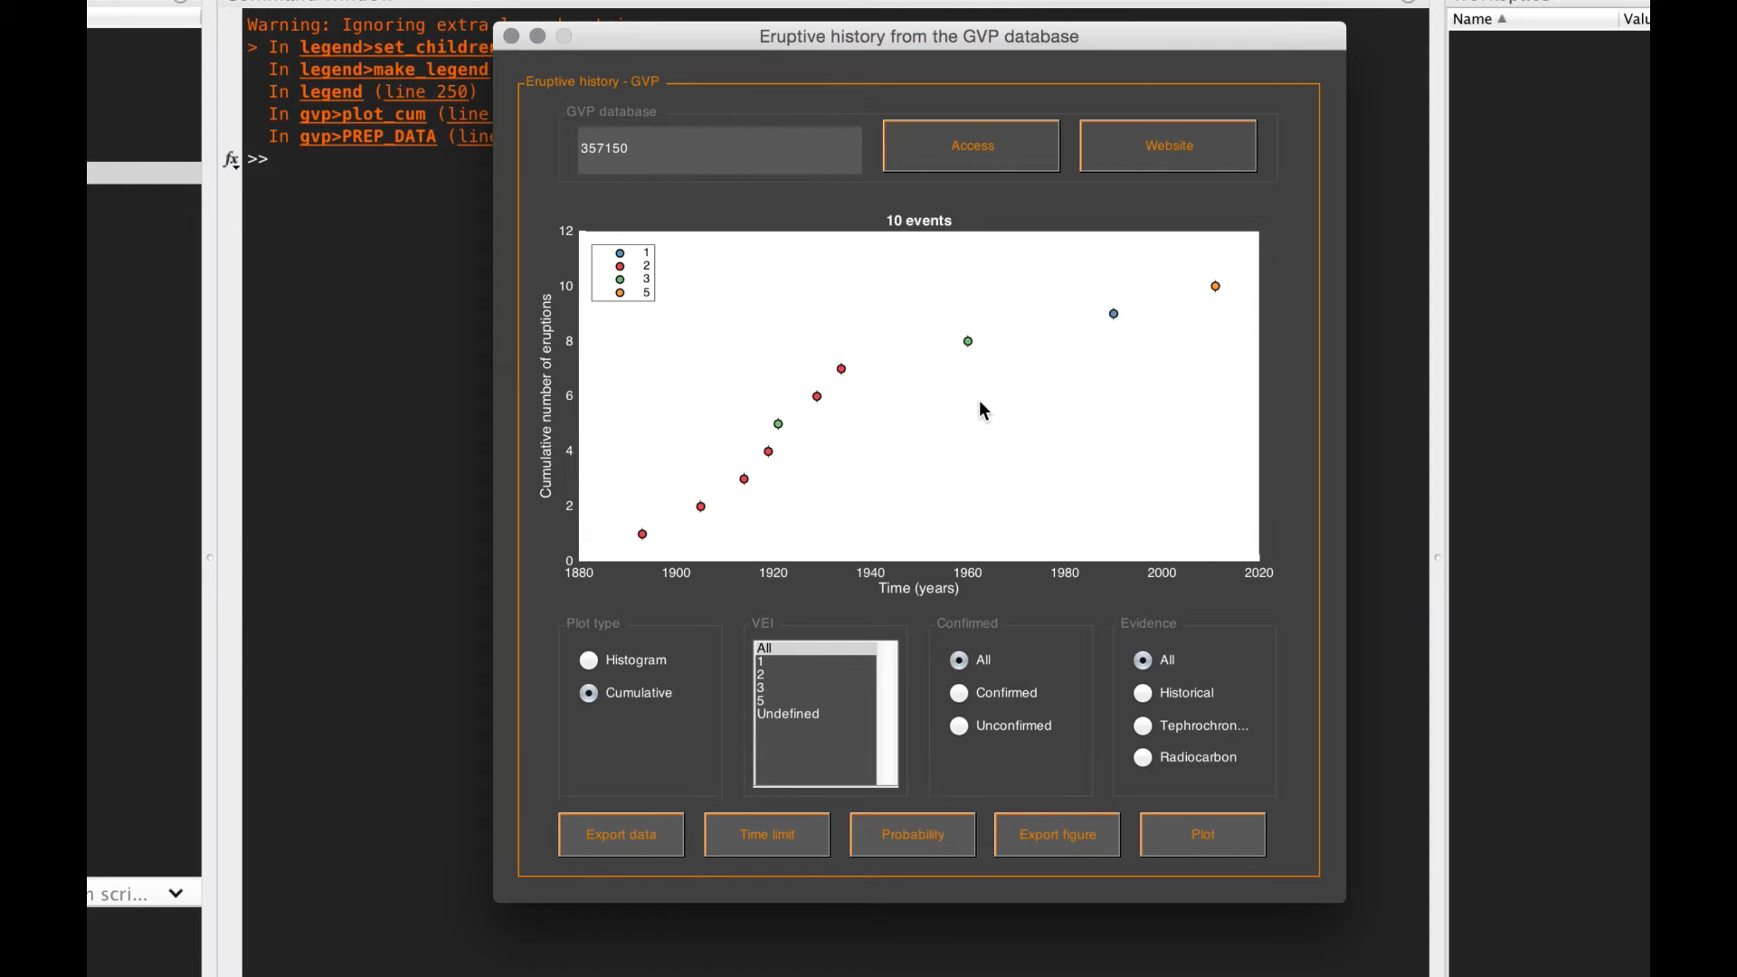
pyautogui.moveTo(614, 586)
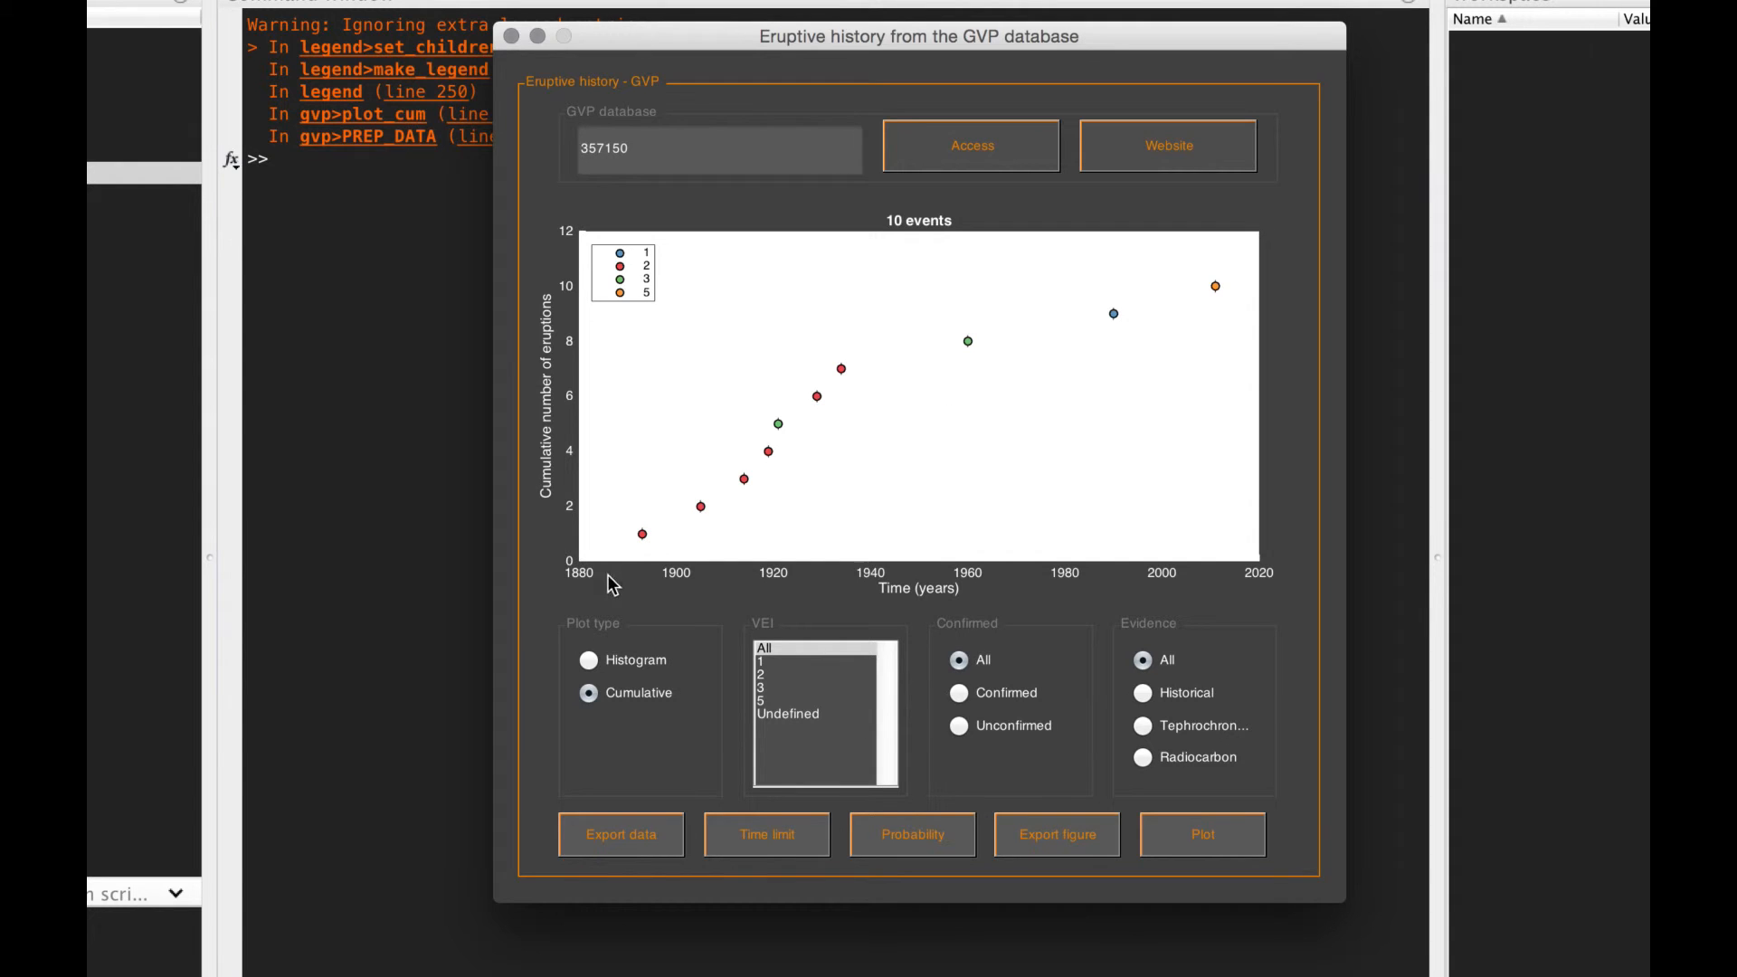
pyautogui.moveTo(734, 465)
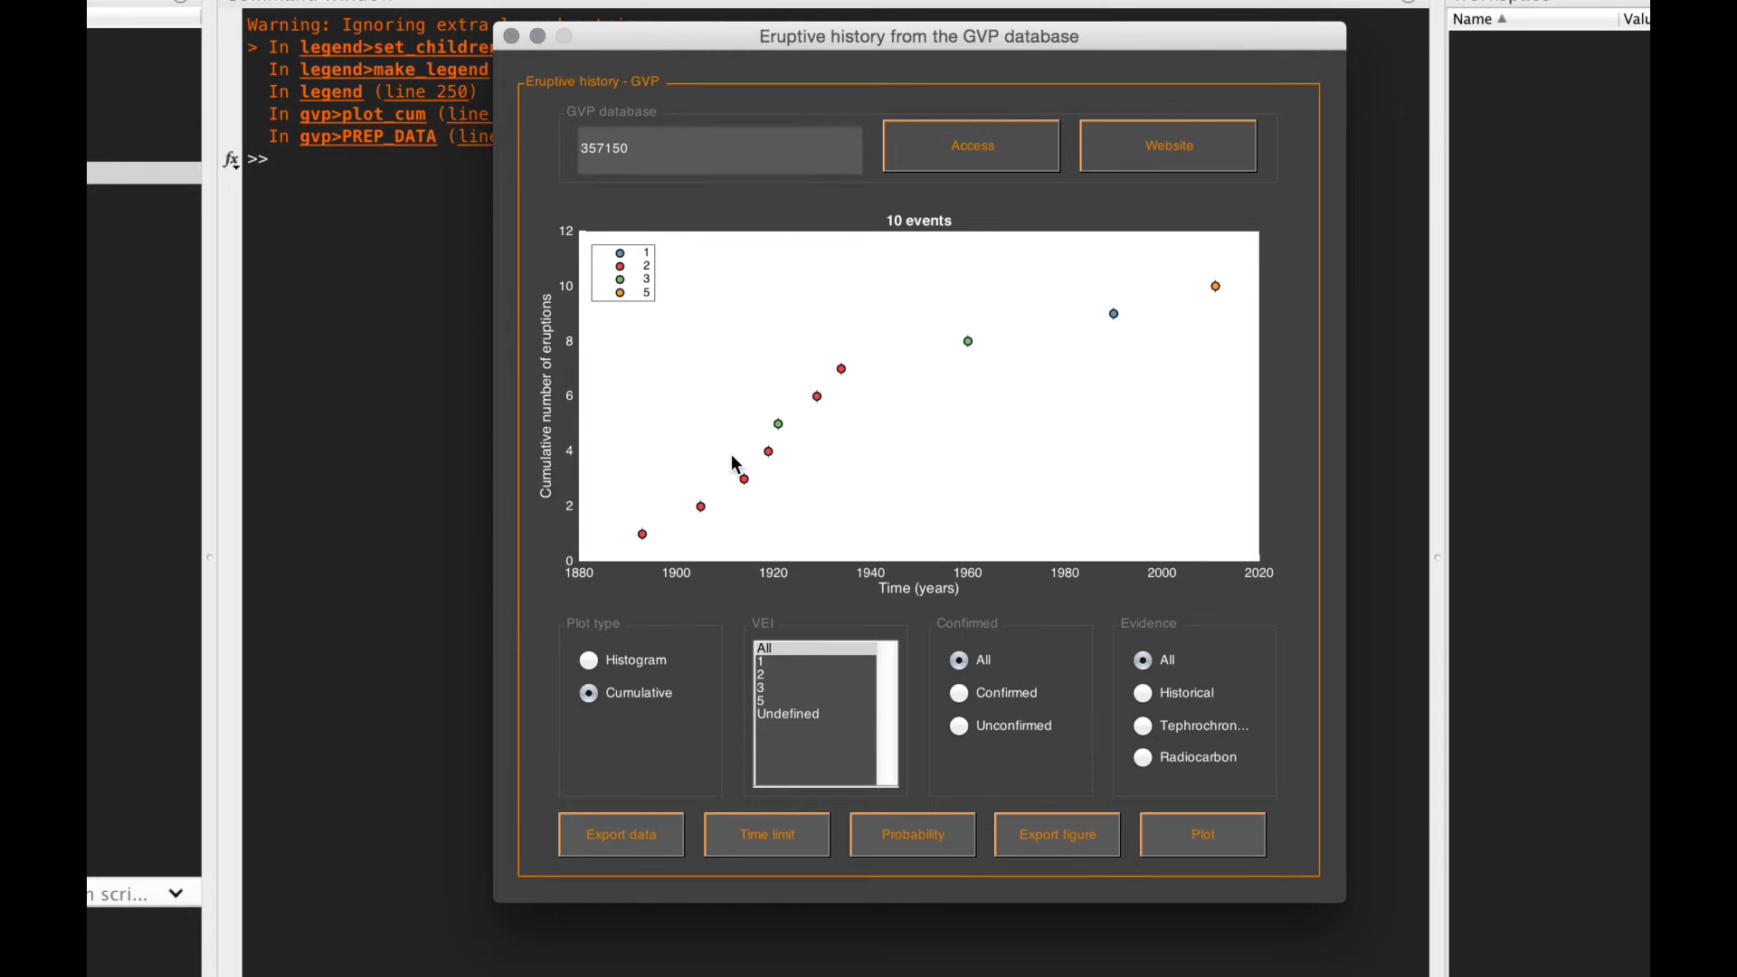
pyautogui.moveTo(684, 538)
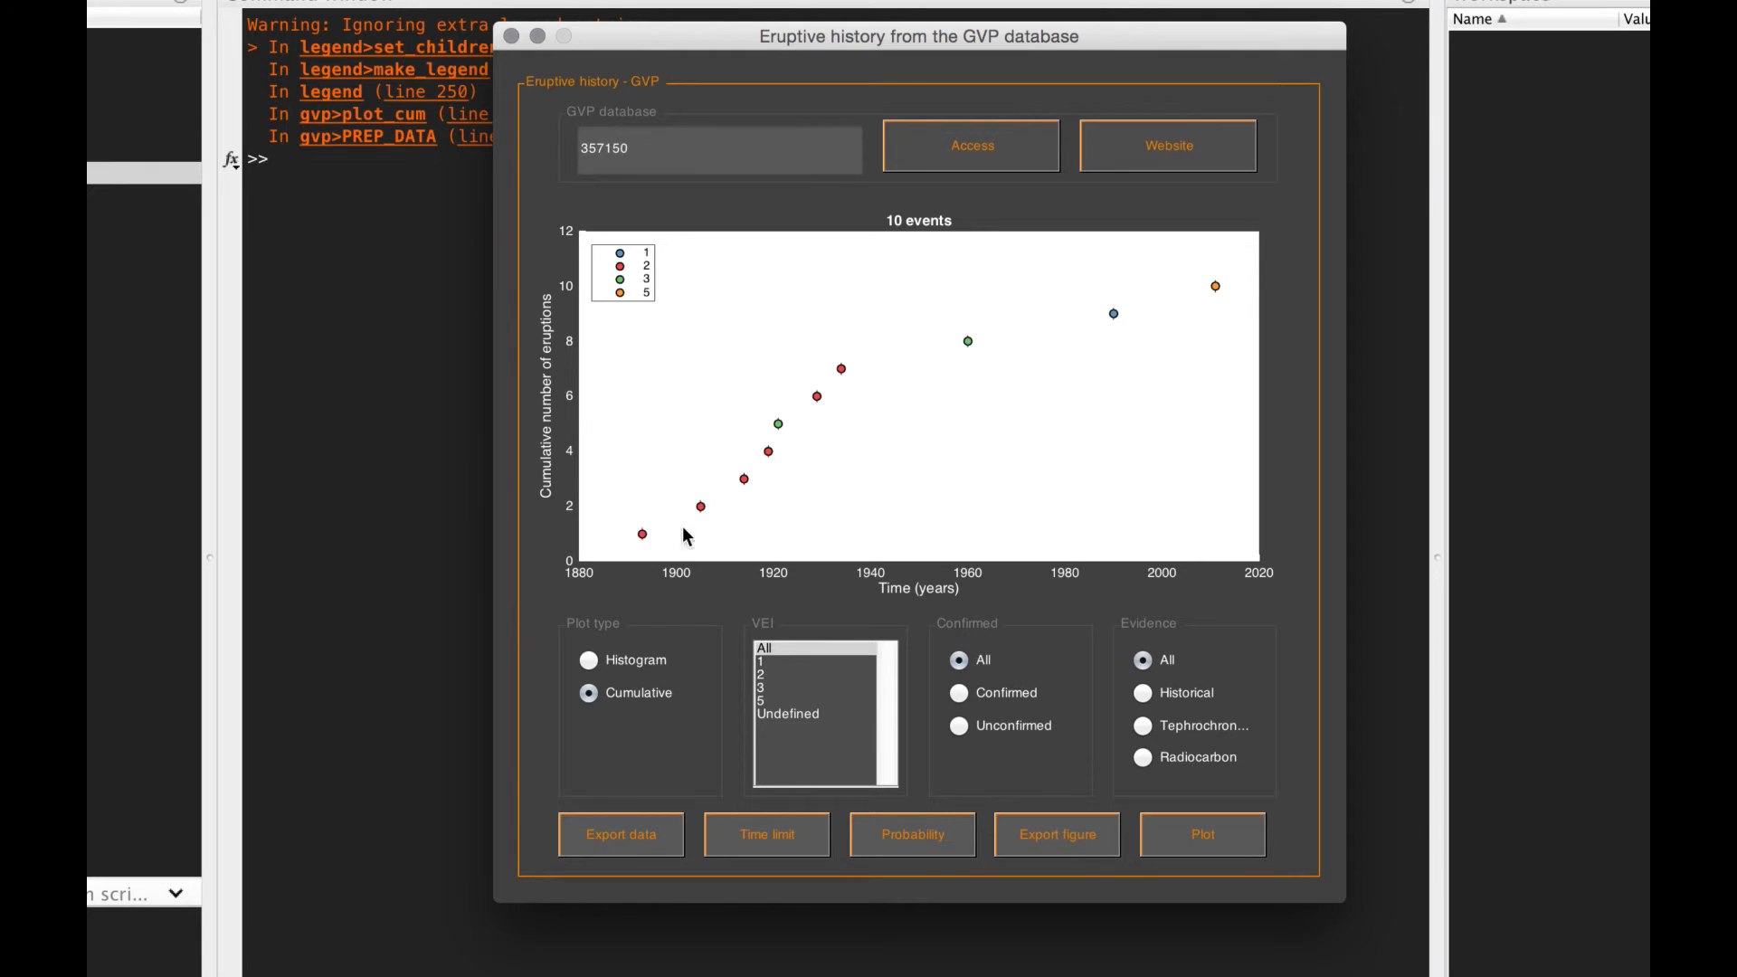
pyautogui.moveTo(684, 494)
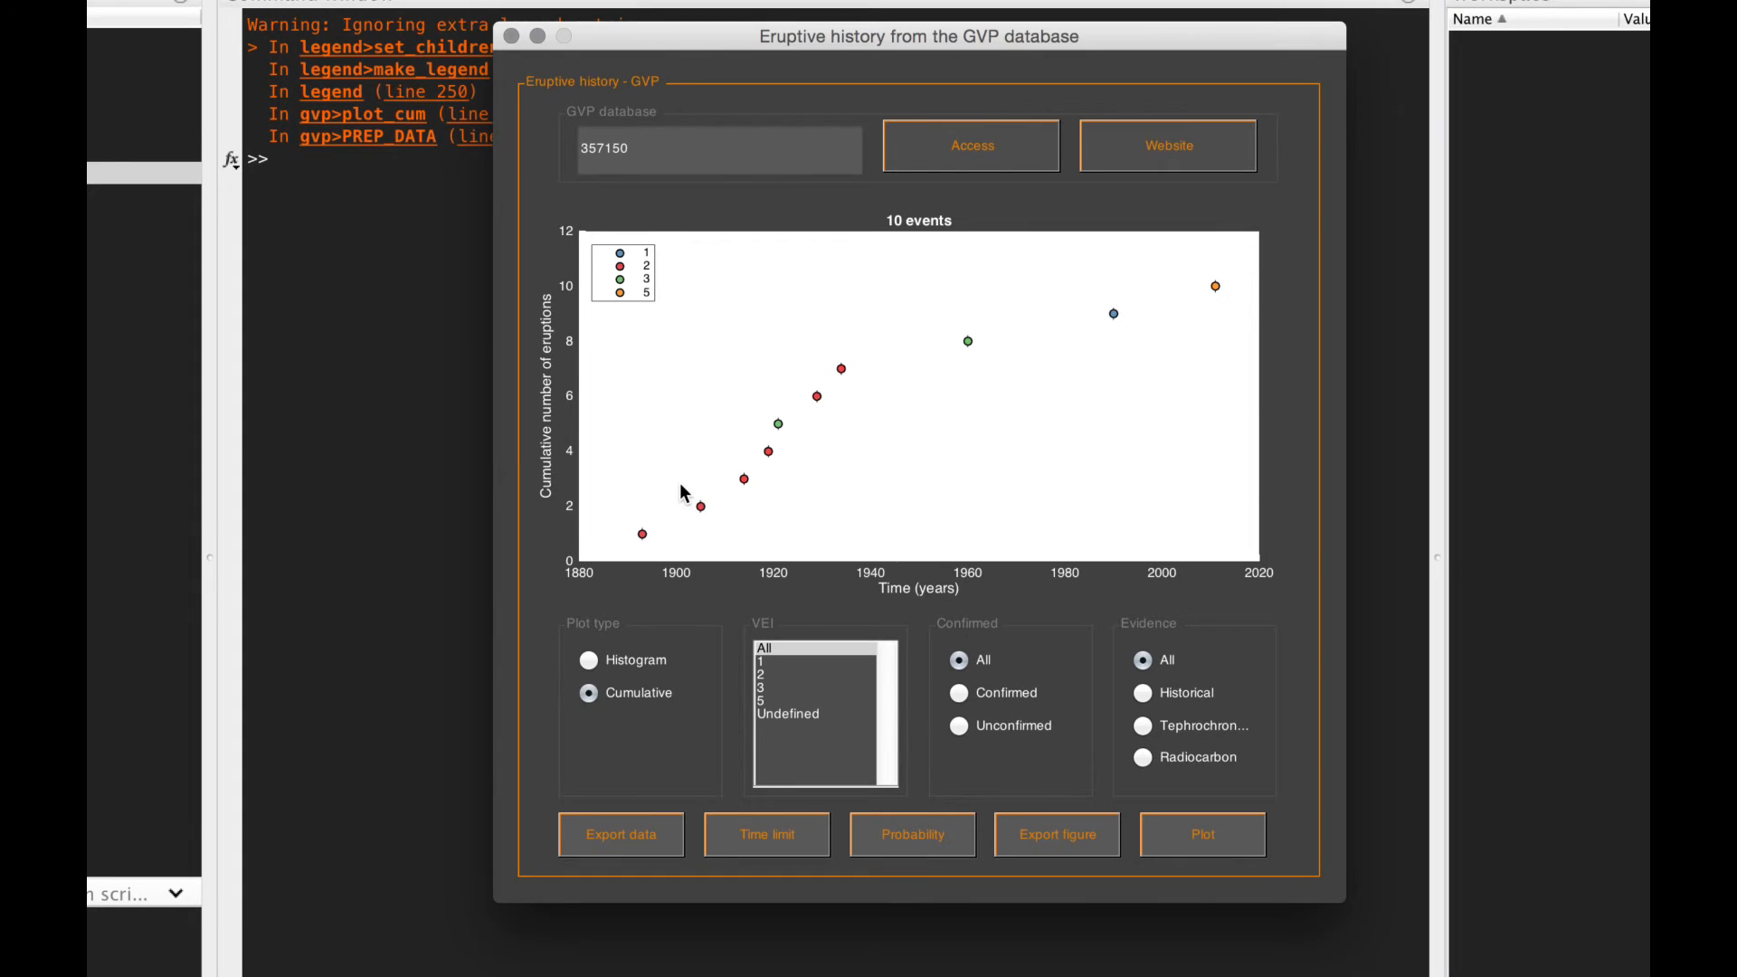
pyautogui.moveTo(645, 559)
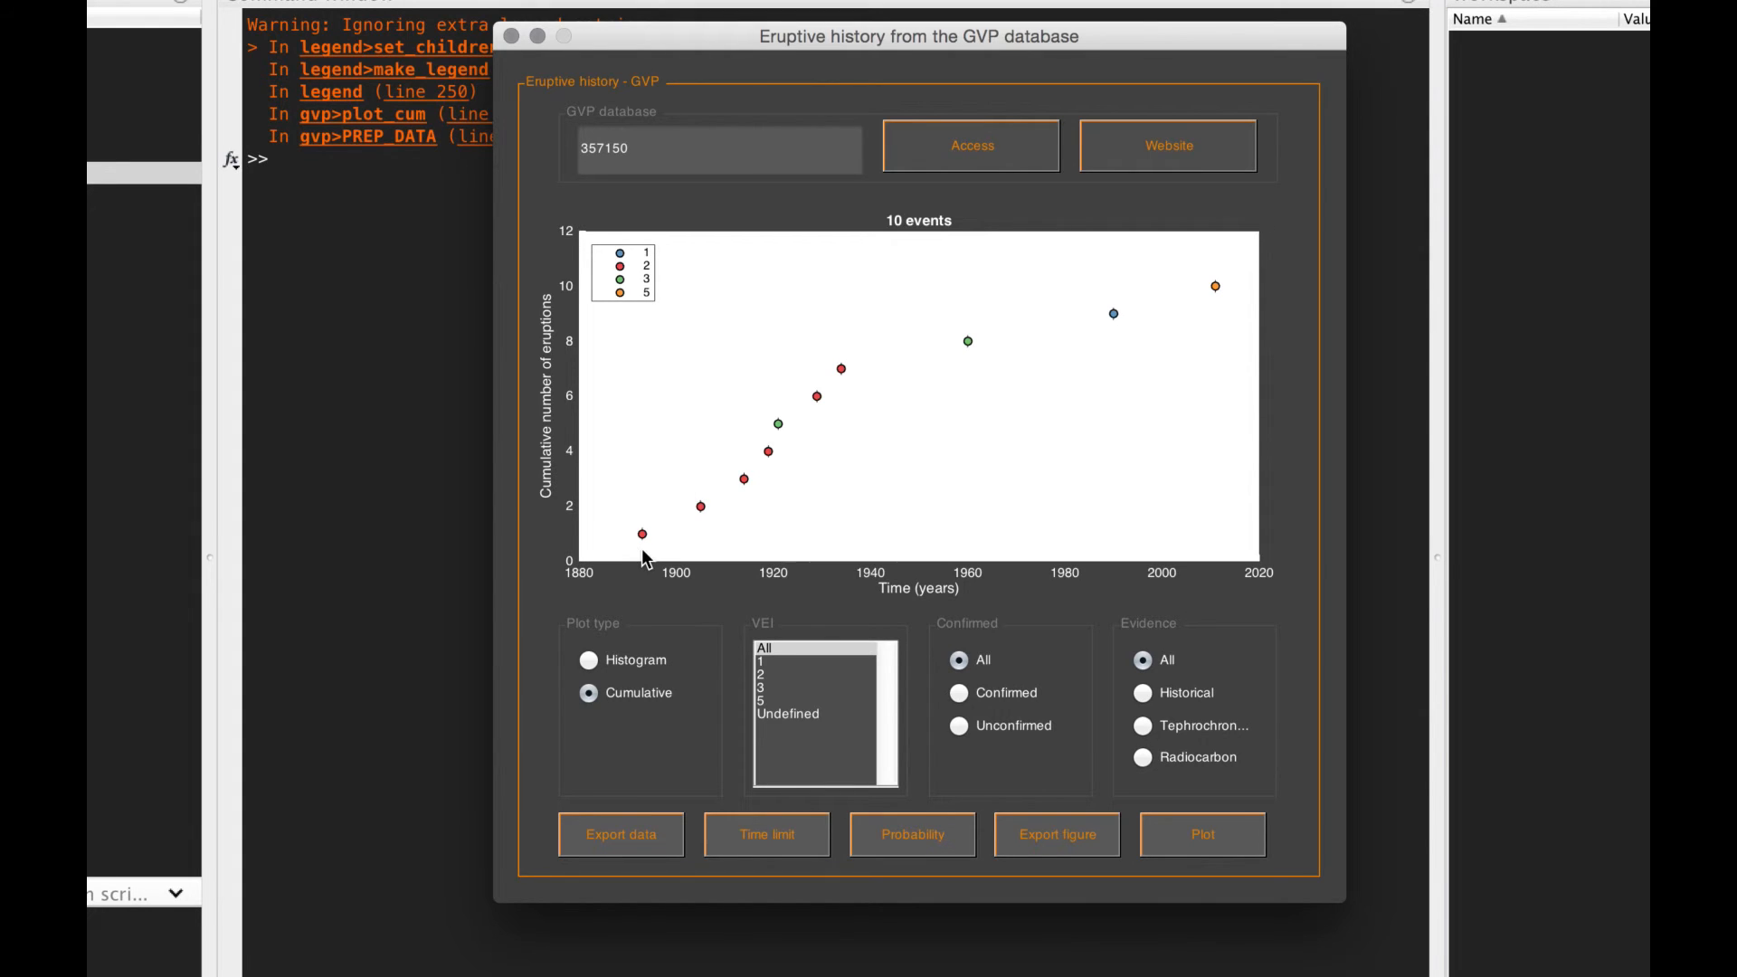
pyautogui.moveTo(778, 438)
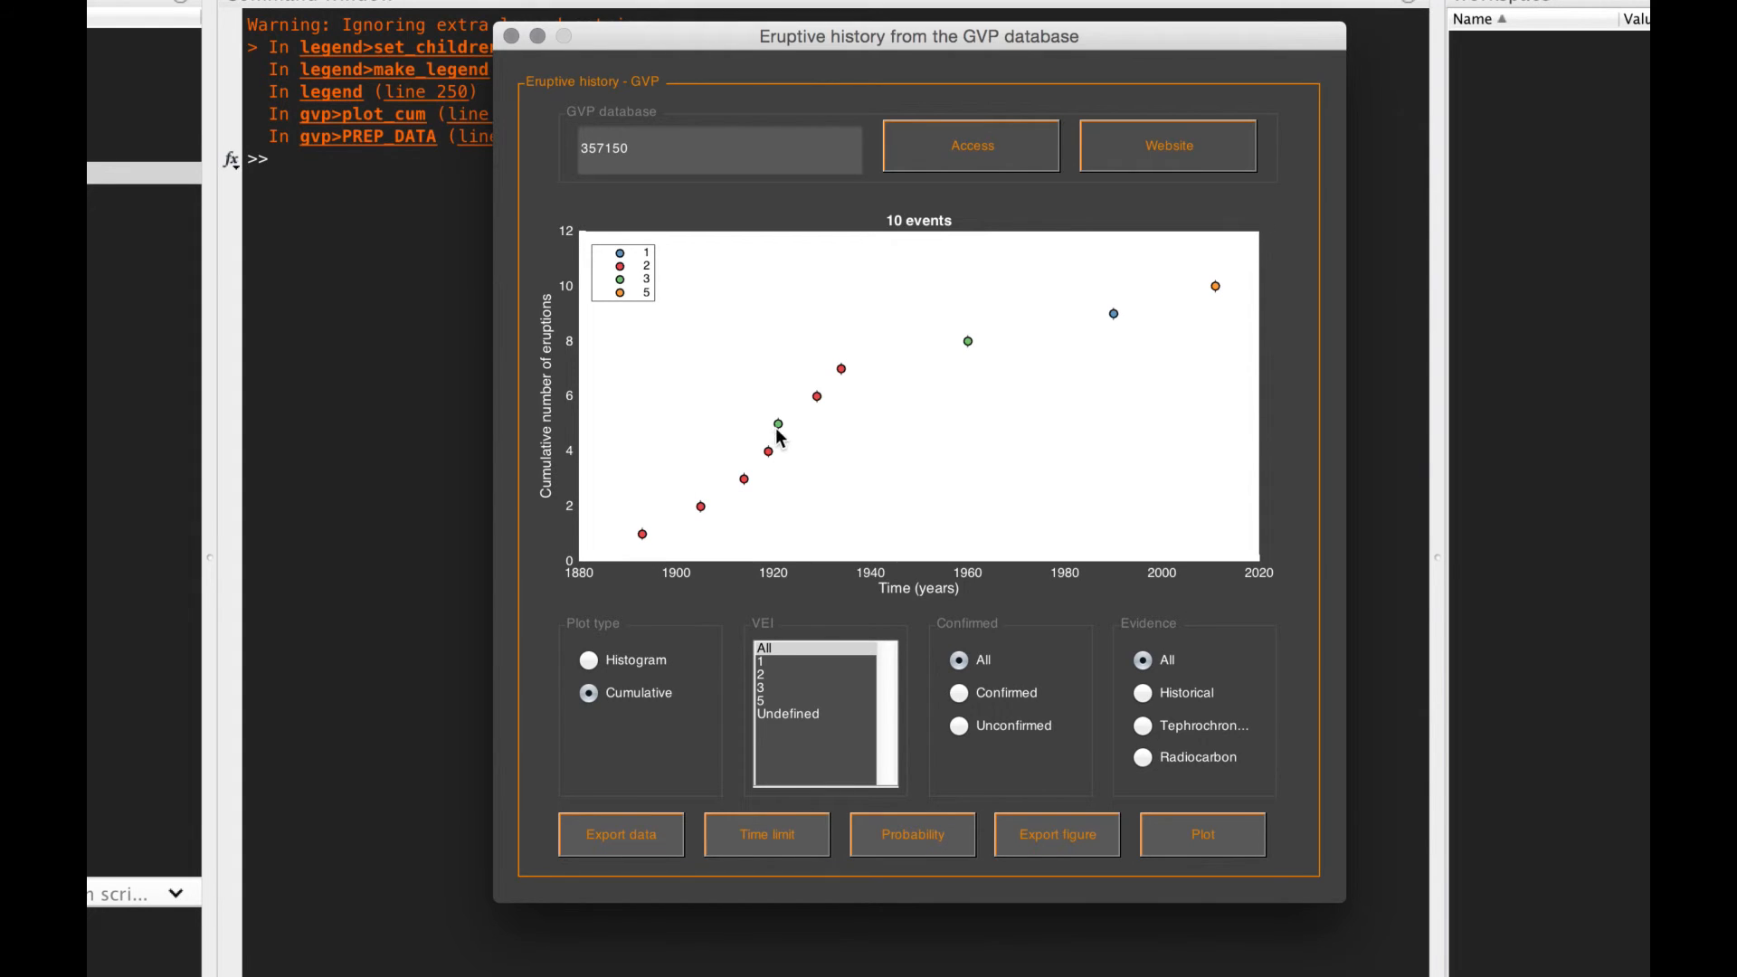
pyautogui.moveTo(1336, 289)
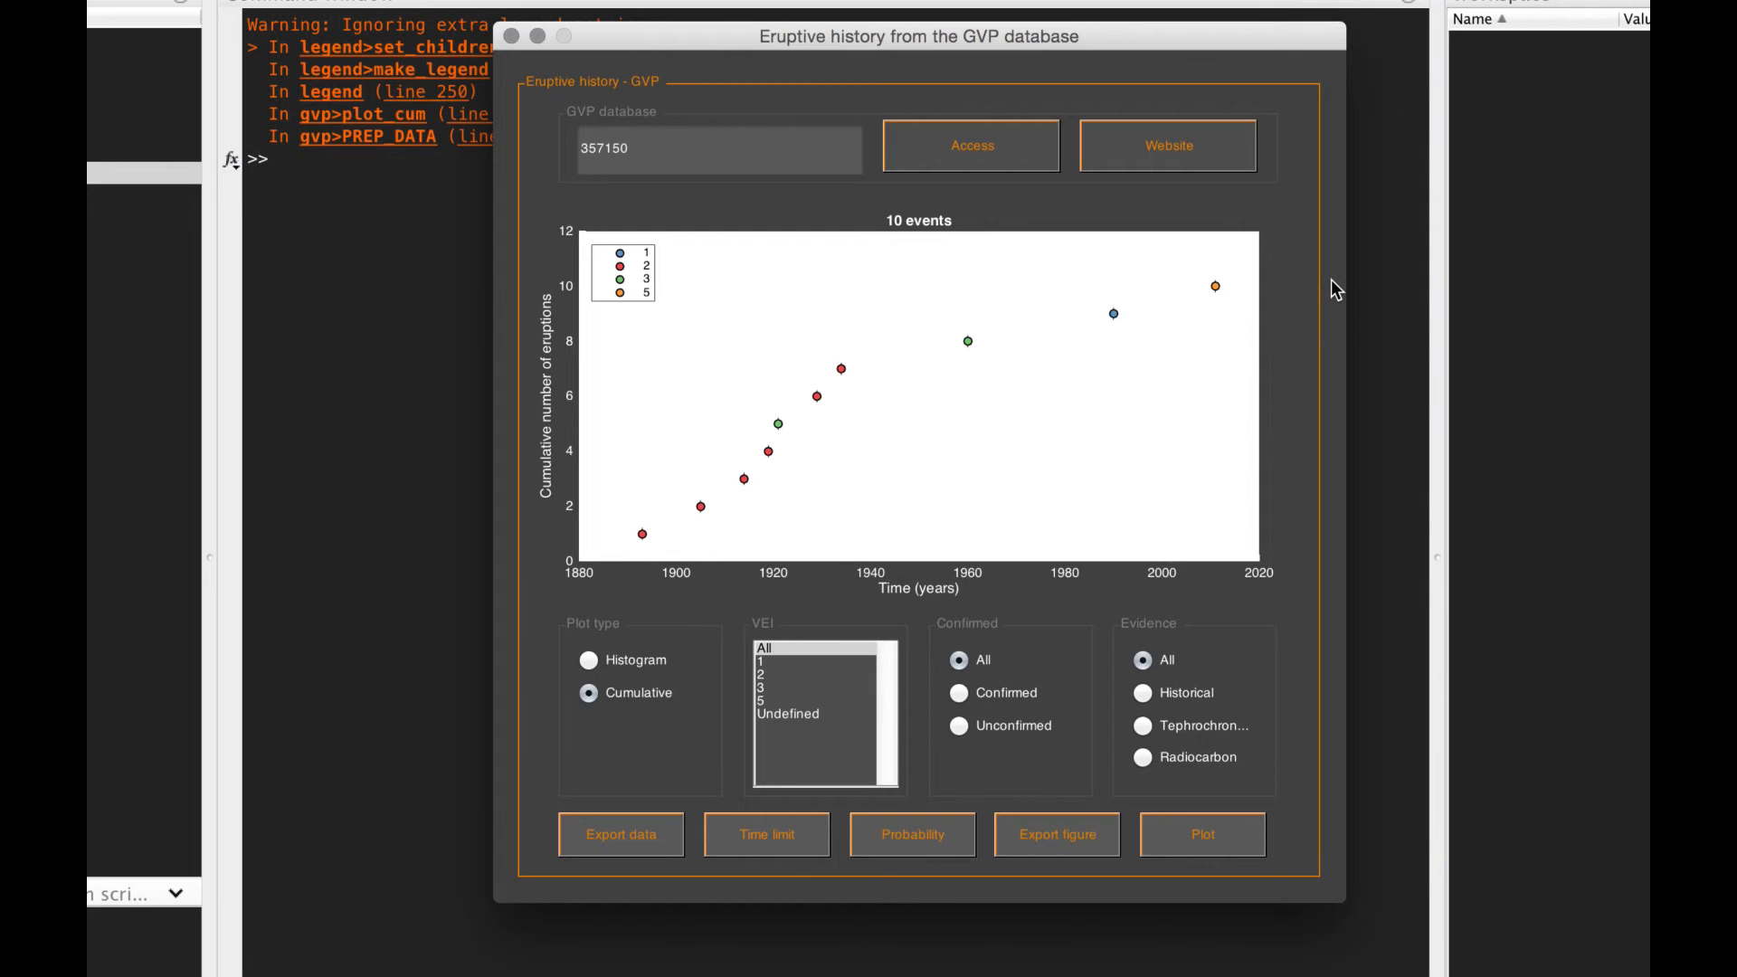
pyautogui.moveTo(1050, 401)
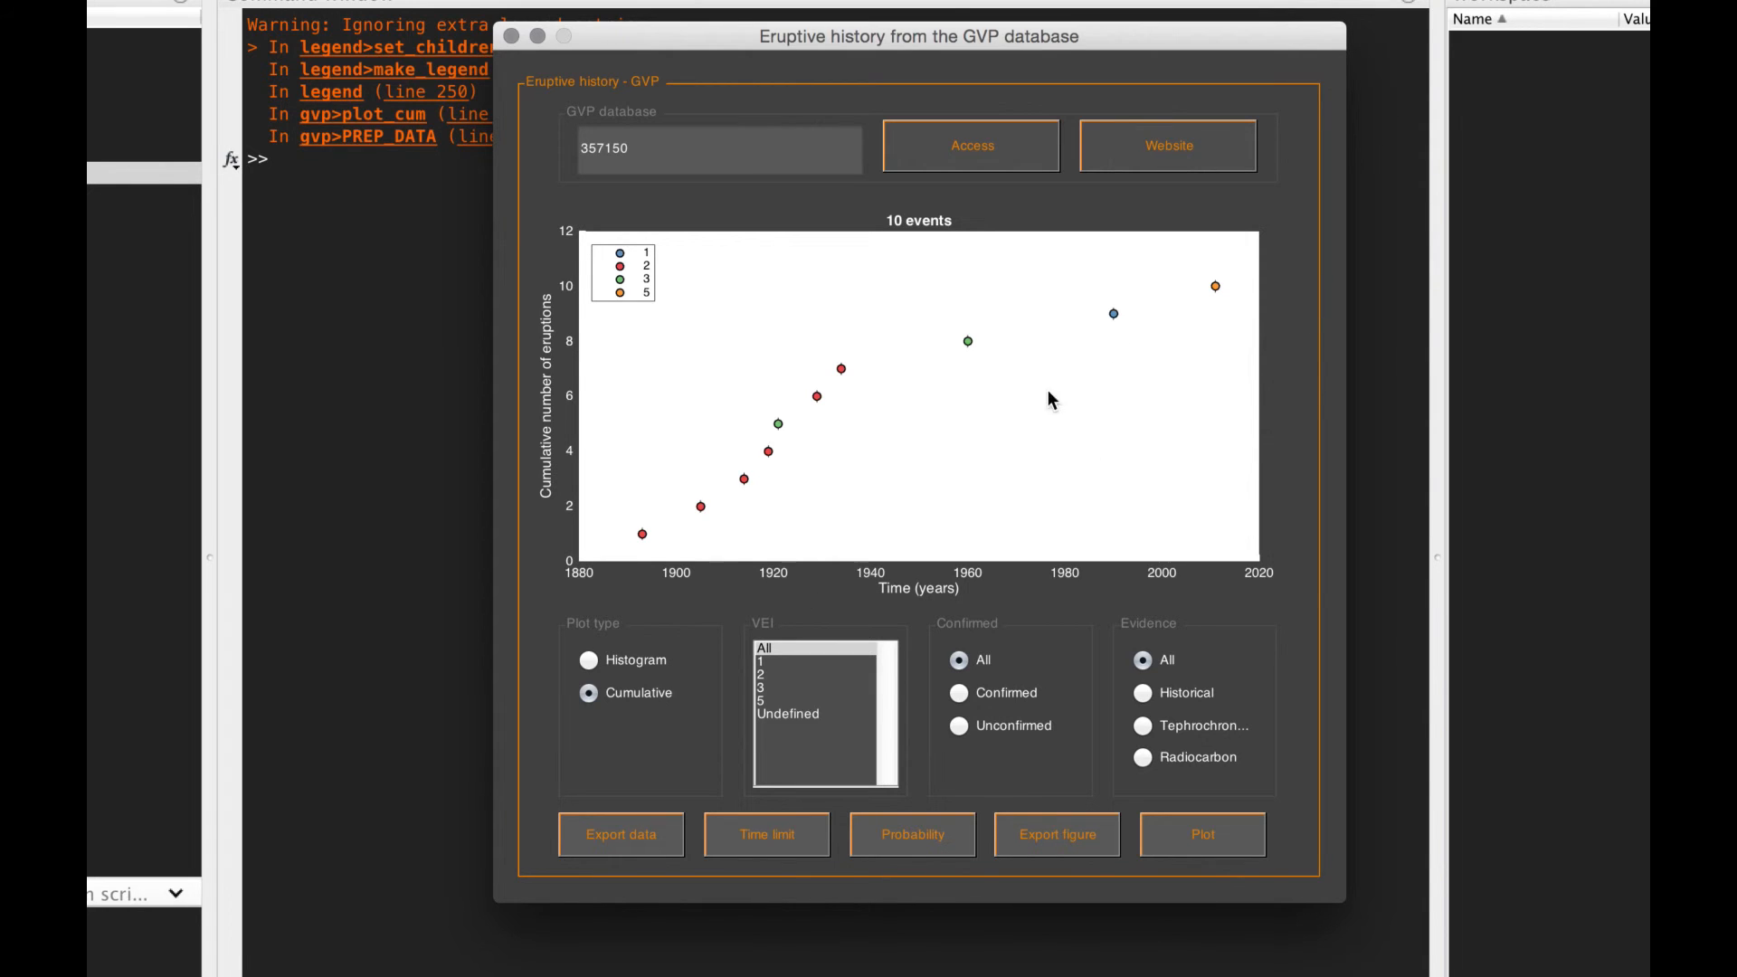
pyautogui.moveTo(1135, 394)
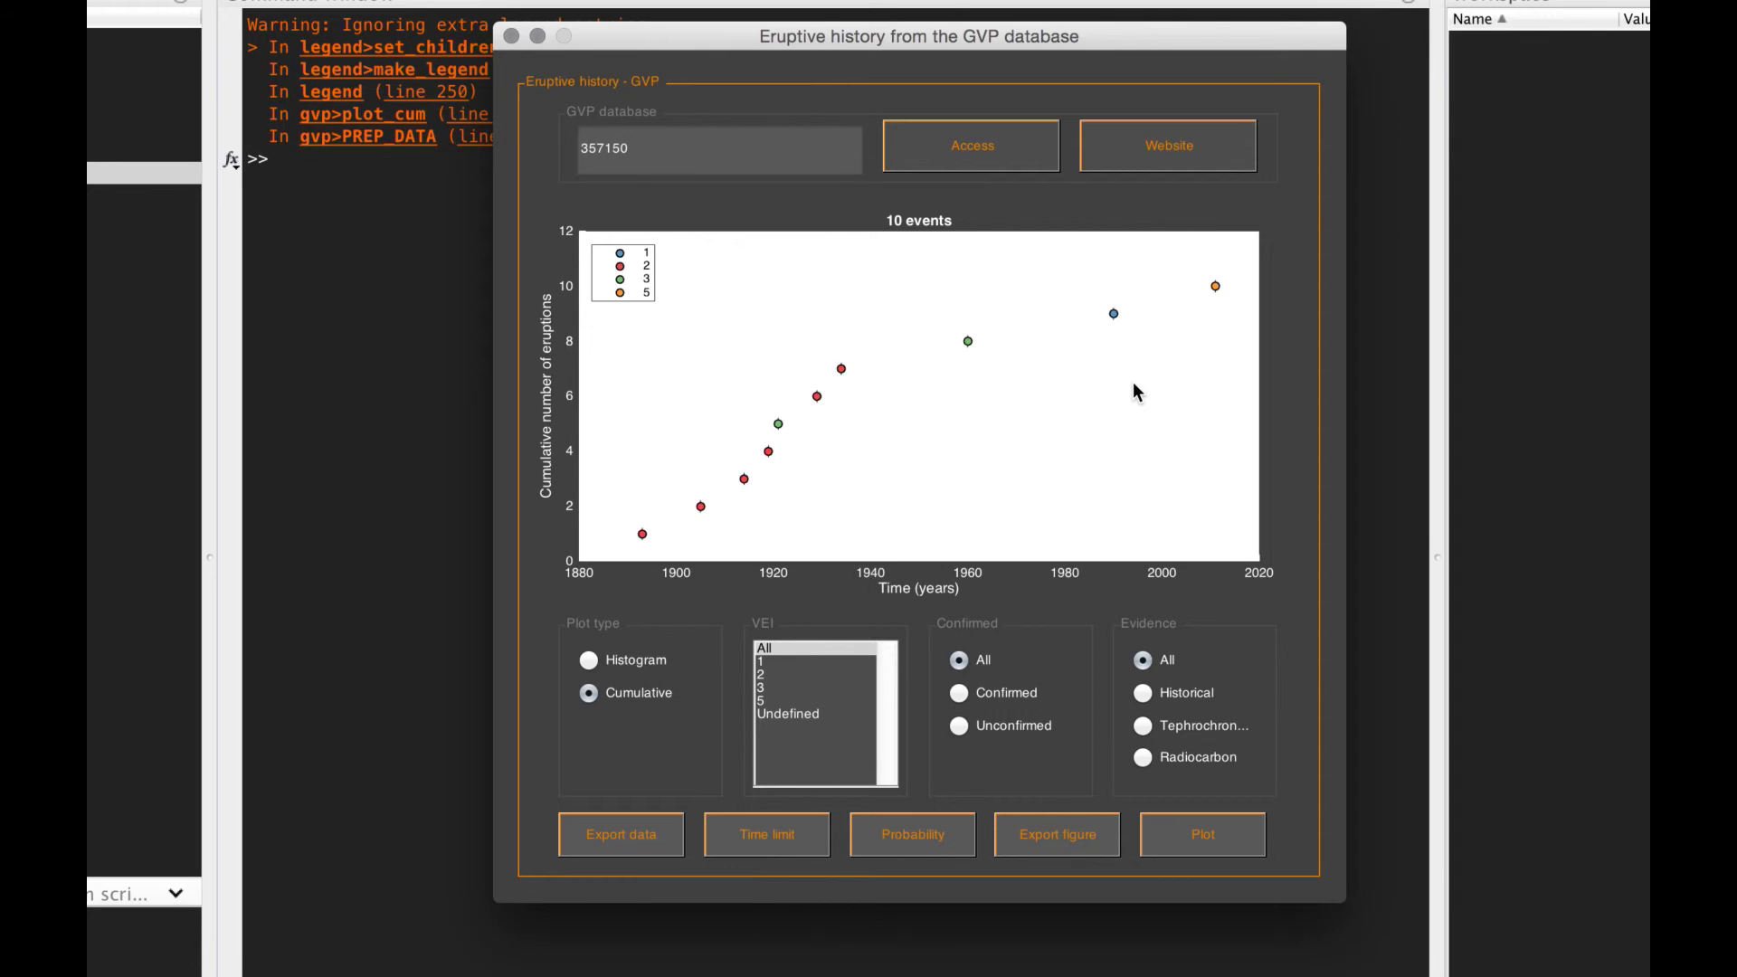
pyautogui.moveTo(943, 790)
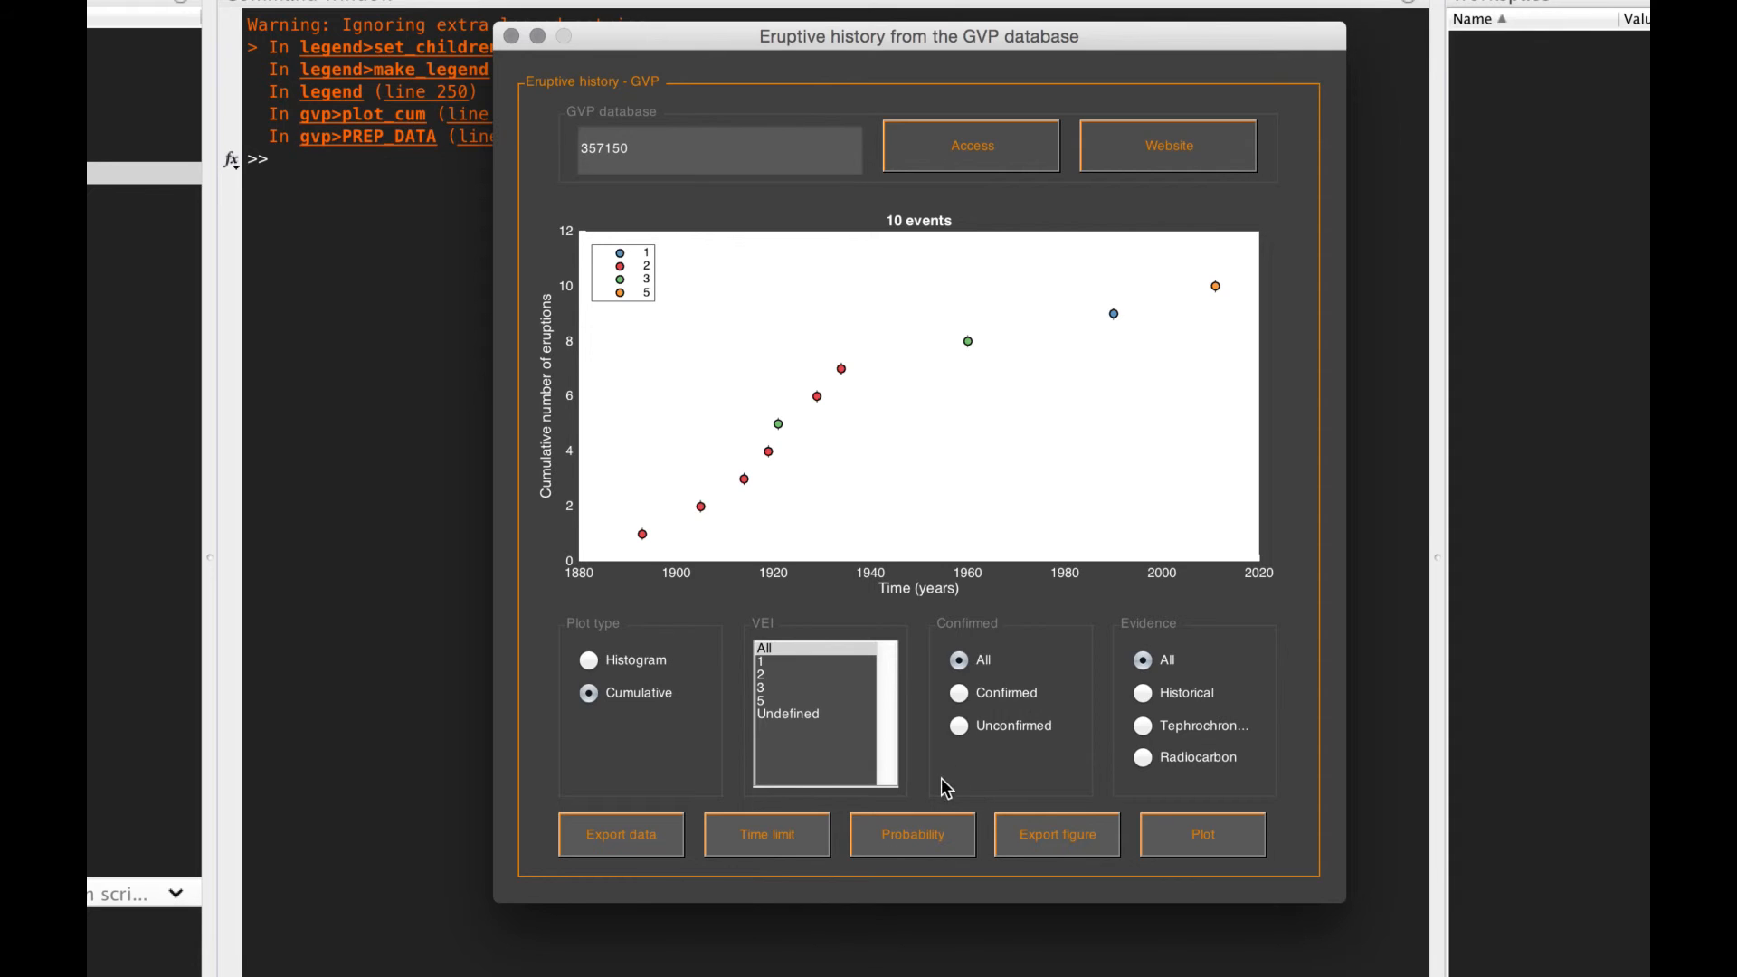
pyautogui.moveTo(928, 843)
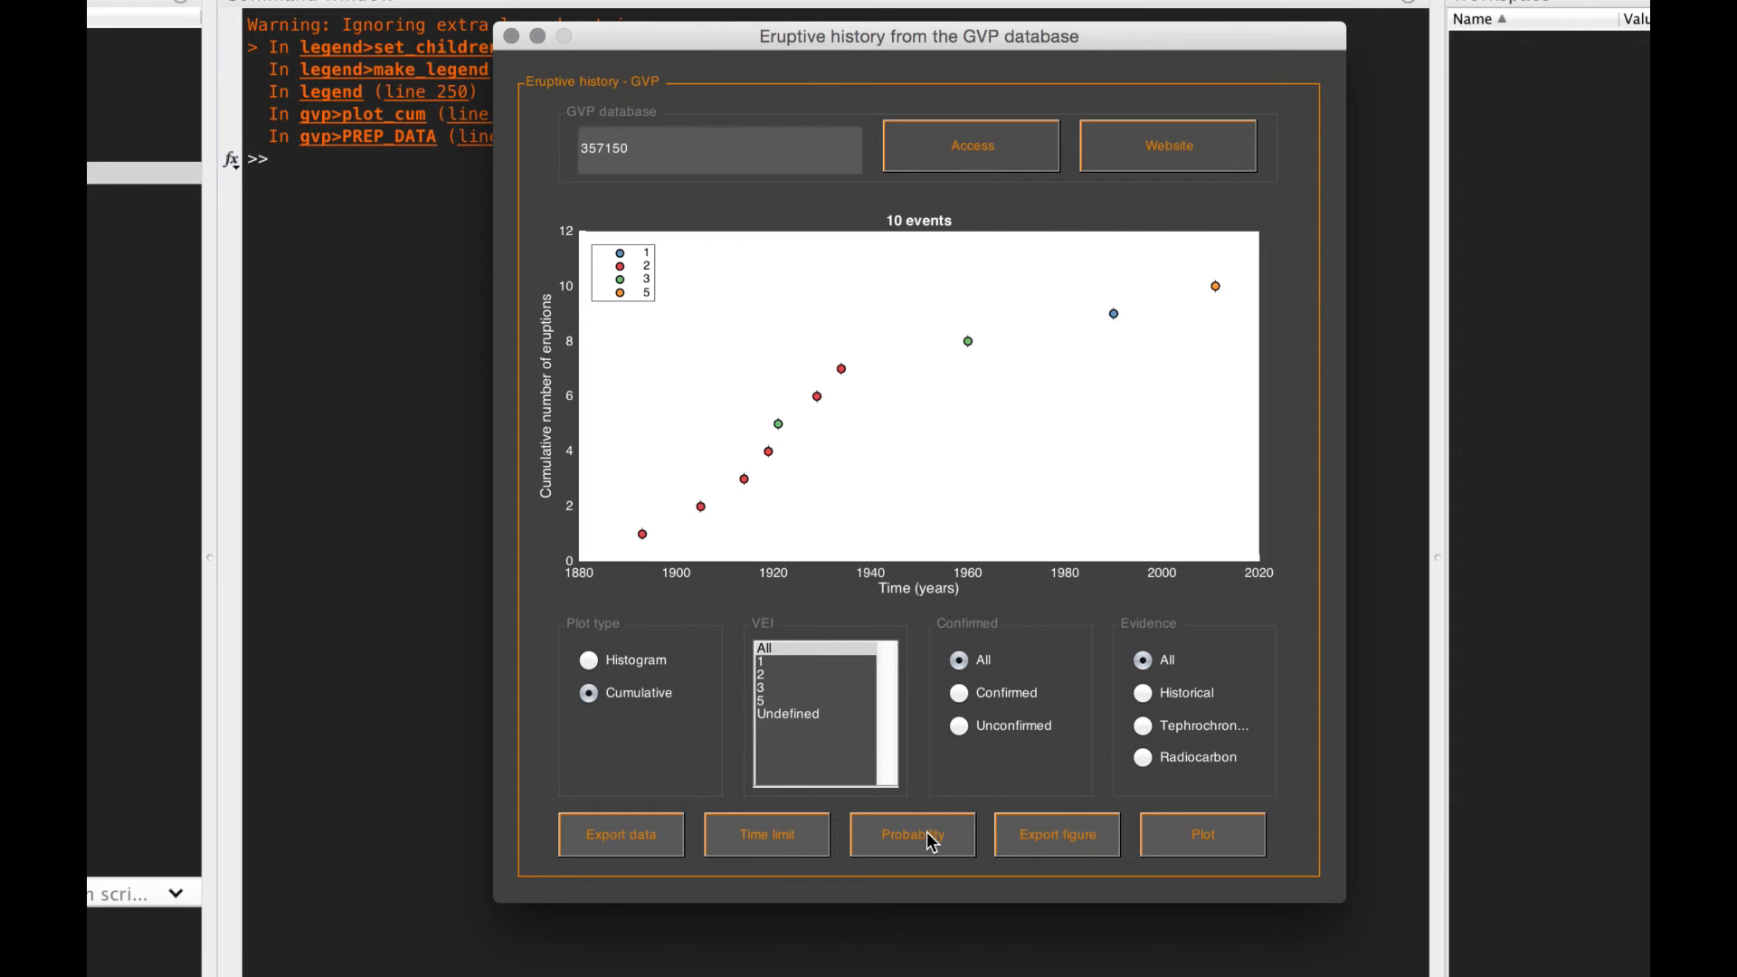
# Step: Show the probability curve F(t) = P(T>=t) against log time for the 10 events
pyautogui.click(912, 834)
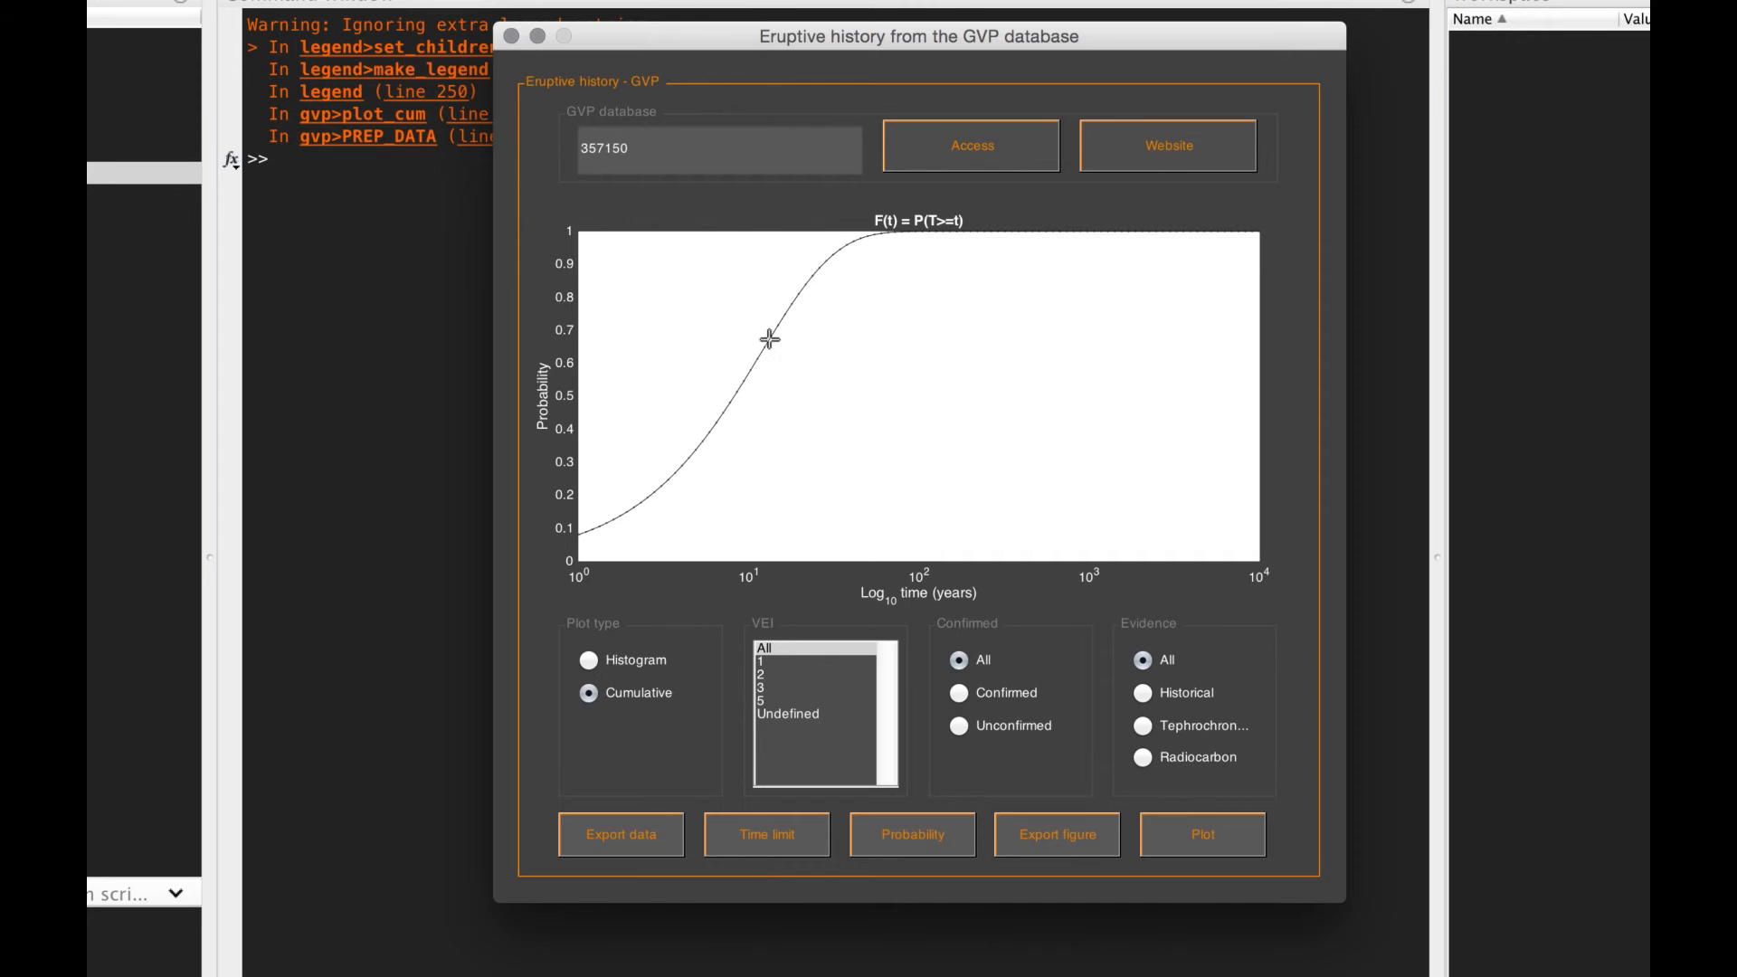
pyautogui.moveTo(655, 615)
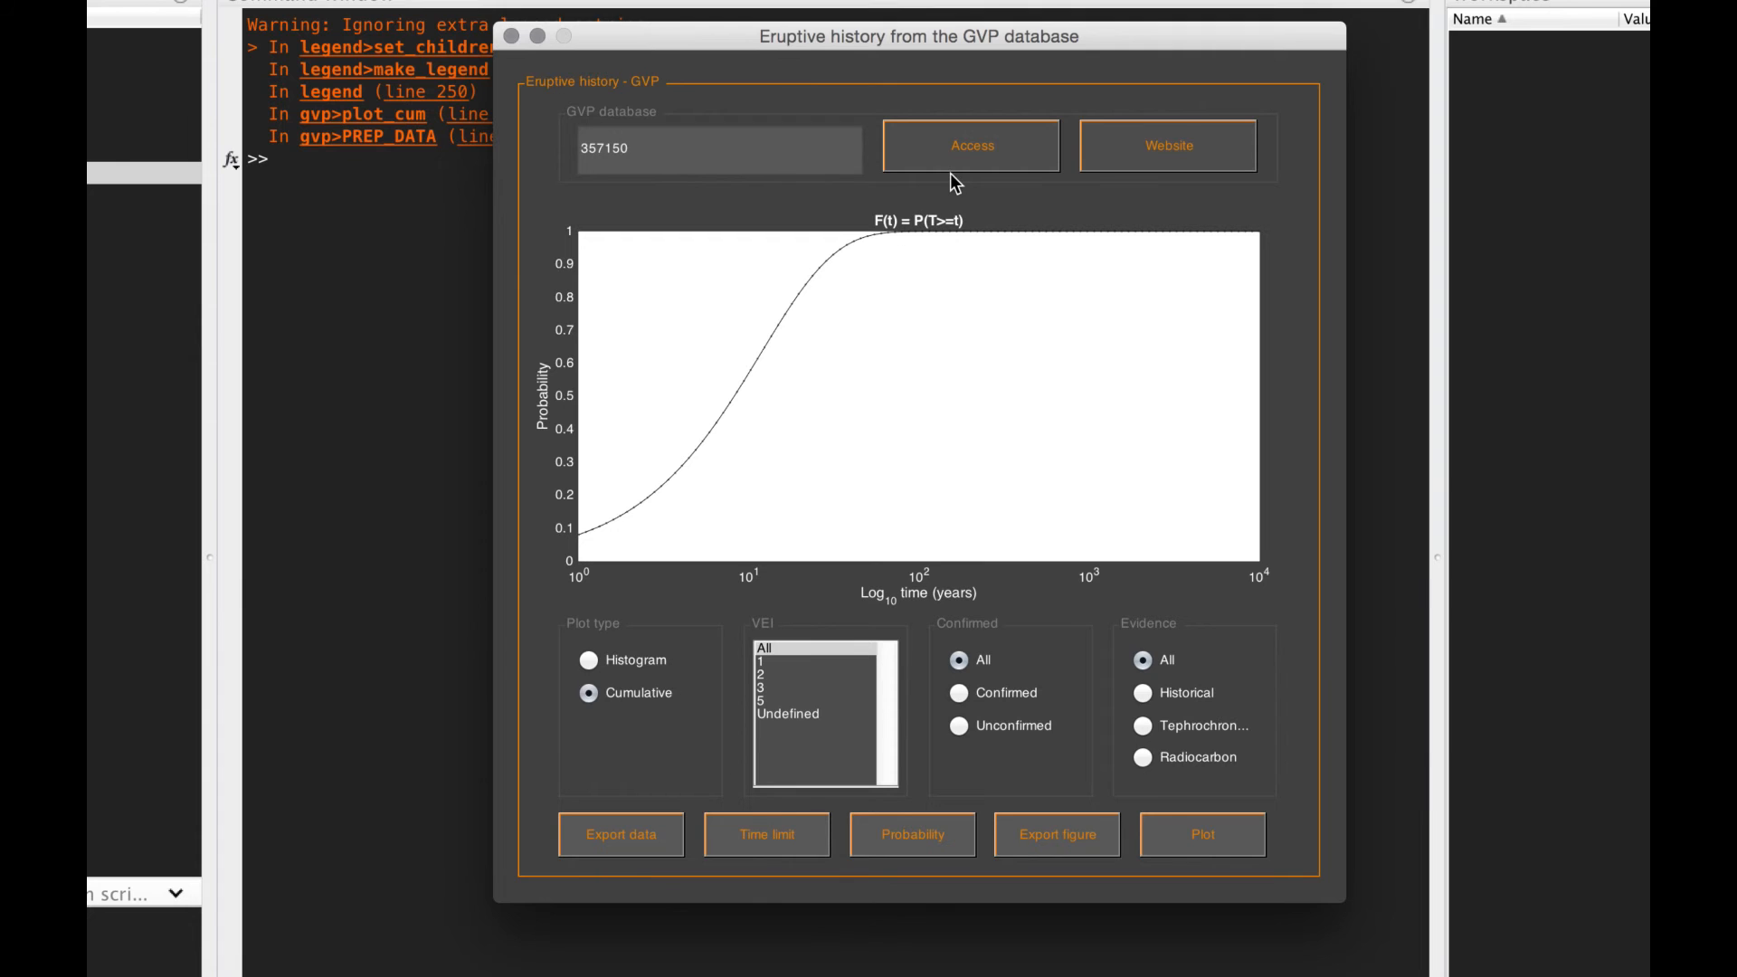
pyautogui.moveTo(937, 229)
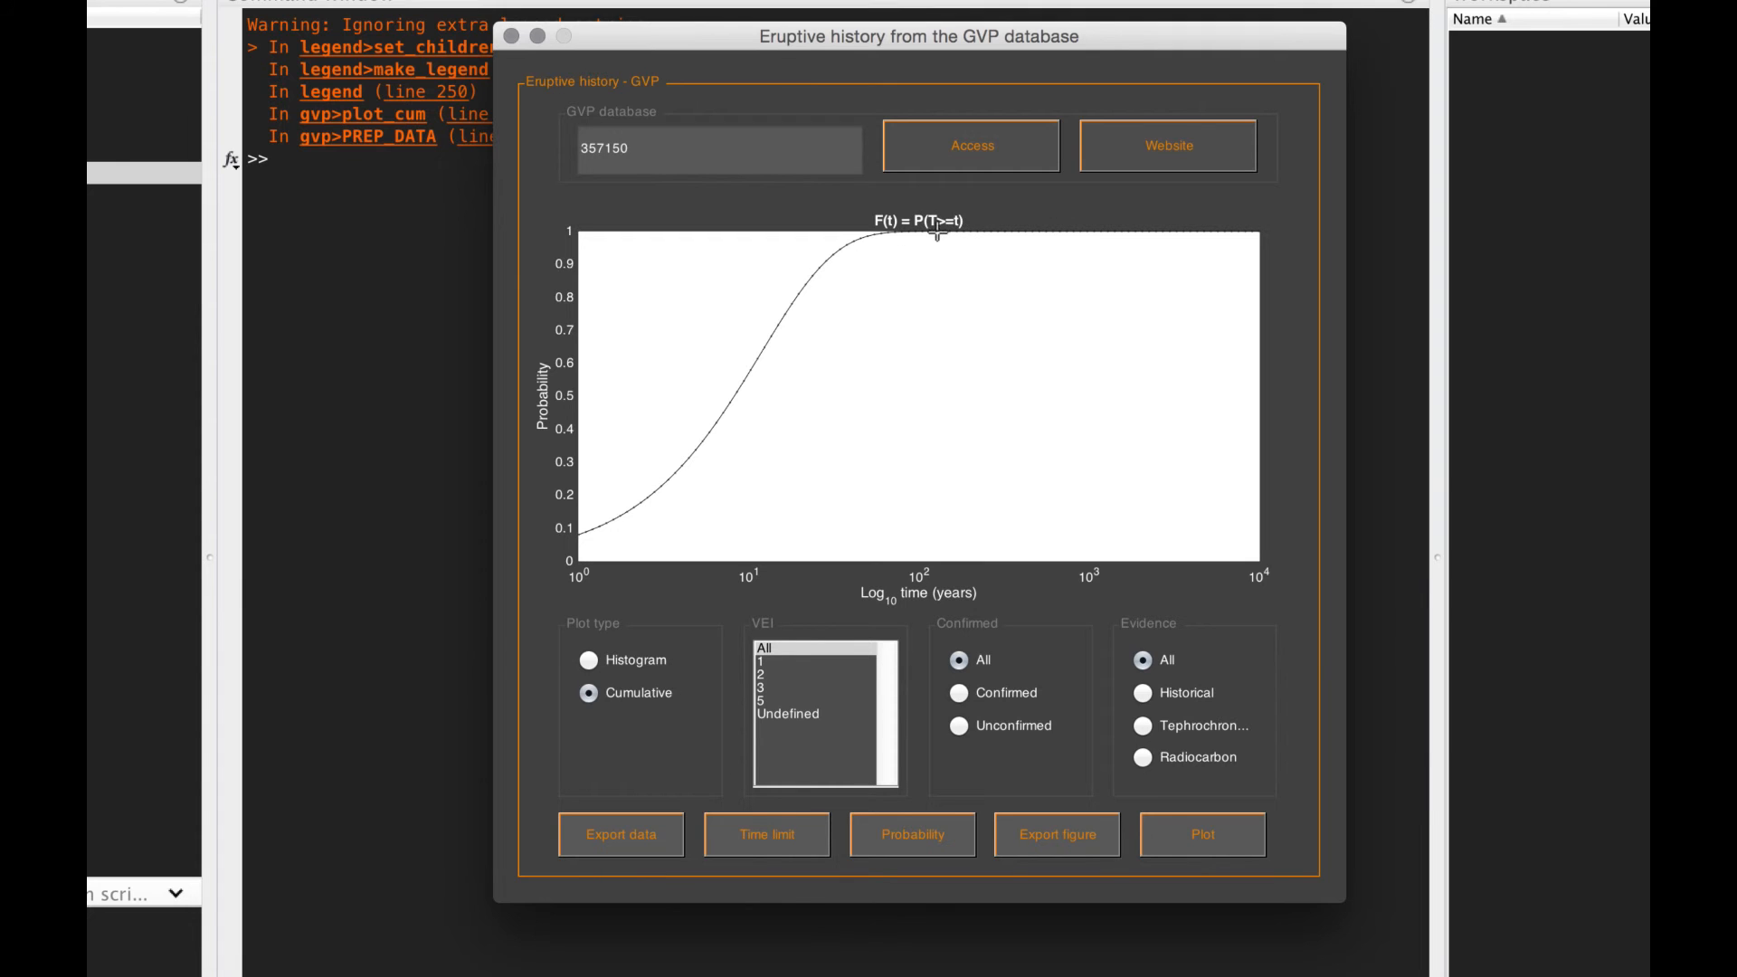
pyautogui.moveTo(962, 232)
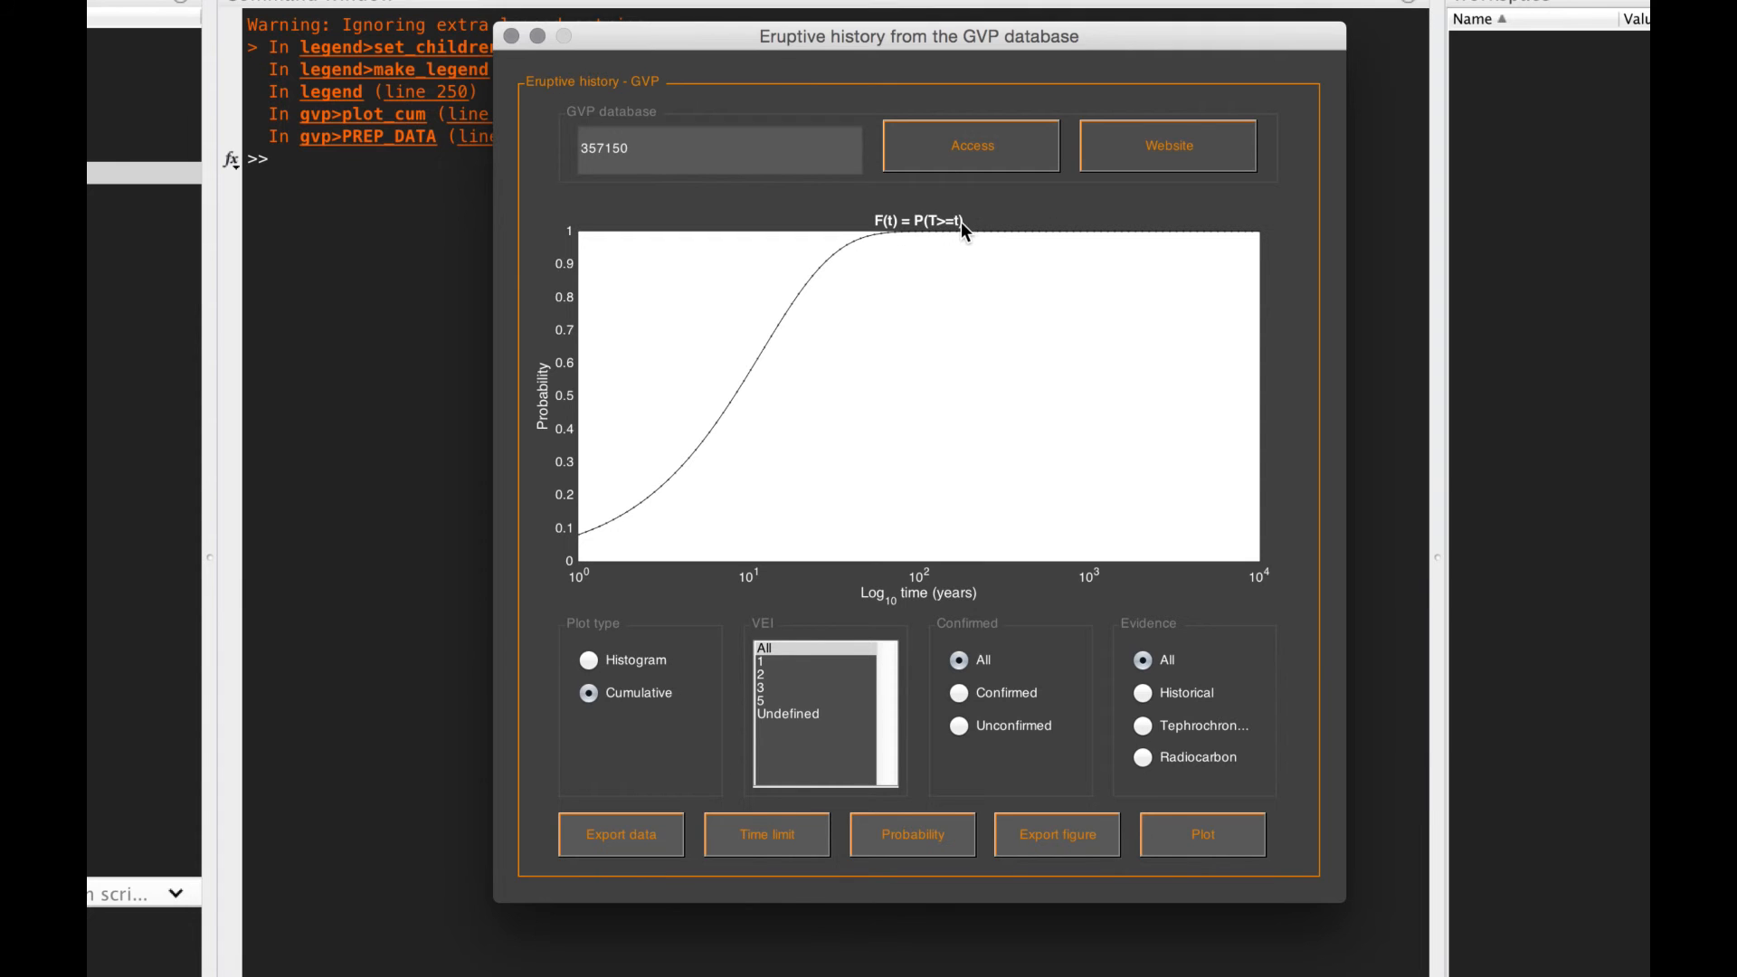
pyautogui.moveTo(785, 579)
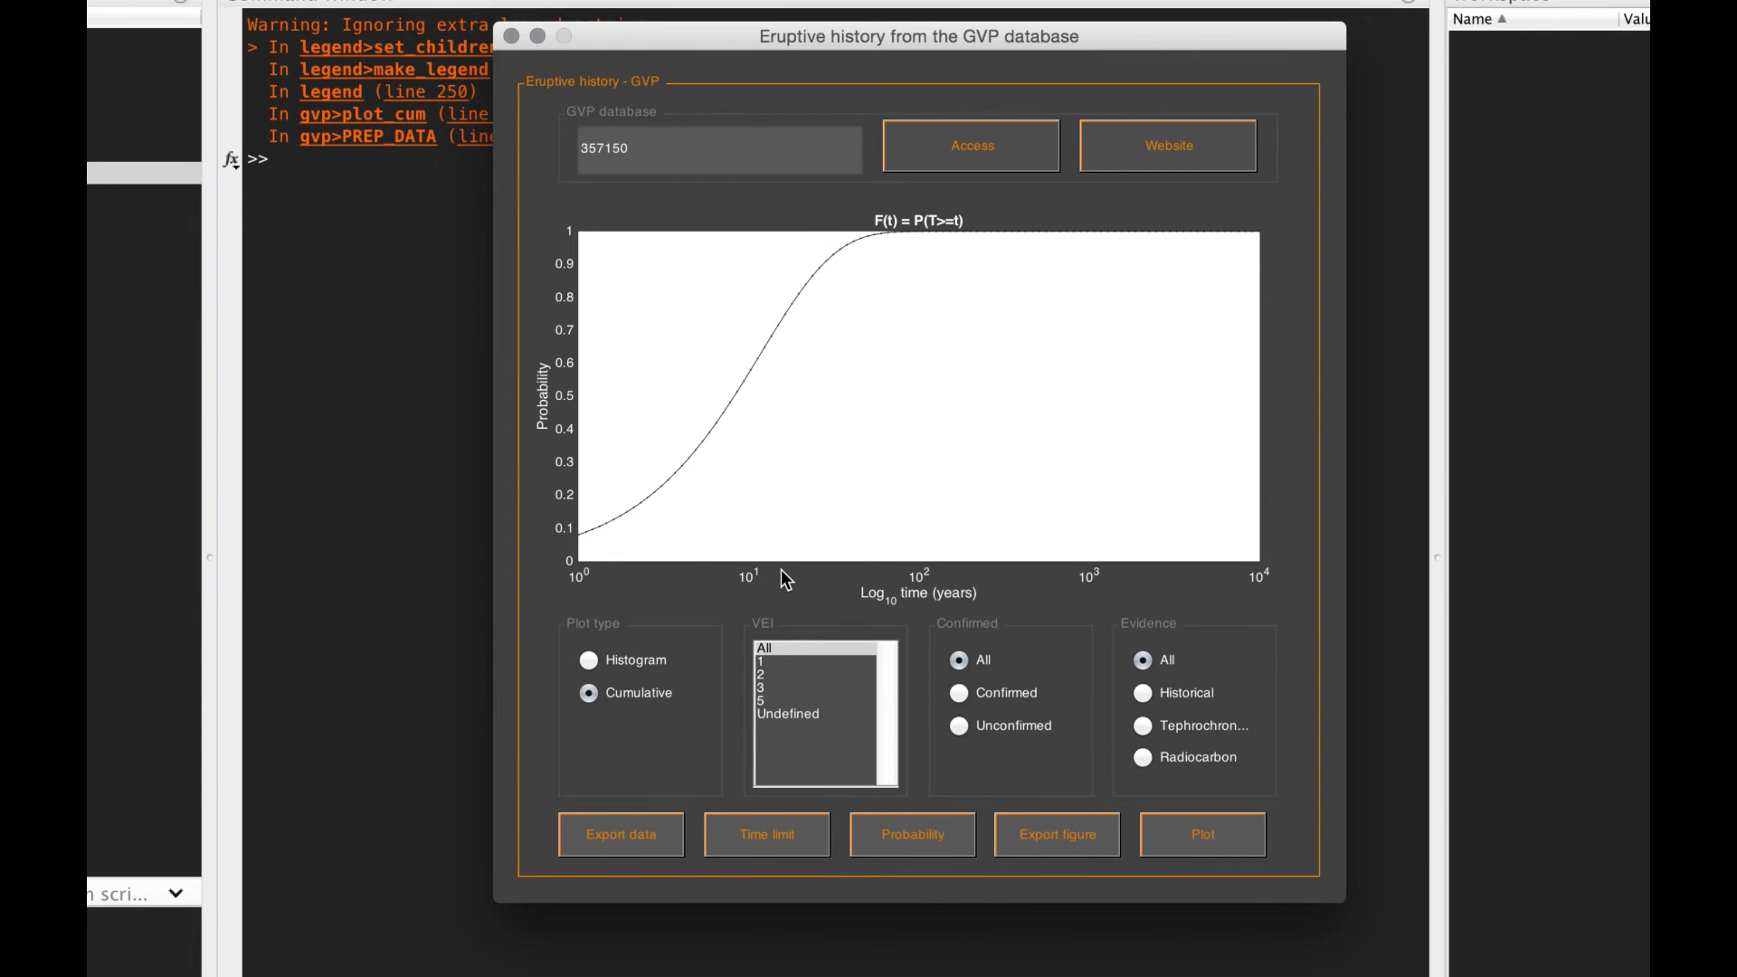
pyautogui.moveTo(752, 772)
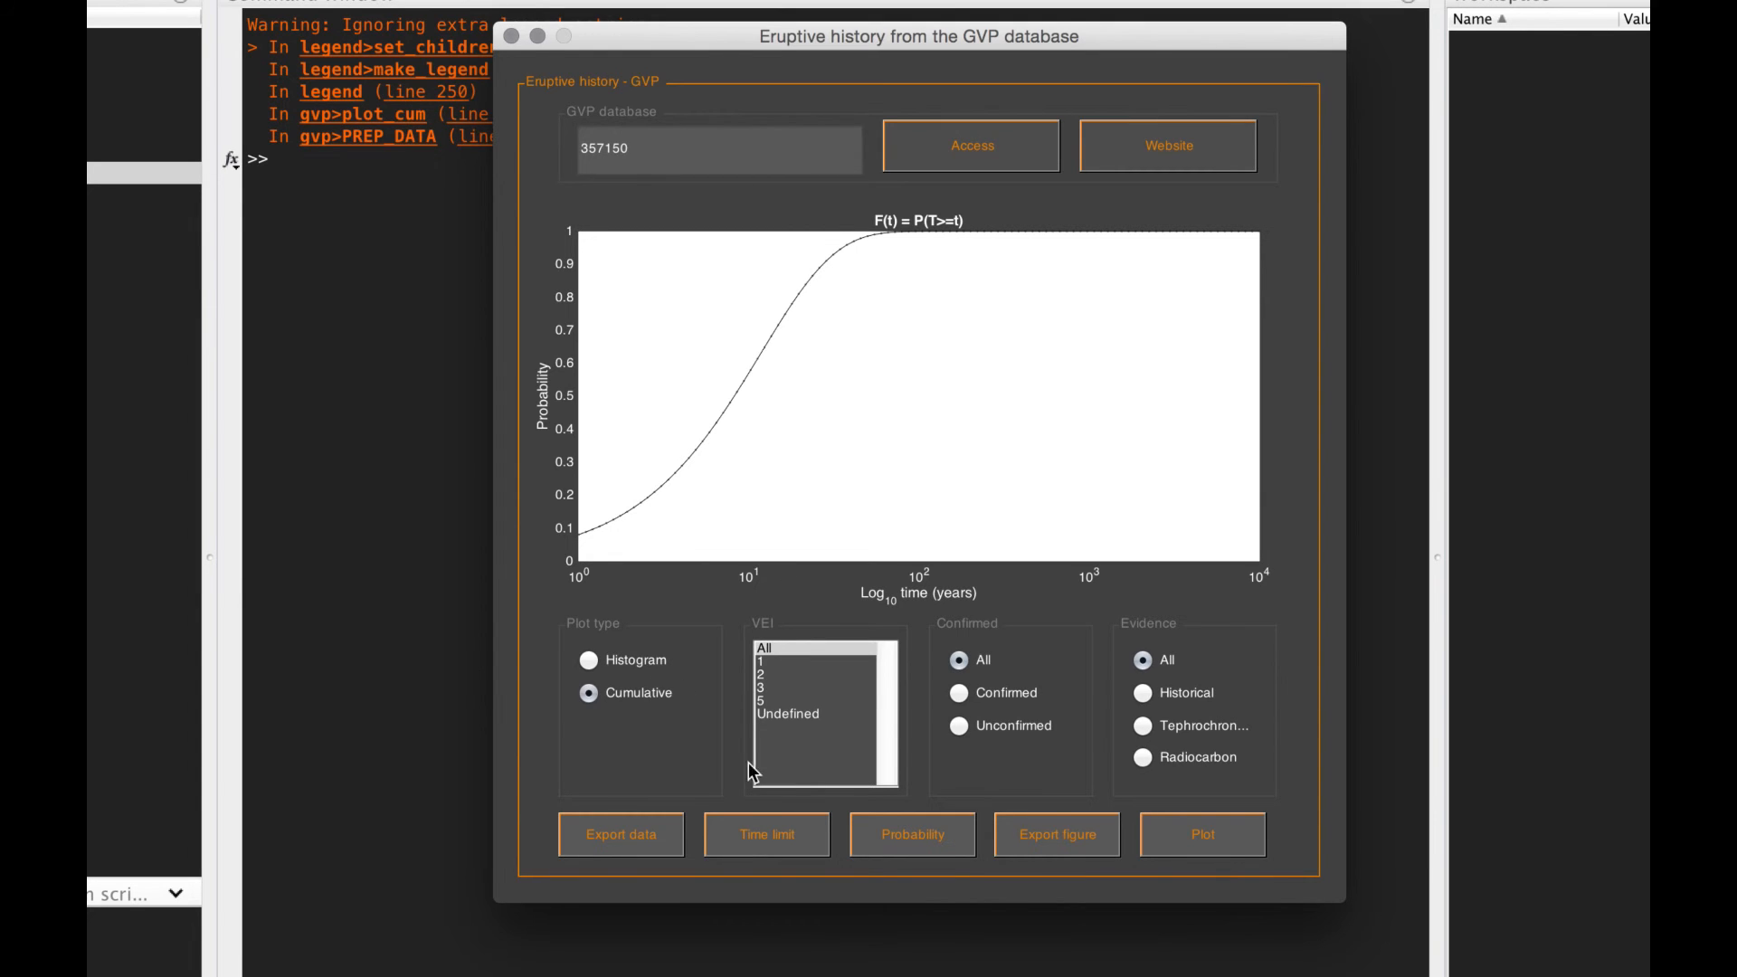
# Step: Return from the probability curve to the cumulative plot of the 10 eruptions since 1800
pyautogui.click(1202, 834)
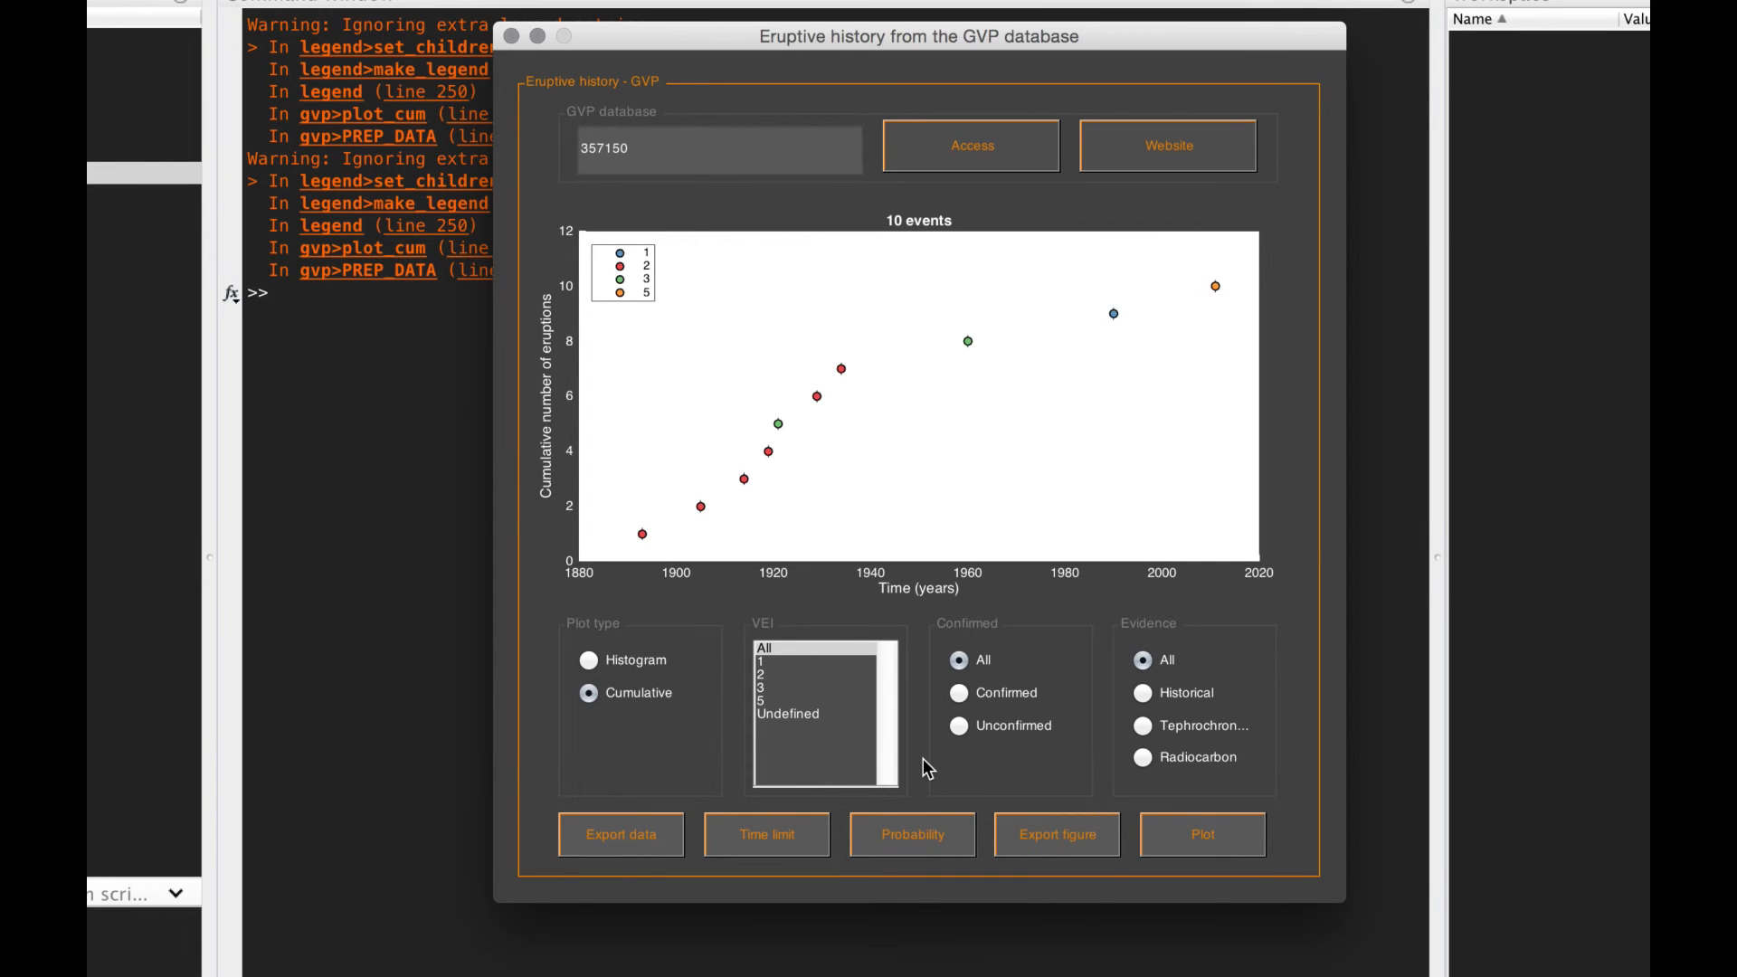
pyautogui.moveTo(637, 573)
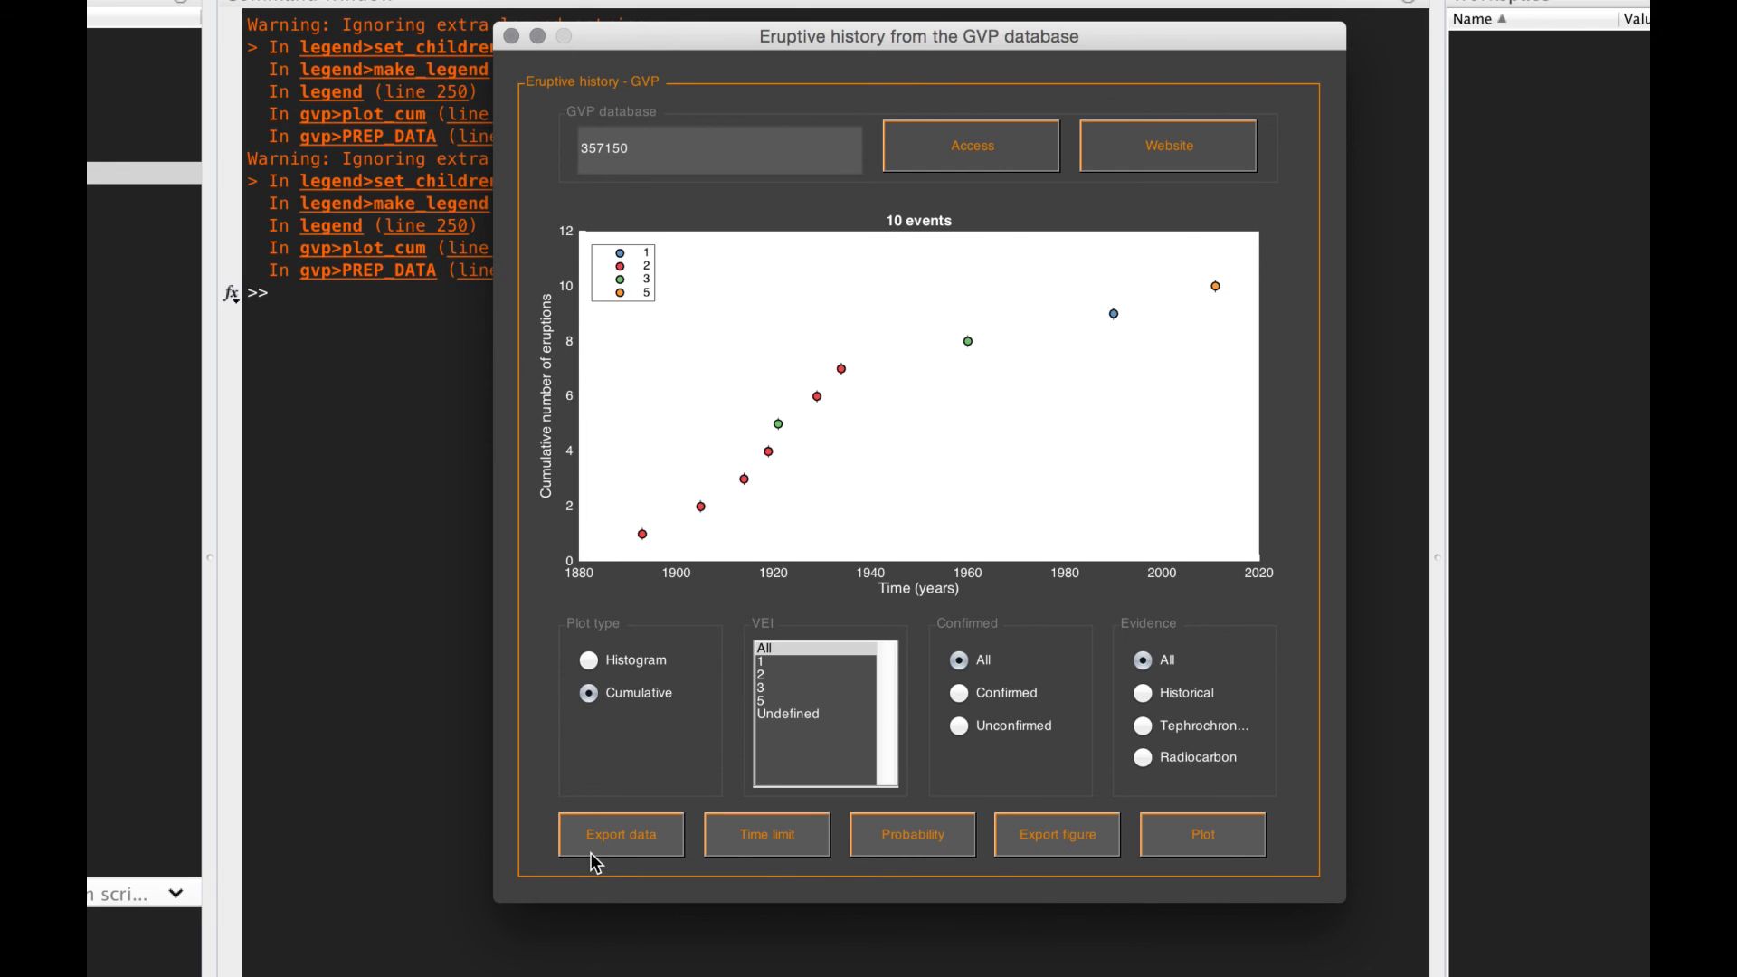
pyautogui.moveTo(598, 857)
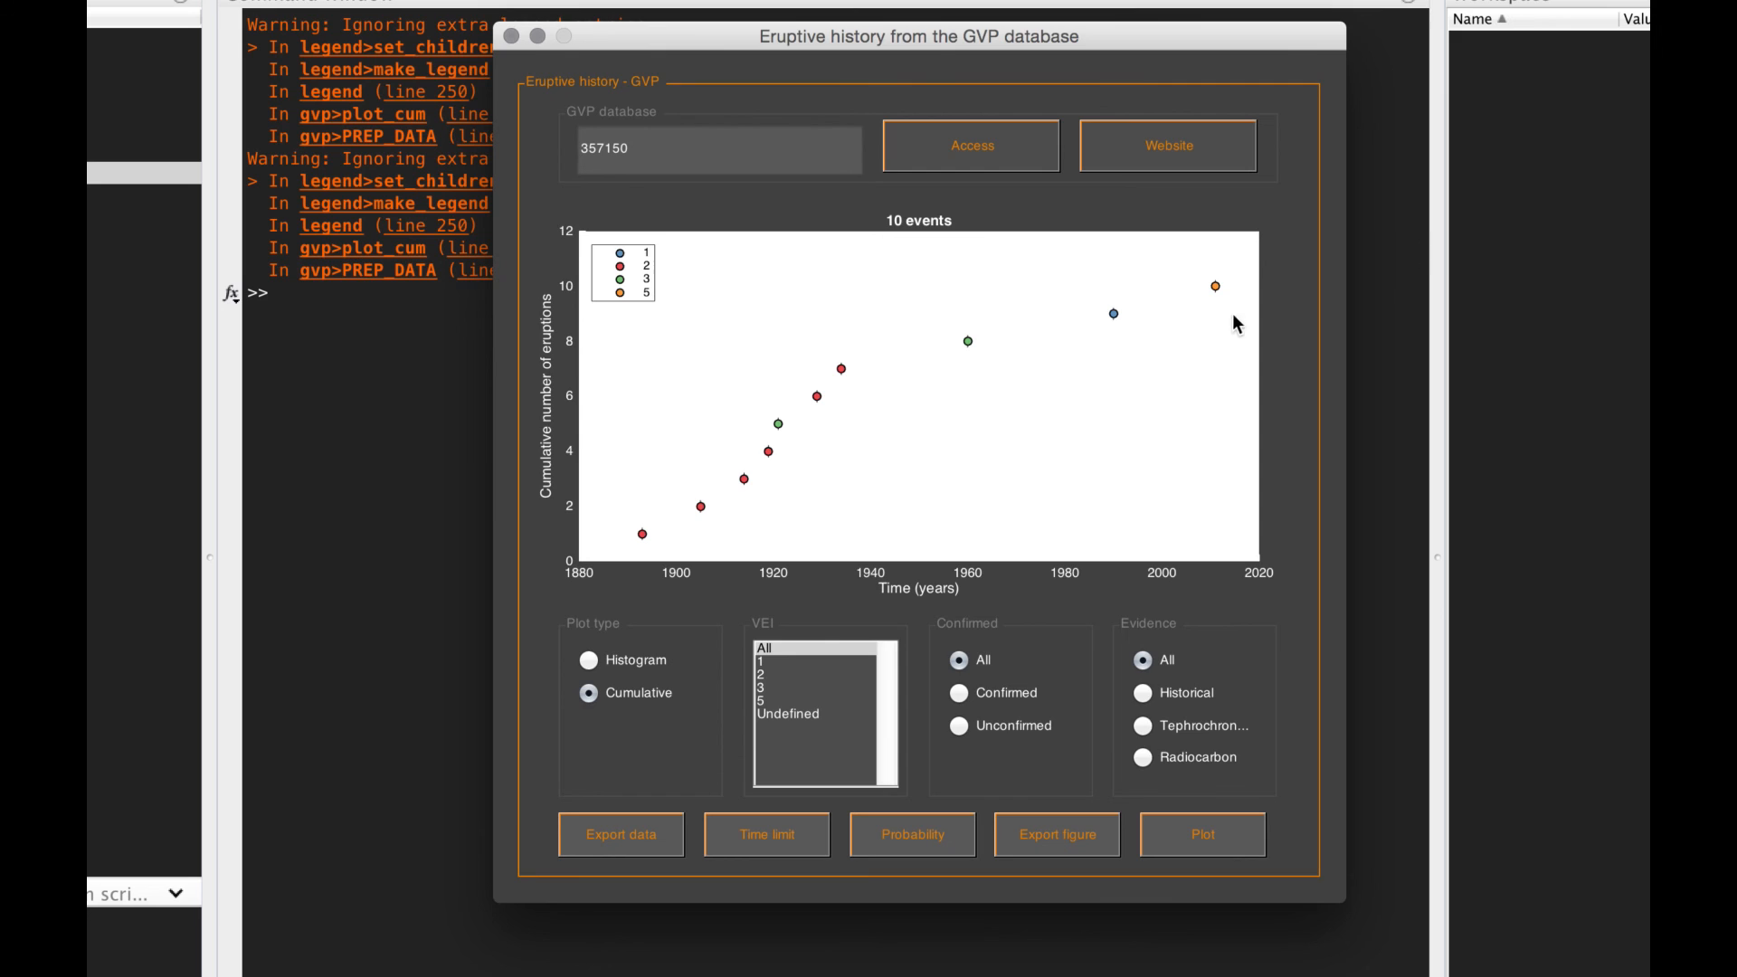
pyautogui.moveTo(1205, 637)
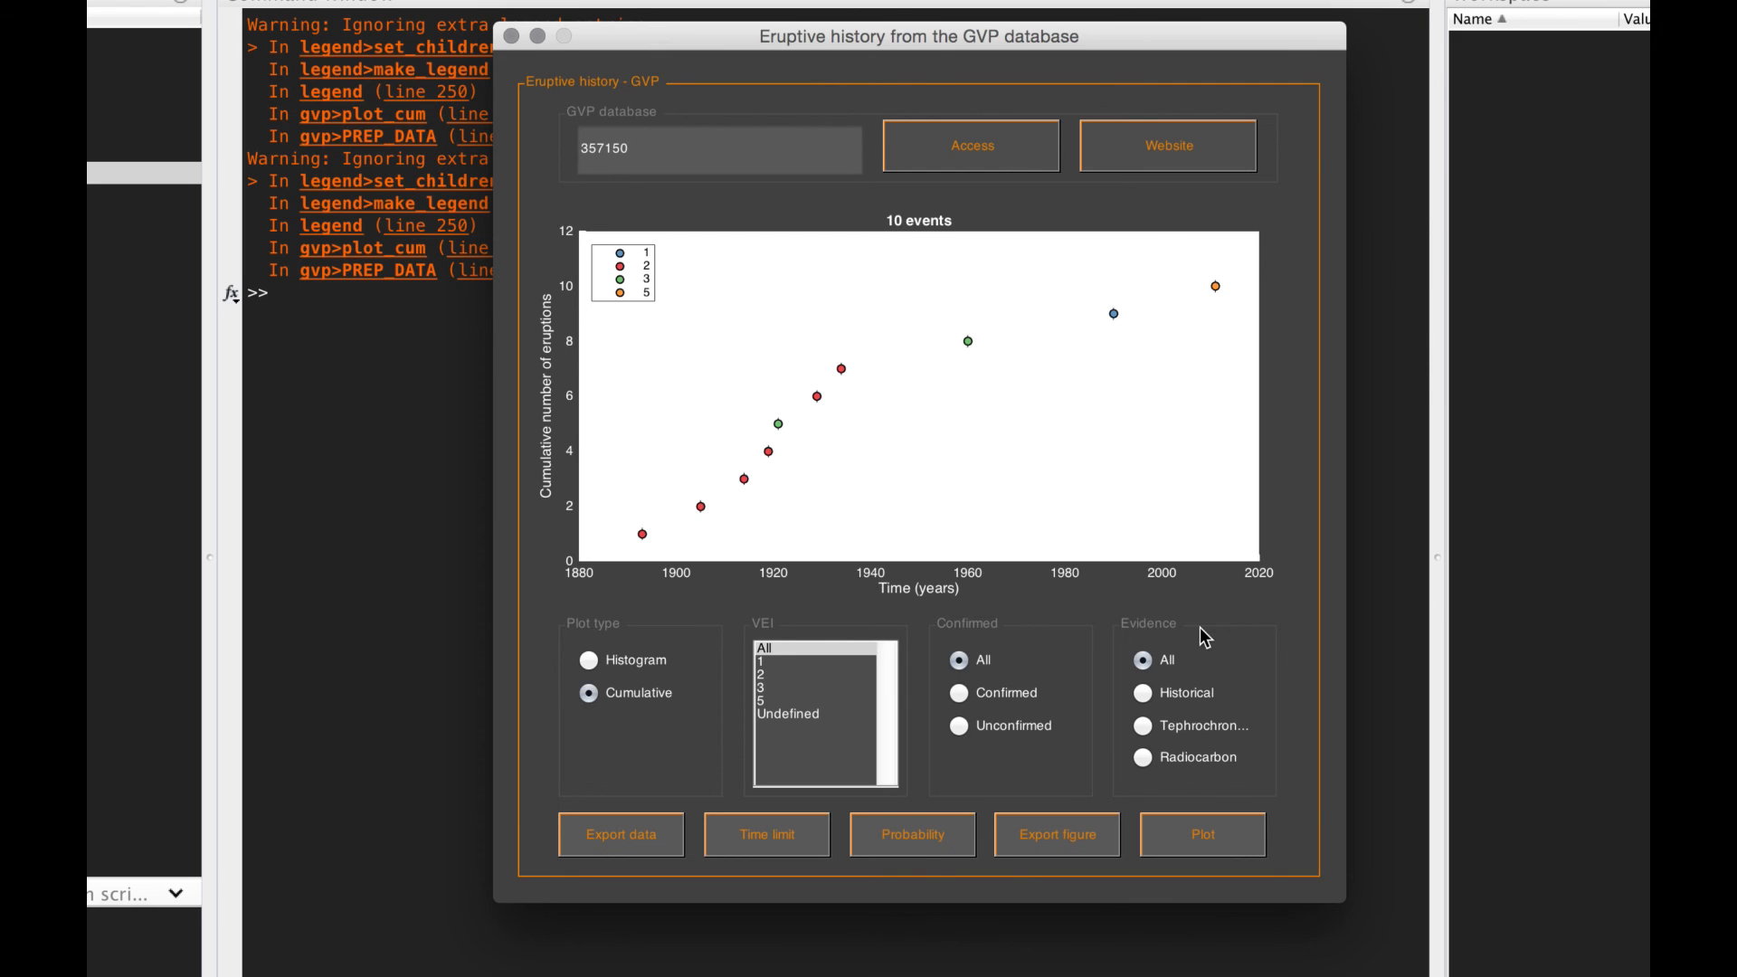
pyautogui.moveTo(1129, 744)
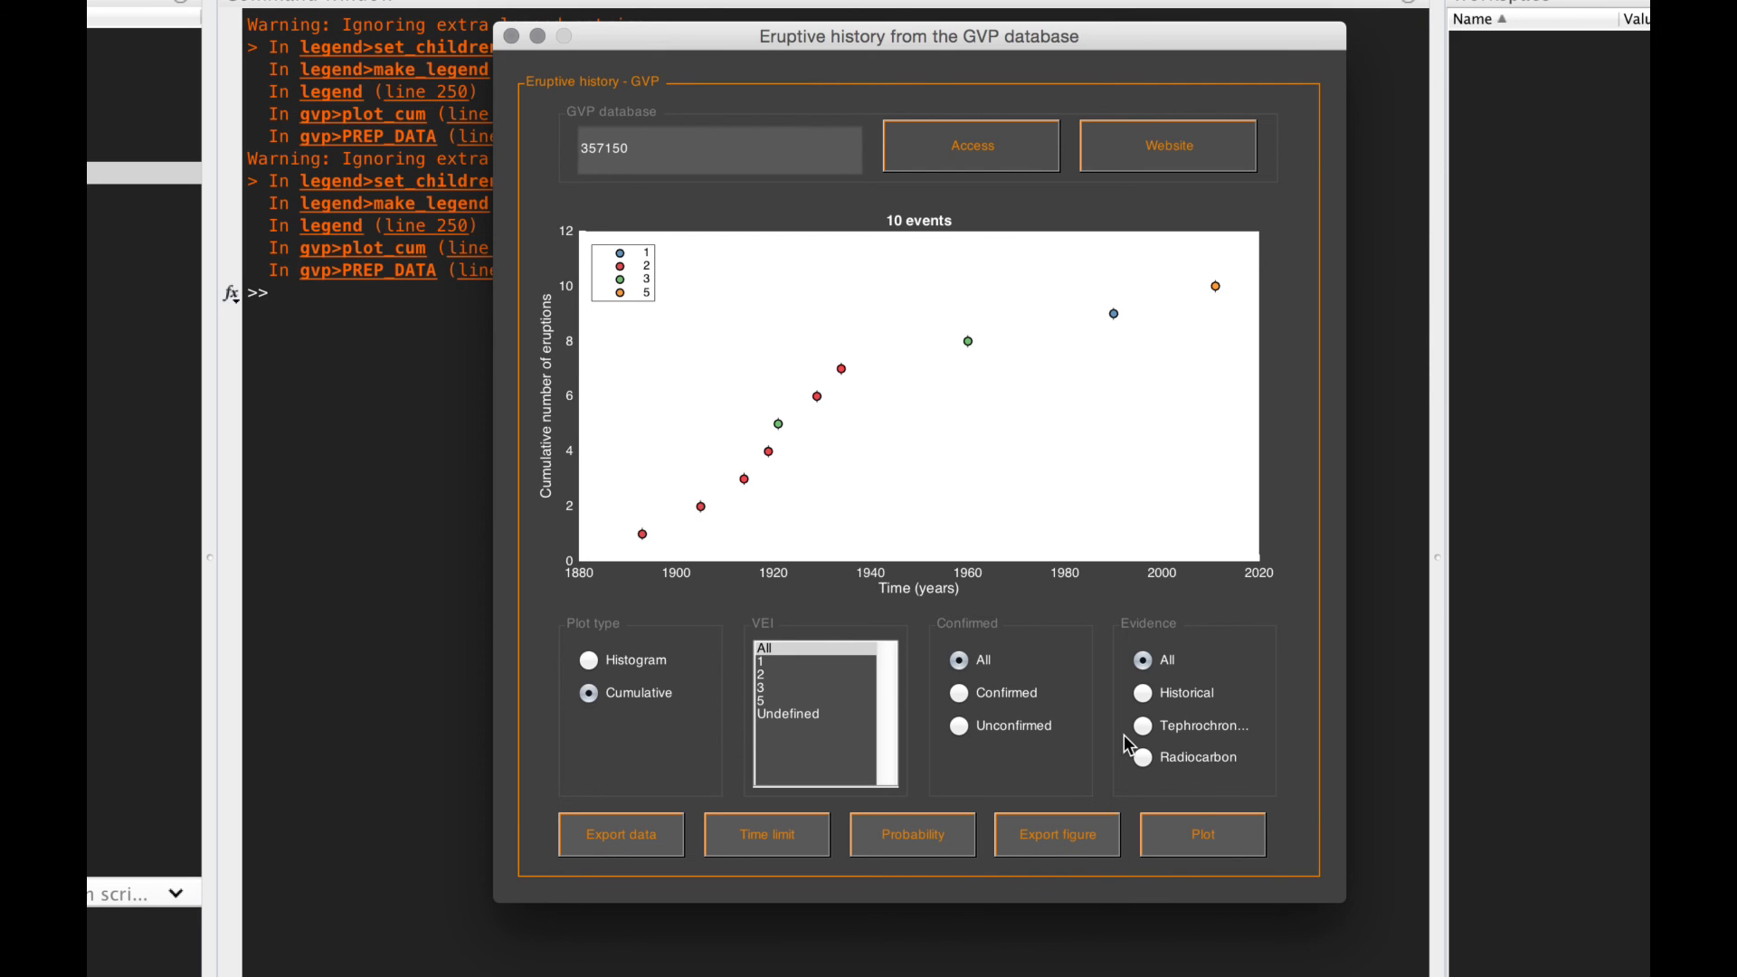